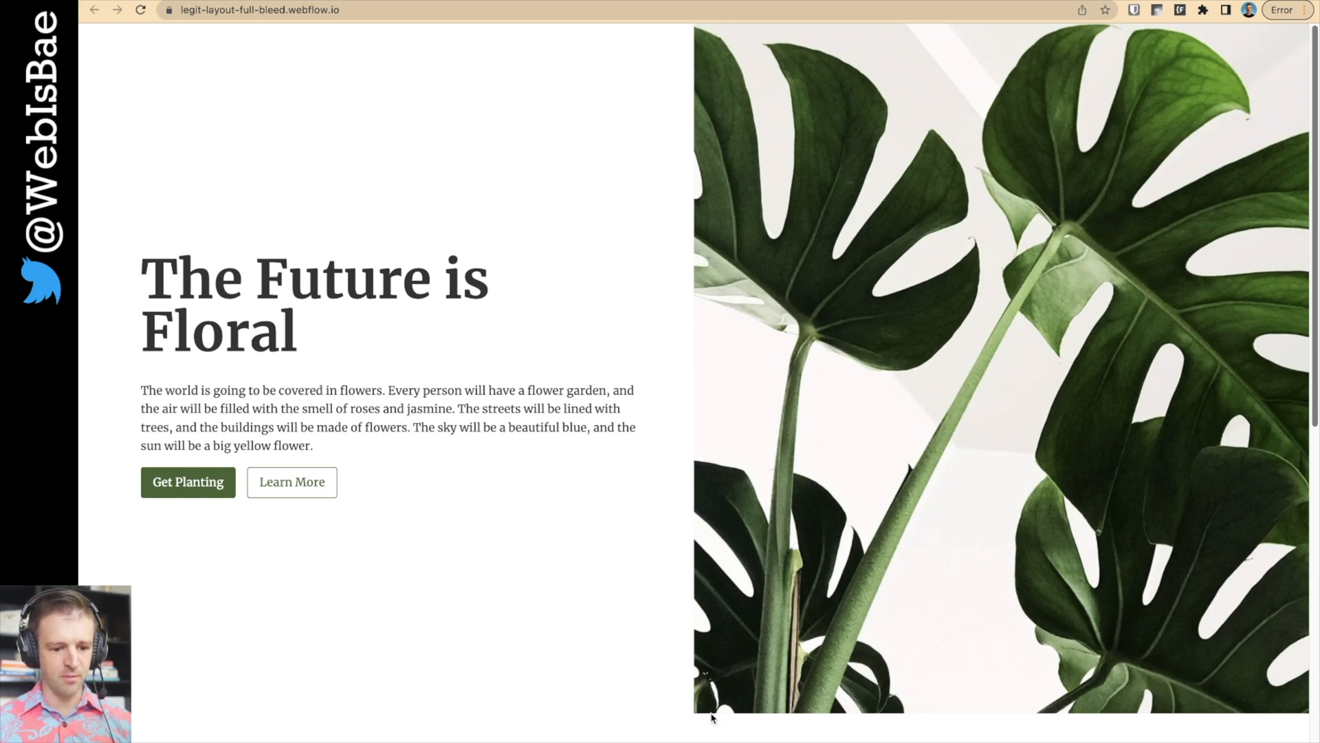
mouse_move(366, 355)
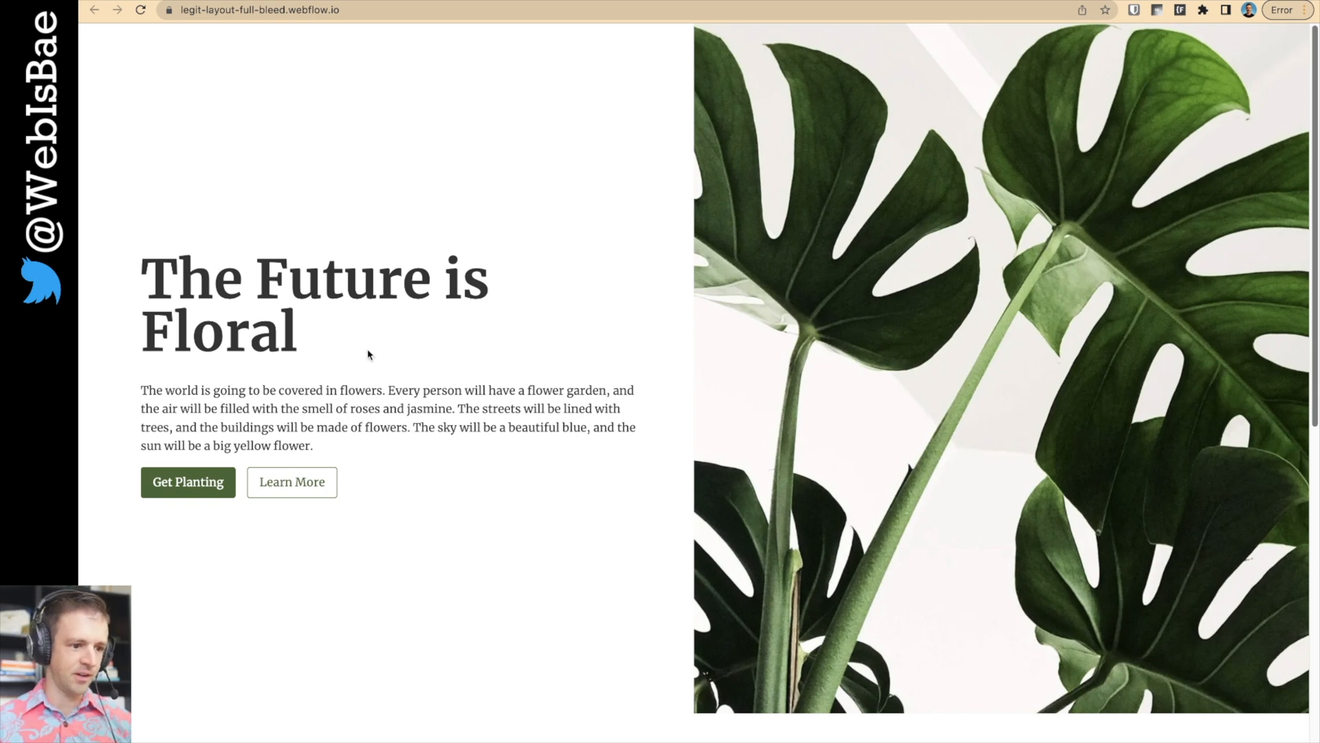
mouse_move(543, 314)
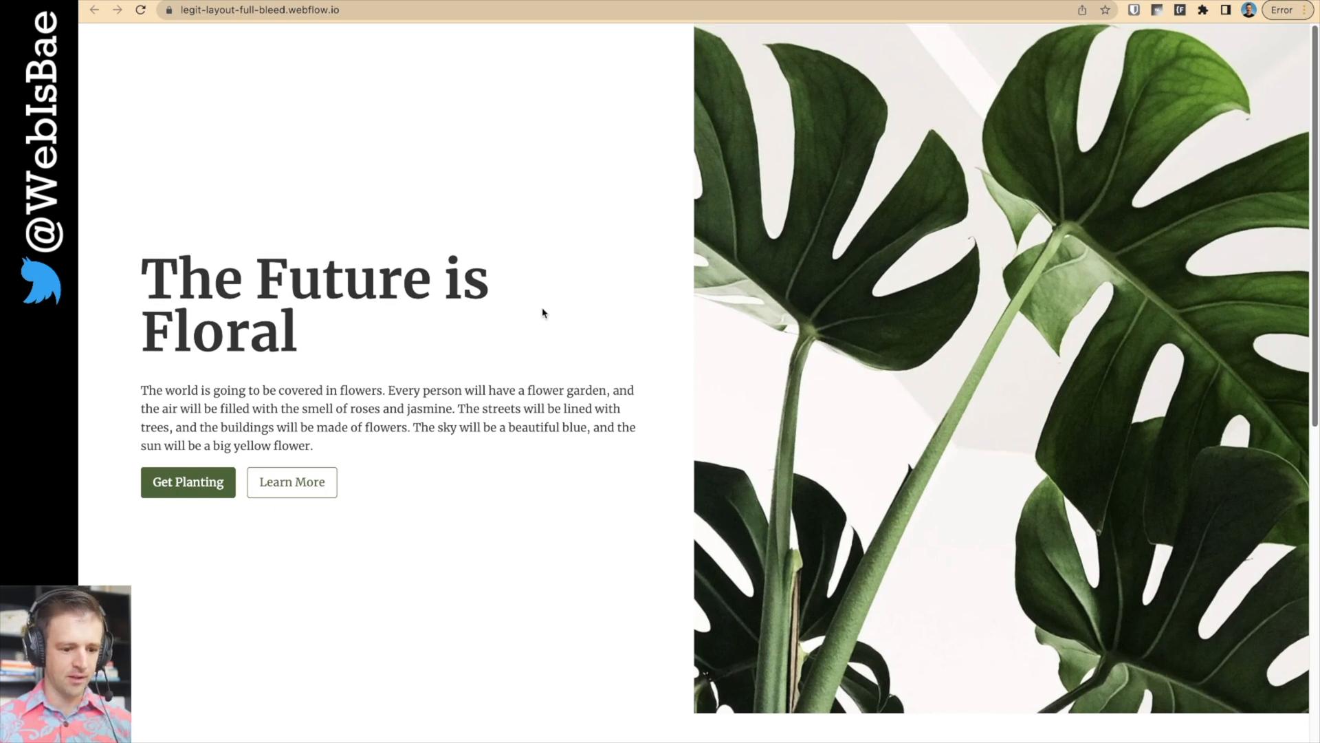
- Preview the published floral page in DevTools responsive mode at 3000 px wide, scrolling through it
key("F12")
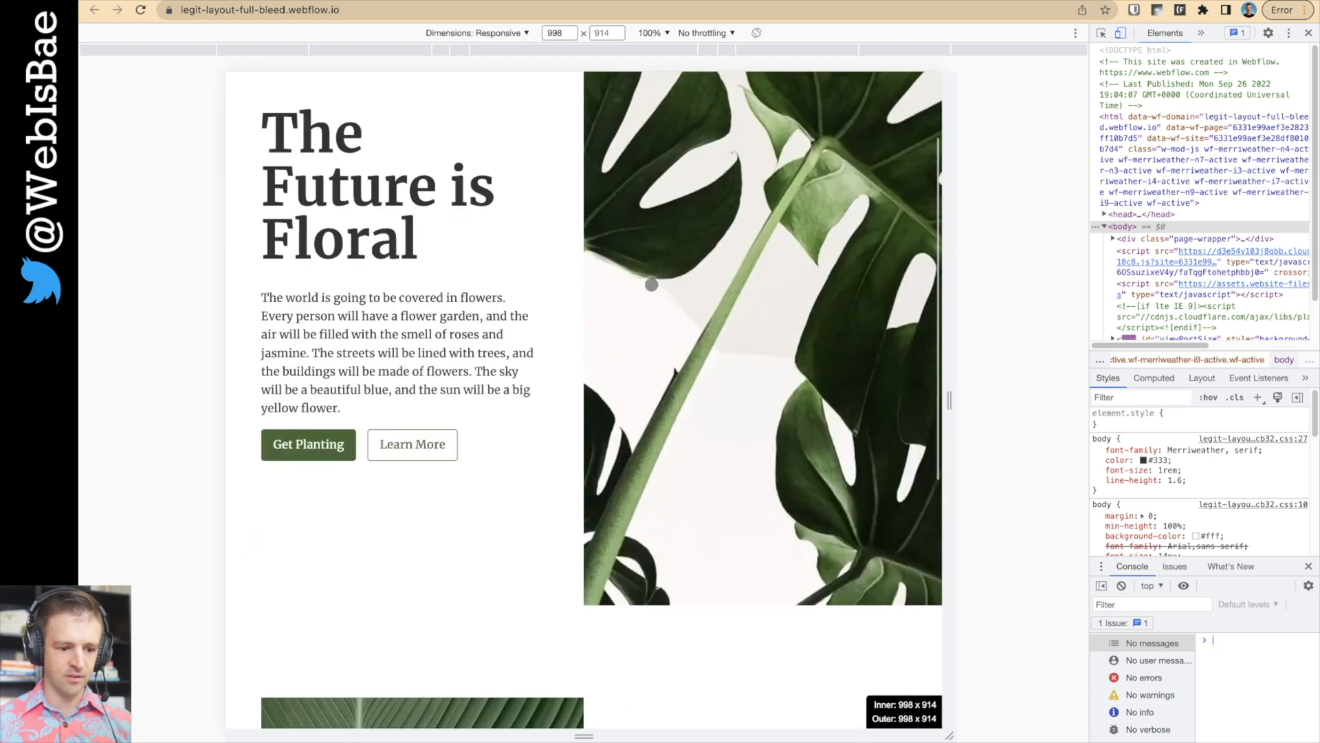
scroll("down", 3)
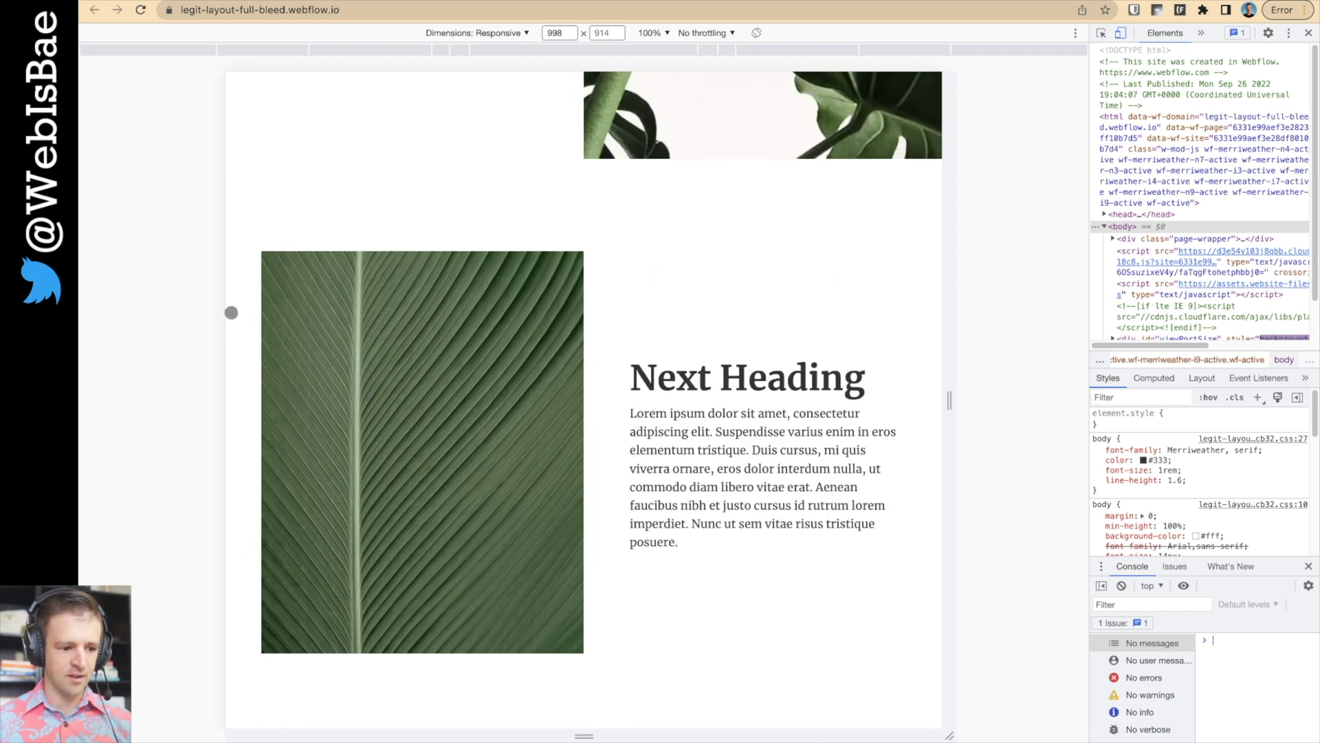
scroll("up", 3)
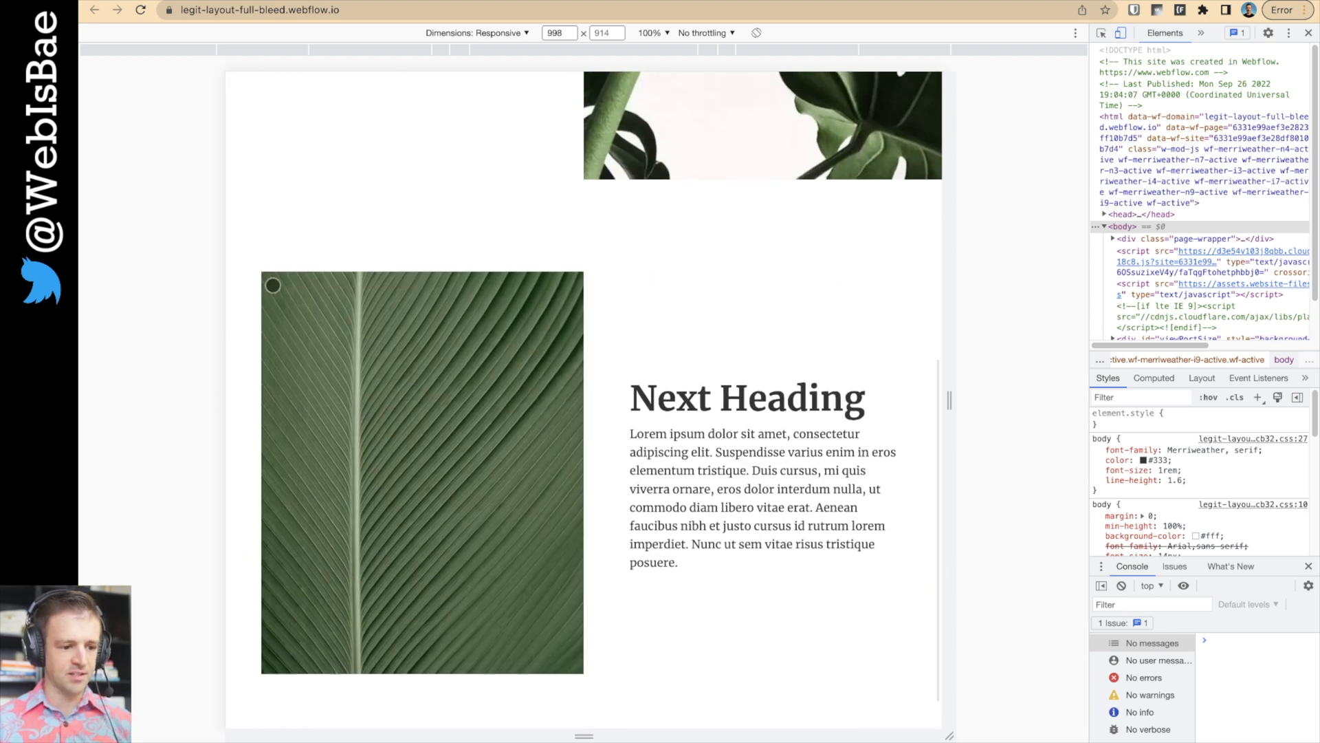
scroll("up", 3)
type("3000")
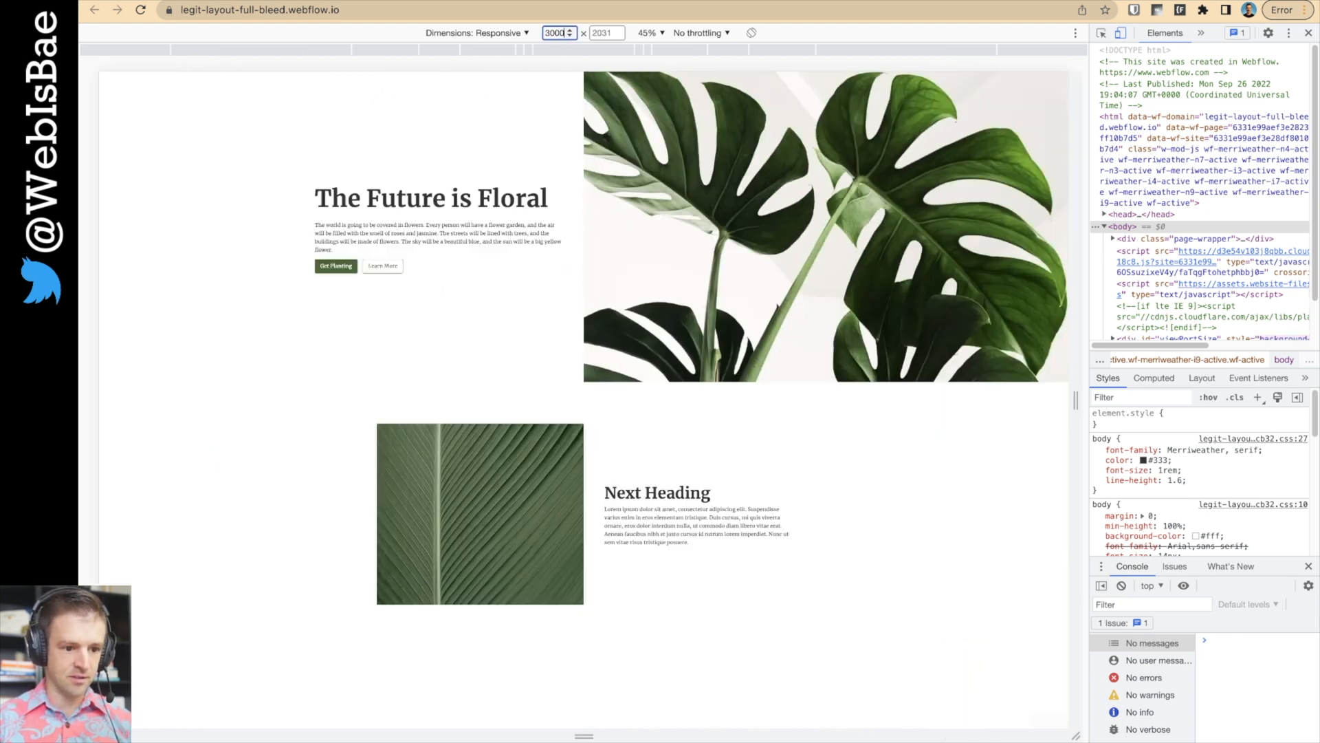
mouse_move(558, 230)
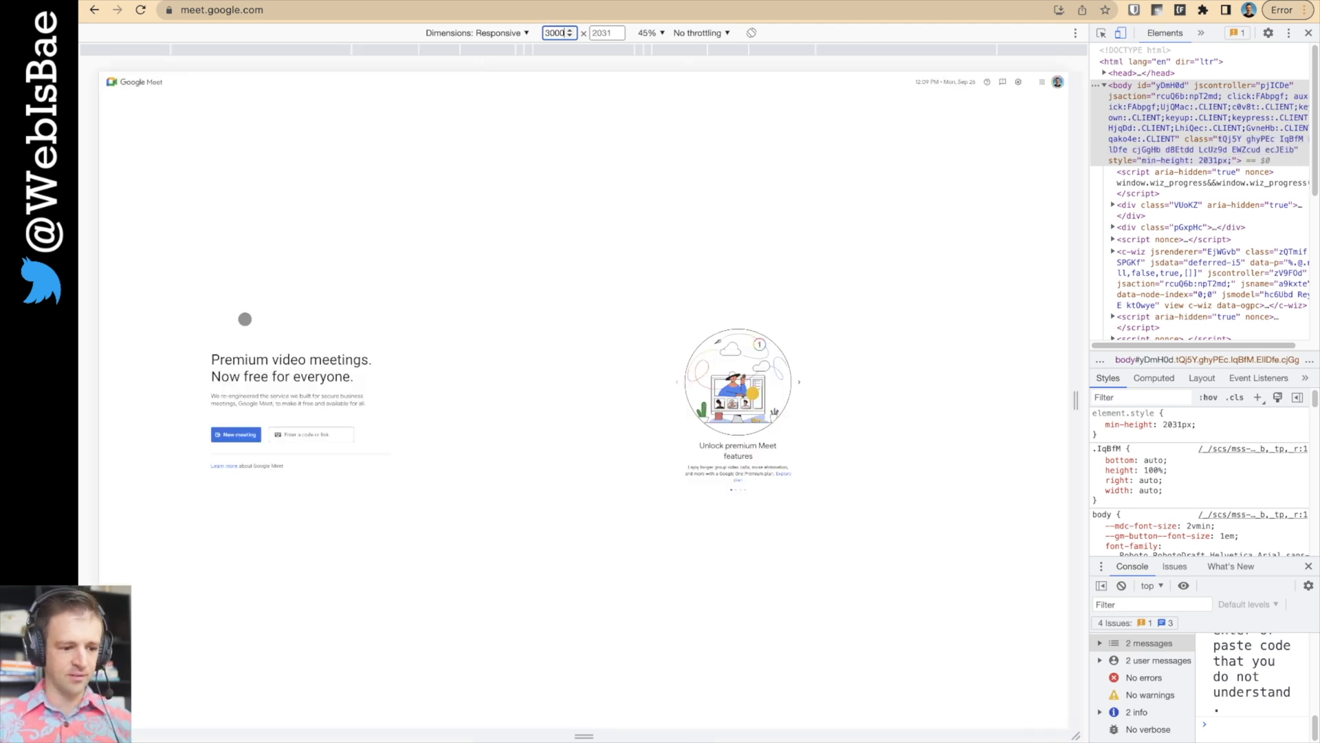
mouse_move(672, 356)
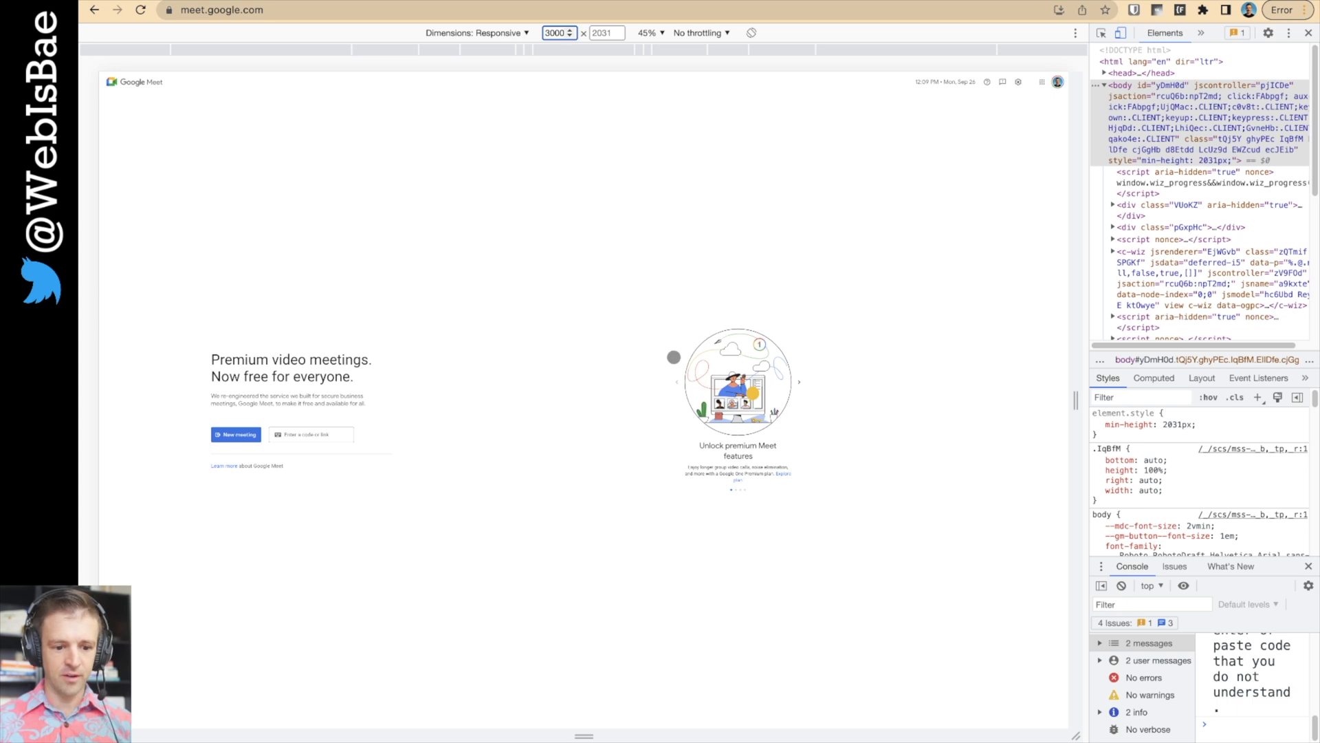
mouse_move(412, 37)
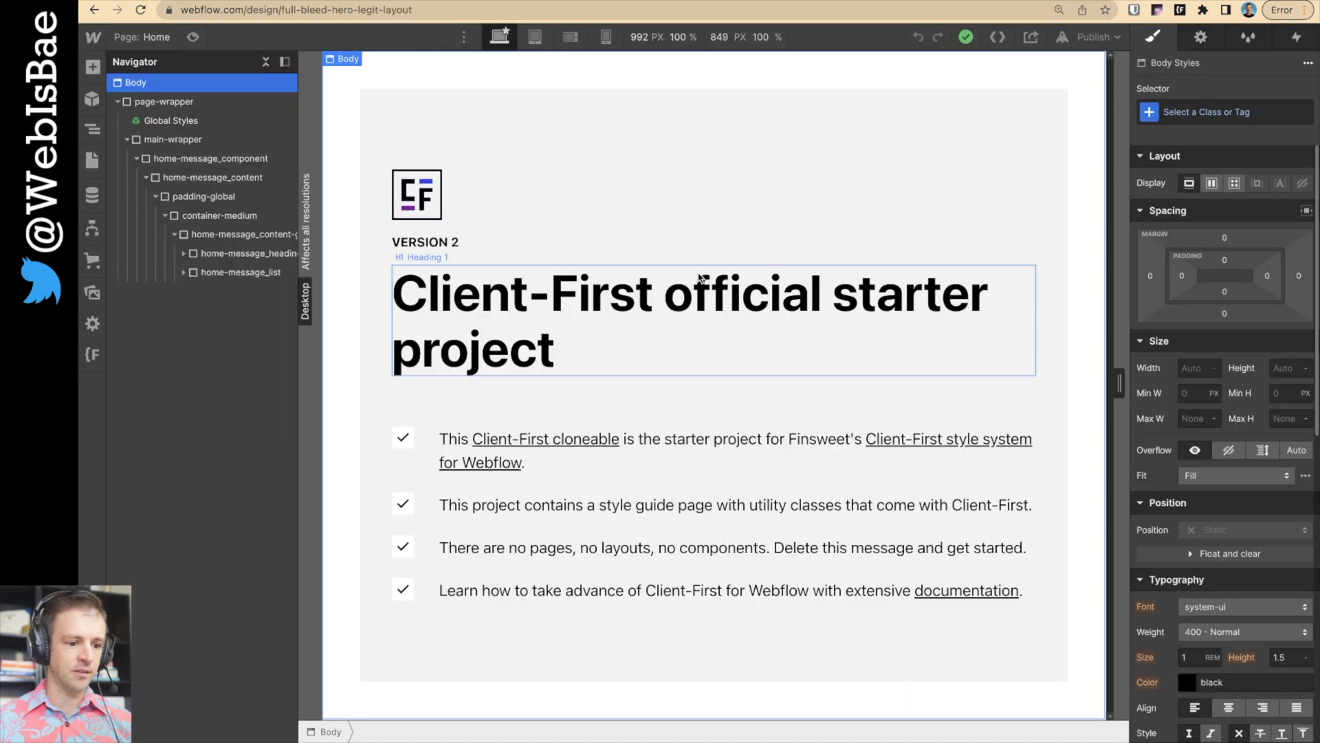
mouse_move(526, 220)
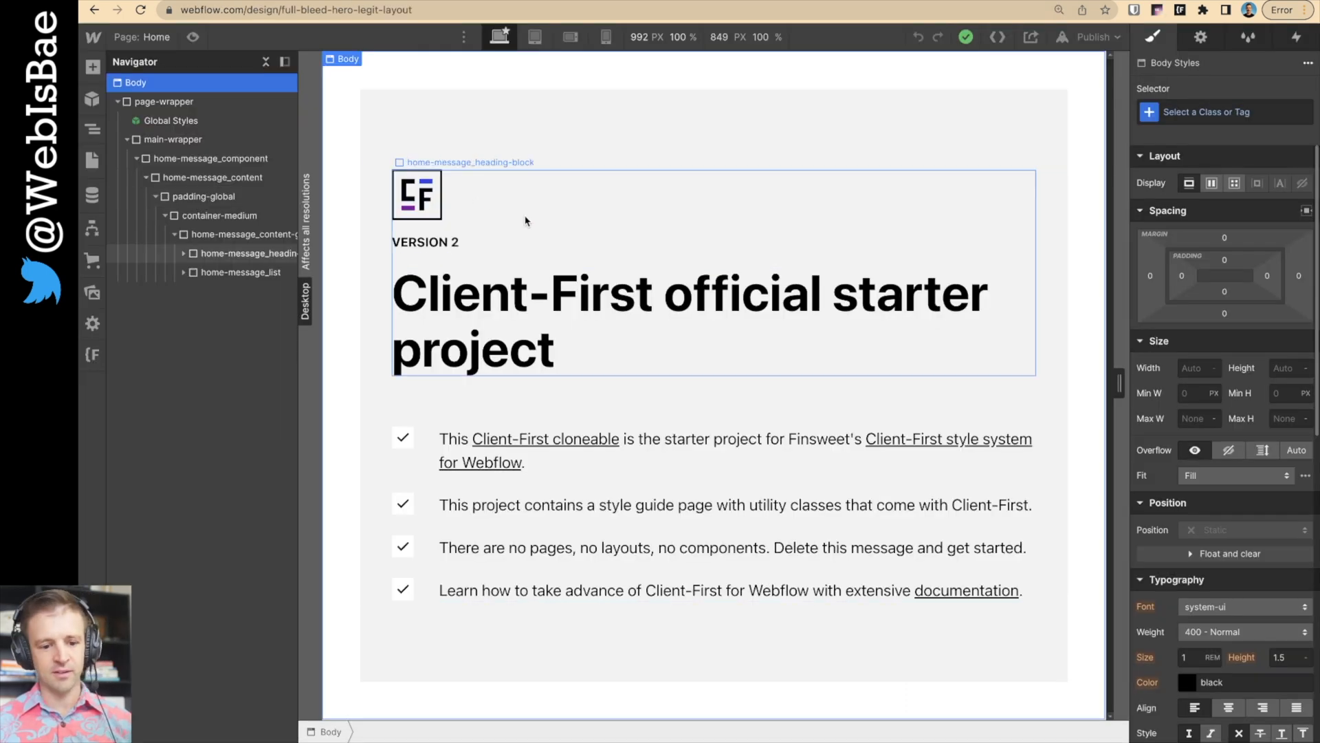
- Inspect the logo group, medium container and starter message section to see the nesting
left_click(425, 242)
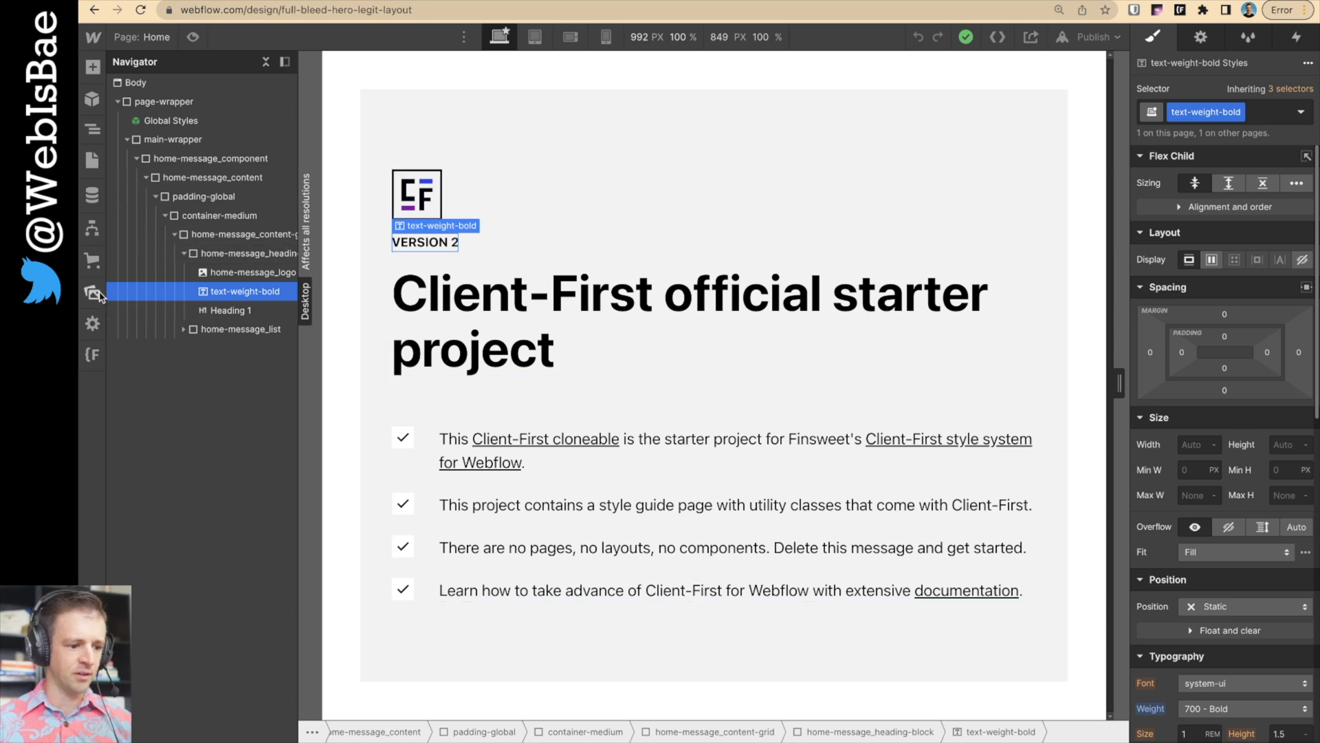
left_click(91, 293)
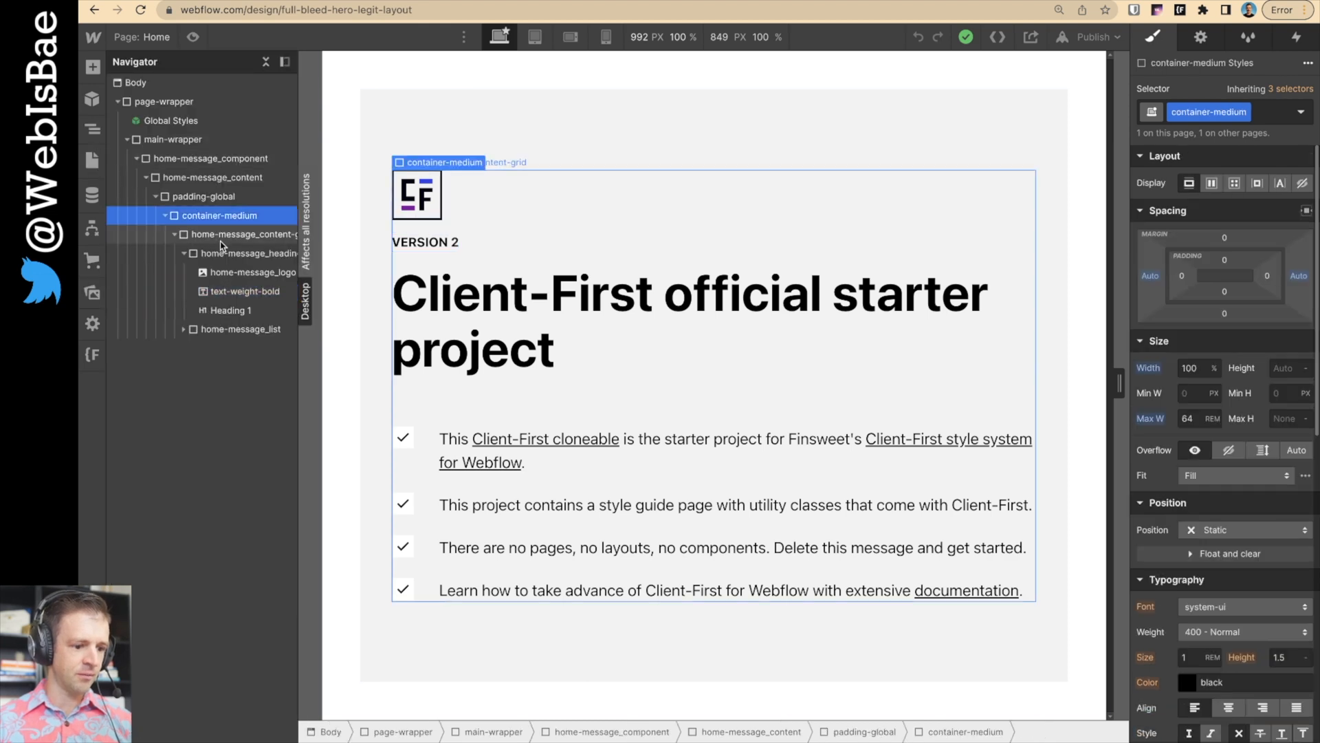
left_click(203, 195)
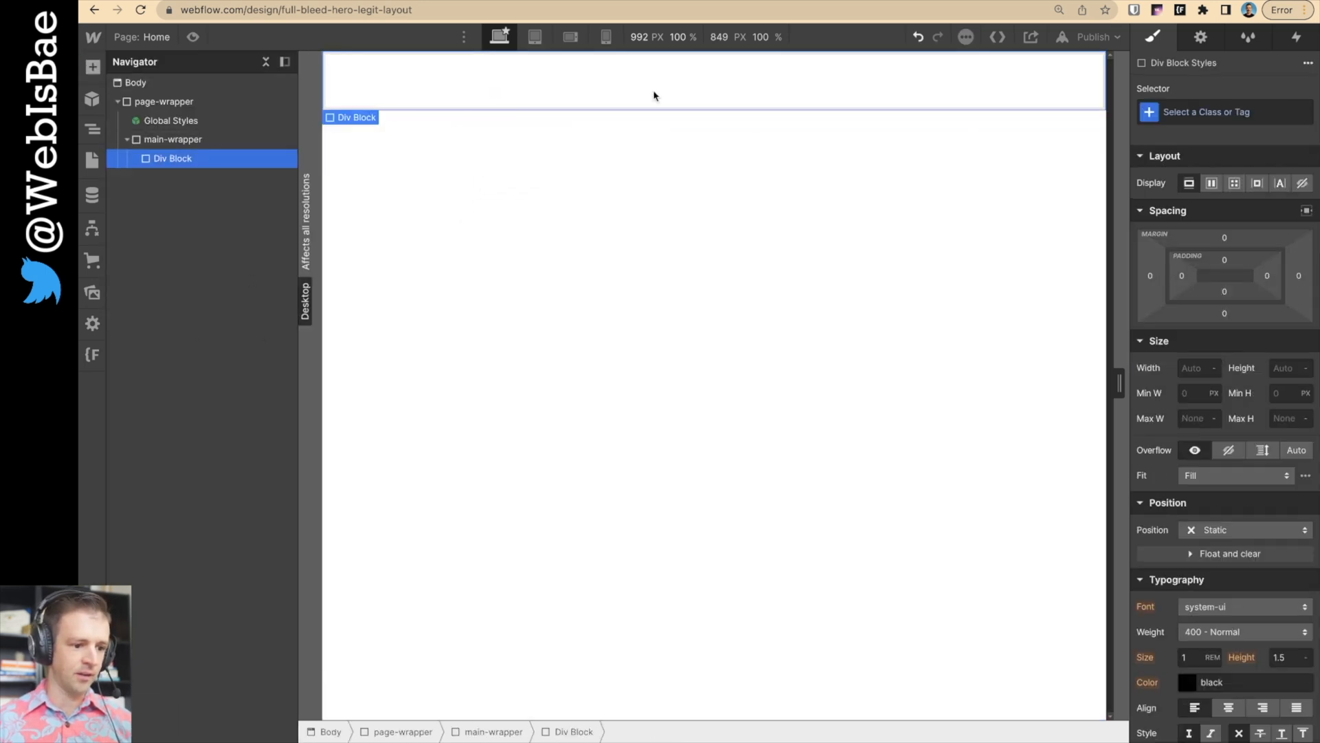
- Give the new Div Block the class section_header
type("section_header")
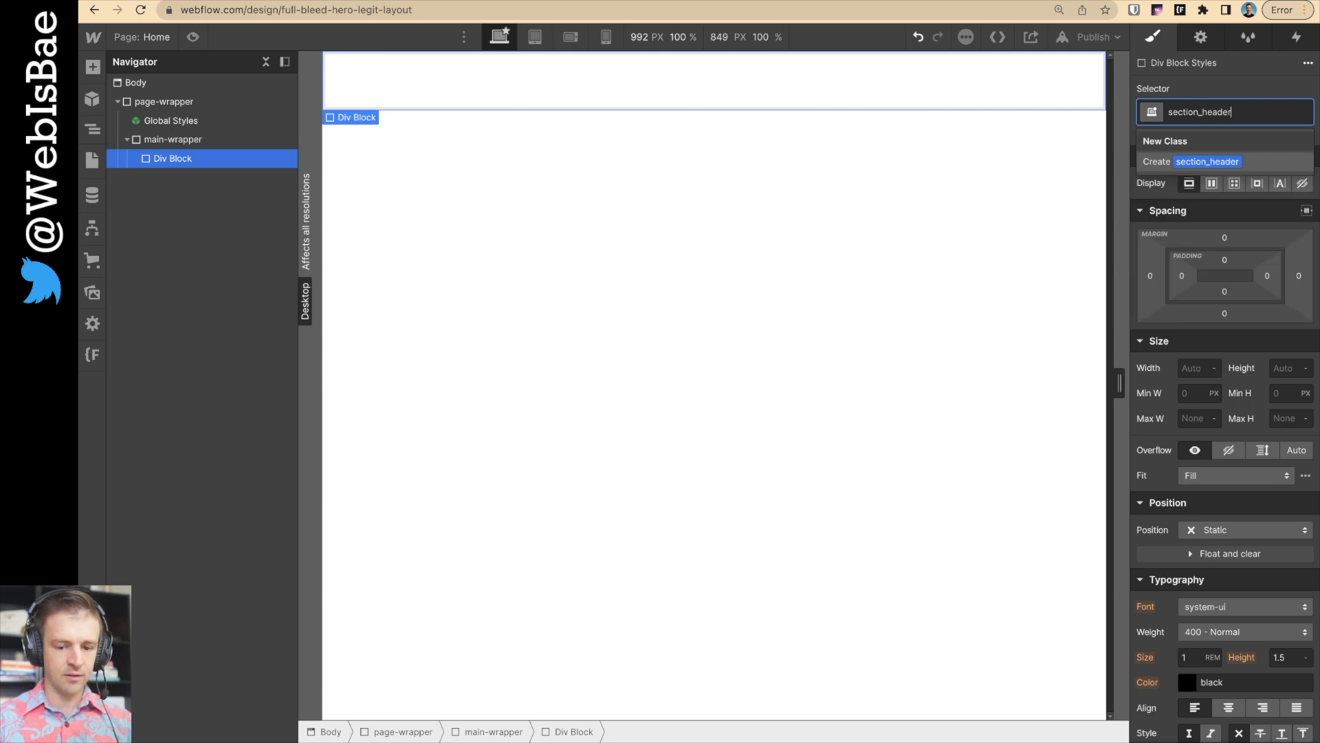
left_click(93, 66)
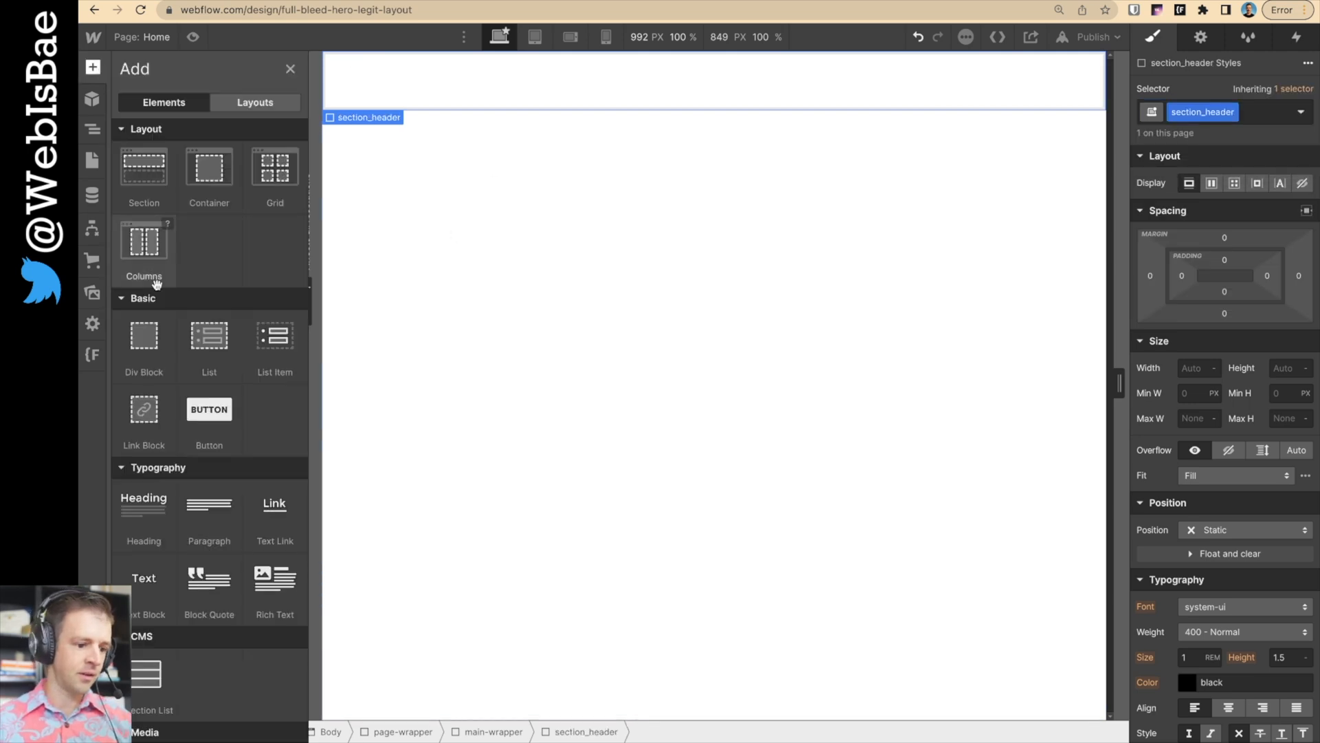
mouse_move(209, 166)
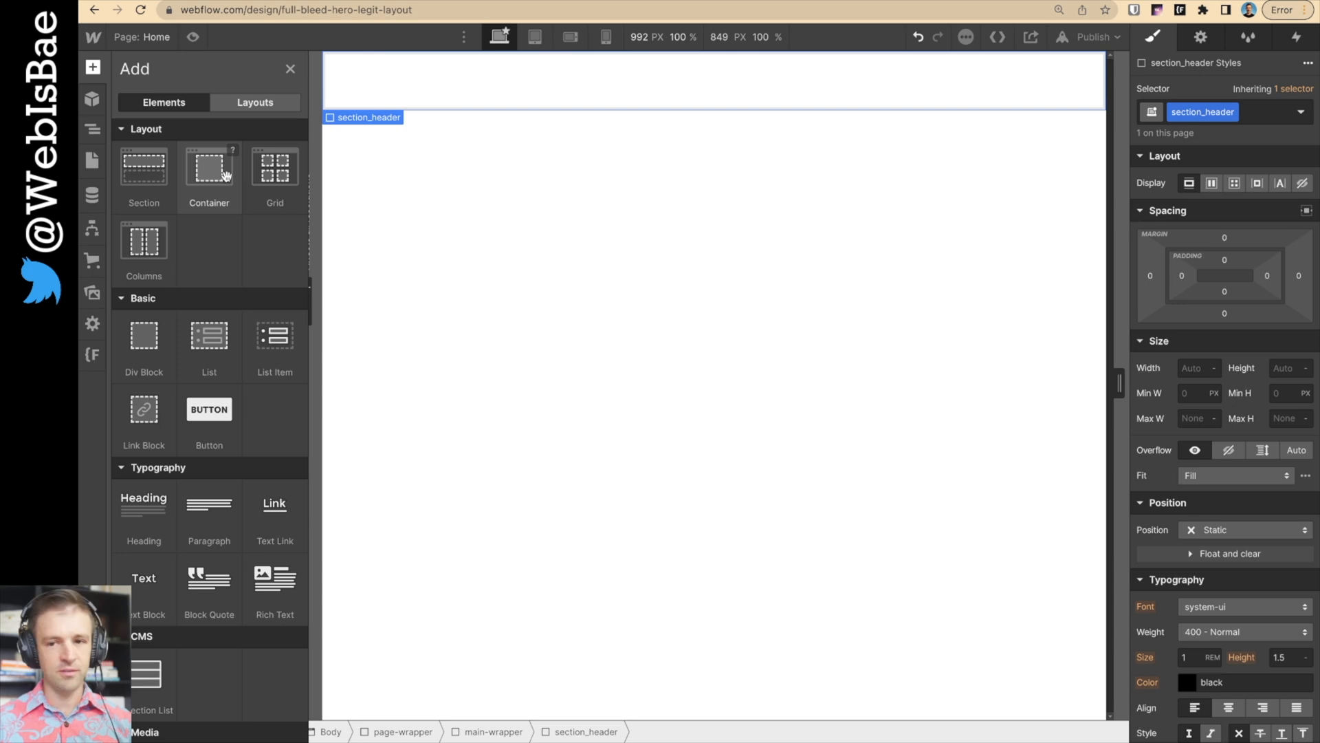
mouse_move(275, 166)
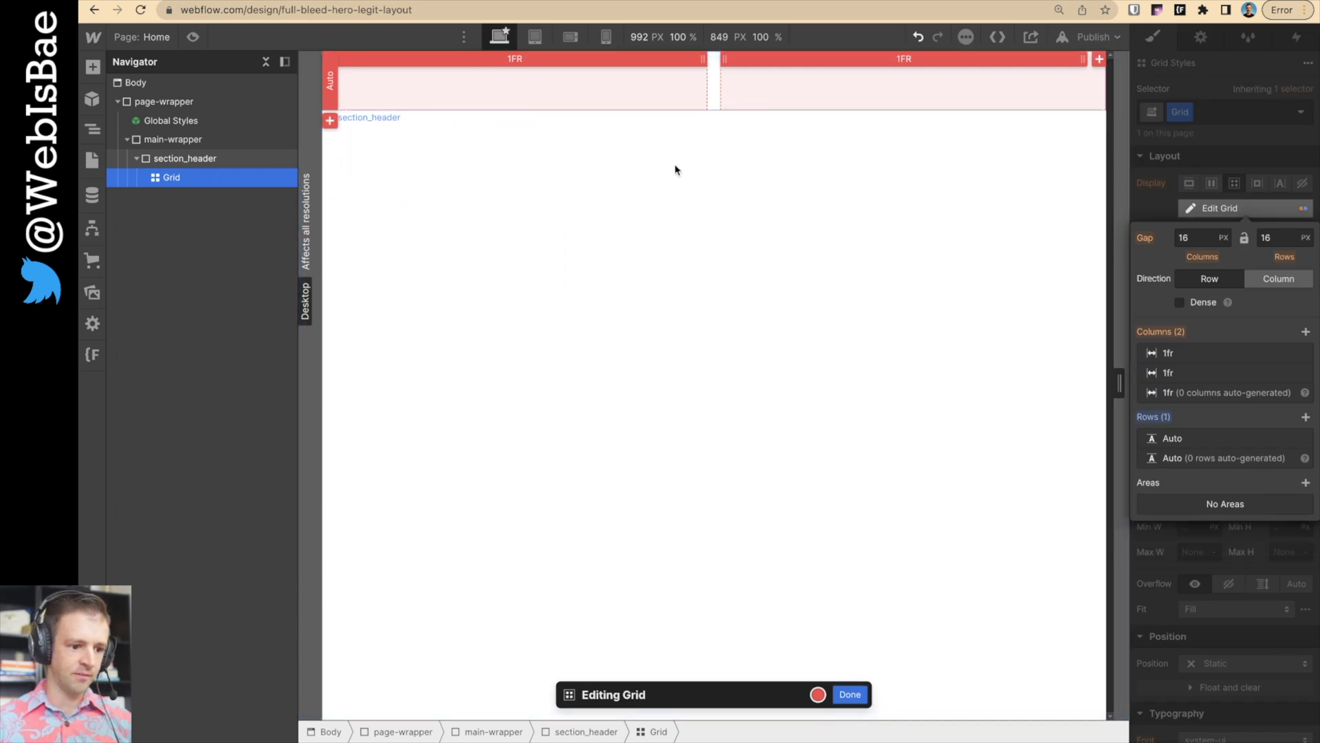
- Set the header_component grid's column gap to 0 in Edit Grid
left_click(849, 694)
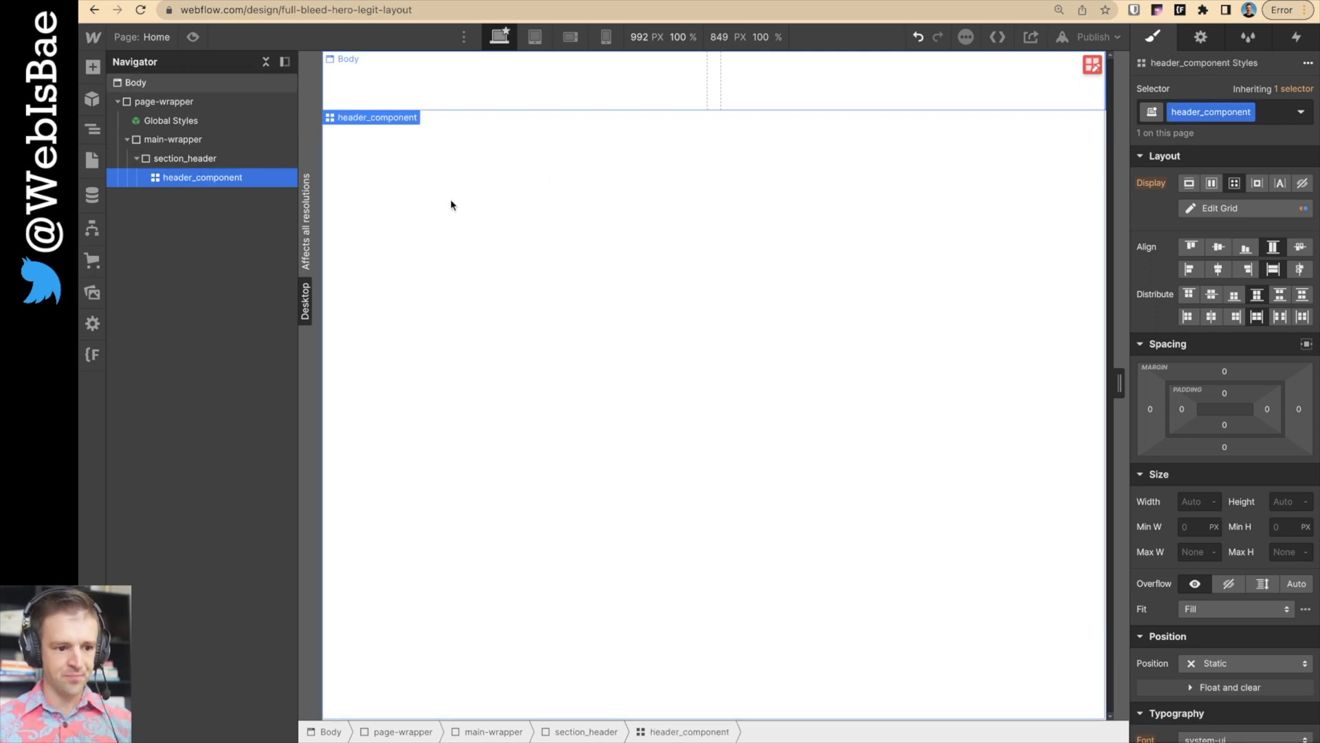
left_click(1218, 207)
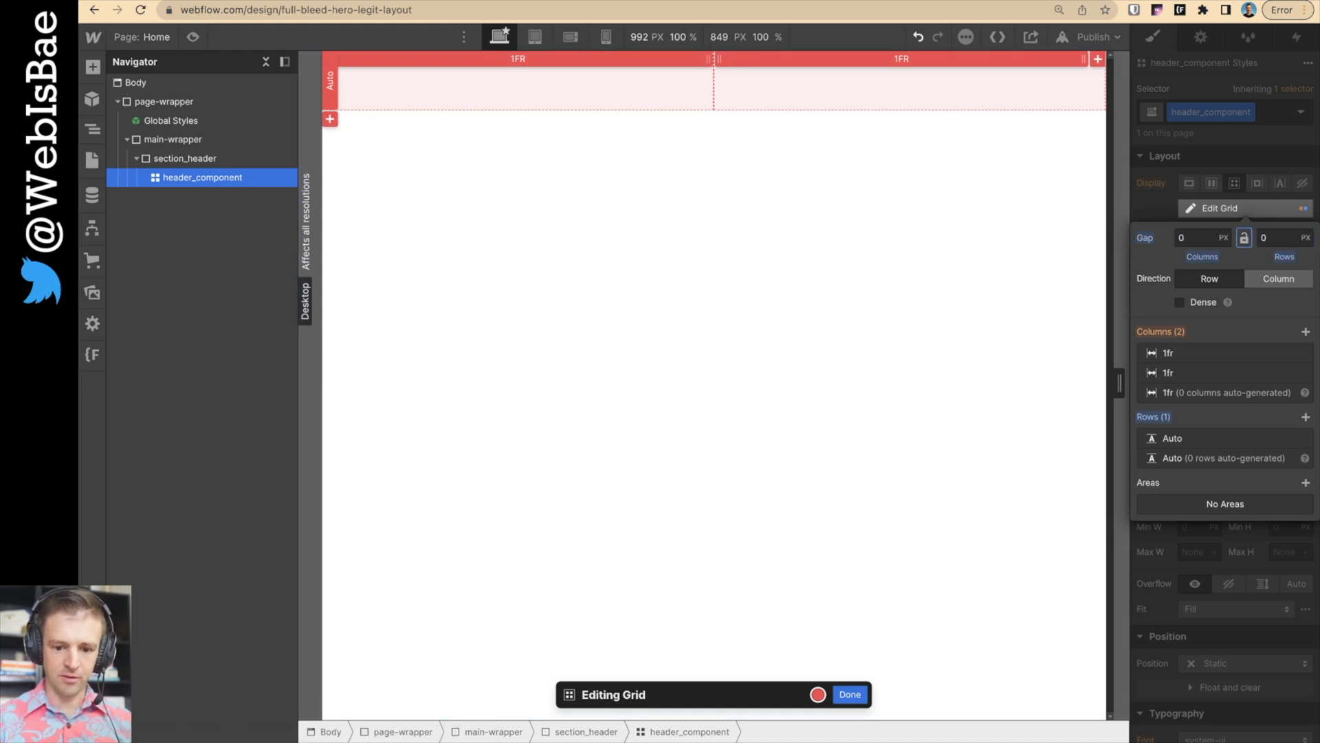
mouse_move(813, 44)
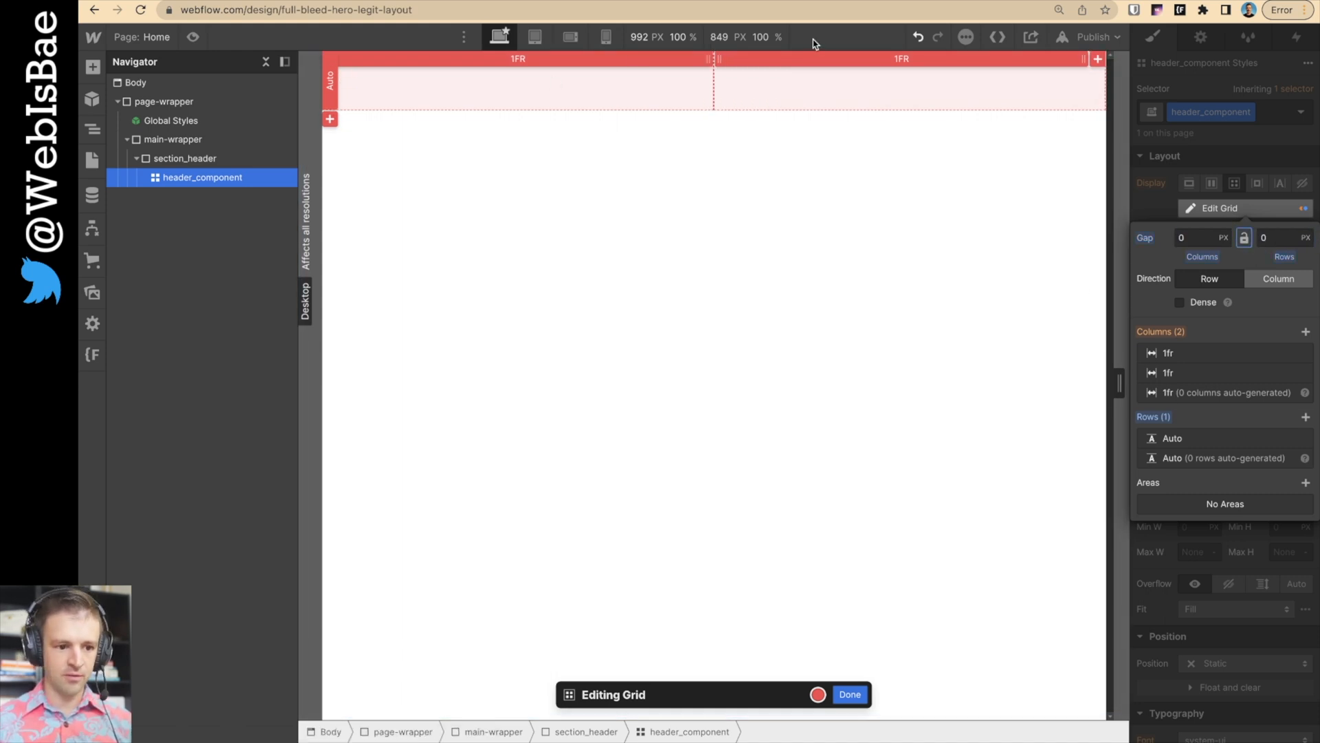
left_click(849, 694)
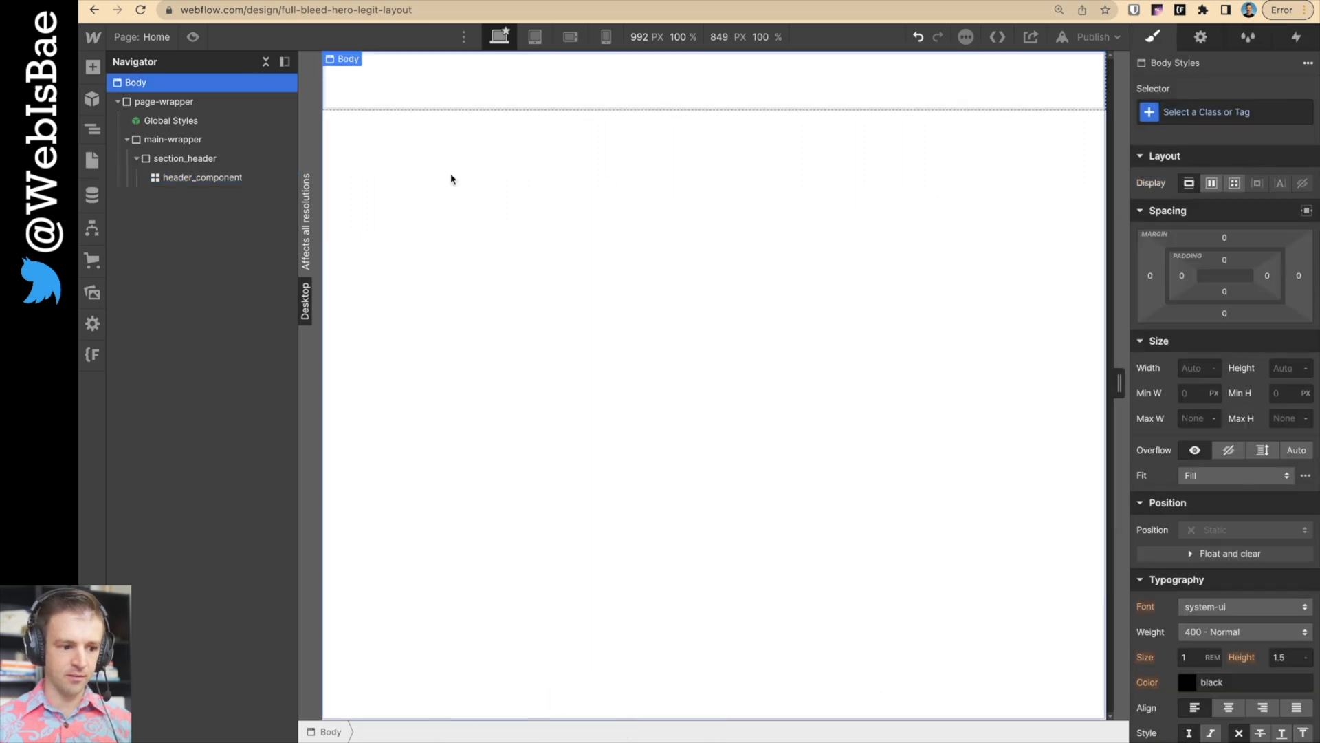
left_click(93, 67)
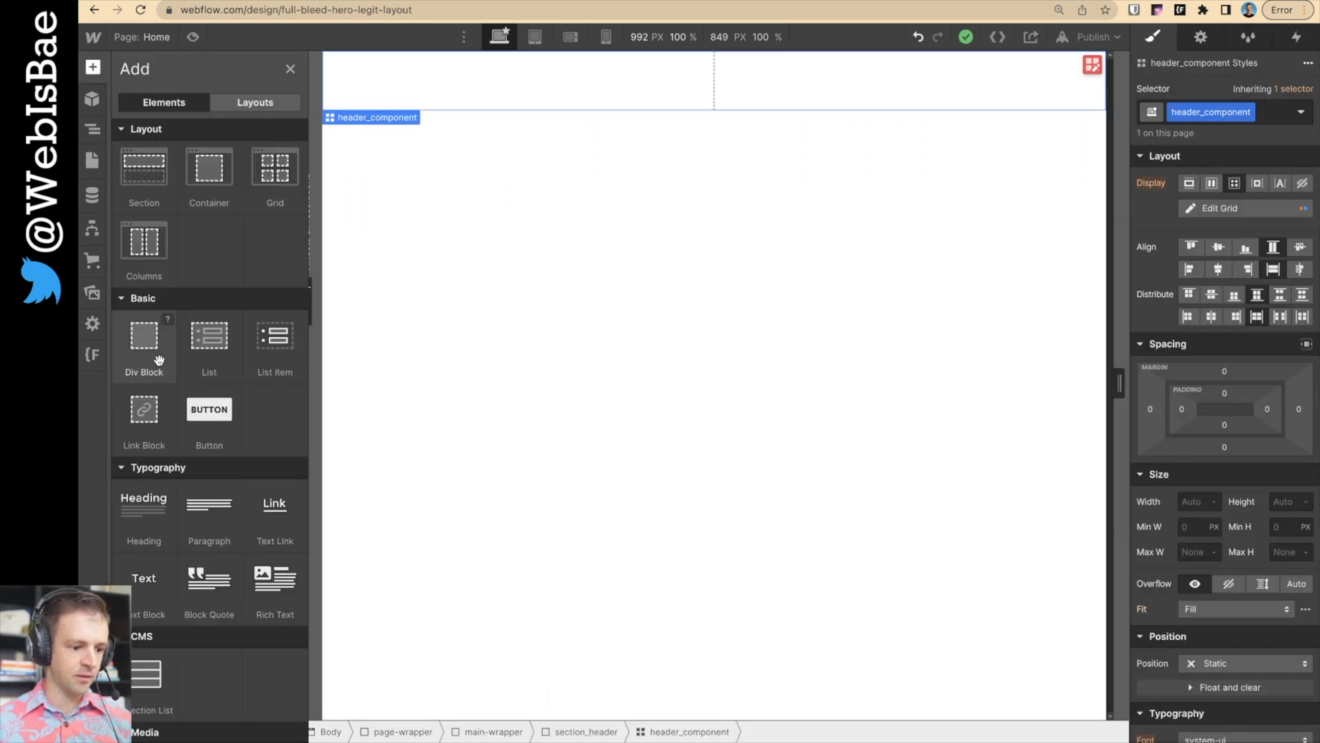
- Add header_content and header_image-wrap blocks, with the monstera image inside header_image-wrap
left_click(143, 334)
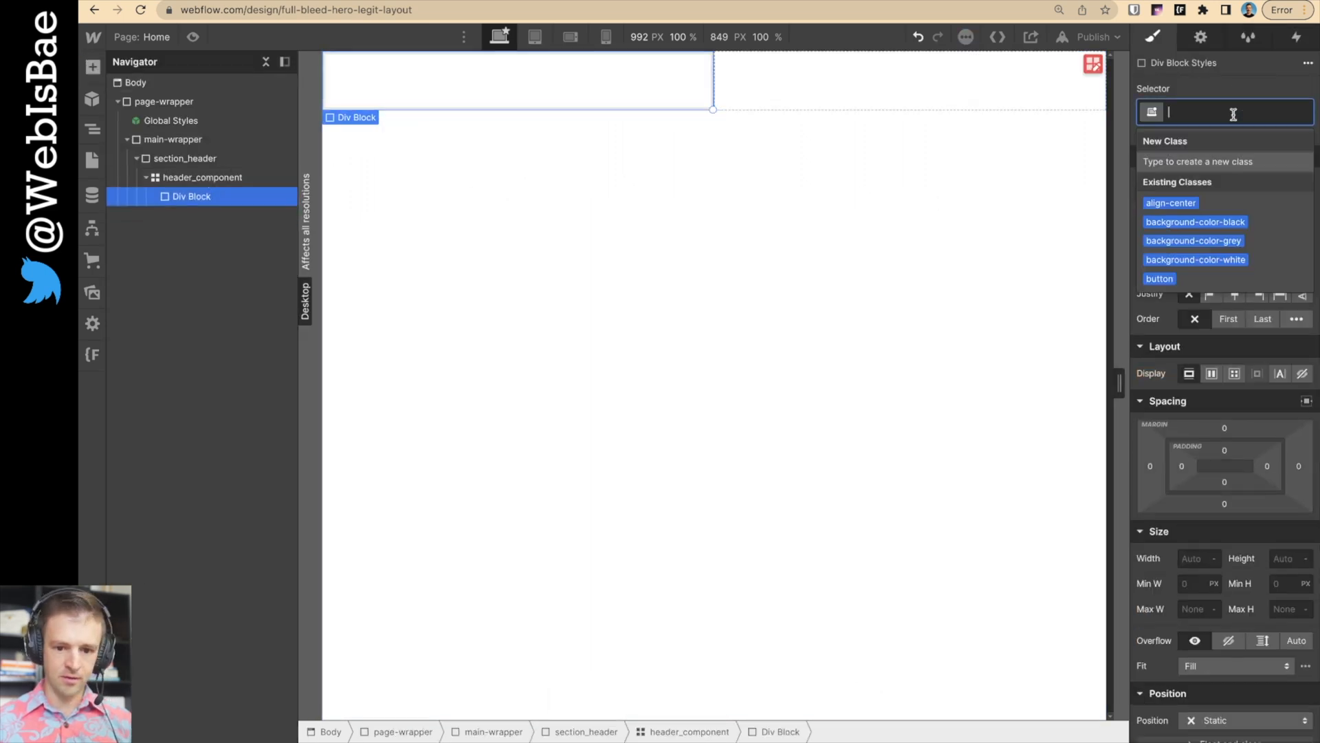
type("header_image-wrap")
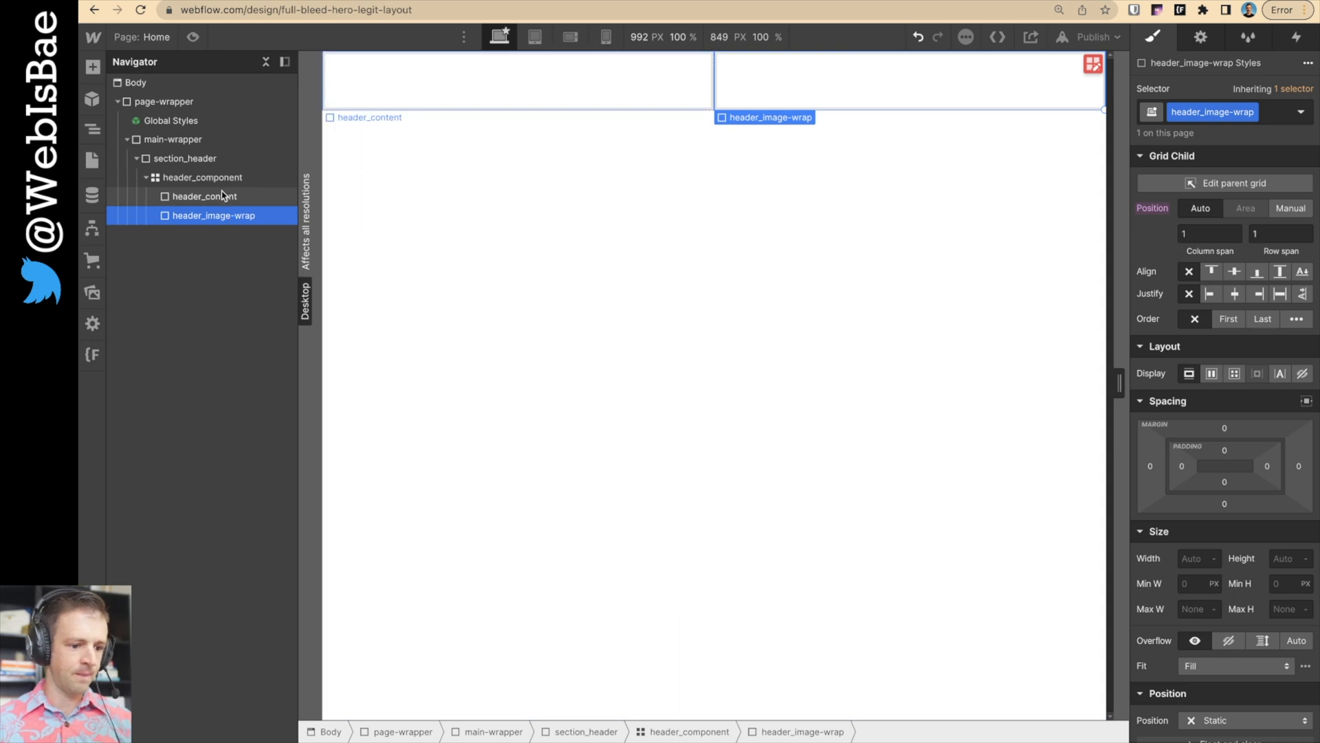
left_click(93, 67)
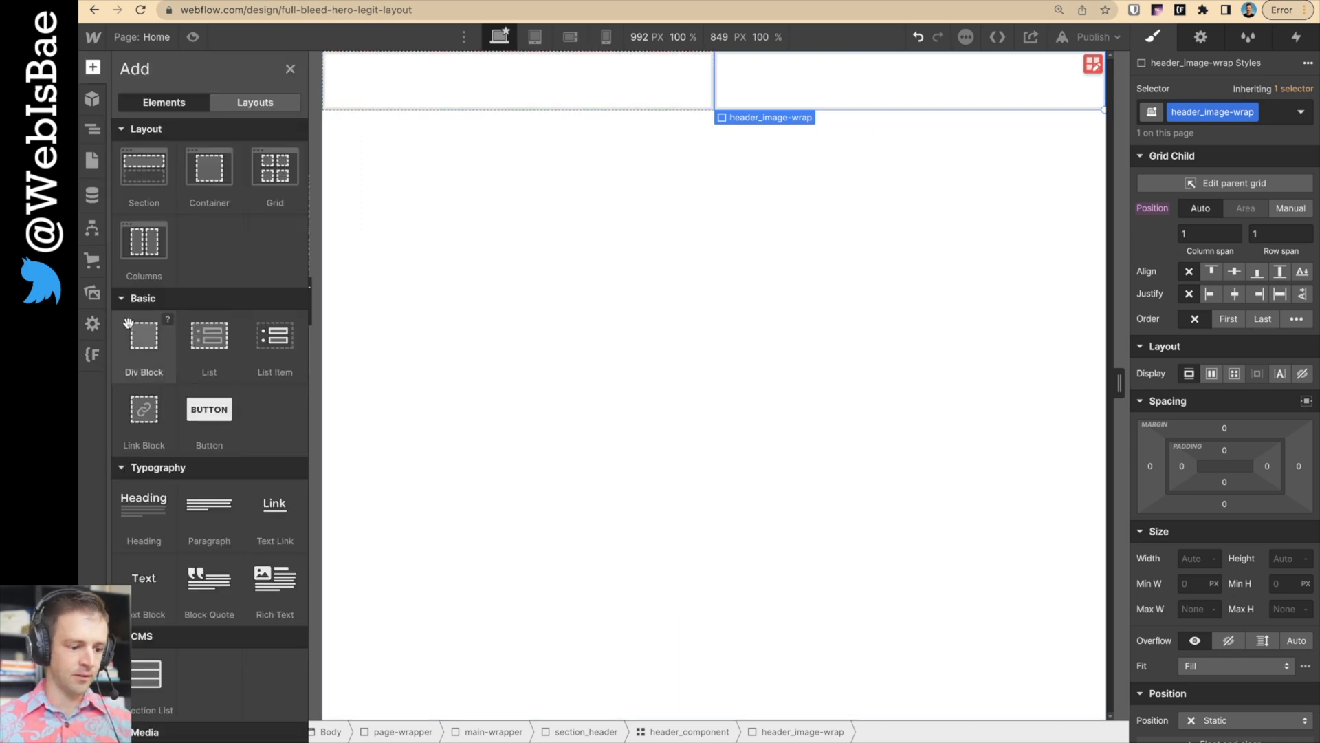
left_click(91, 292)
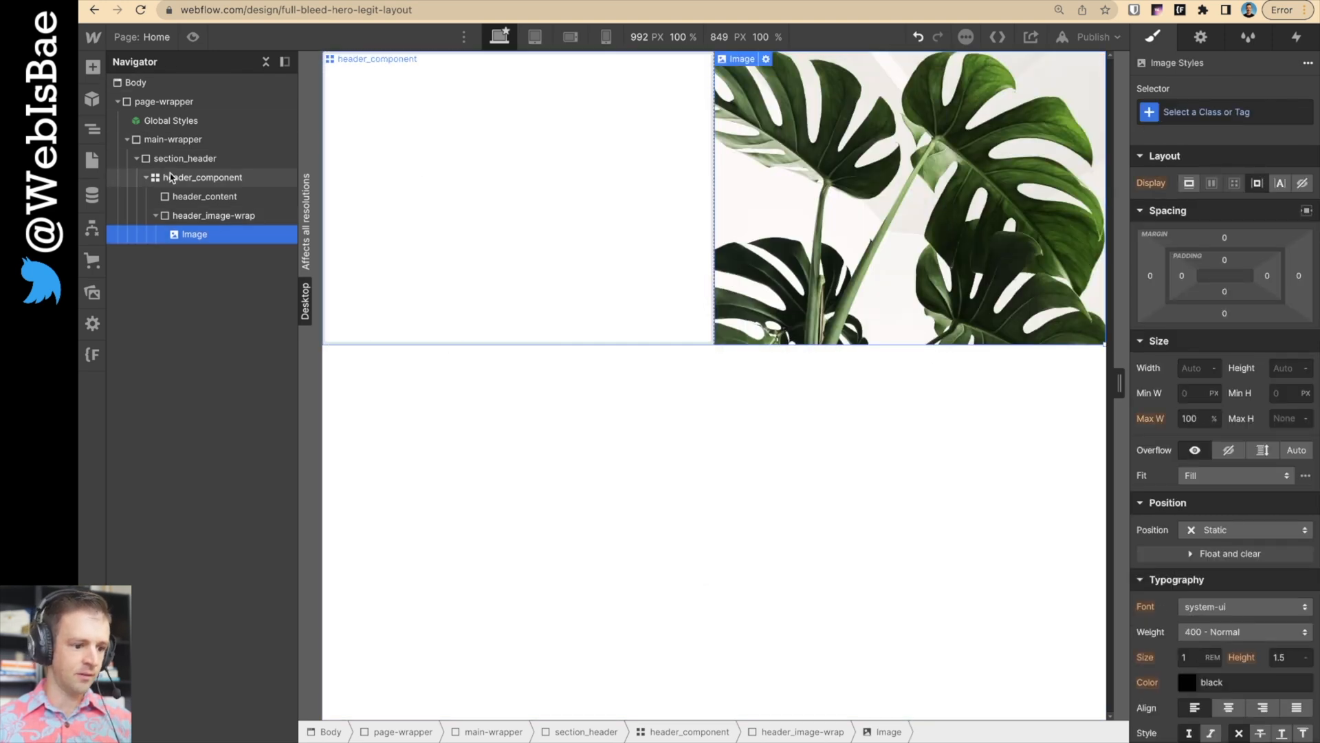
- Add the heading 'The Future is Floral', a flower paragraph and a 'Get Planting' button
left_click(91, 67)
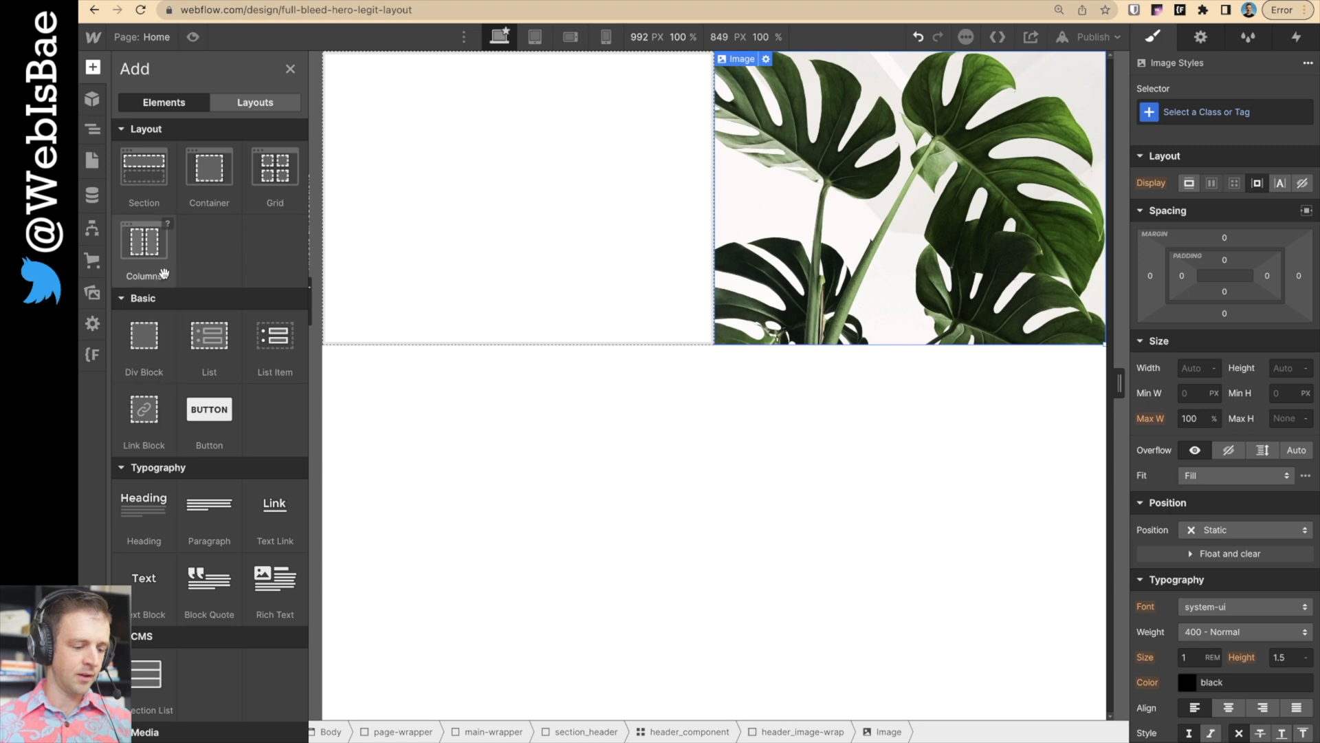
left_click(506, 202)
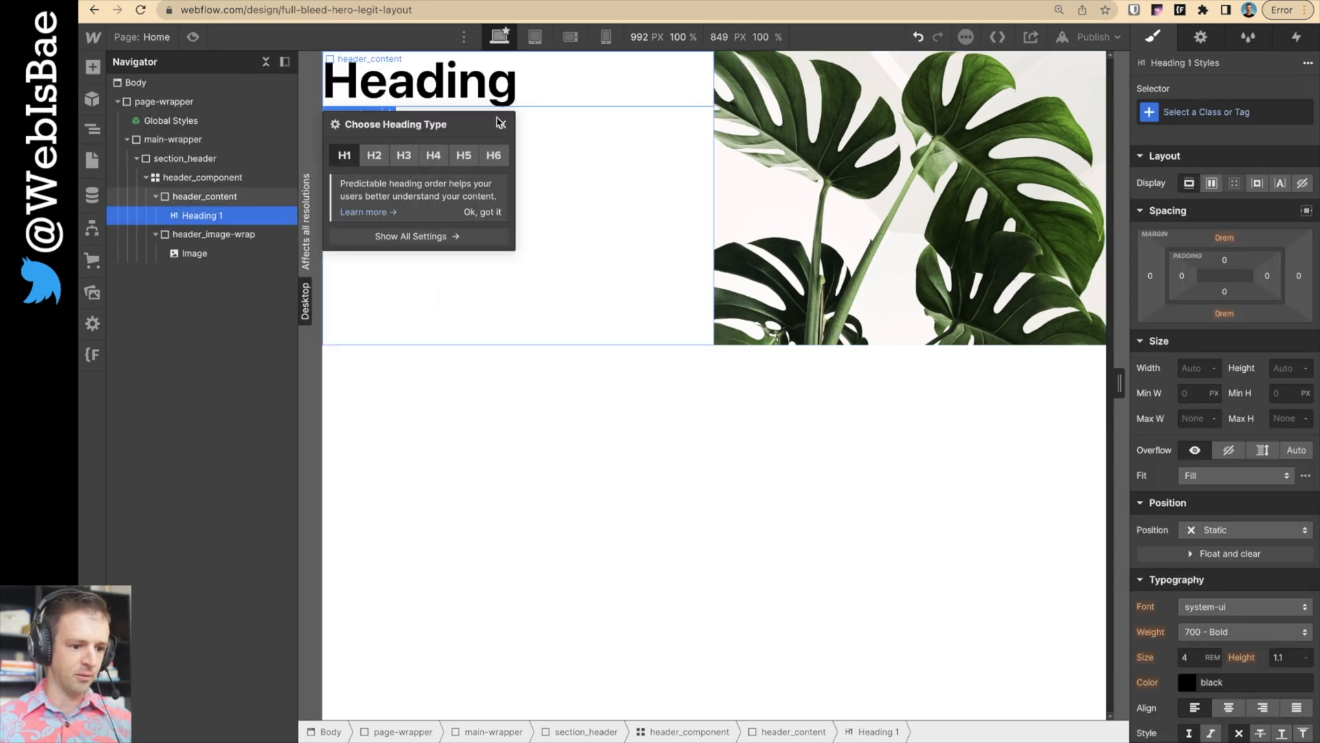
double_click(418, 79)
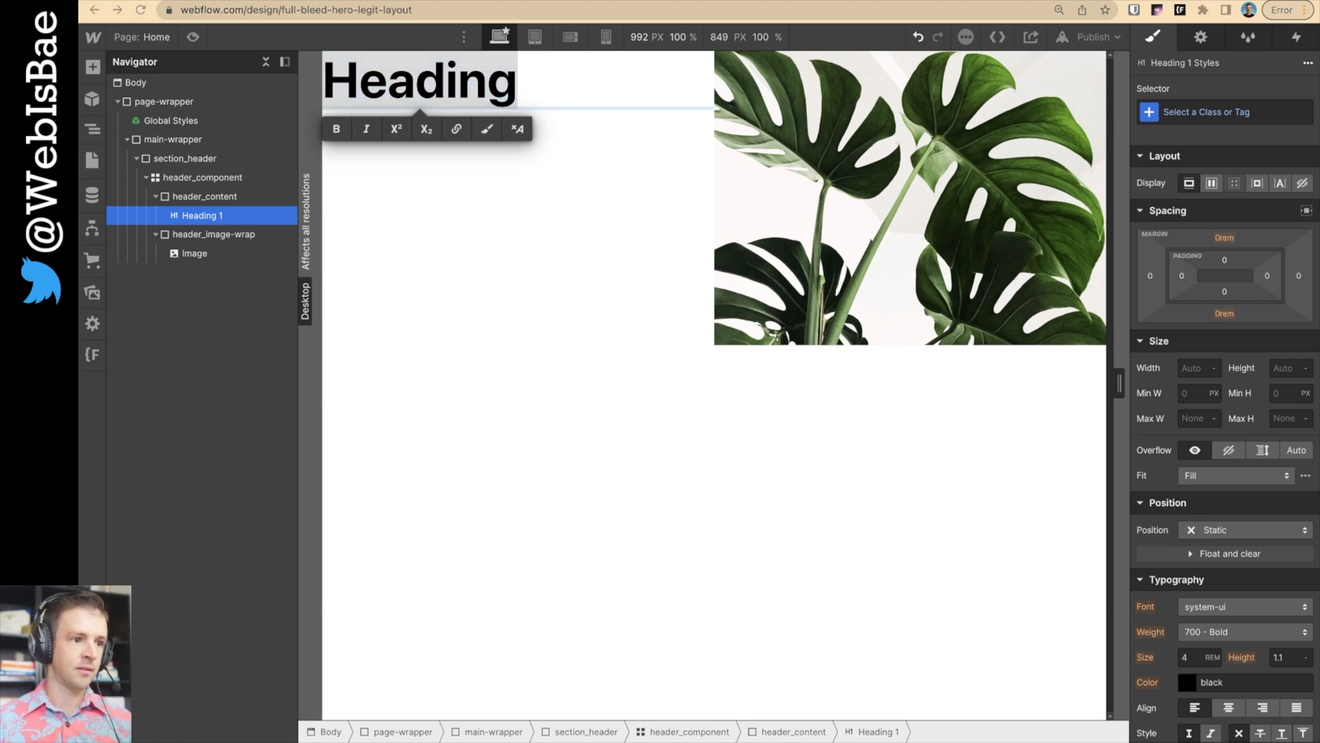
type("The Future is Floral")
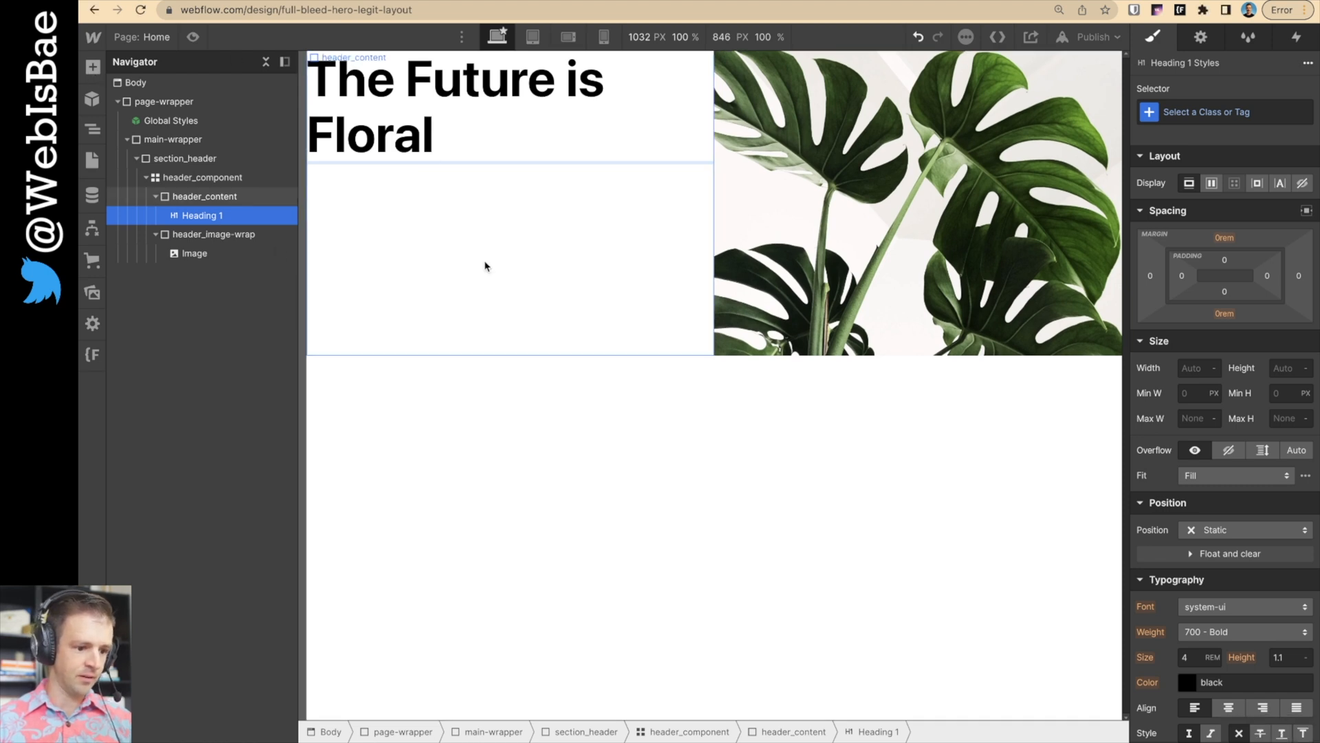
left_click(93, 67)
type("Get Plat")
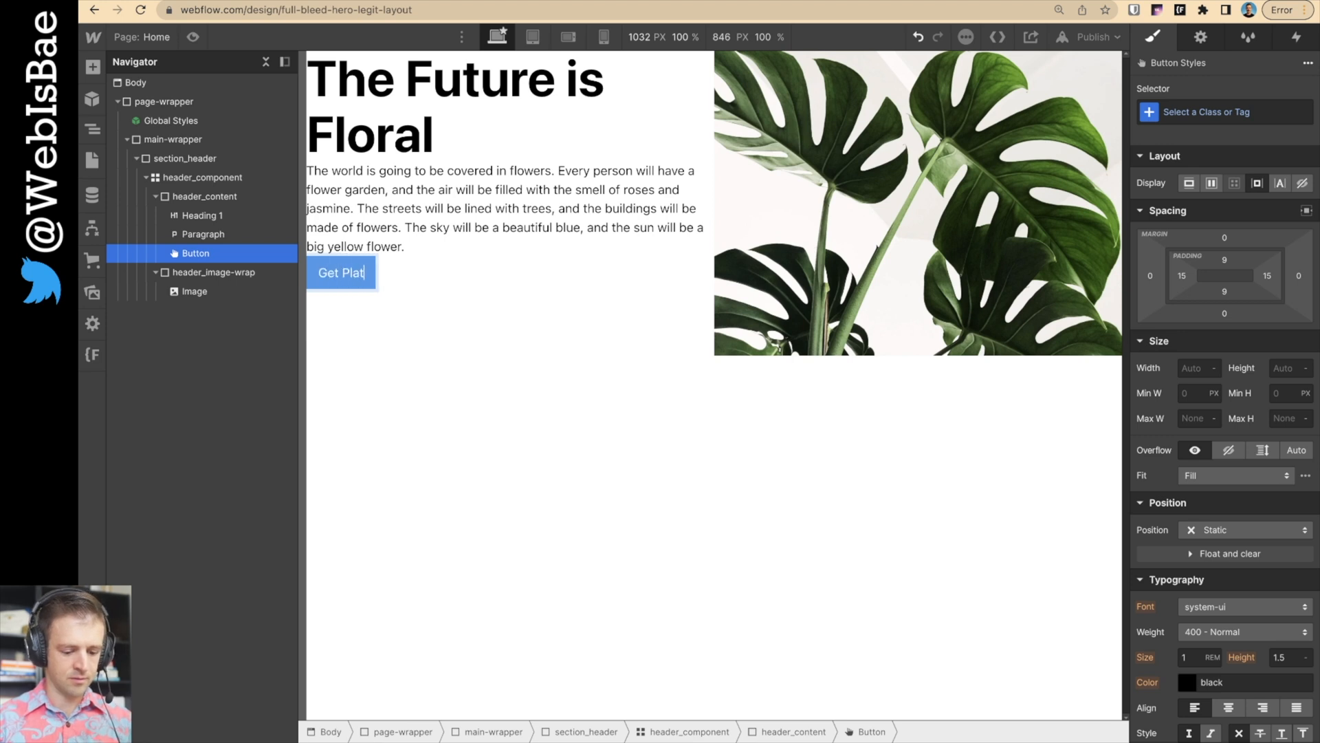
type("n")
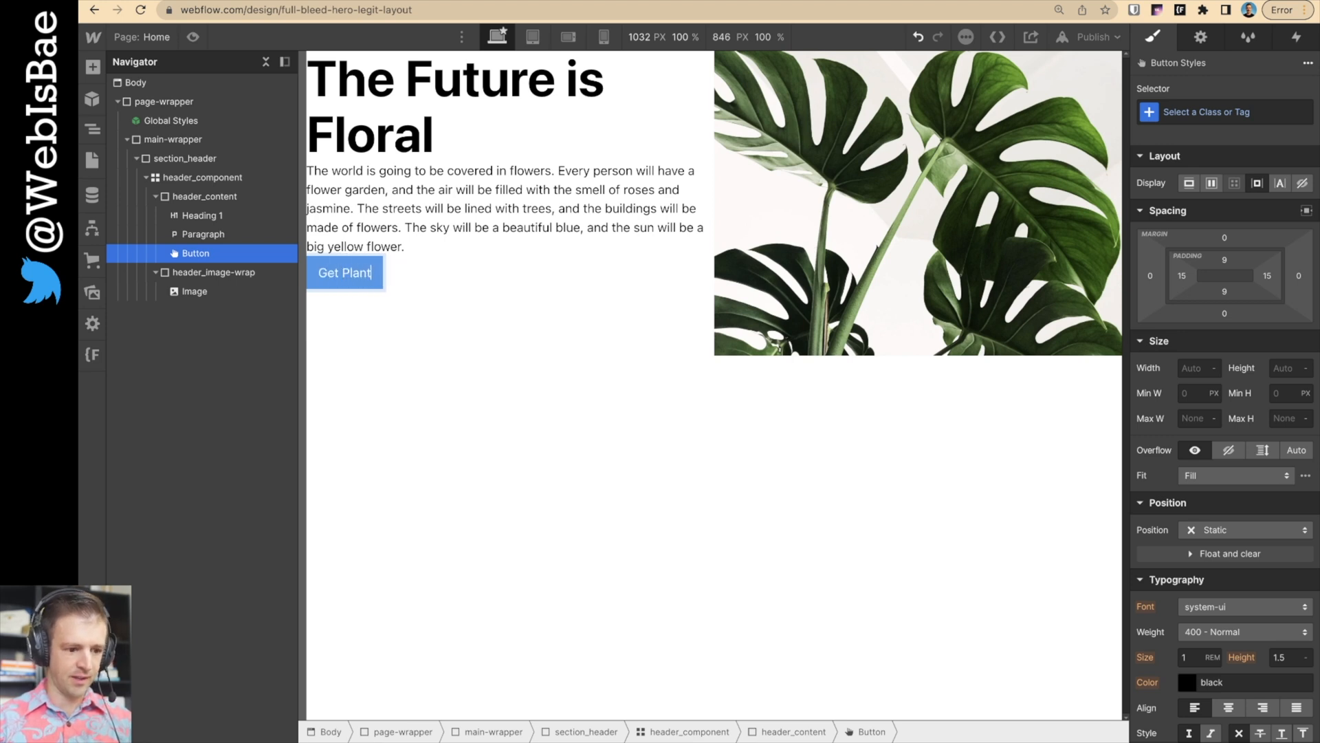
left_click(203, 196)
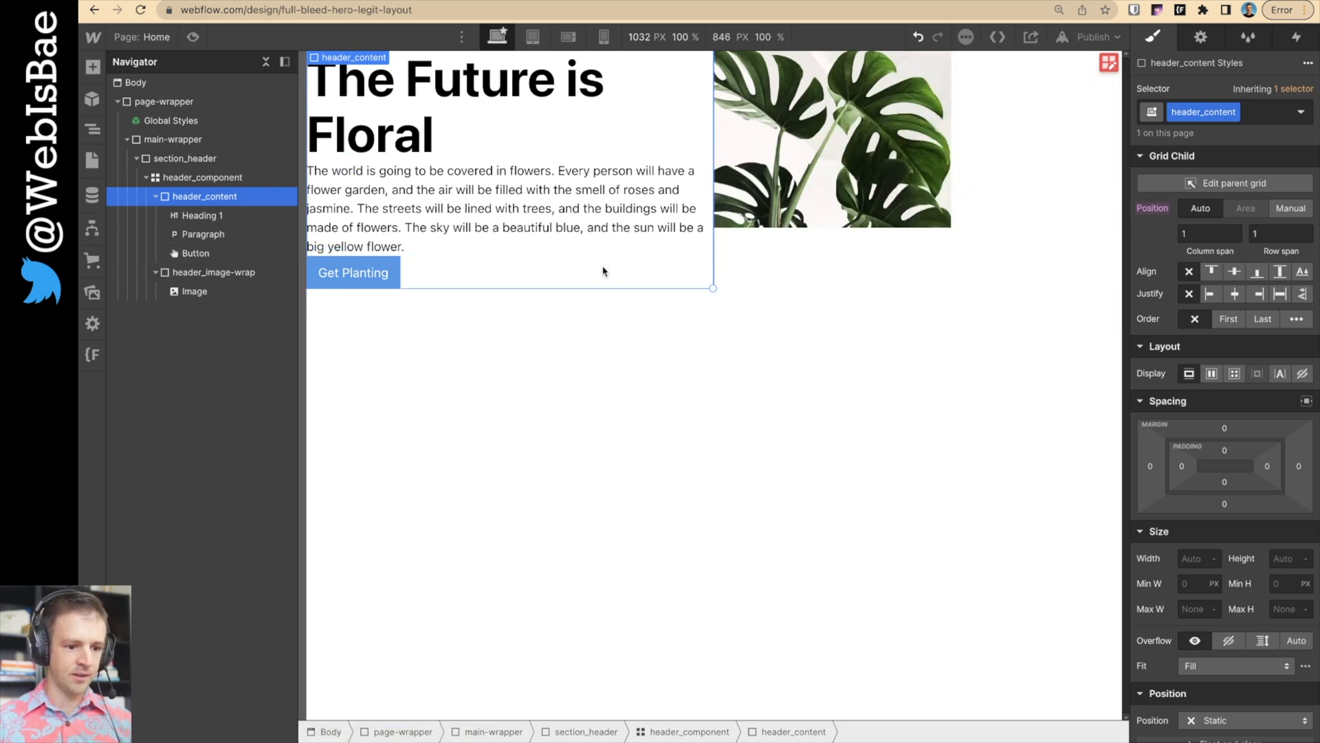
- Size the hero image to 100% width and 100vh height
left_click(203, 234)
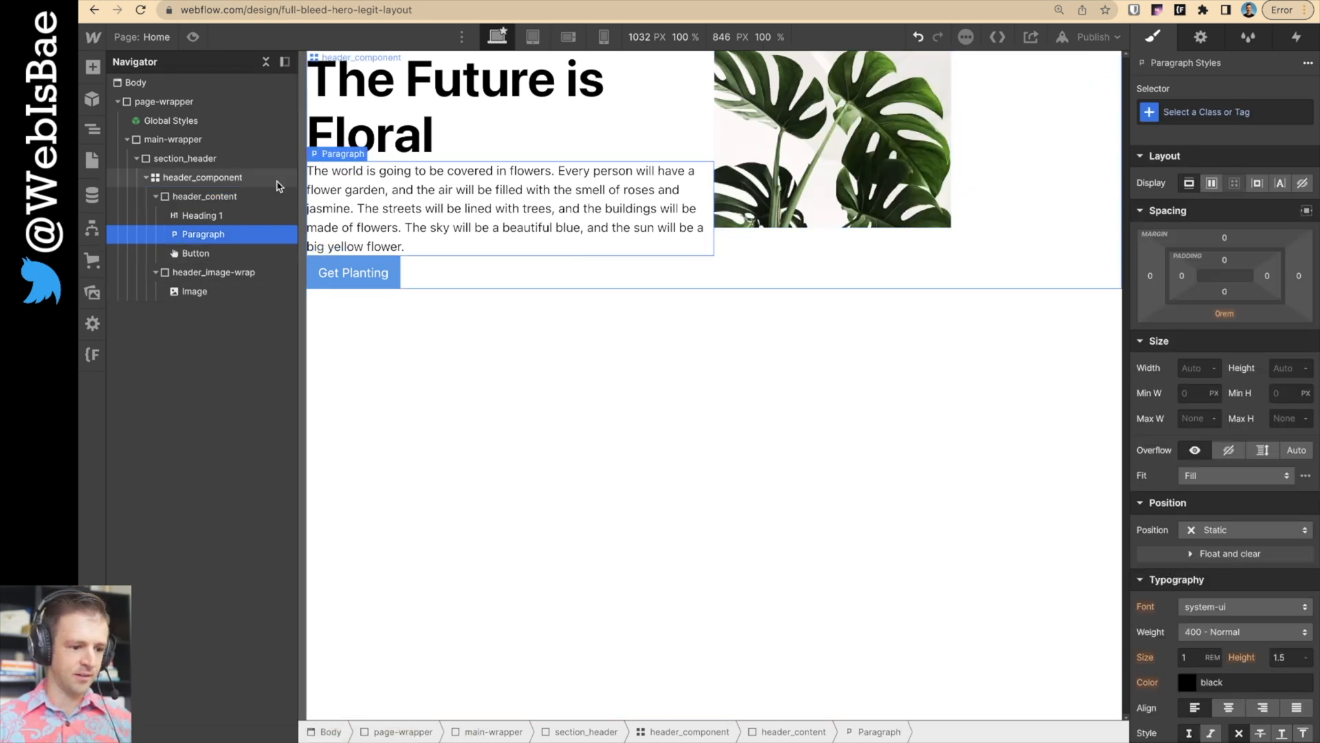
left_click(205, 196)
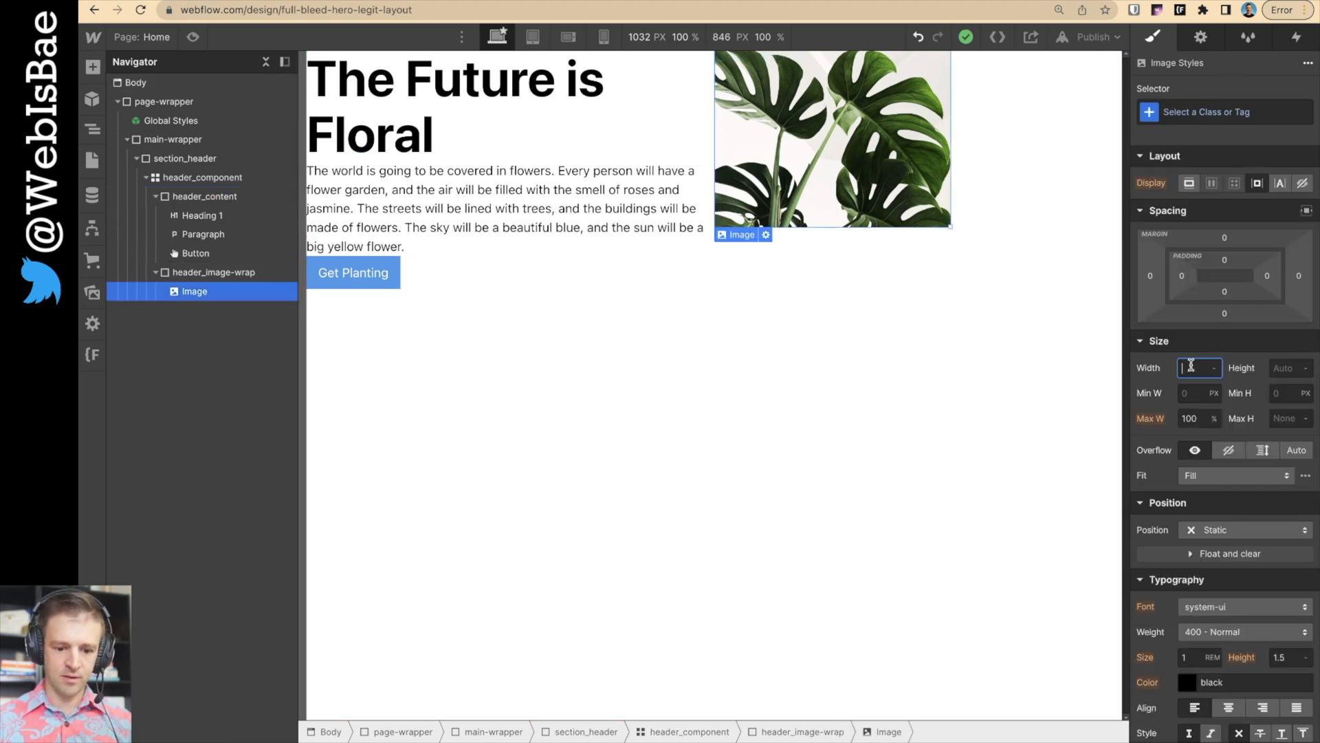
type("100")
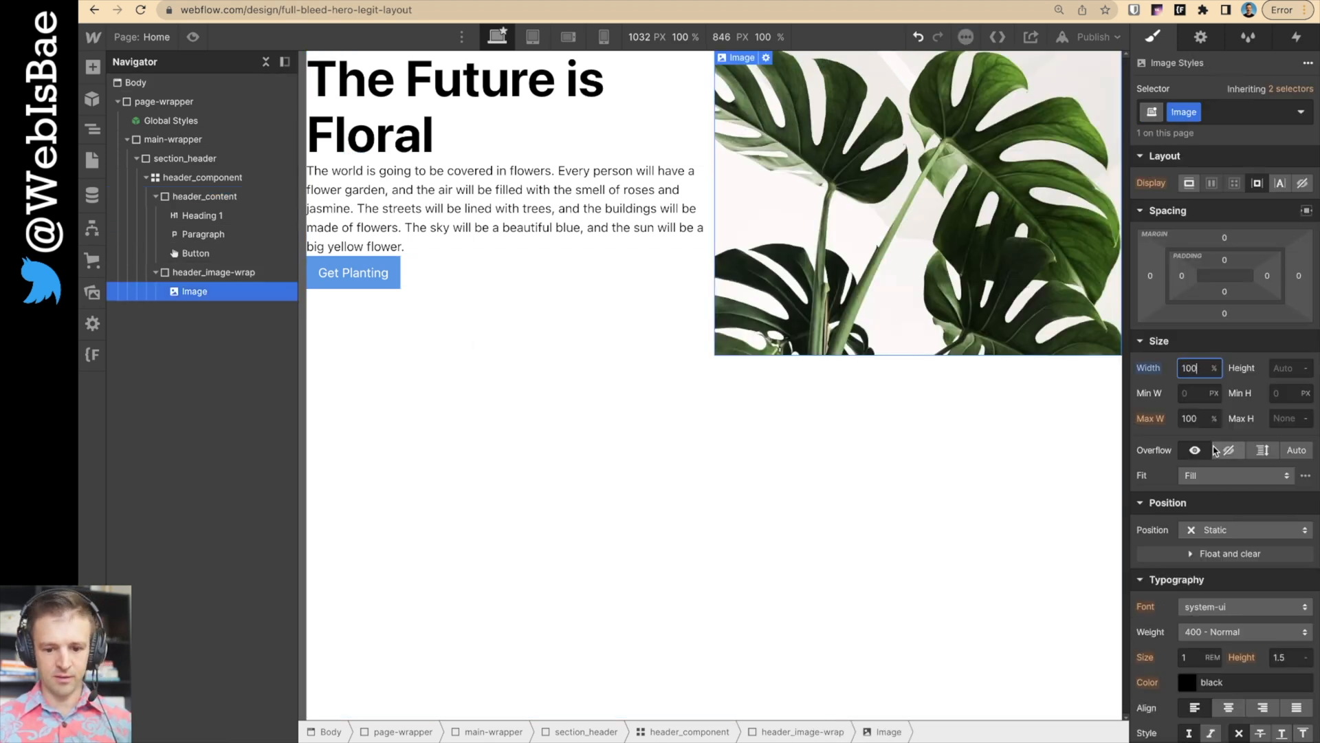
left_click(1288, 368)
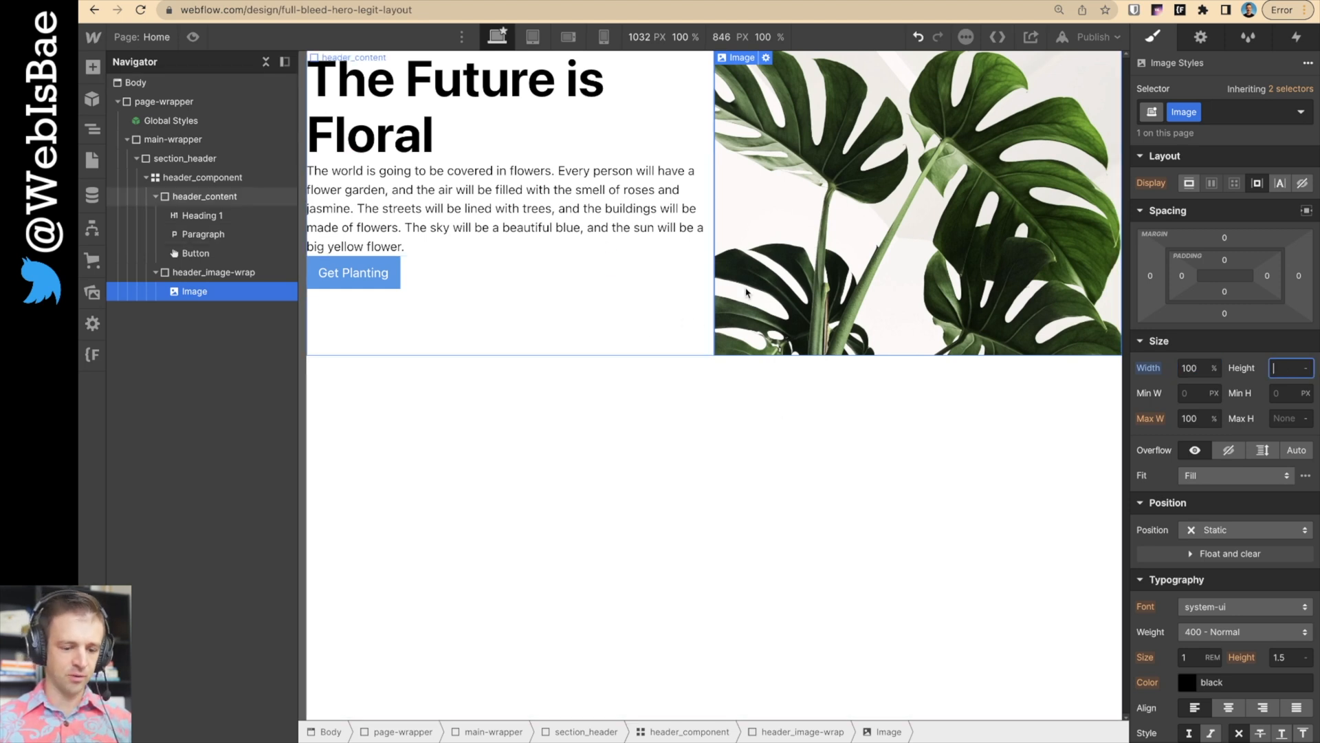
type("100")
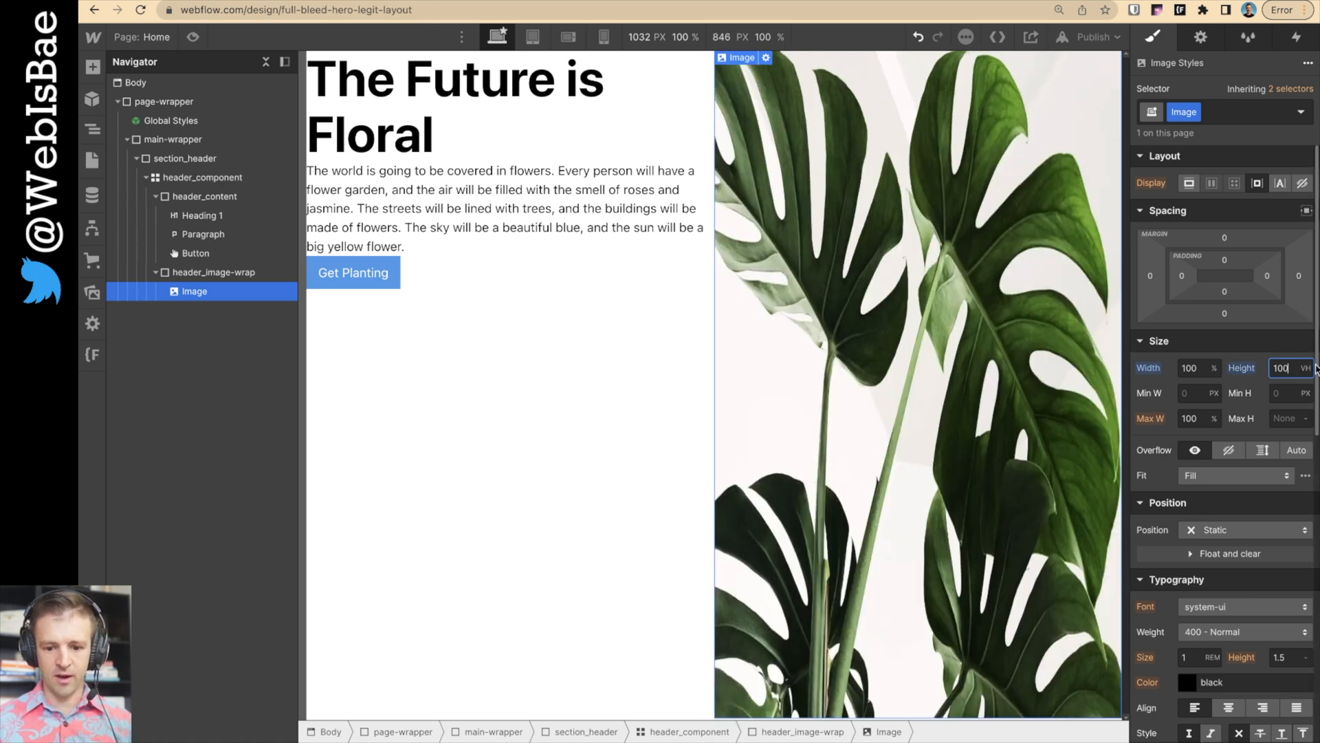
mouse_move(852, 64)
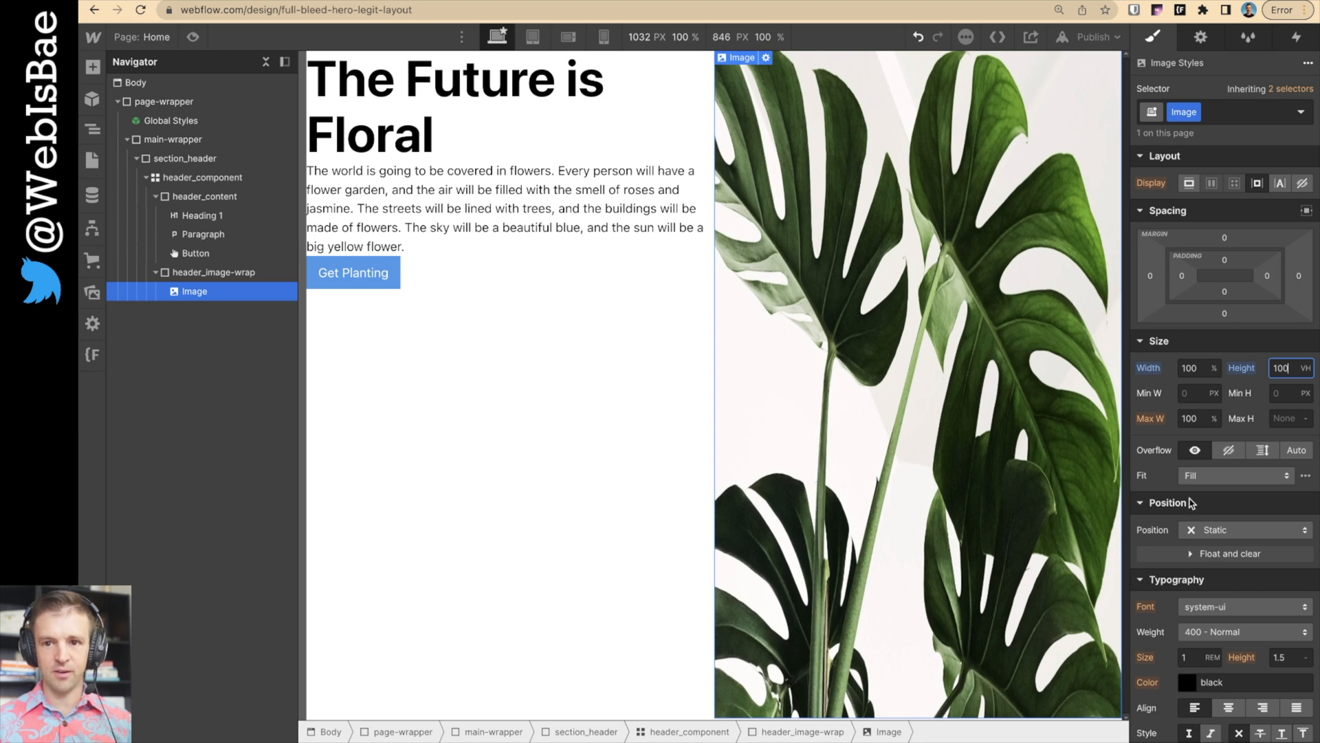
mouse_move(1202, 419)
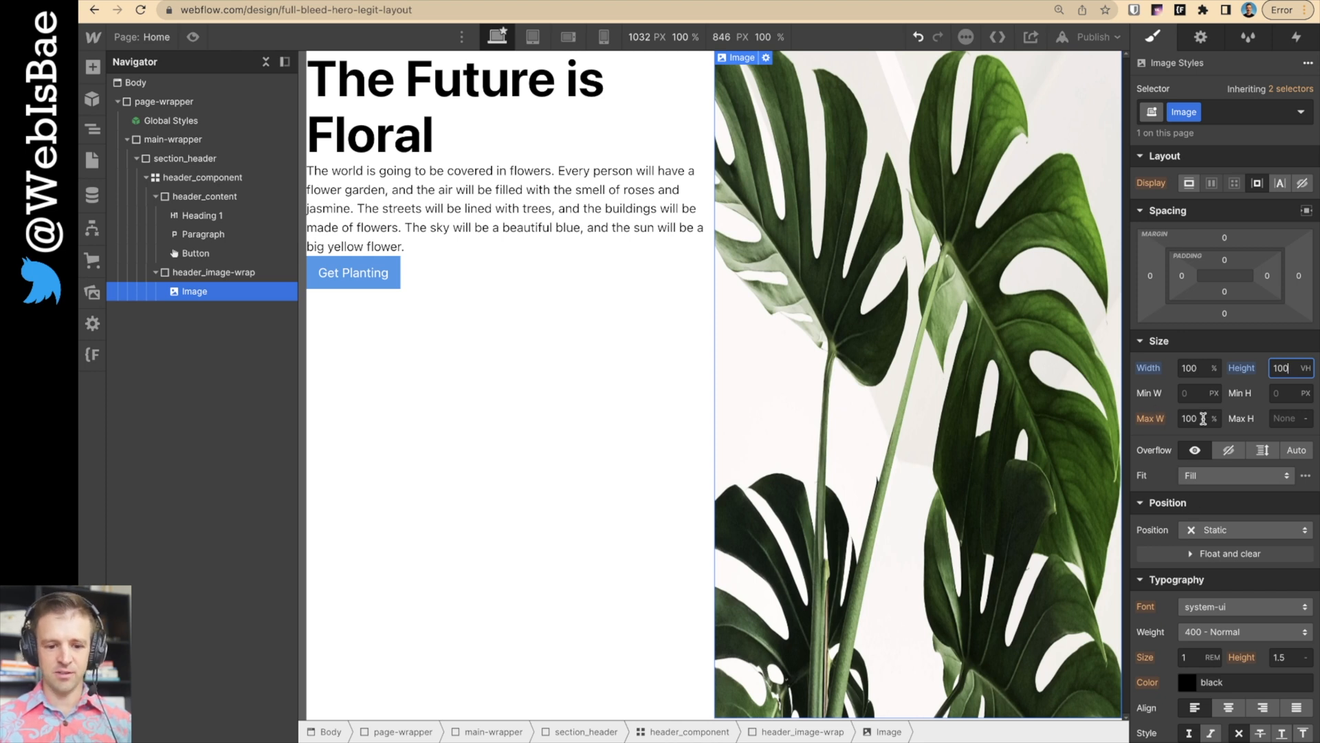
- Cap the hero image's maximum height at 60 and view the reference page
left_click(1288, 419)
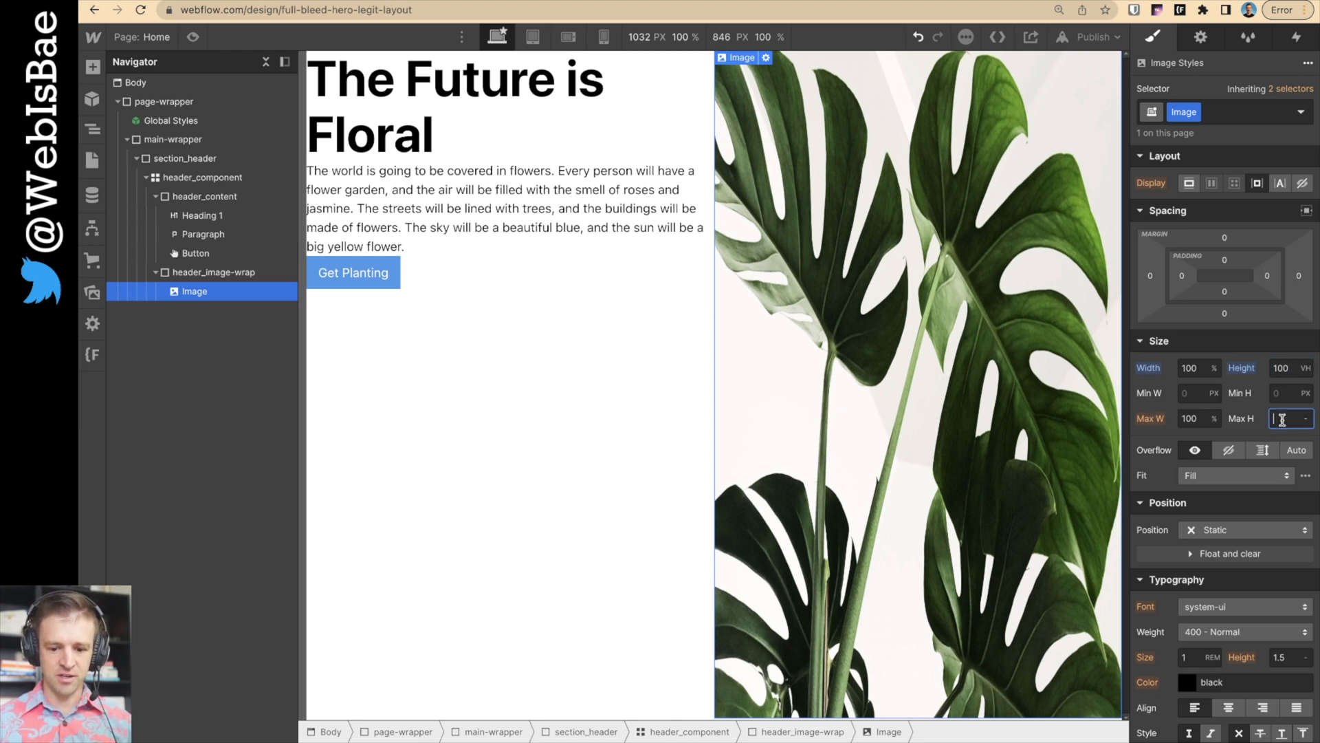
type("60")
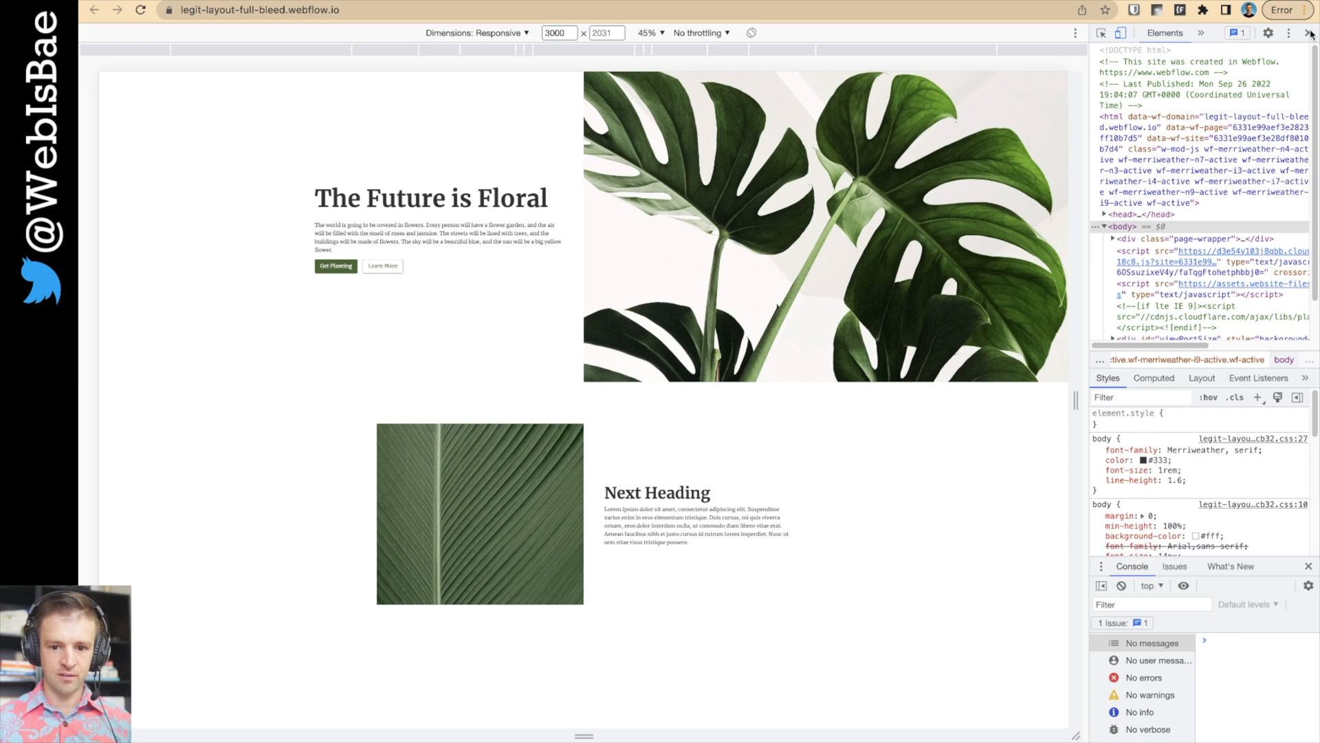
left_click(1310, 33)
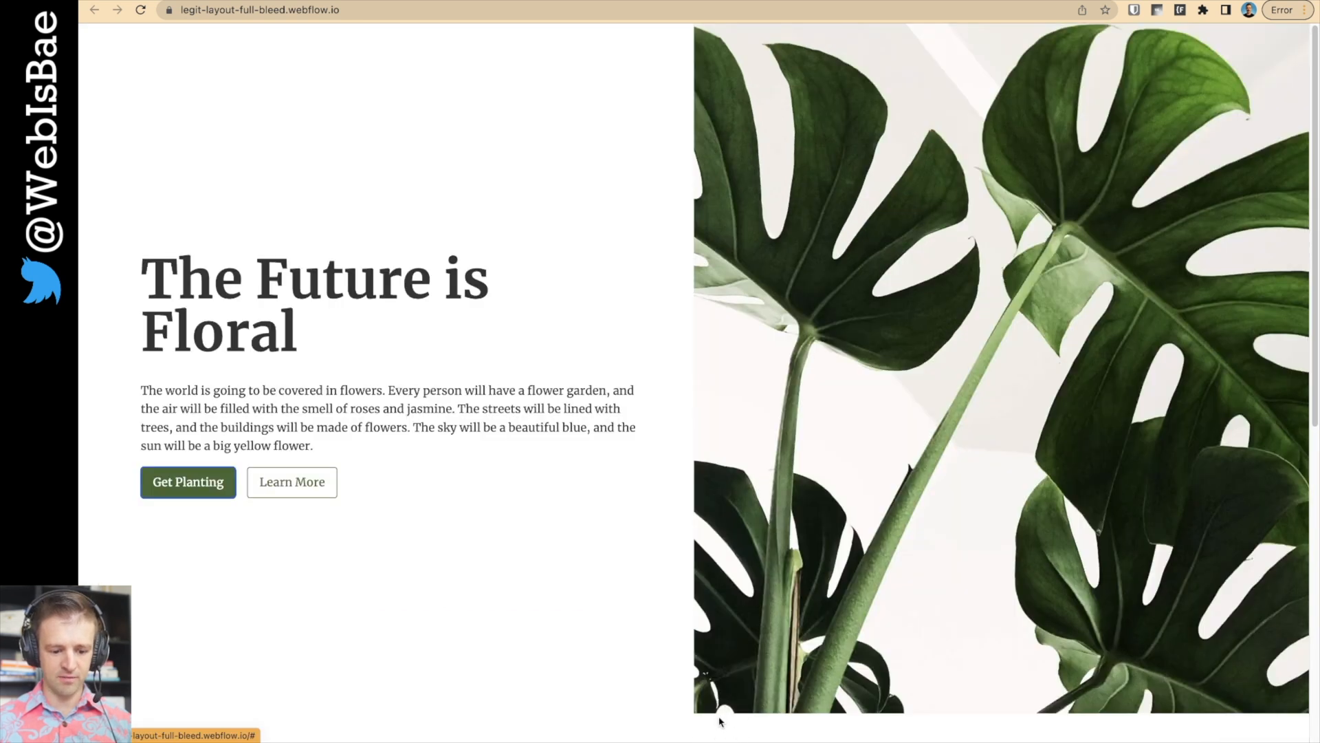
mouse_move(727, 626)
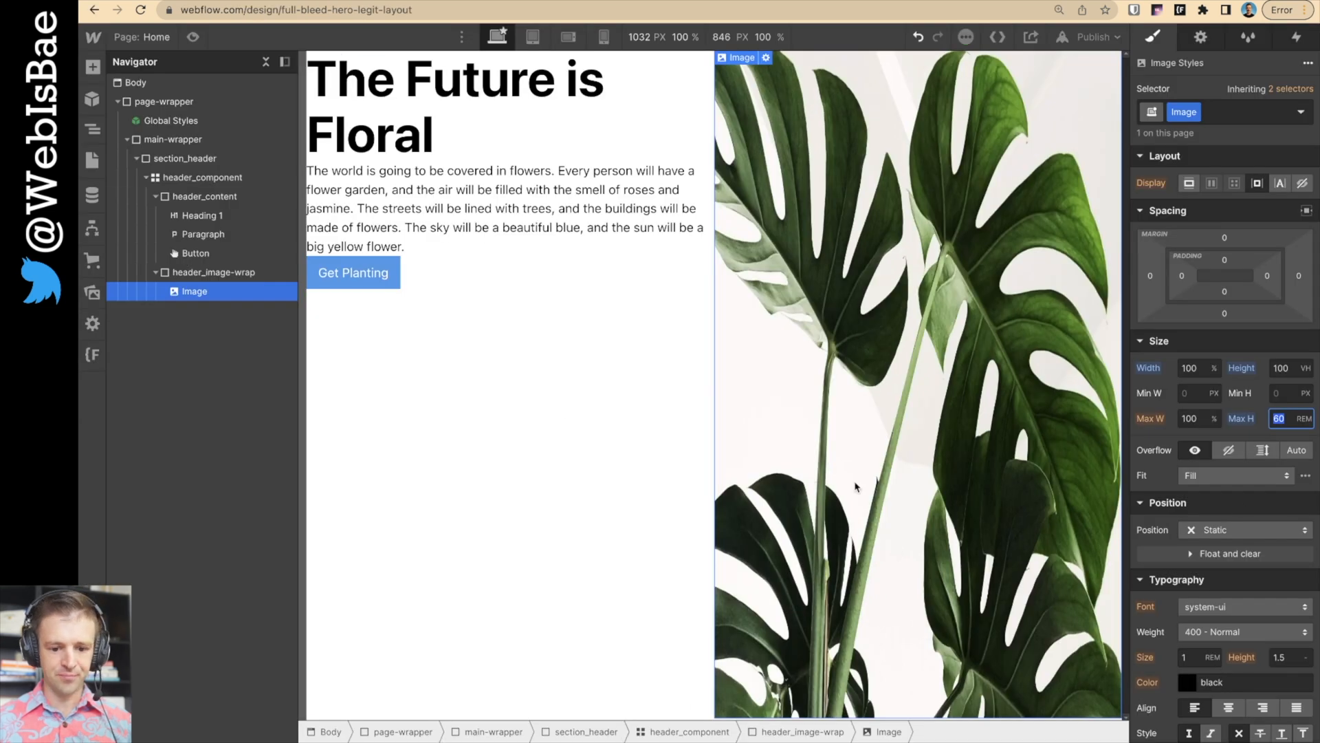
- Set the hero image's fit to Cover, keeping the 60rem max height
left_click(1235, 475)
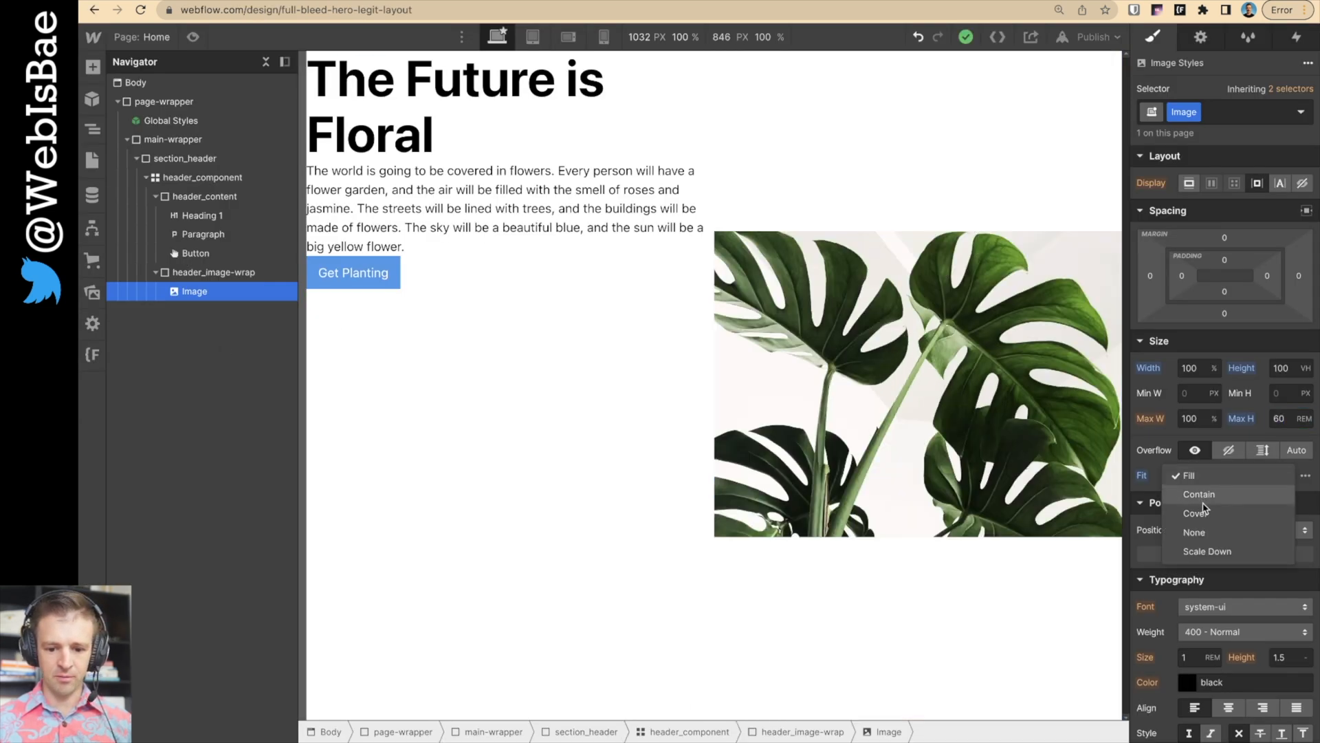
left_click(1196, 513)
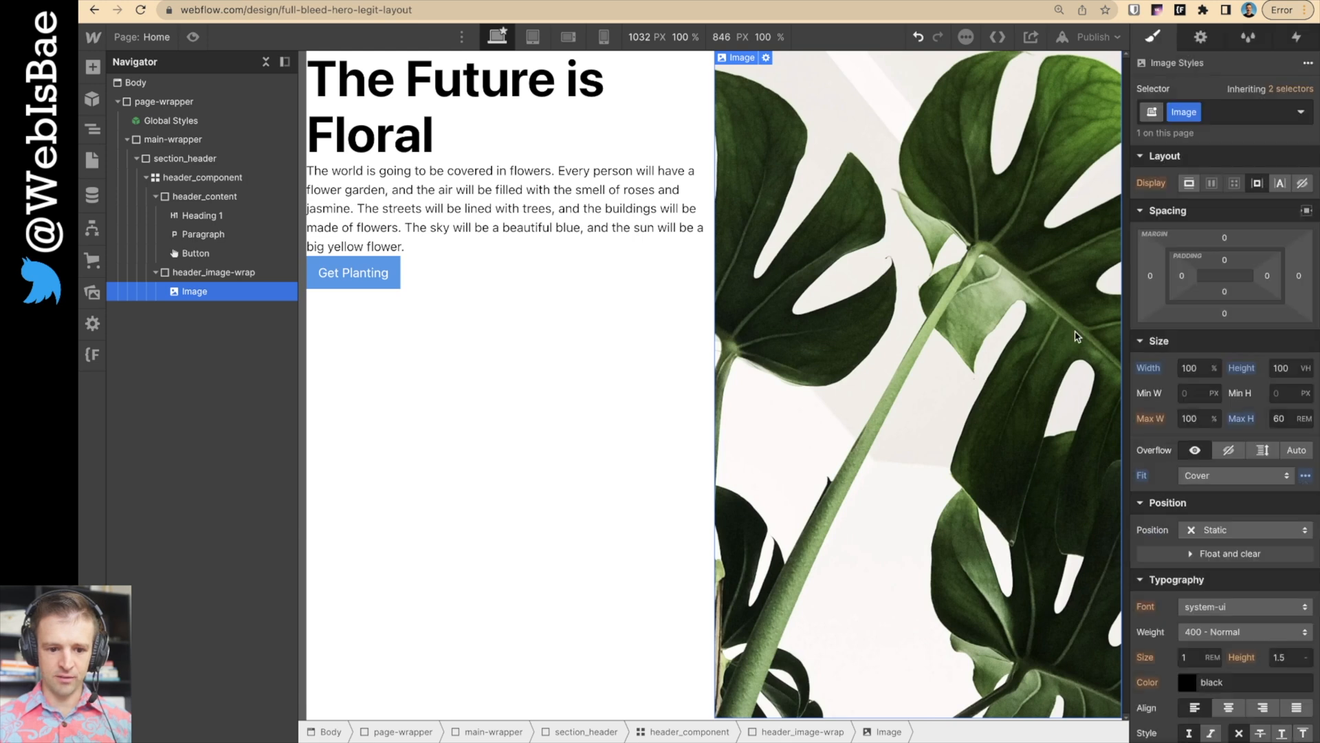
mouse_move(825, 198)
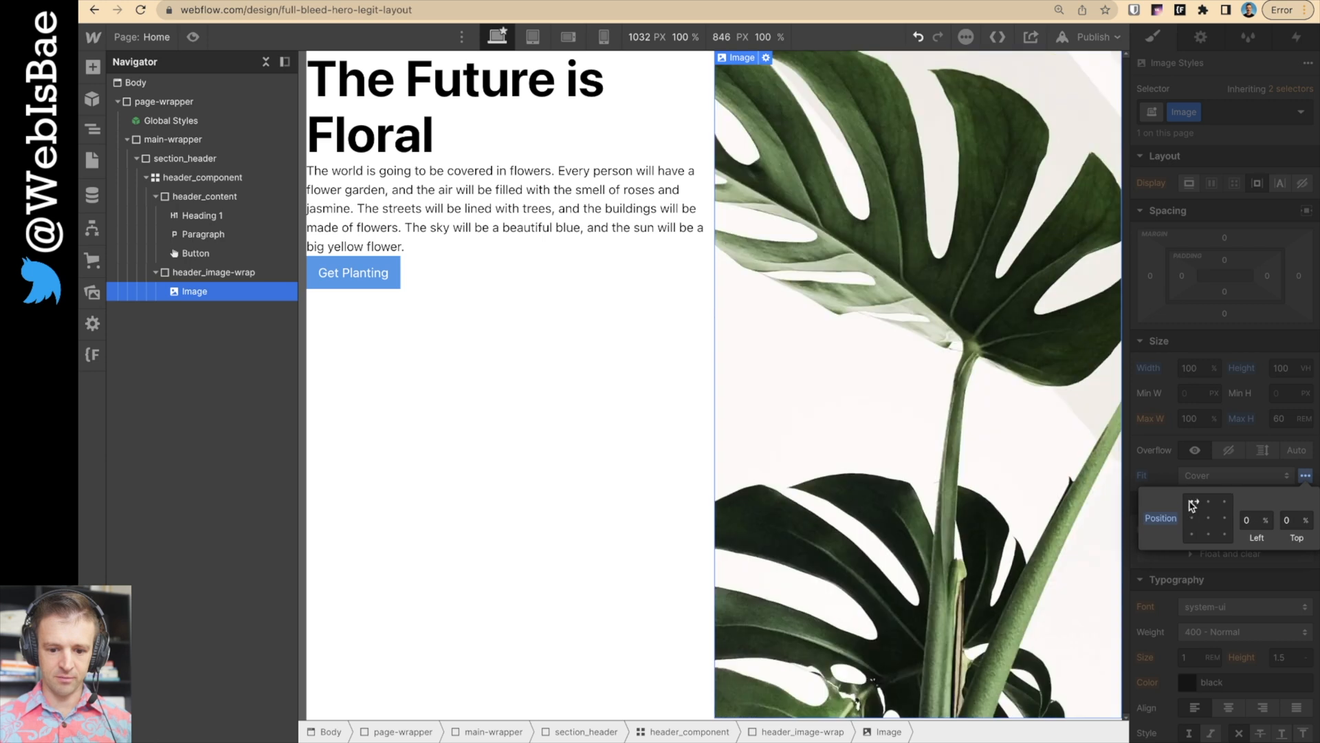
left_click(205, 196)
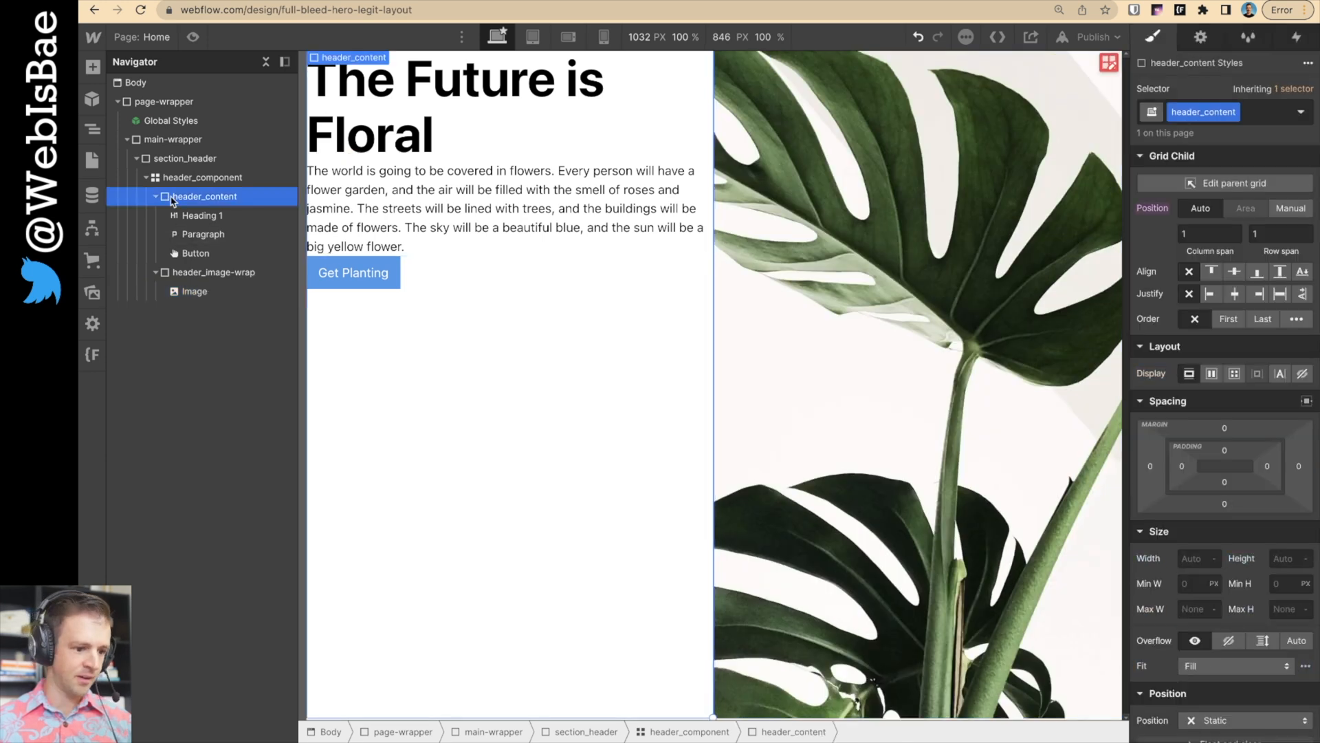
- Add a header_padding block to header_content and move Heading 1 into it
left_click(200, 214)
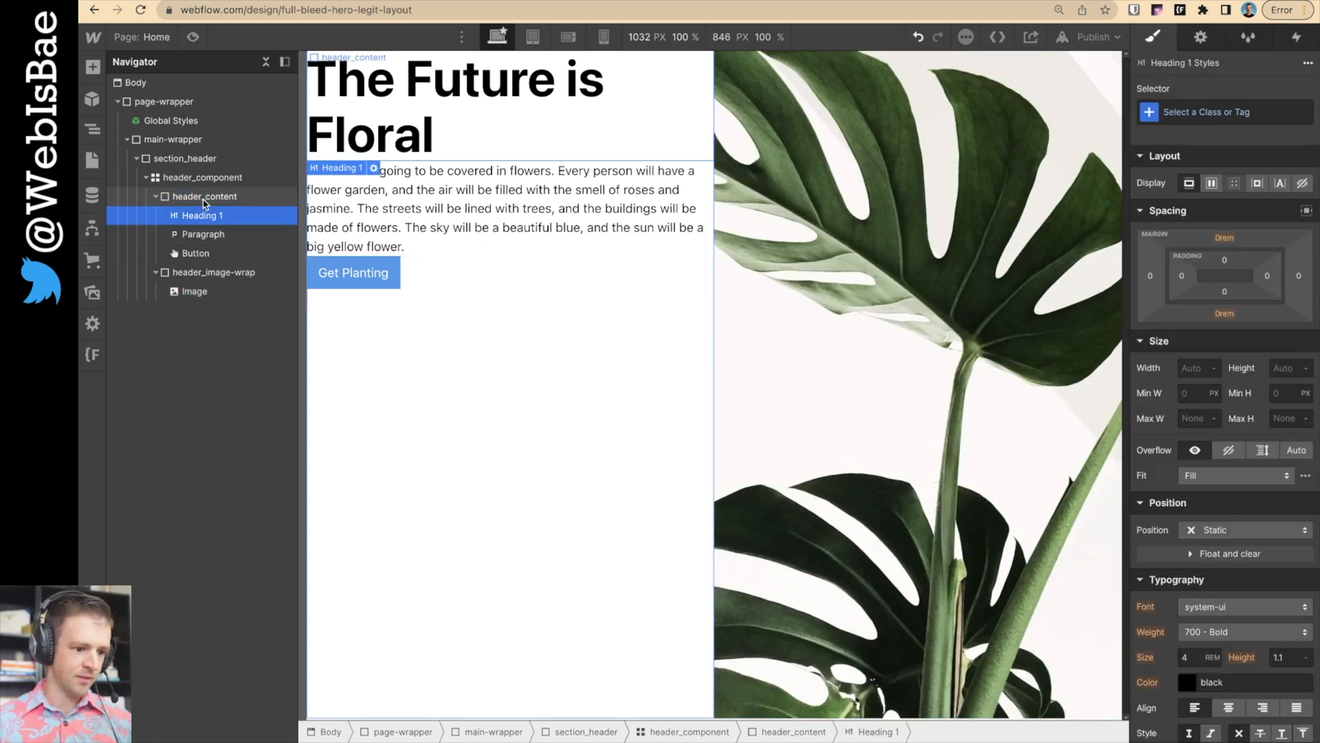
left_click(203, 177)
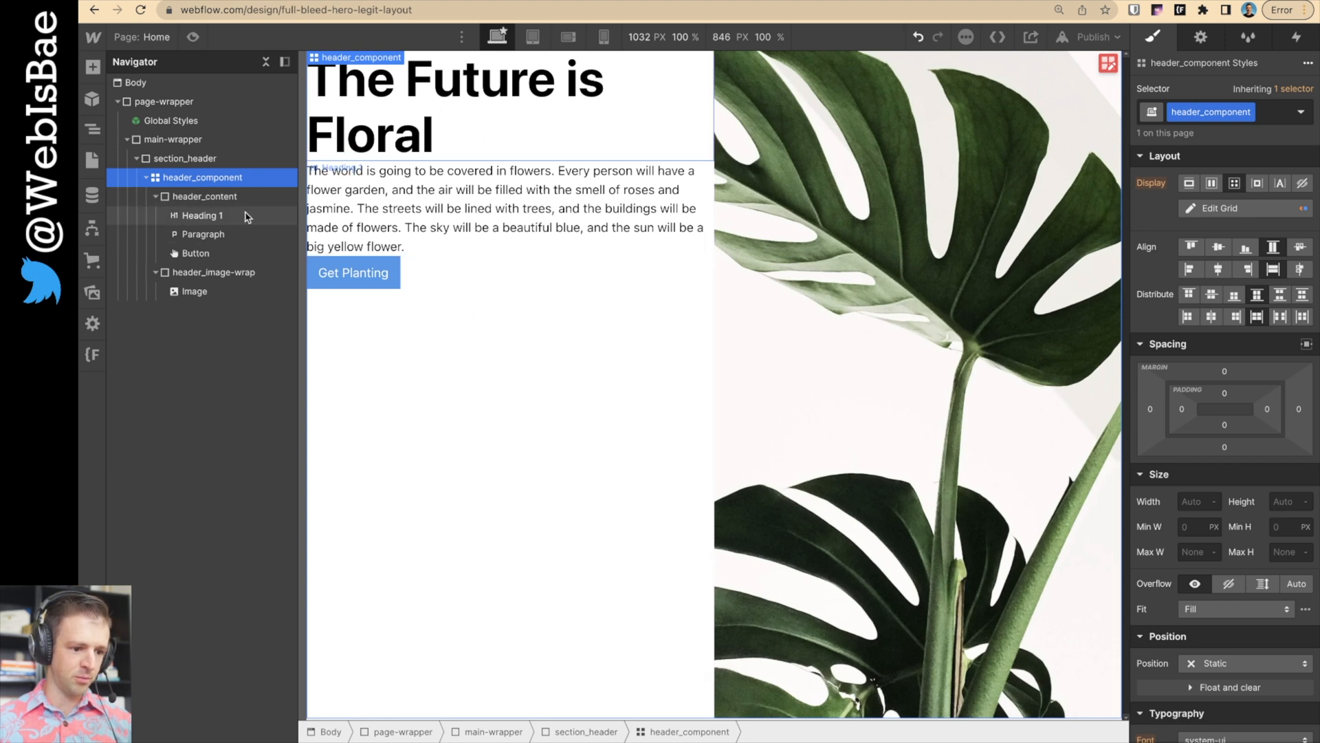
mouse_move(217, 216)
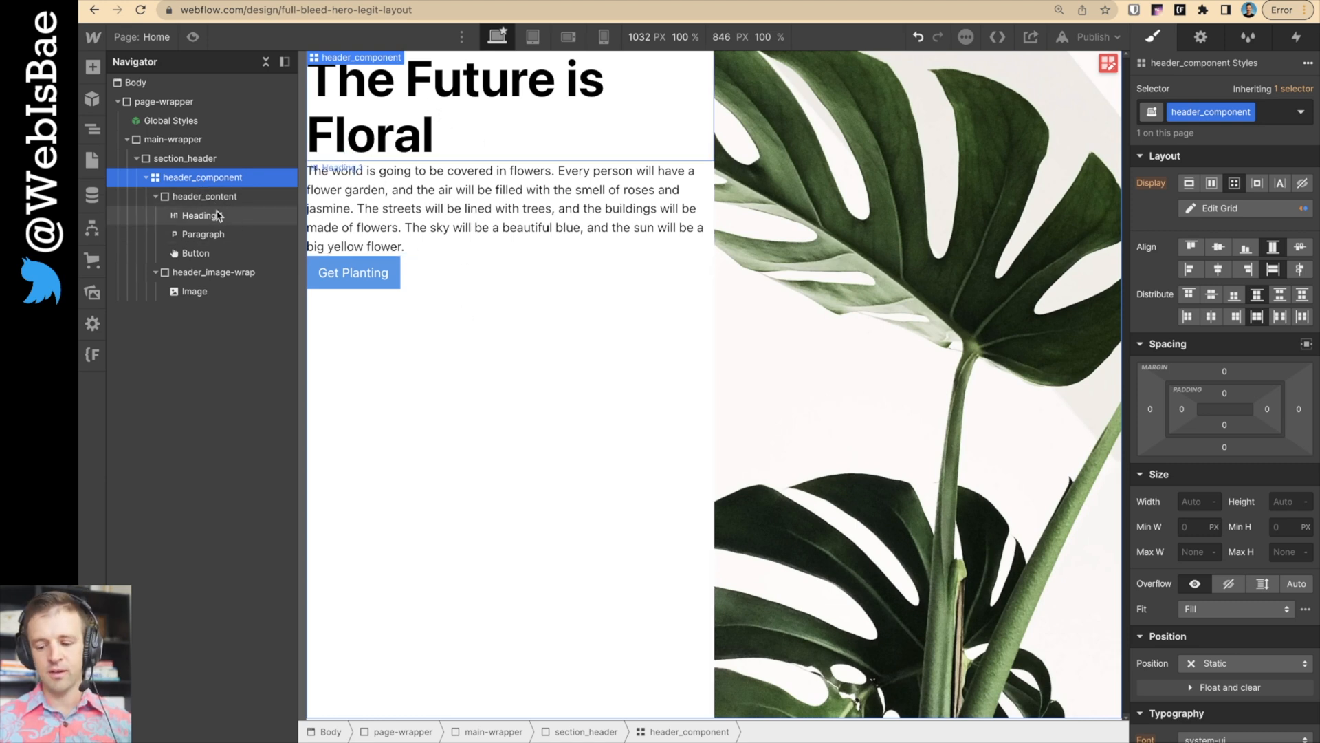
left_click(202, 196)
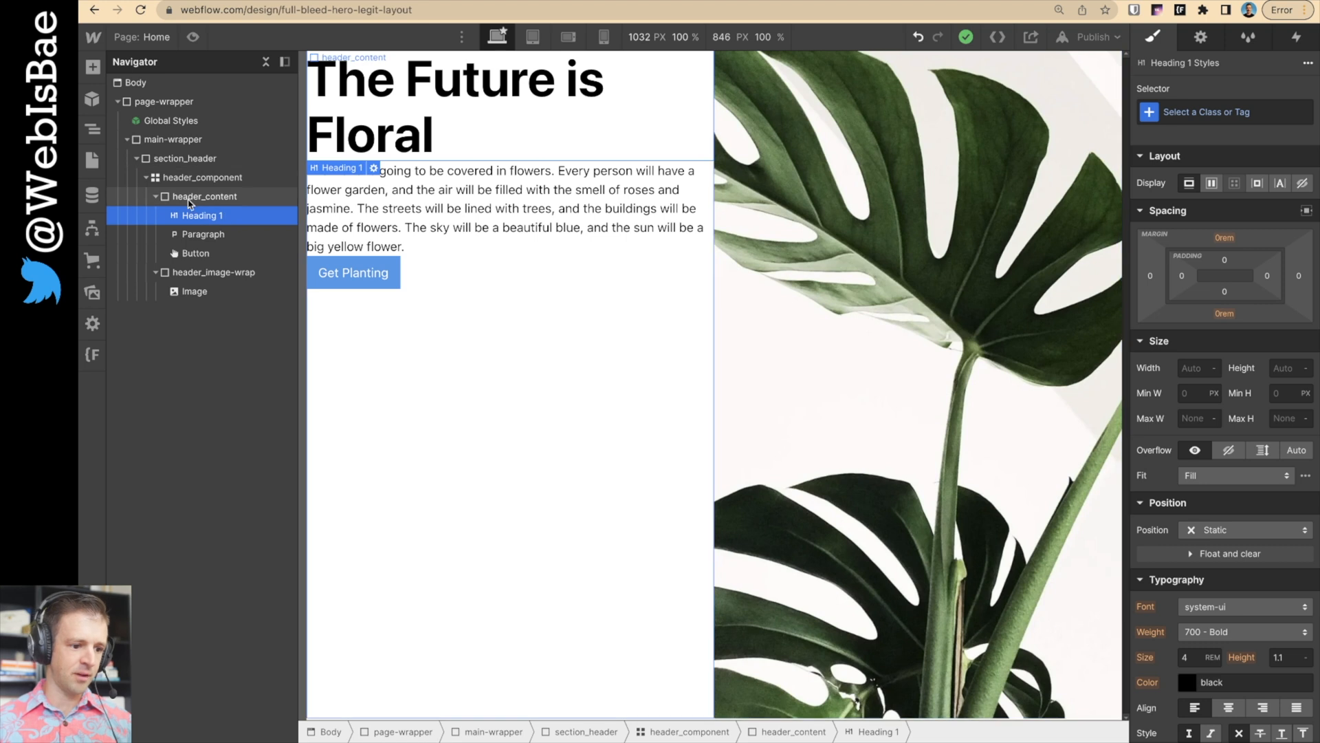
left_click(205, 196)
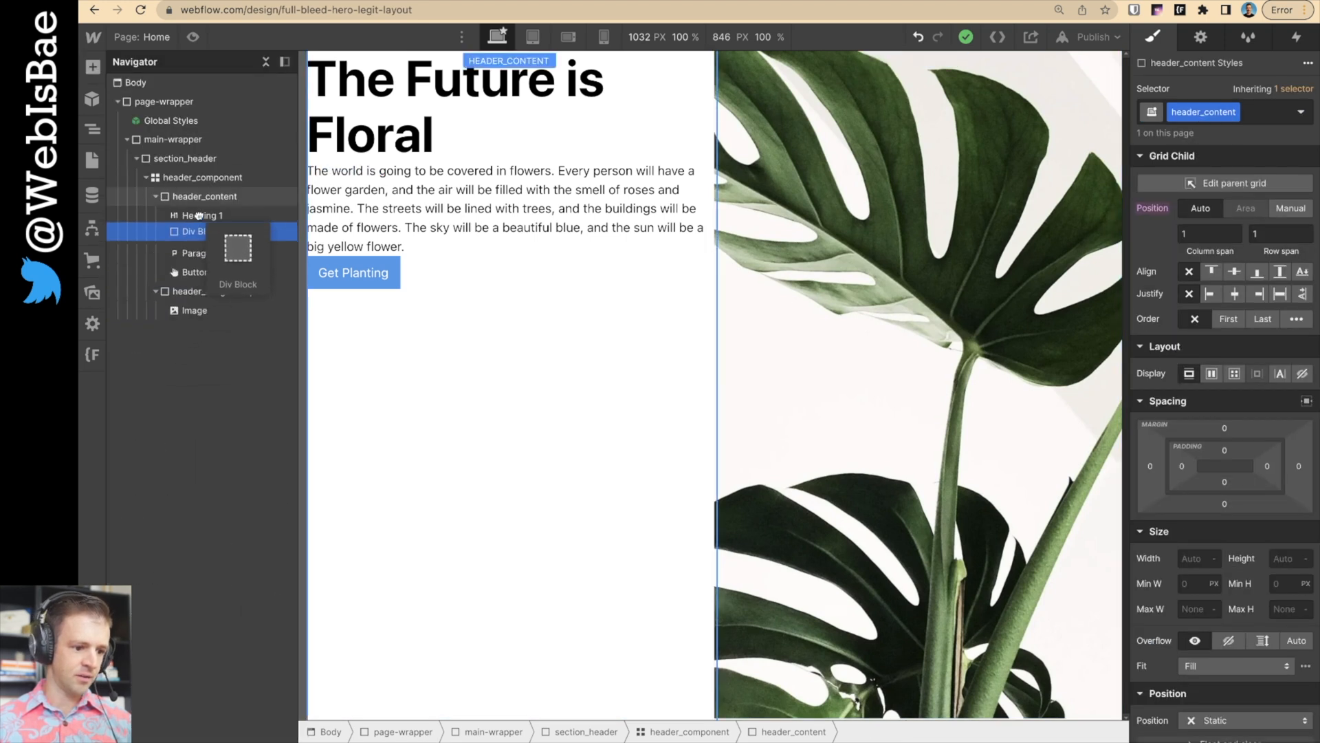
left_click(202, 214)
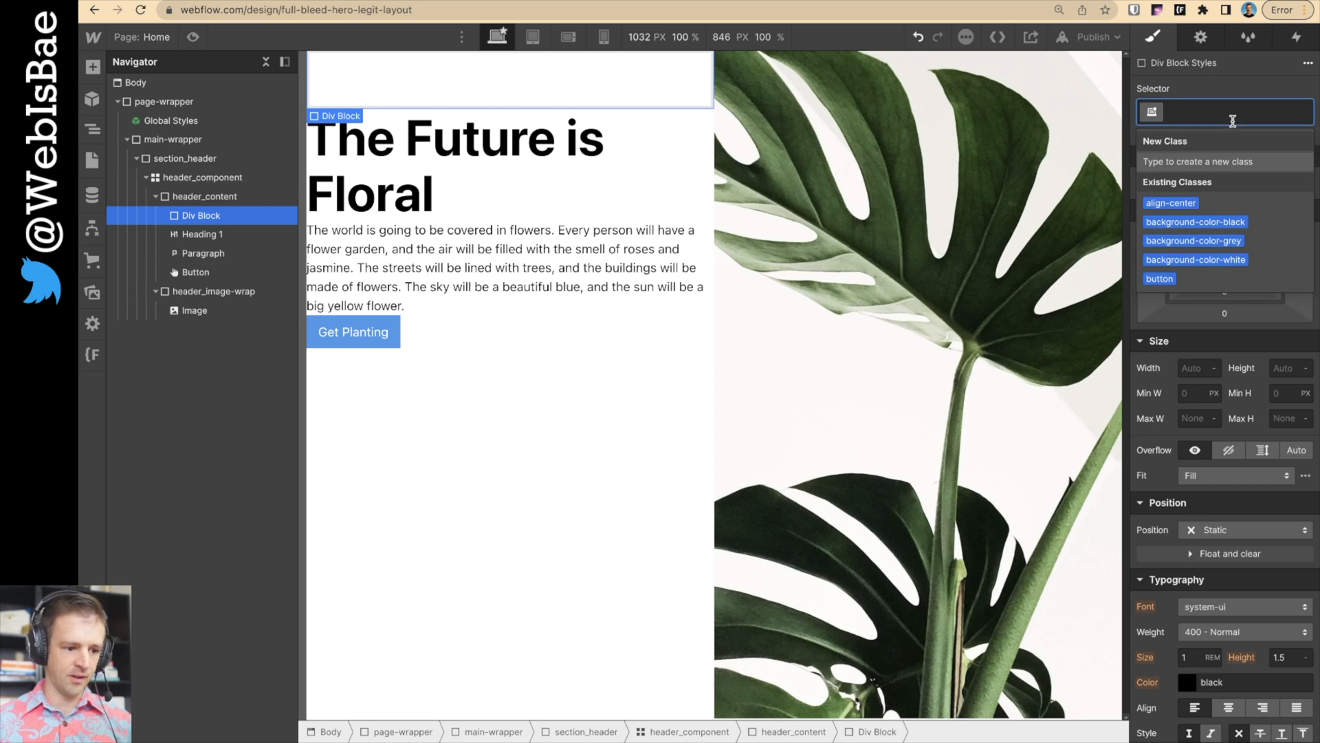
type("header_padding")
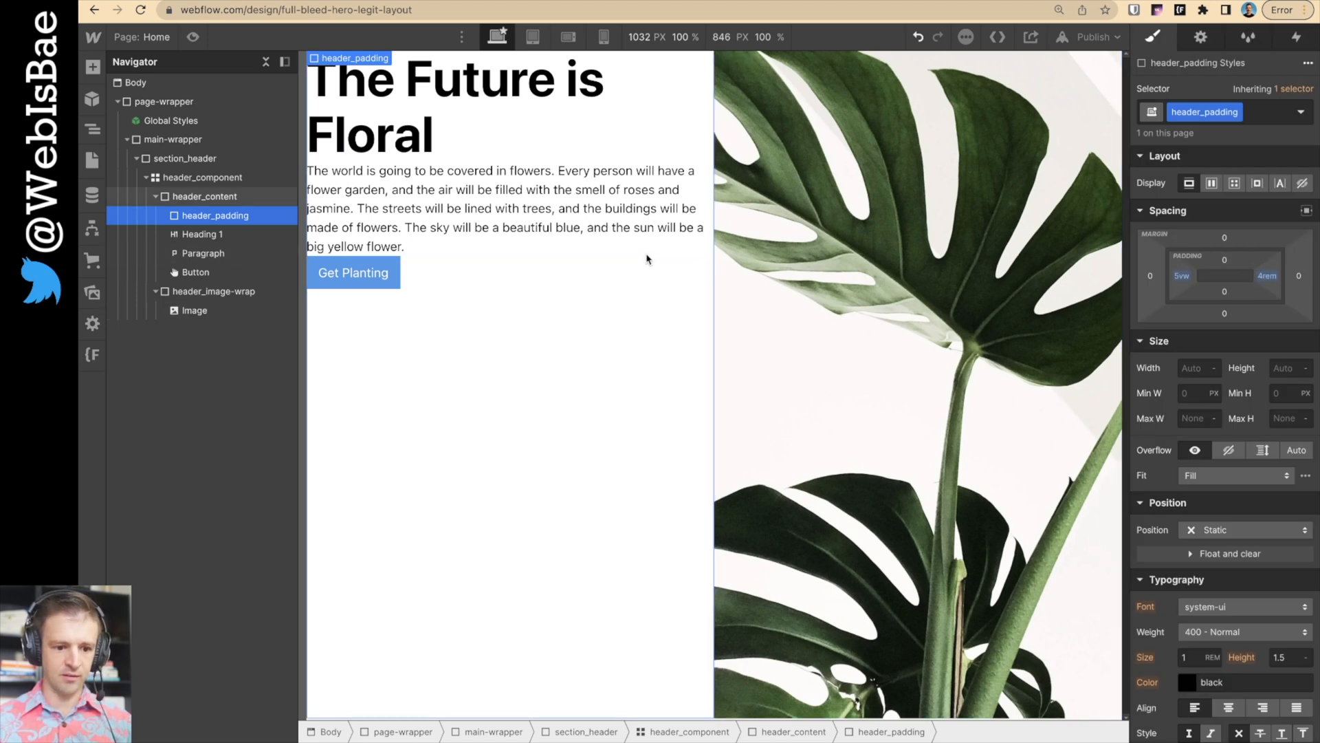
left_click(207, 233)
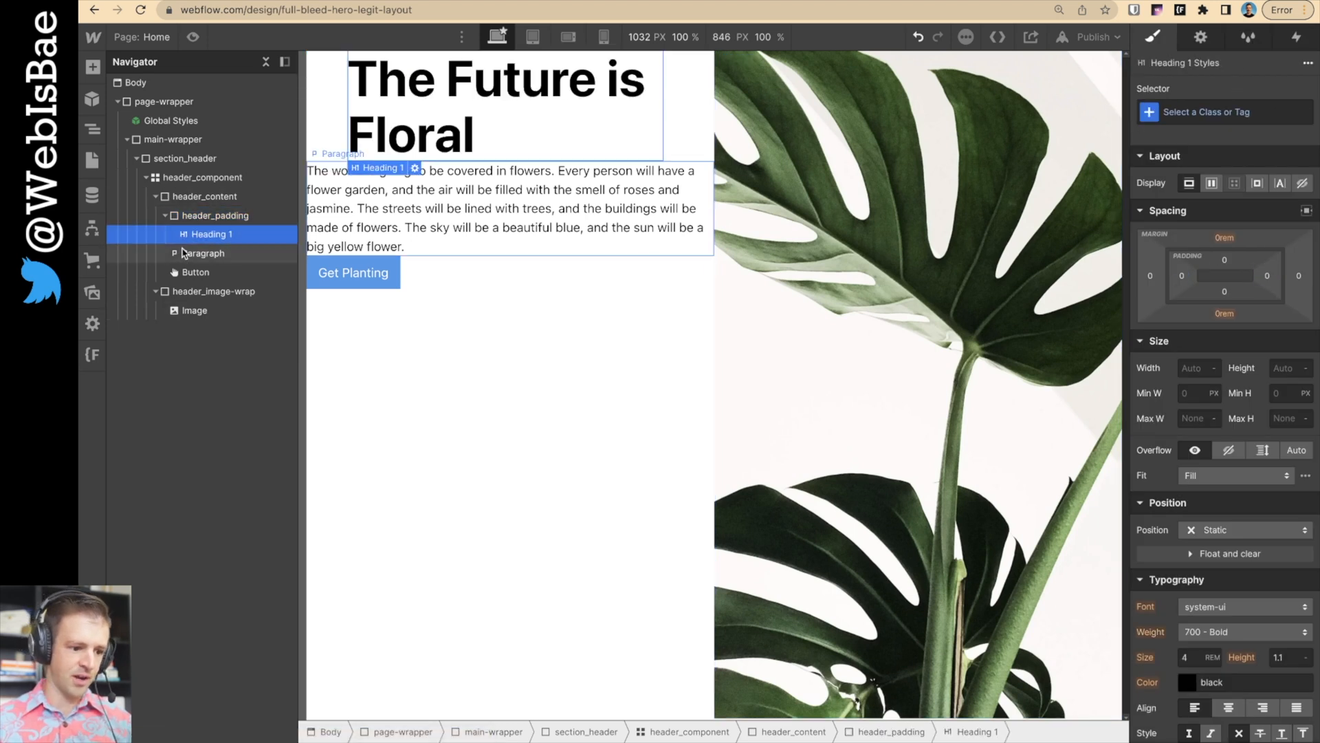
- Move the paragraph and button into header_padding and center header_content's grid child alignment
left_click(205, 273)
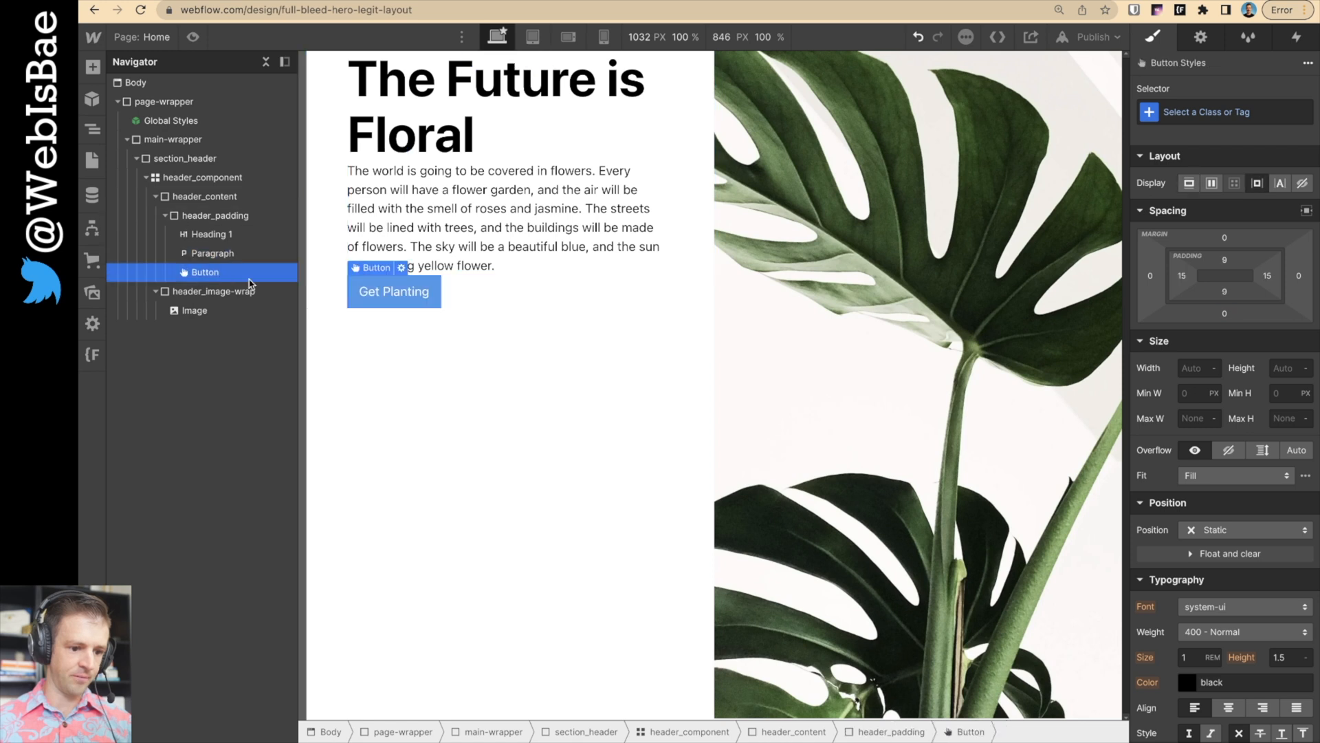
left_click(216, 214)
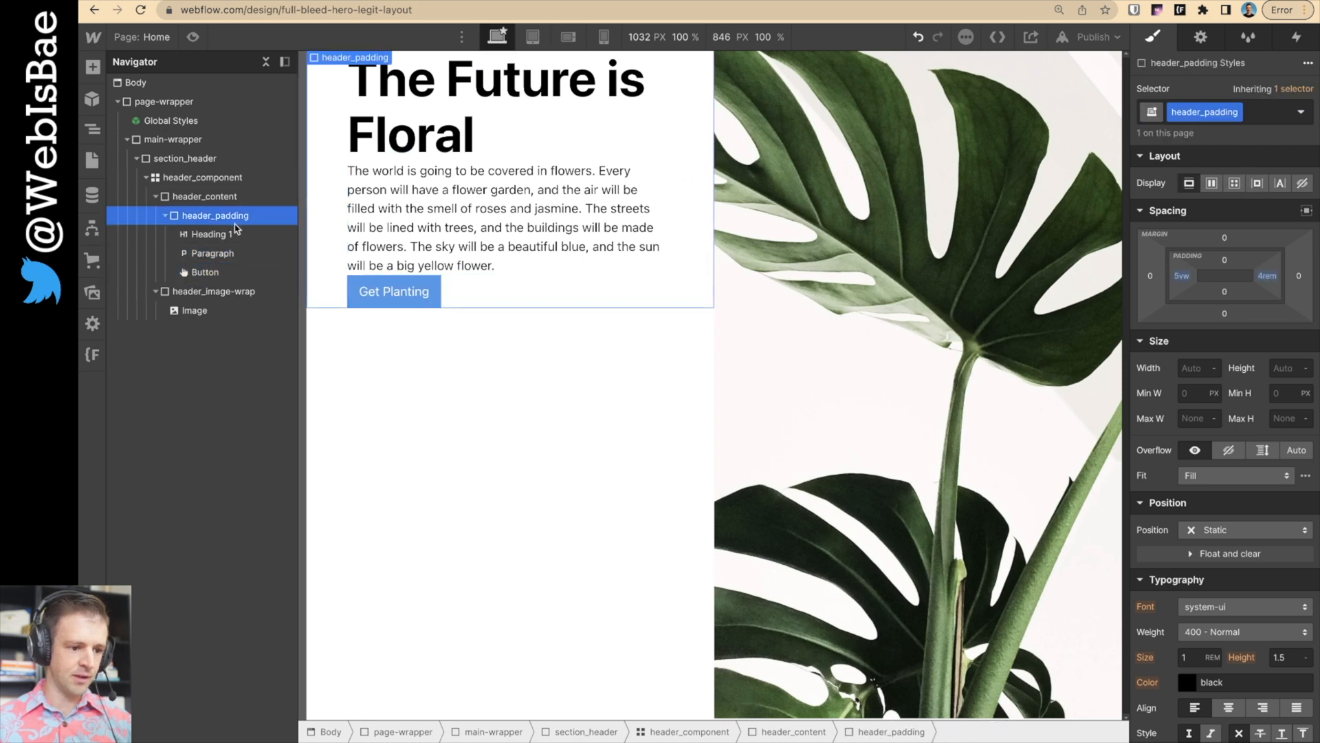
left_click(204, 196)
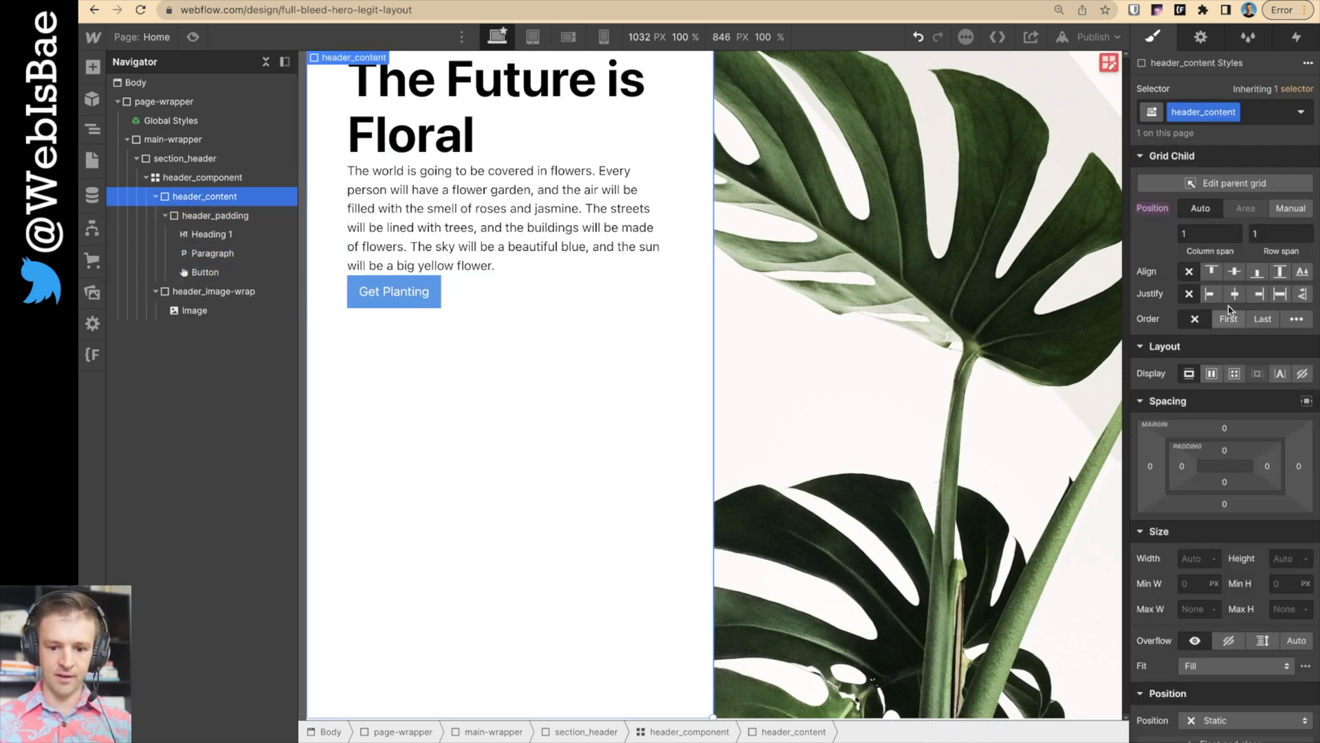
left_click(1211, 373)
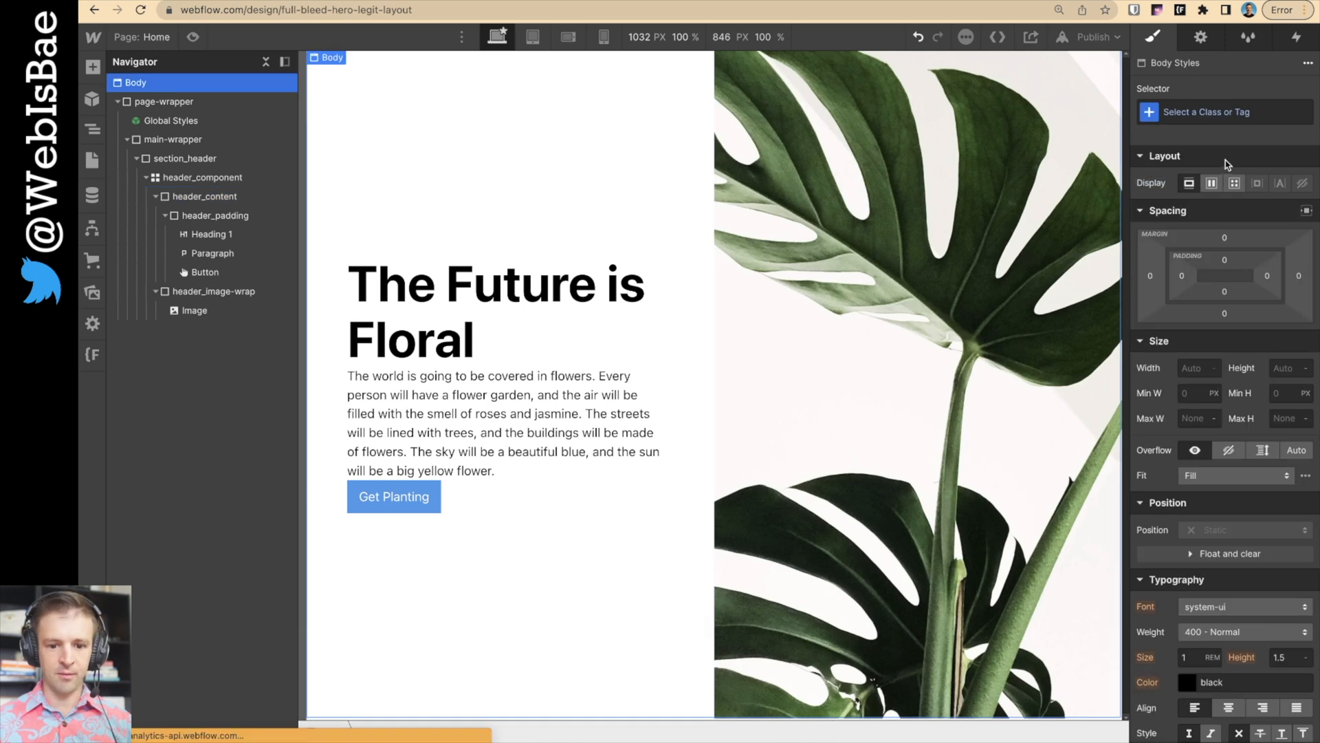
- Set Body (All Pages) to Merriweather, #272727 text, and the button background to #2c4722
left_click(1222, 112)
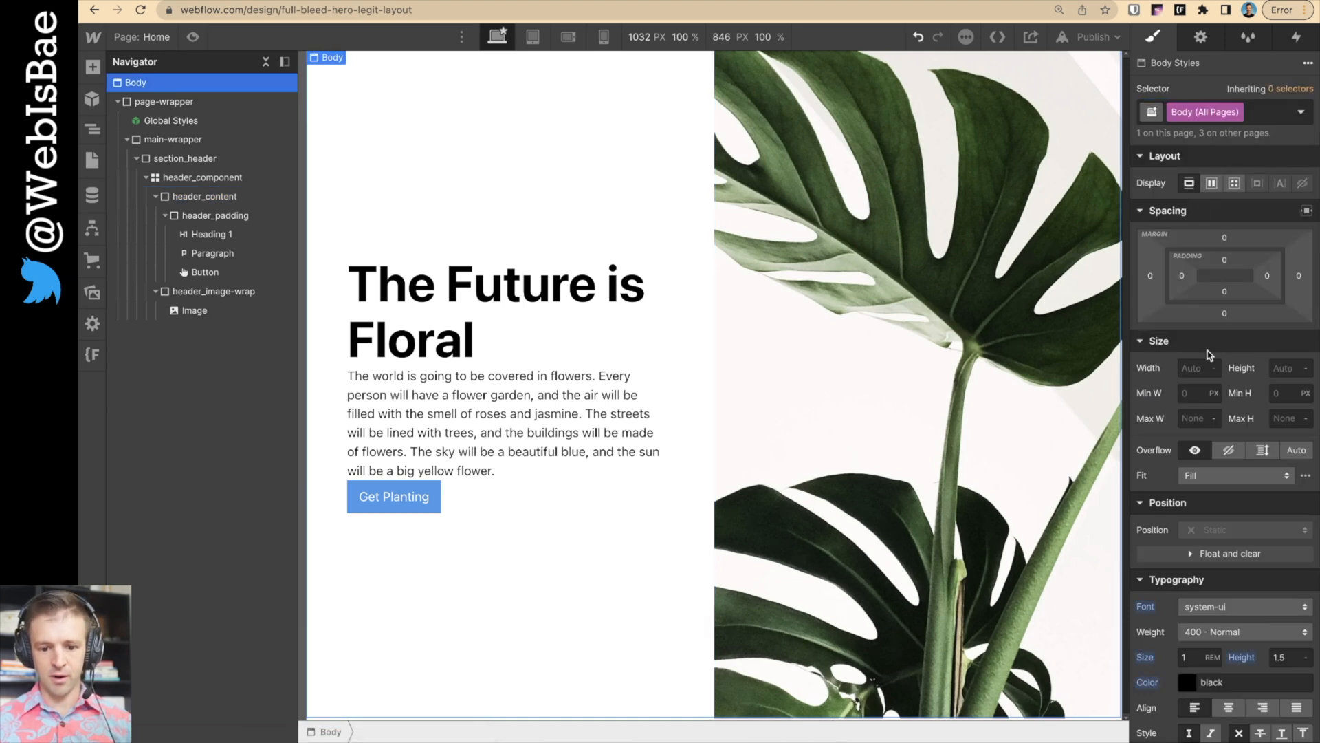
left_click(1243, 607)
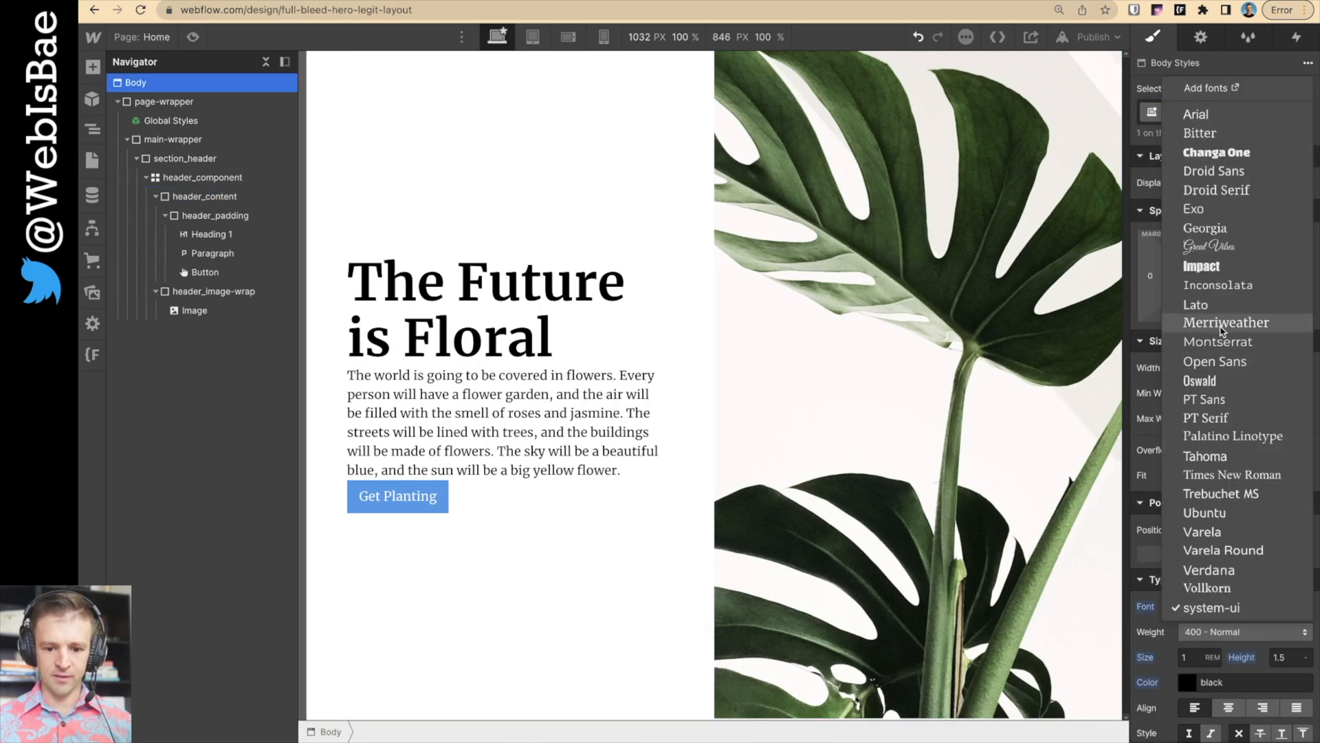
left_click(1226, 322)
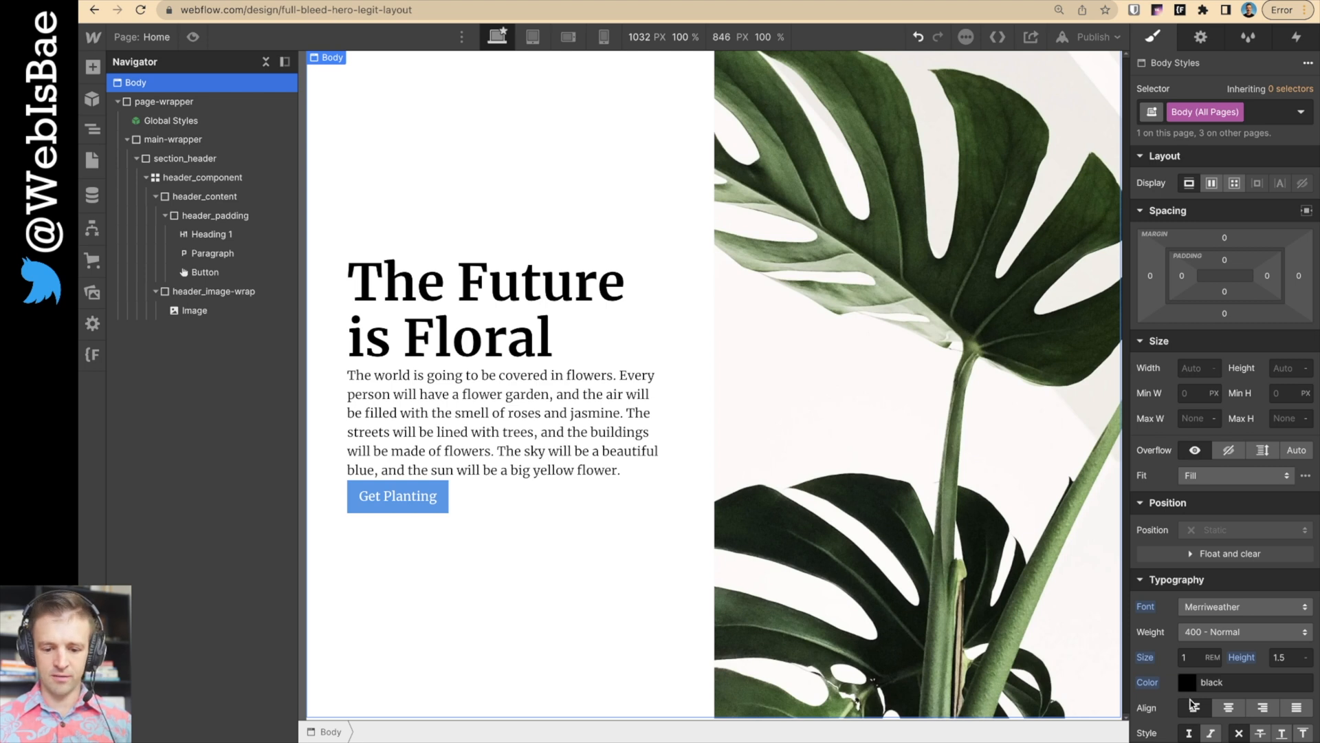
left_click(1188, 682)
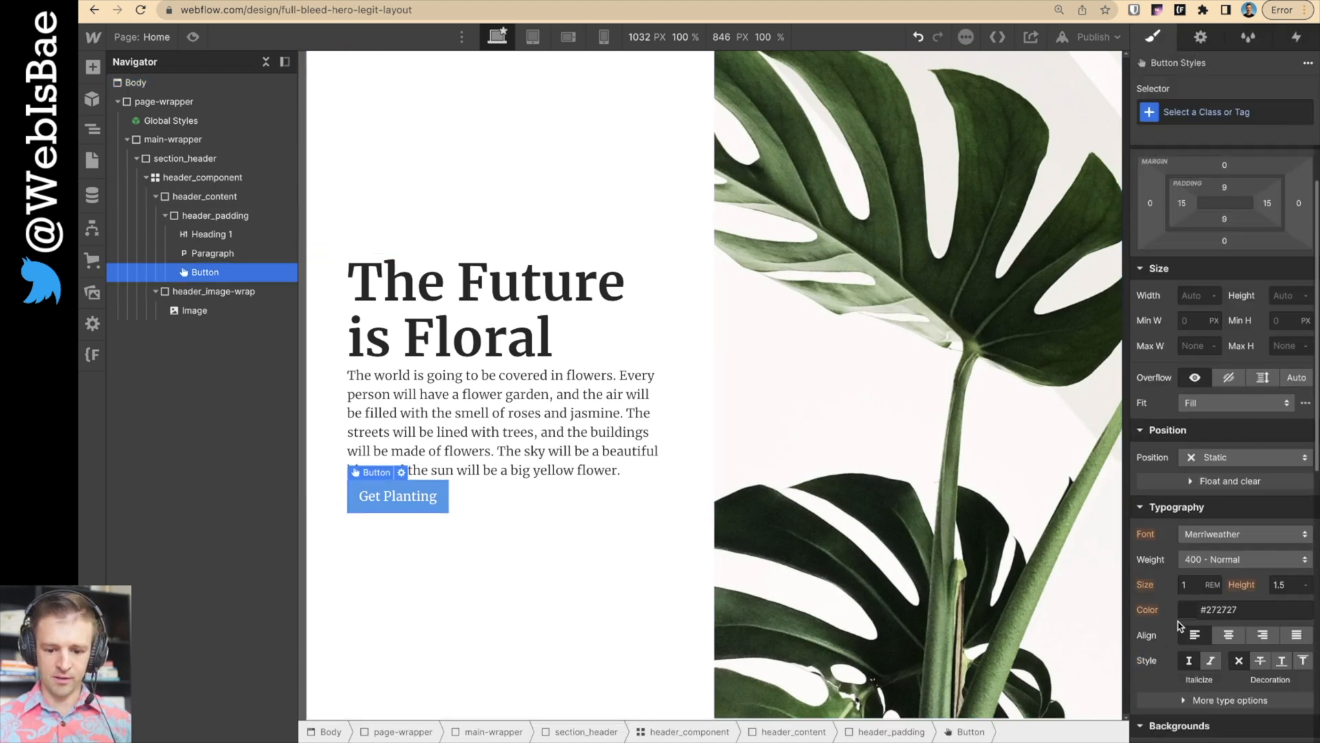
left_click(1186, 222)
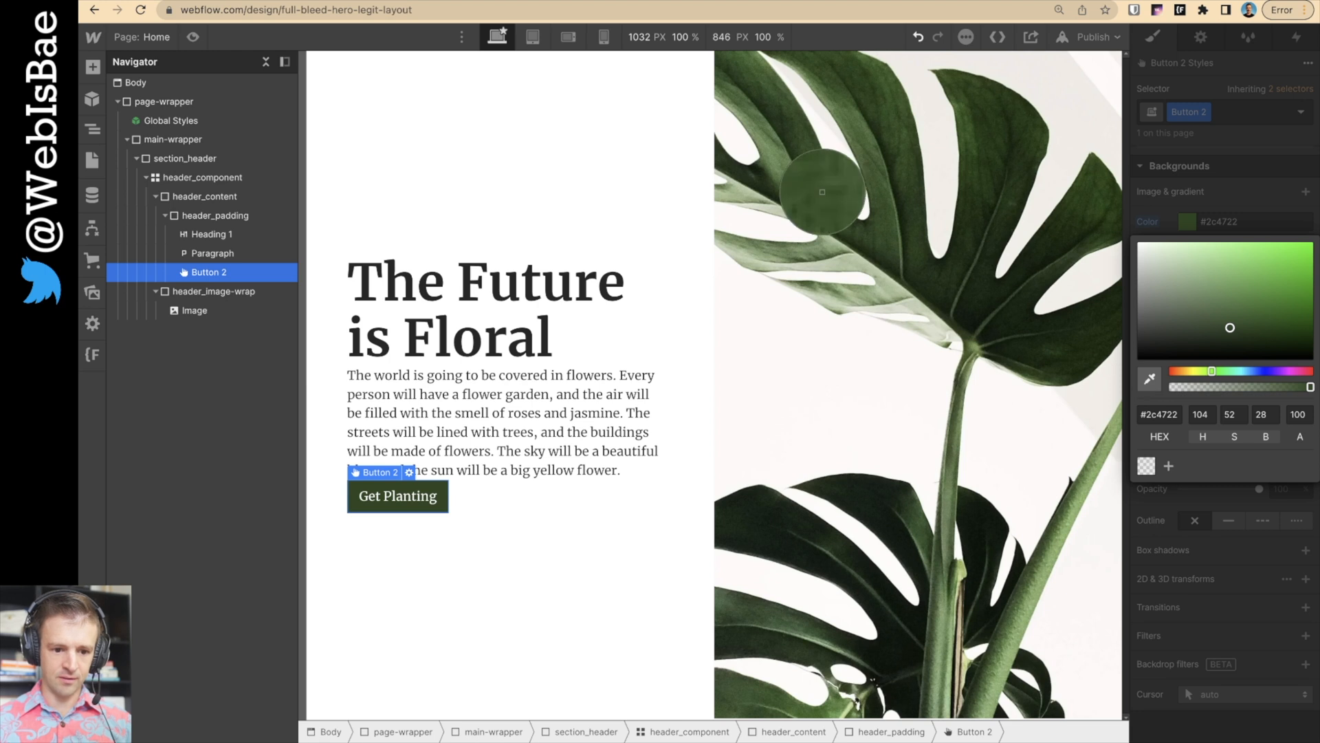
left_click(217, 215)
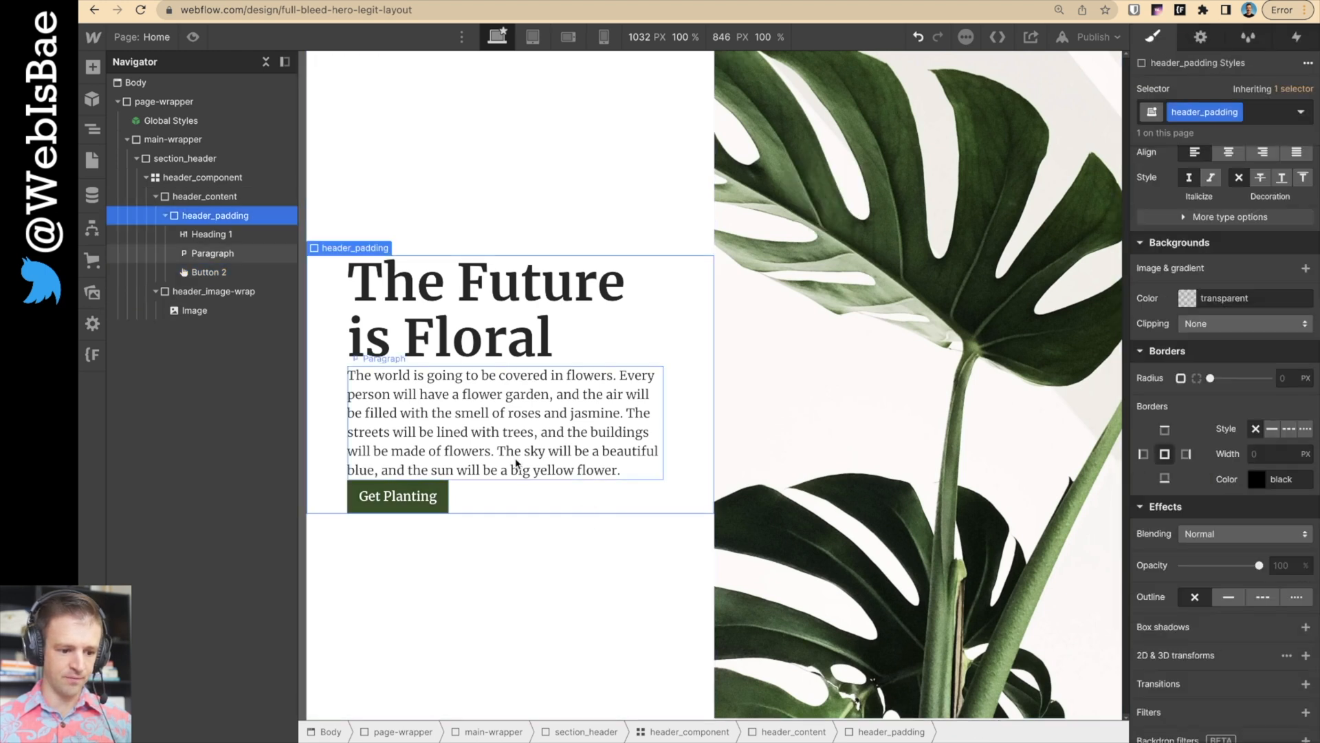
- Wrap Heading 1 in a Div Block with margin-bottom and margin-small classes
left_click(209, 233)
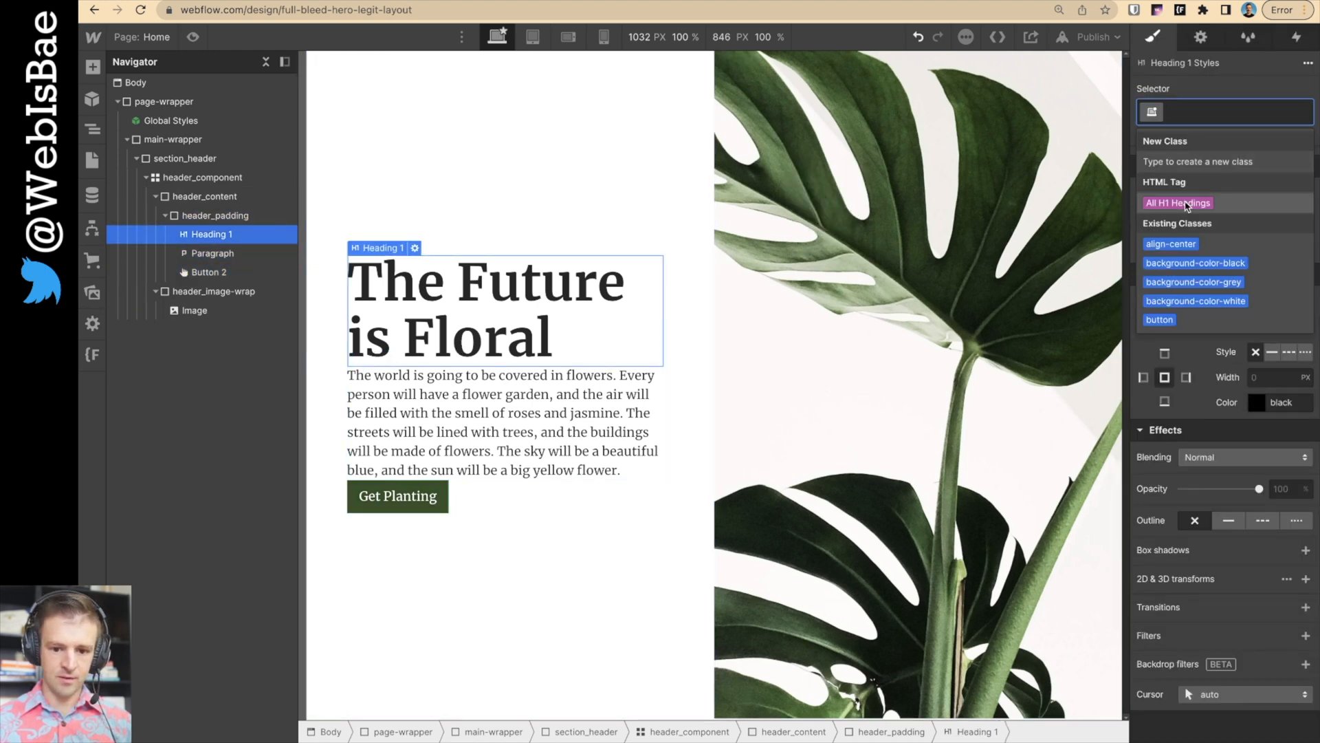
left_click(1178, 202)
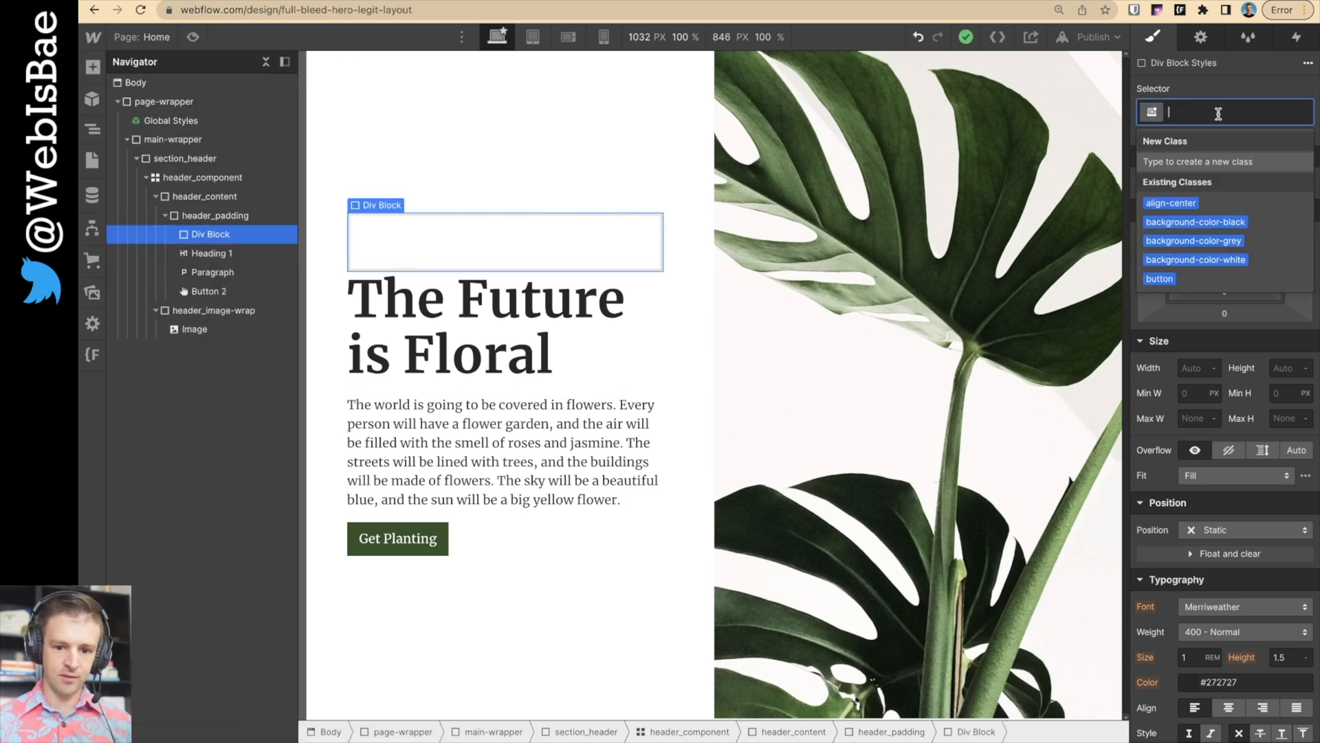
type("margin-bottom marsm")
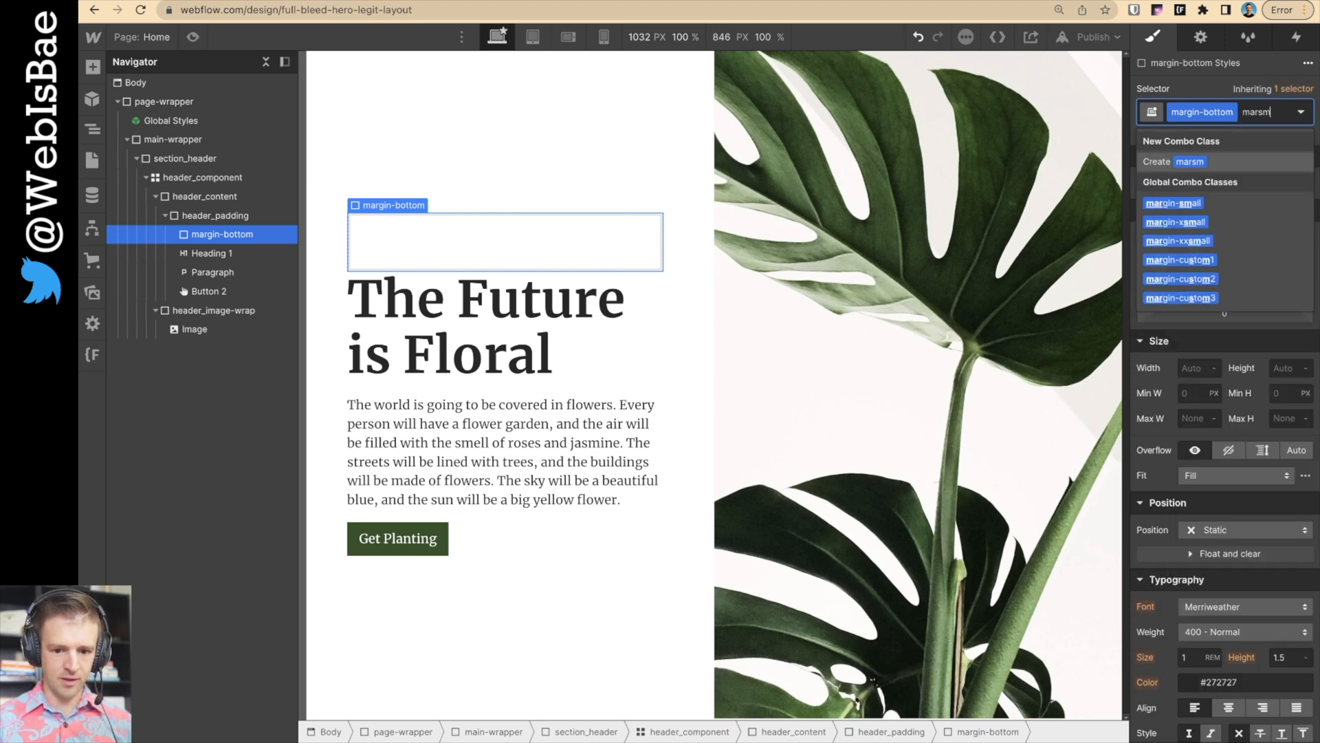
left_click(1173, 203)
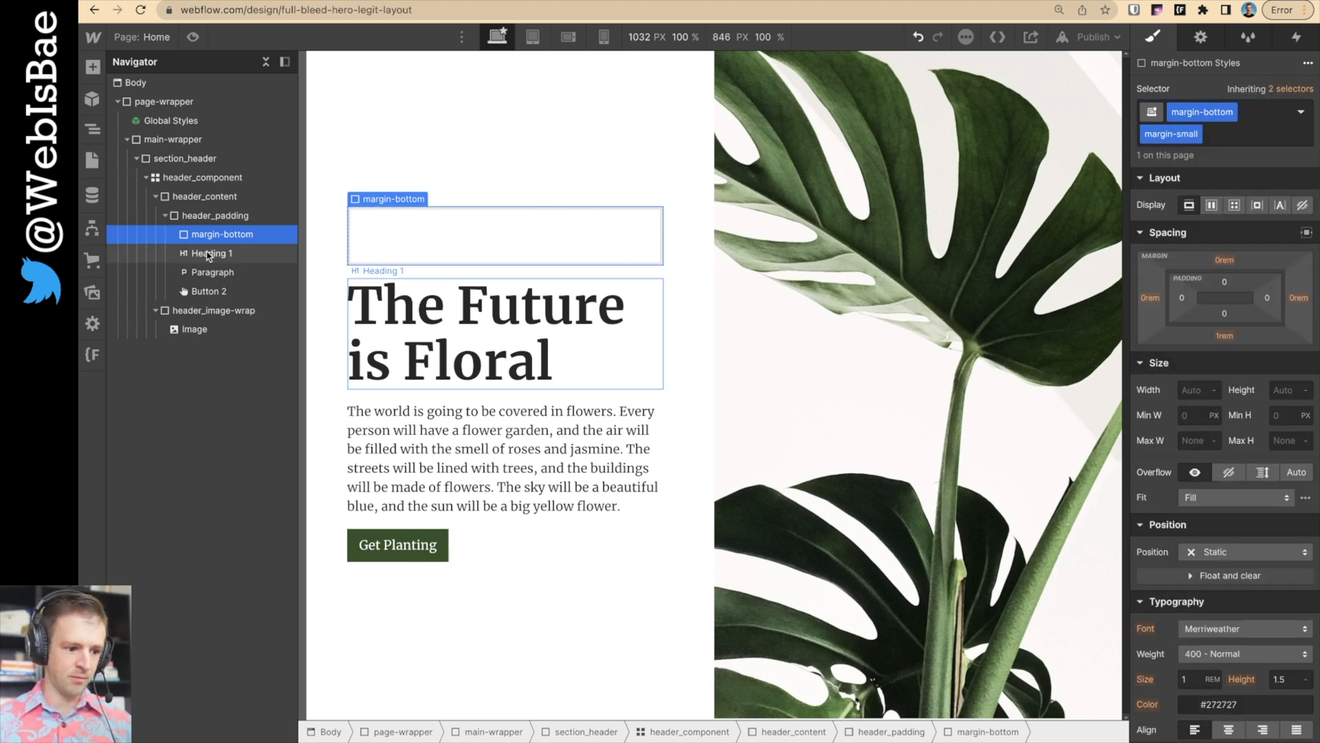
left_click(218, 252)
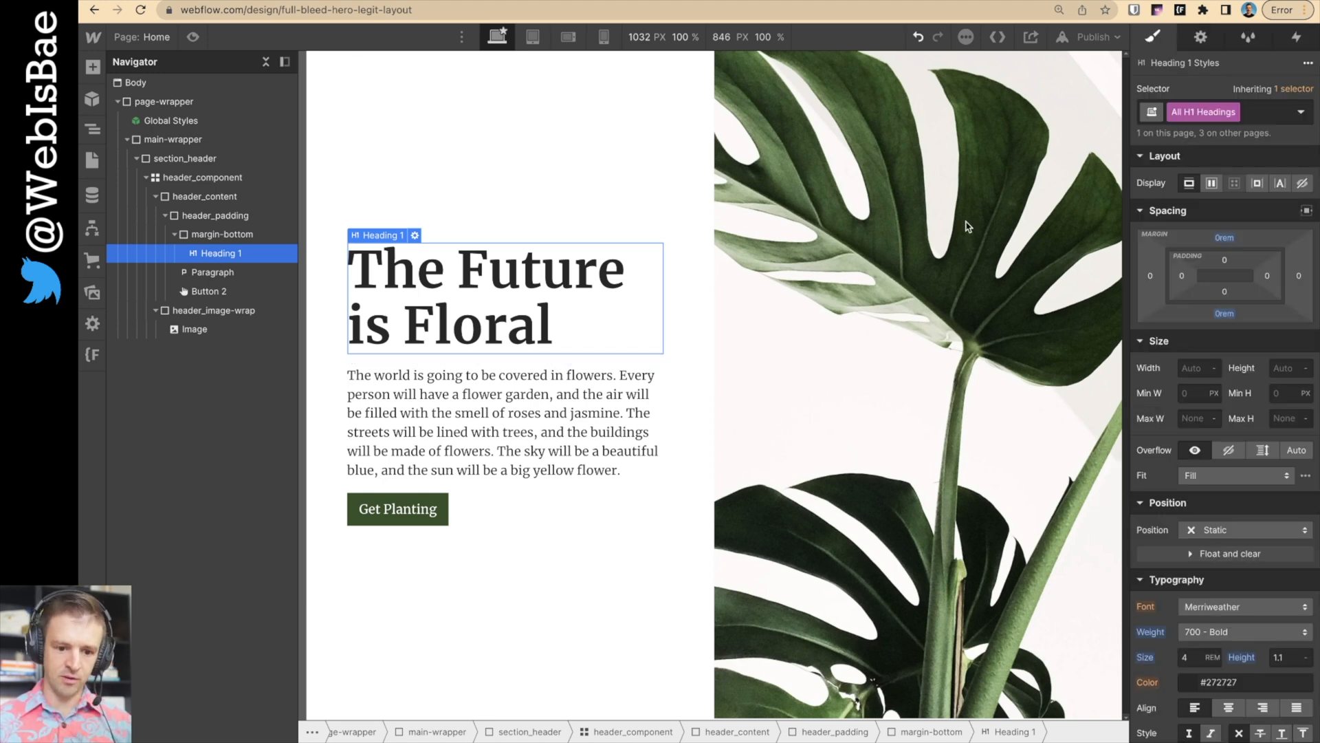
left_click(224, 234)
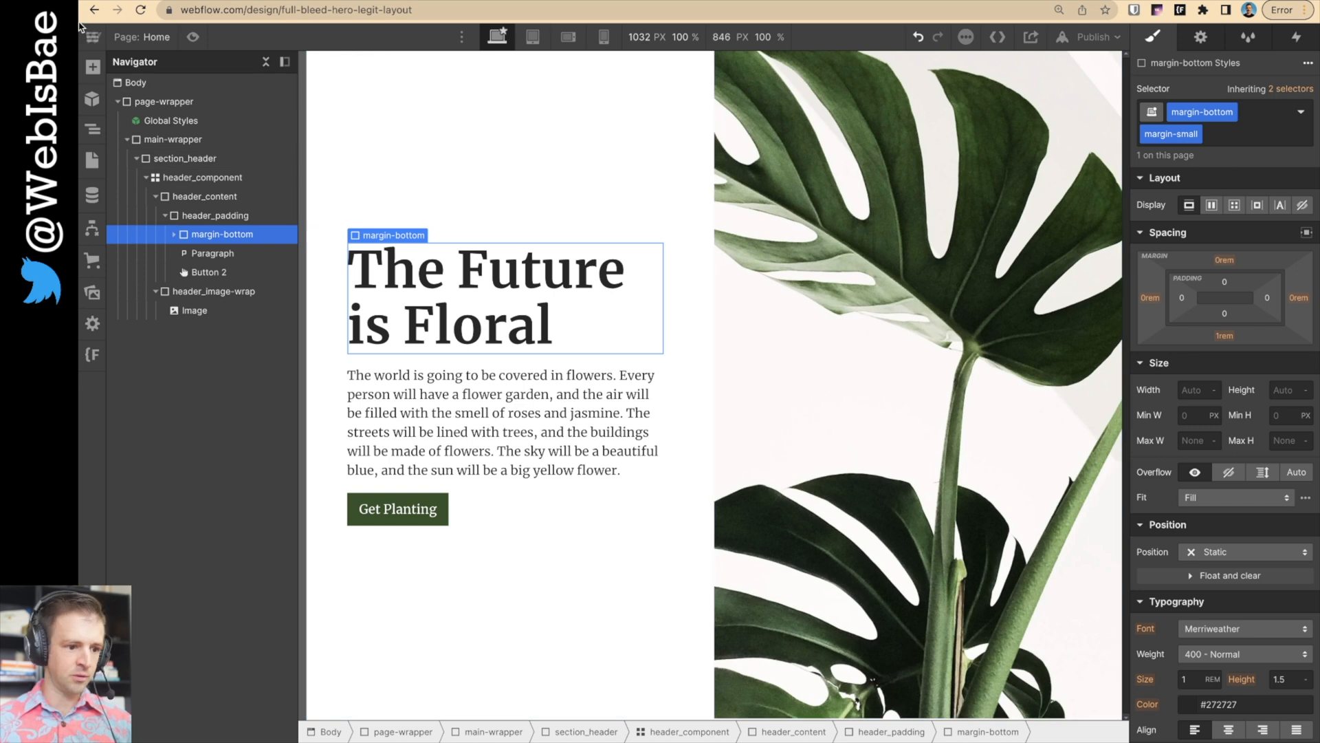
- Add a second margin-bottom margin-small Div Block wrapping the hero paragraph
left_click(91, 67)
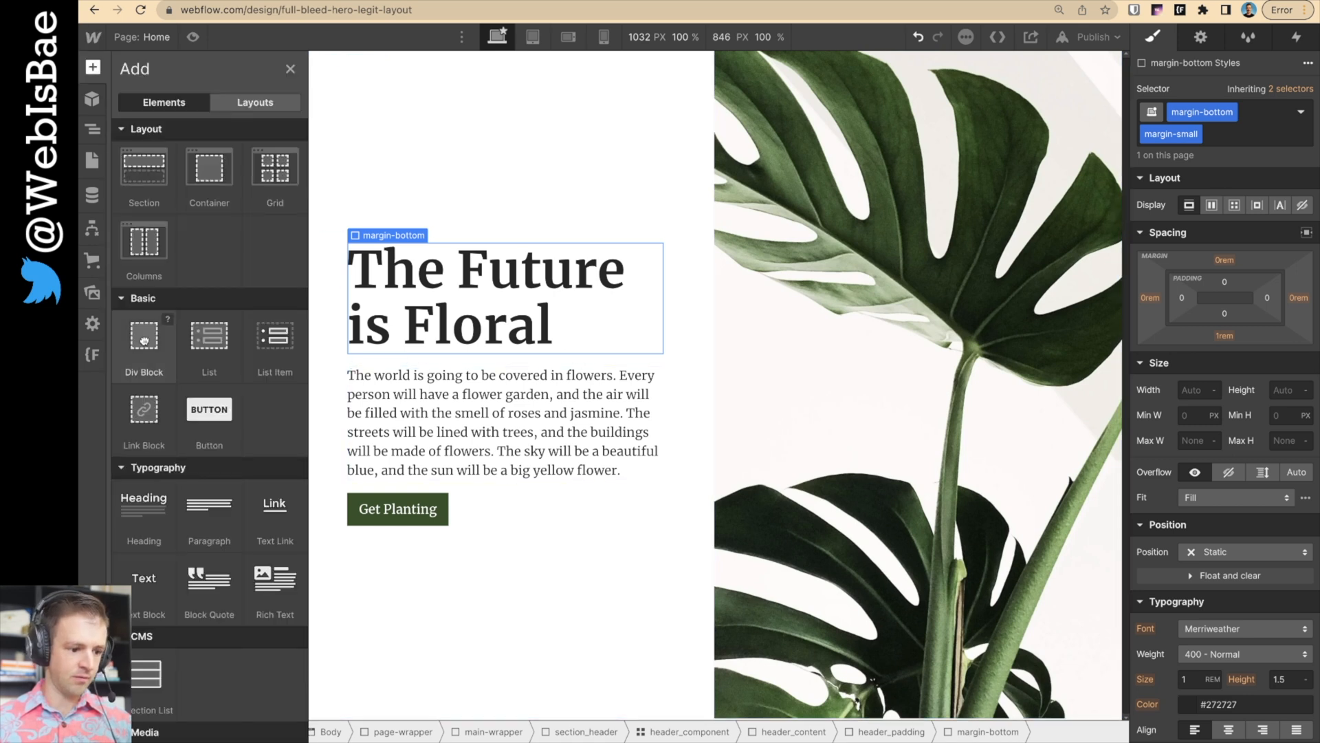
left_click(93, 128)
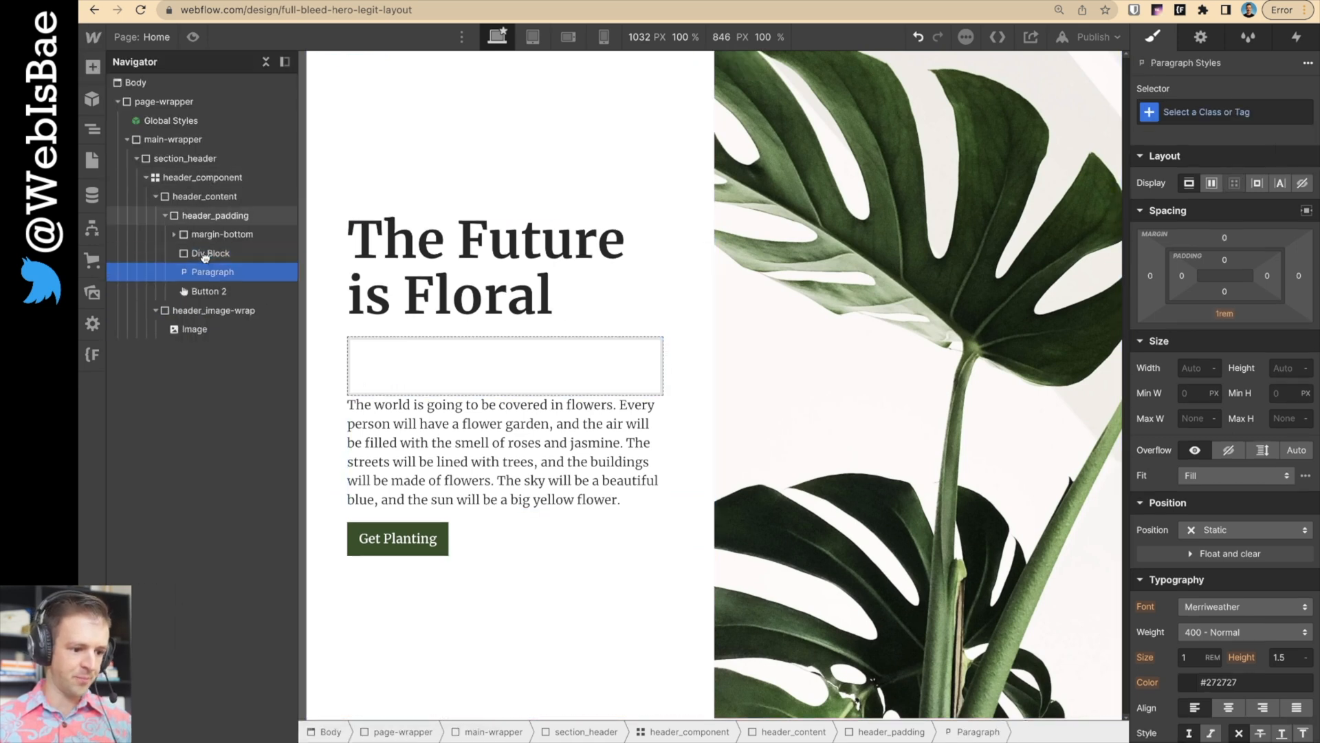
left_click(210, 253)
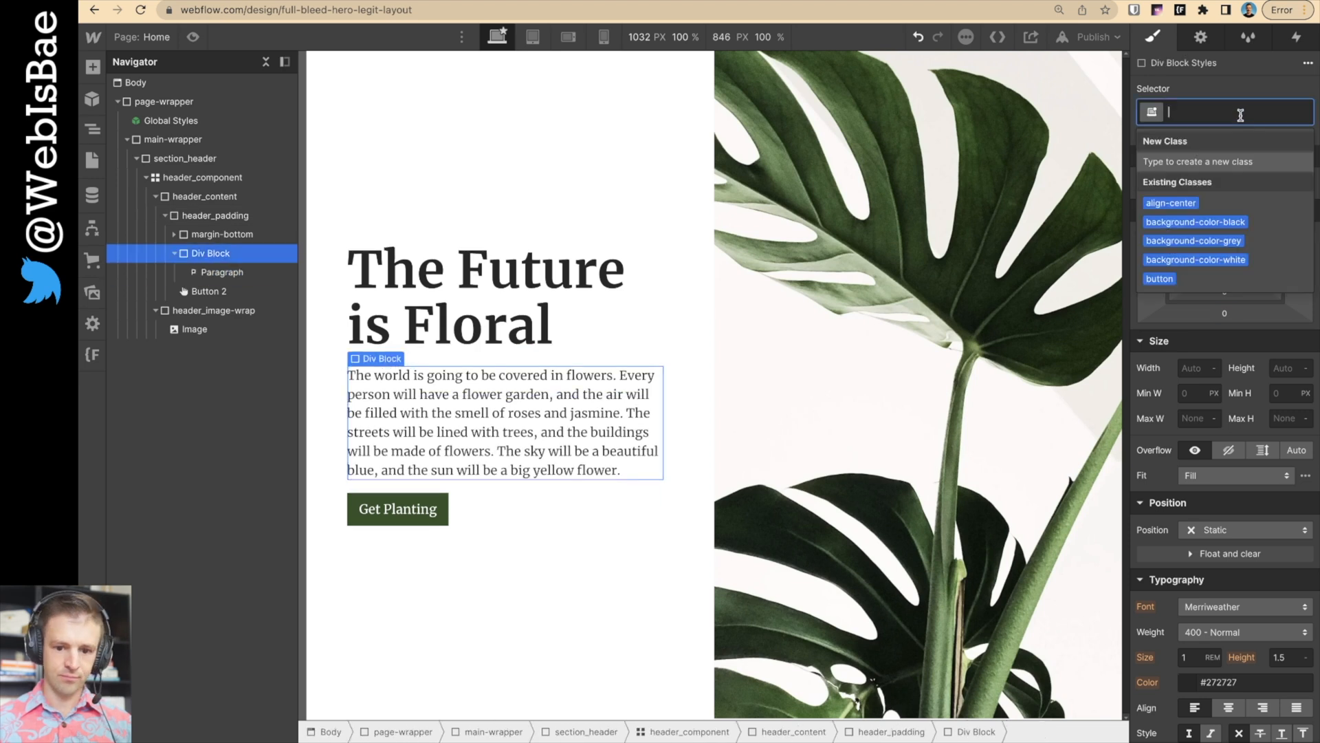
left_click(224, 234)
type("marsm")
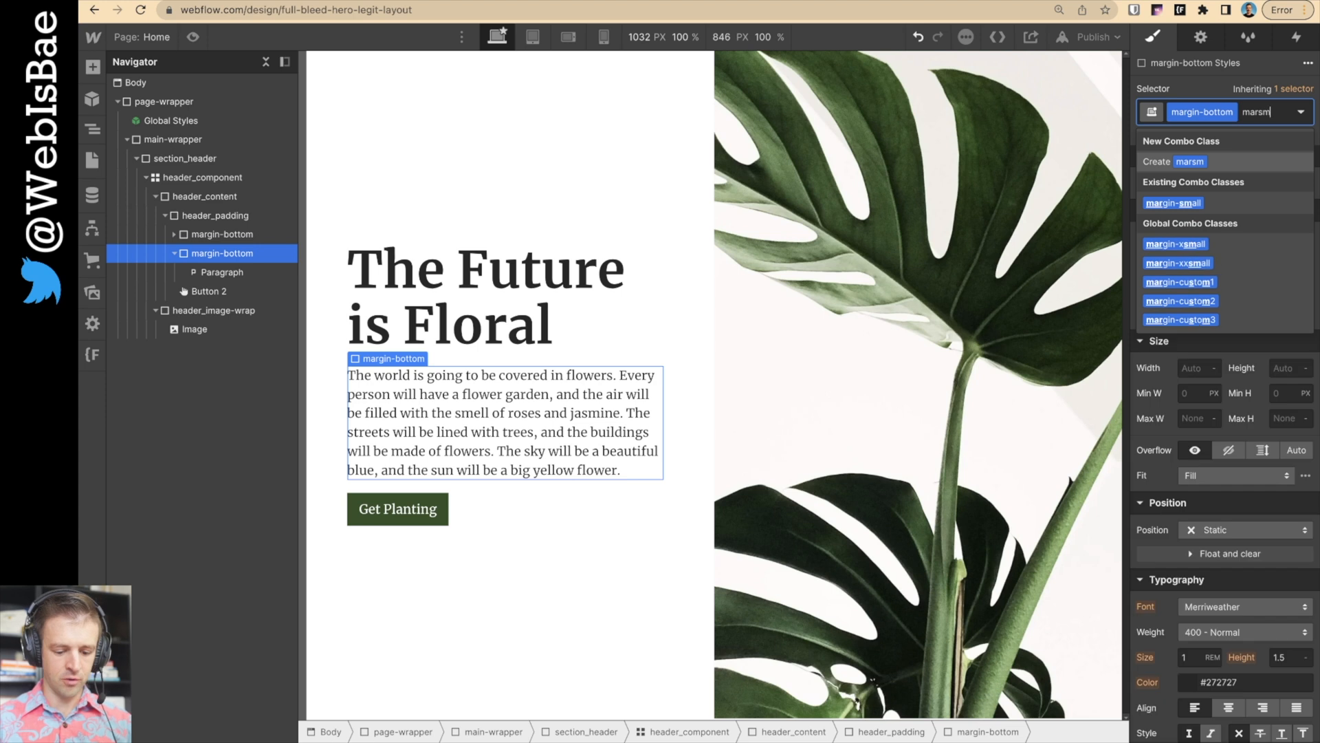
left_click(223, 272)
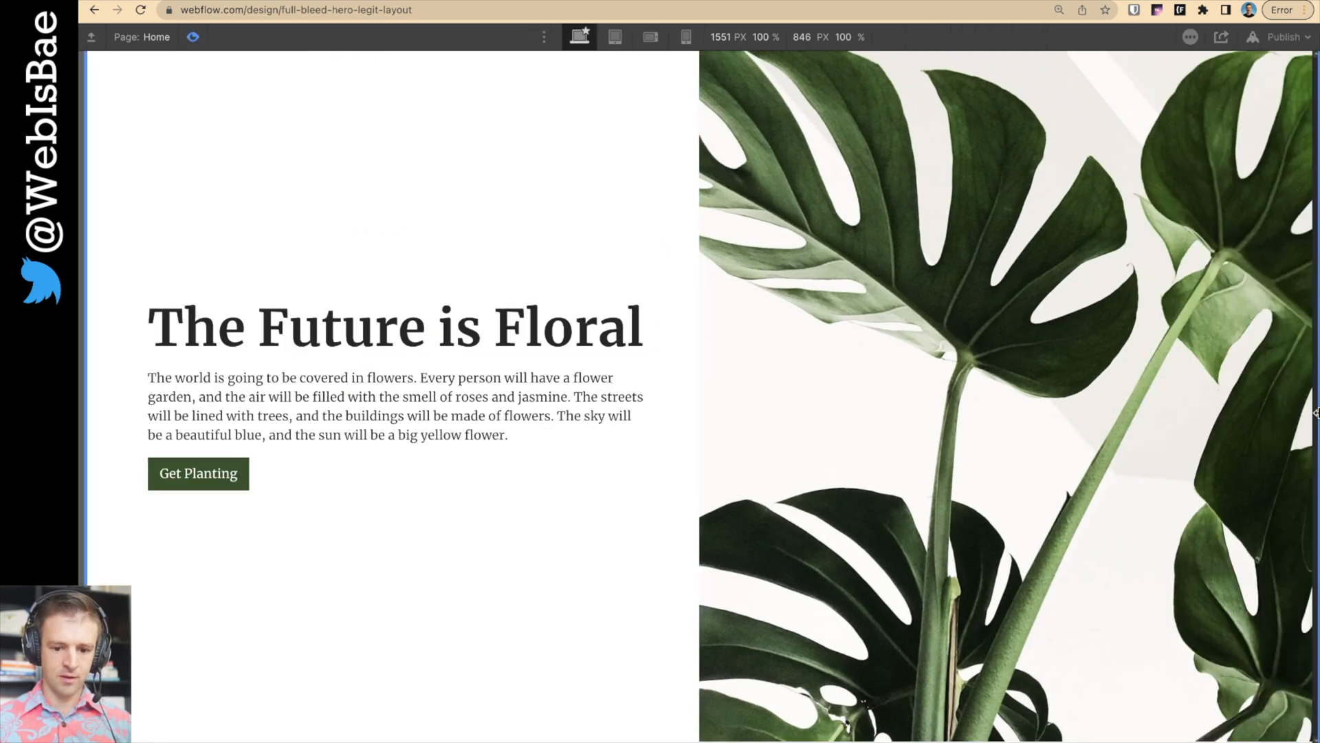
- Preview the hero at Tablet width, exit preview, and set canvas width to 3000 px
left_click(615, 37)
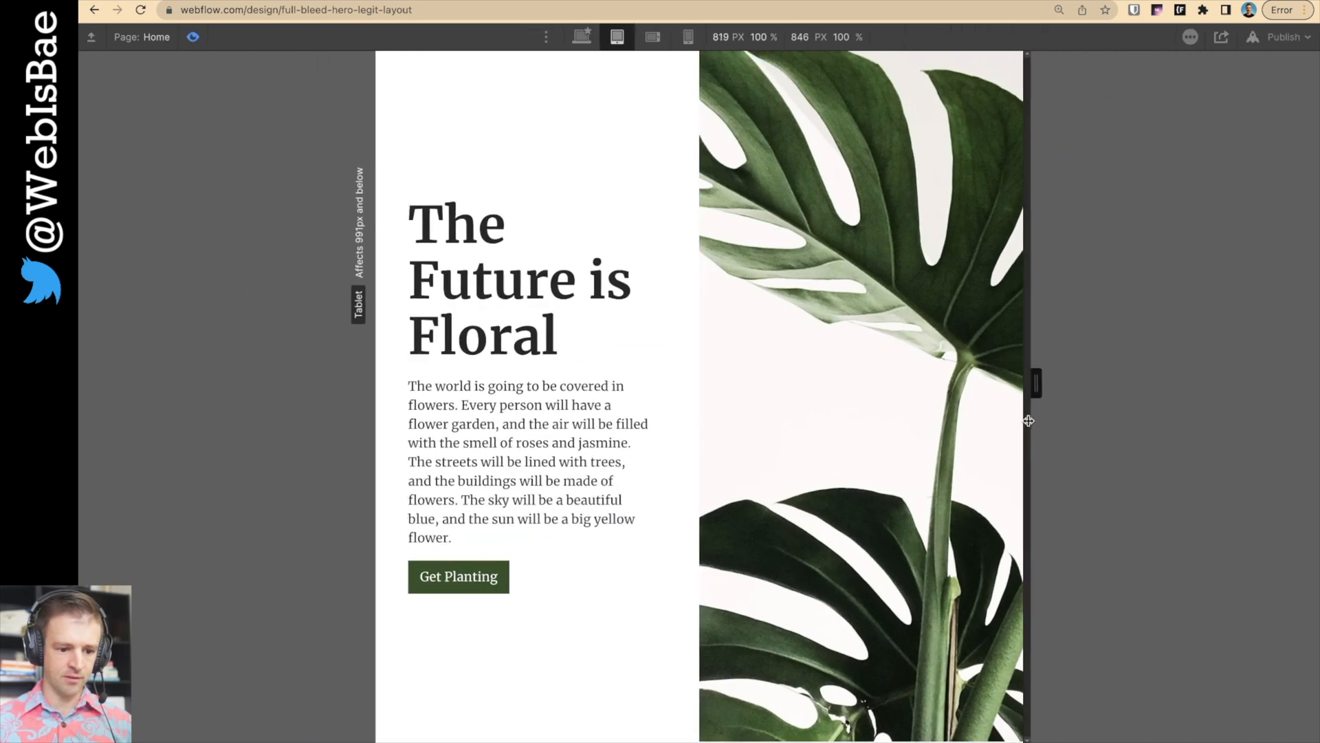
left_click(581, 36)
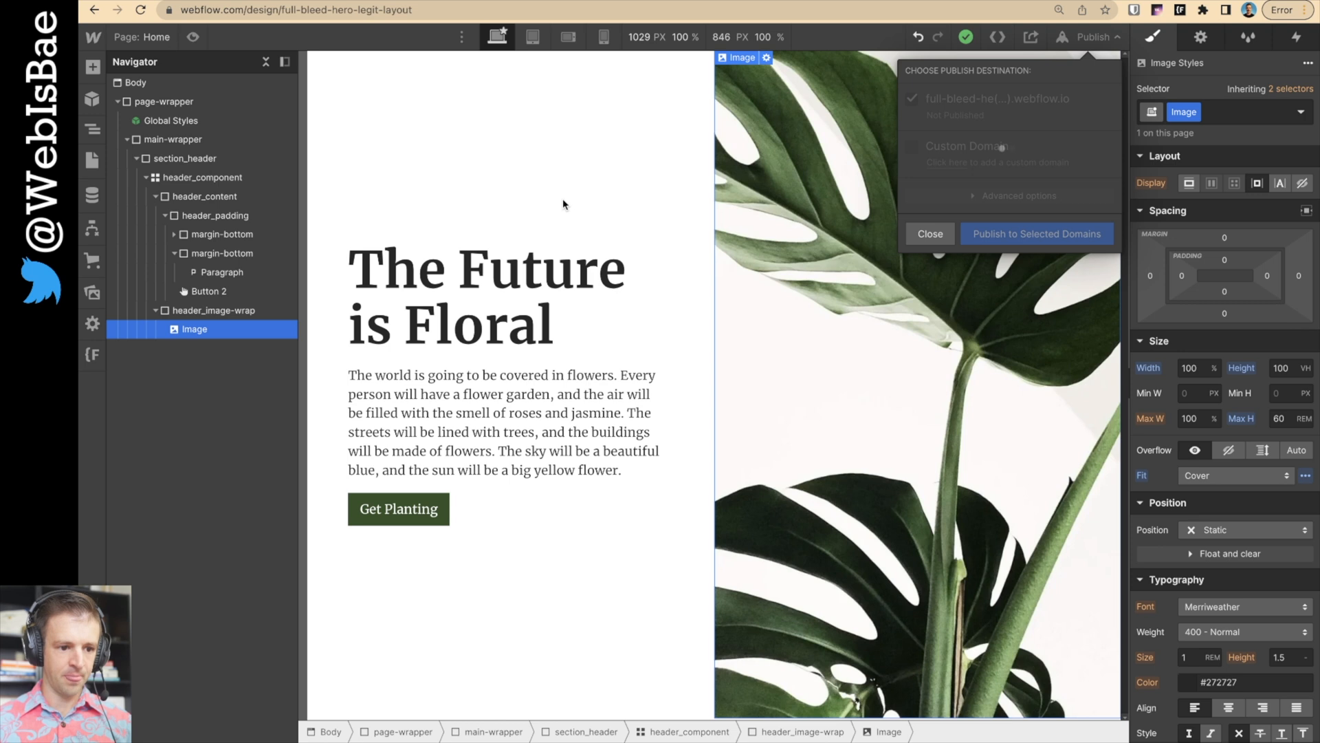
left_click(646, 36)
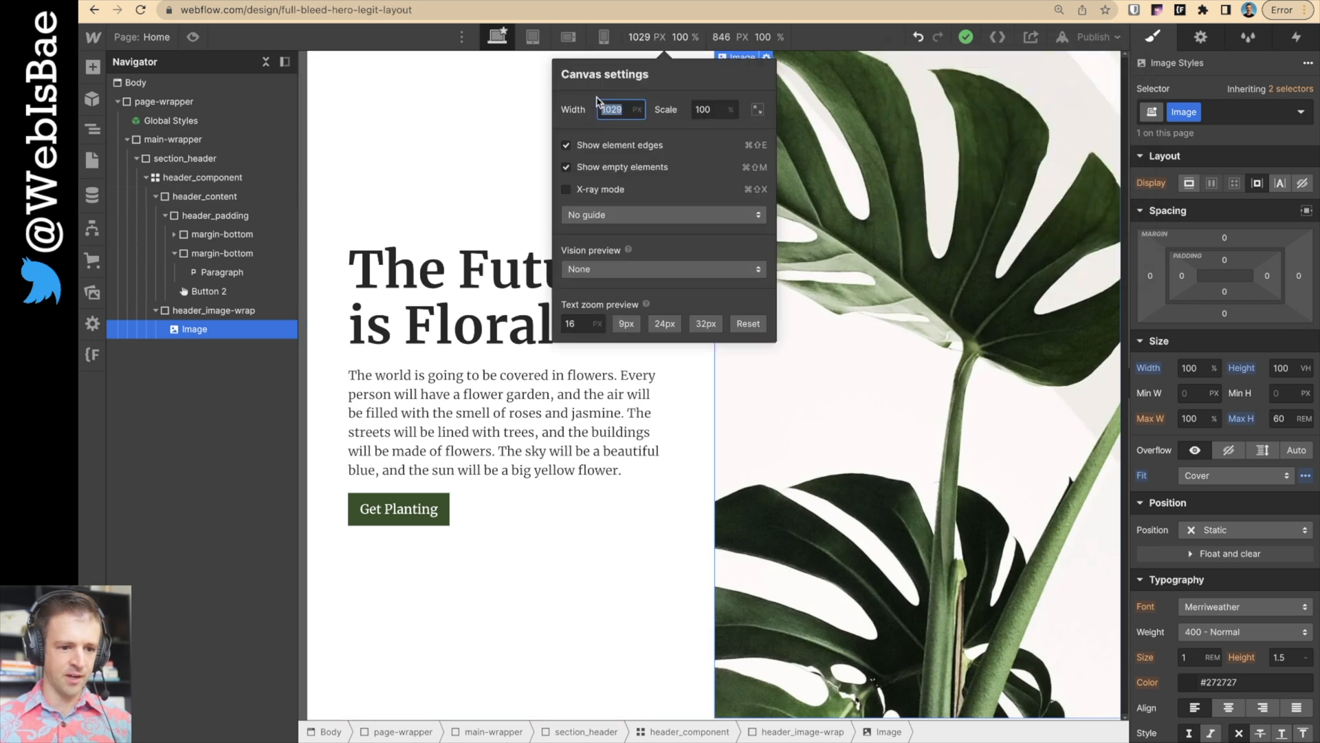
type("3000")
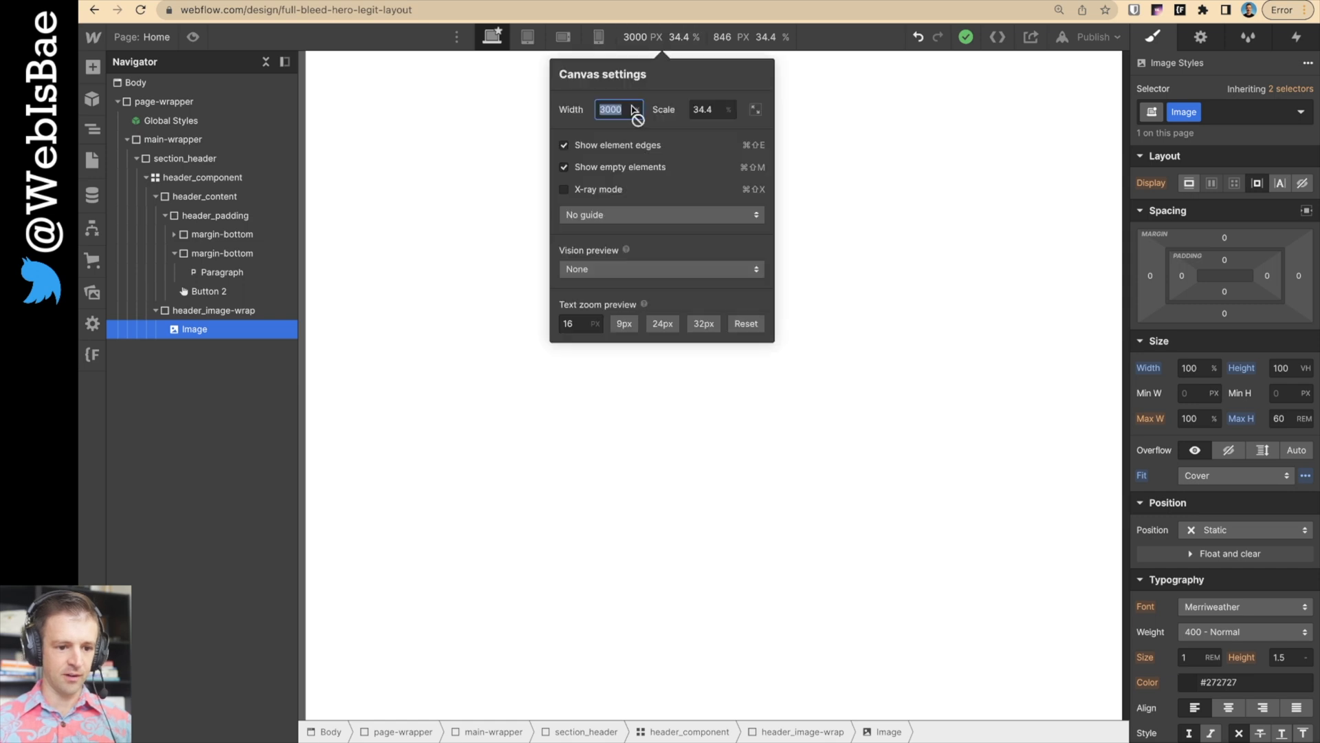
mouse_move(644, 120)
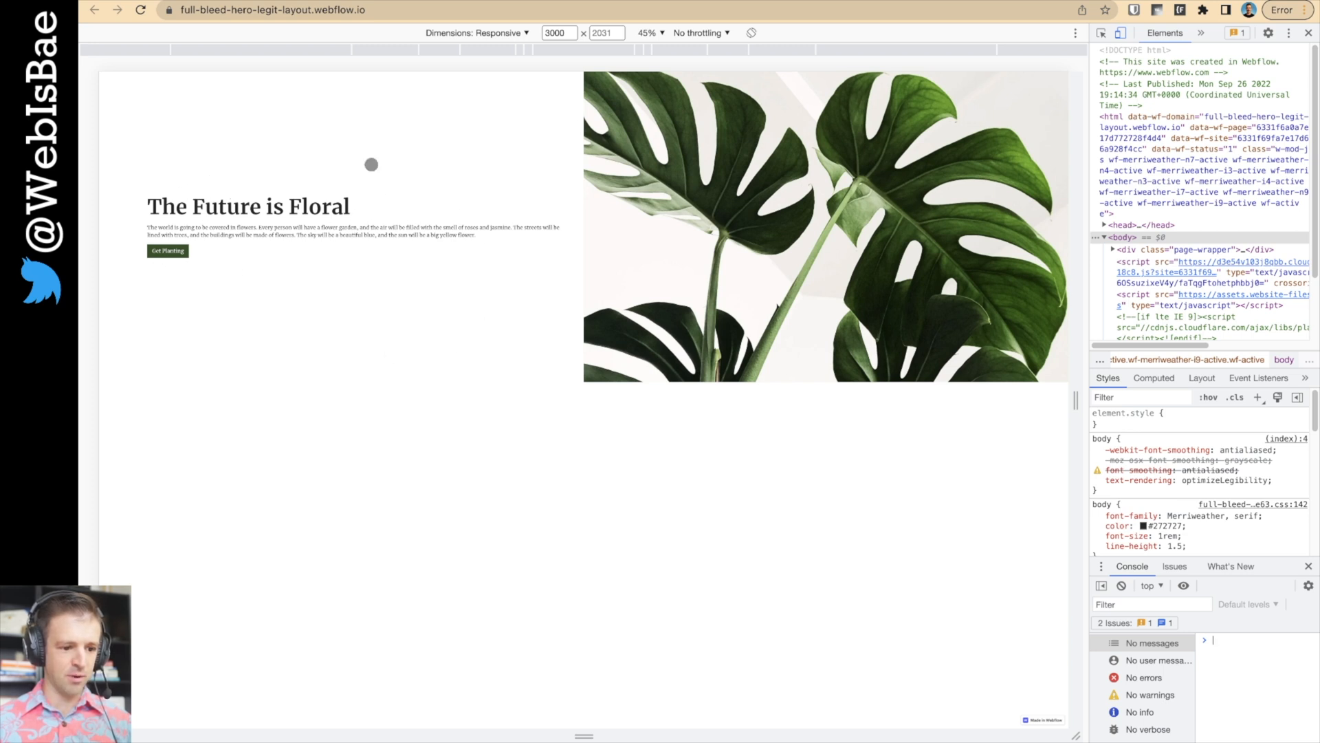
mouse_move(176, 160)
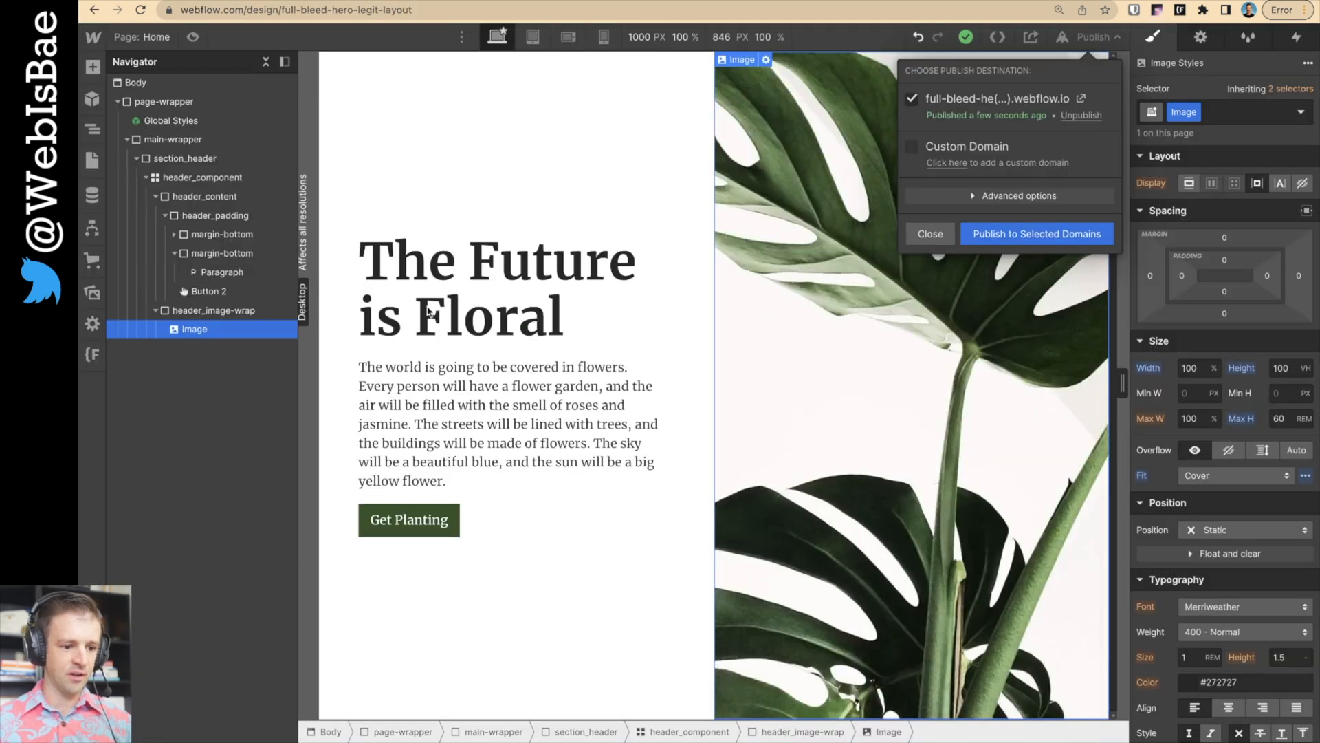
- Close the publish options and add a Div Block around the hero heading and paragraph
left_click(929, 233)
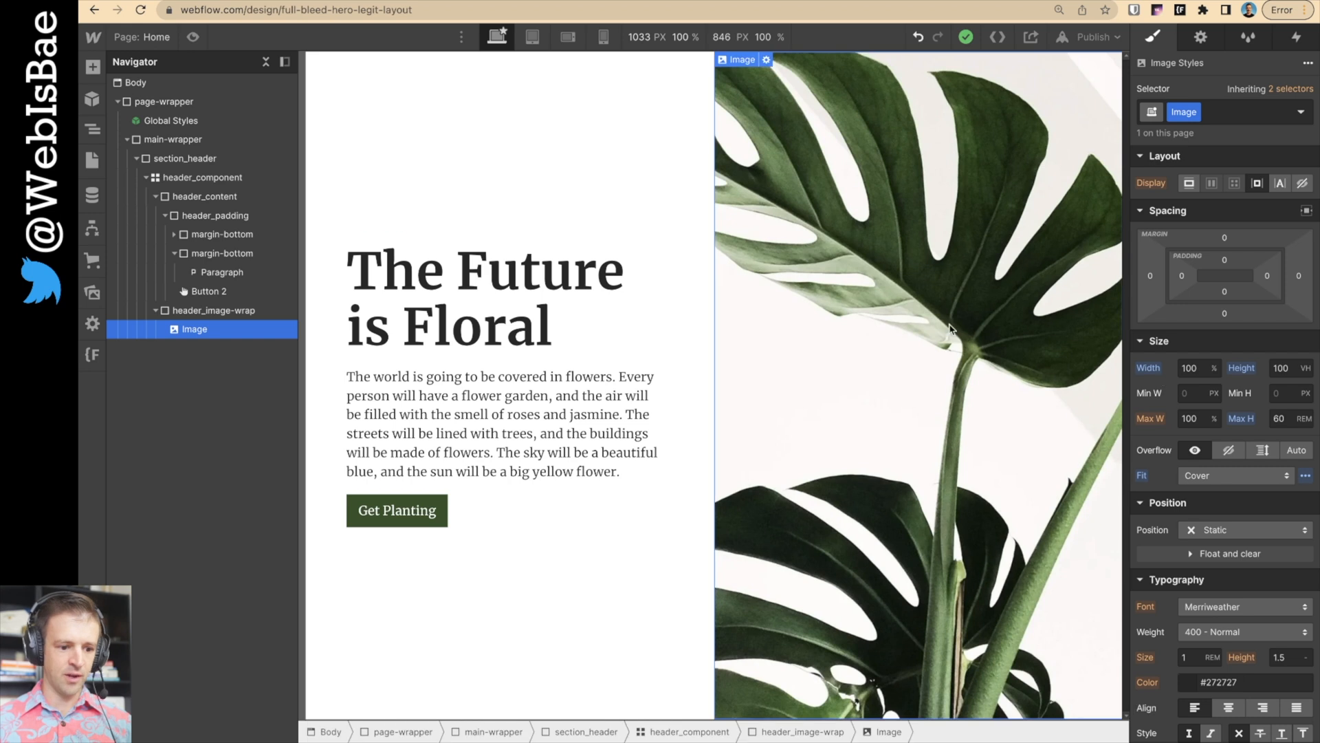
left_click(221, 214)
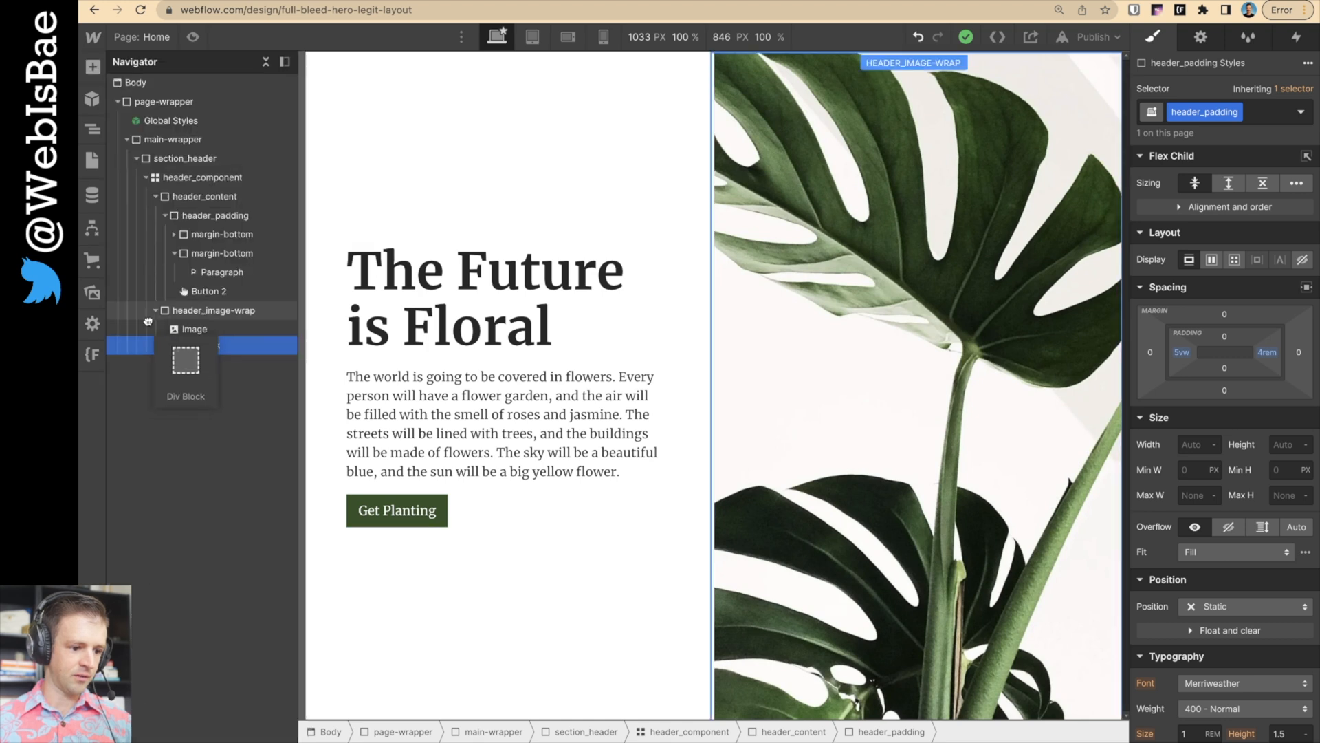
left_click(221, 251)
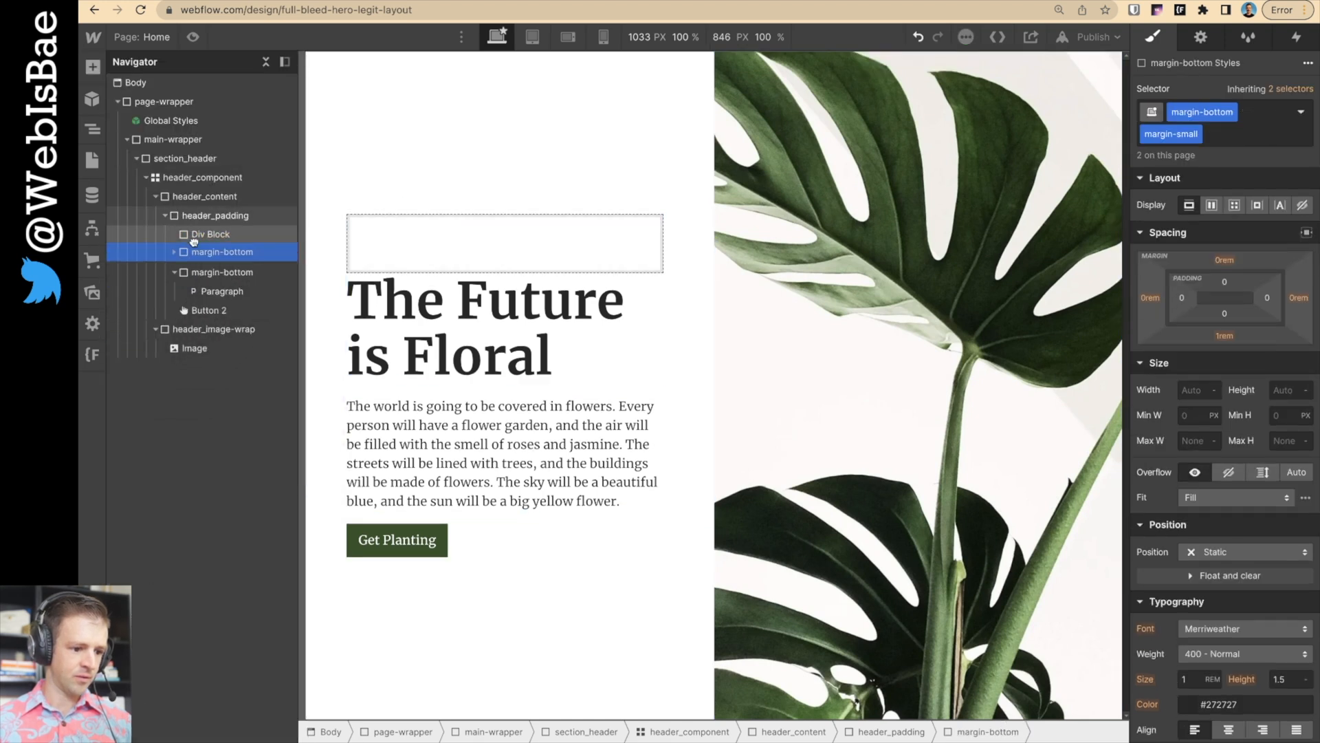
left_click(222, 272)
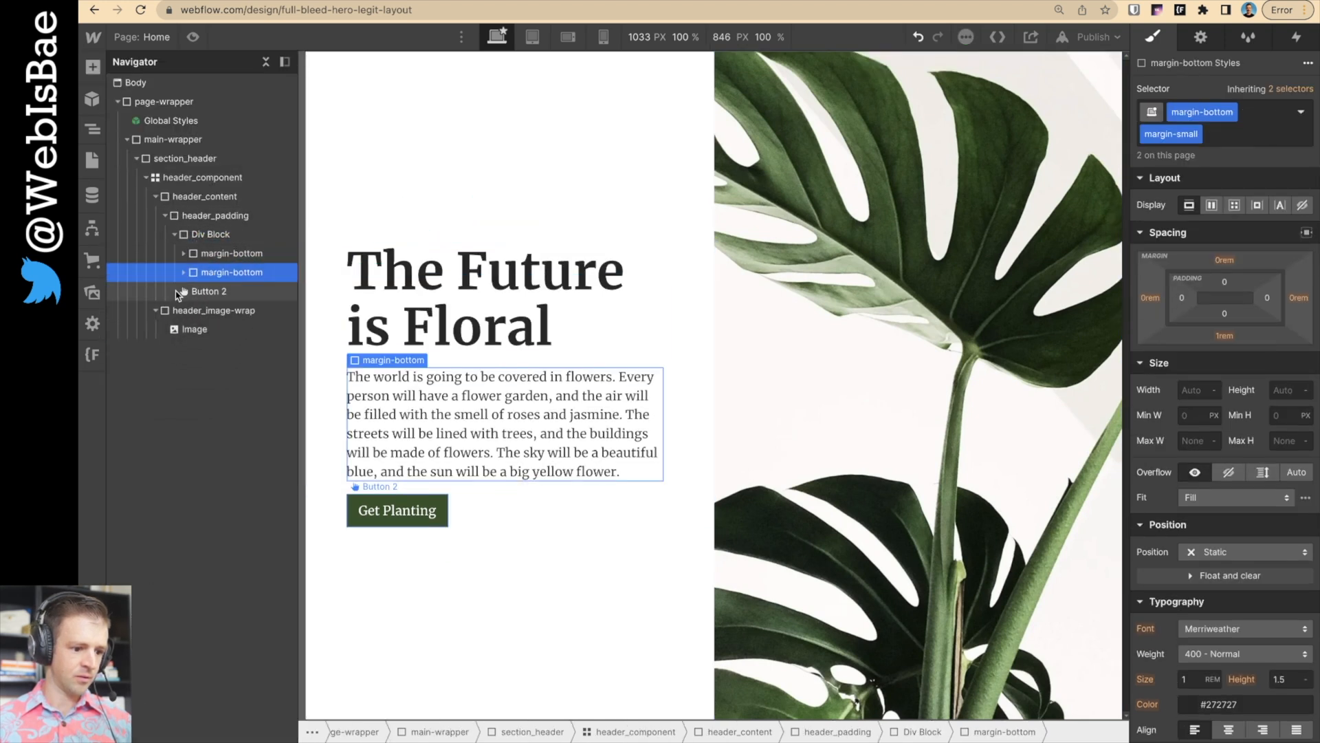
- Give the hero text block the max-width-medium class and show the publishing options
left_click(211, 234)
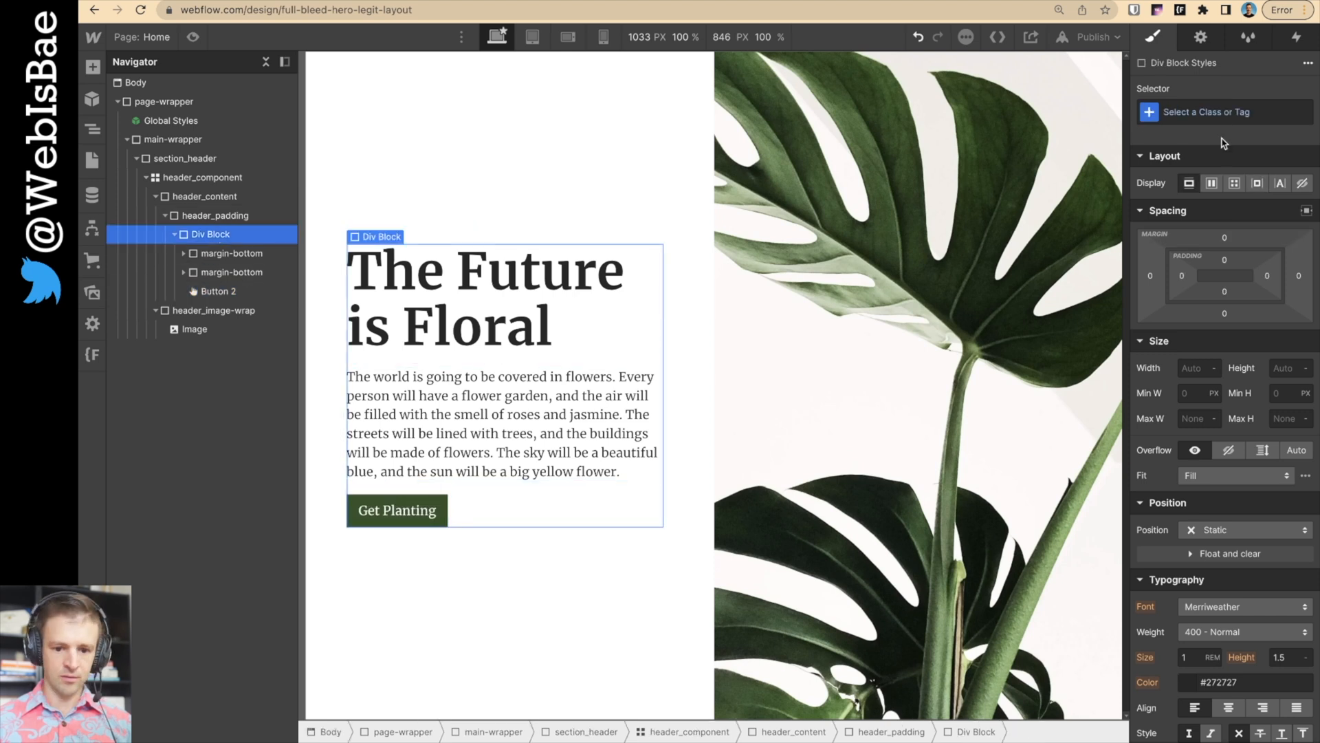
type("maxwid")
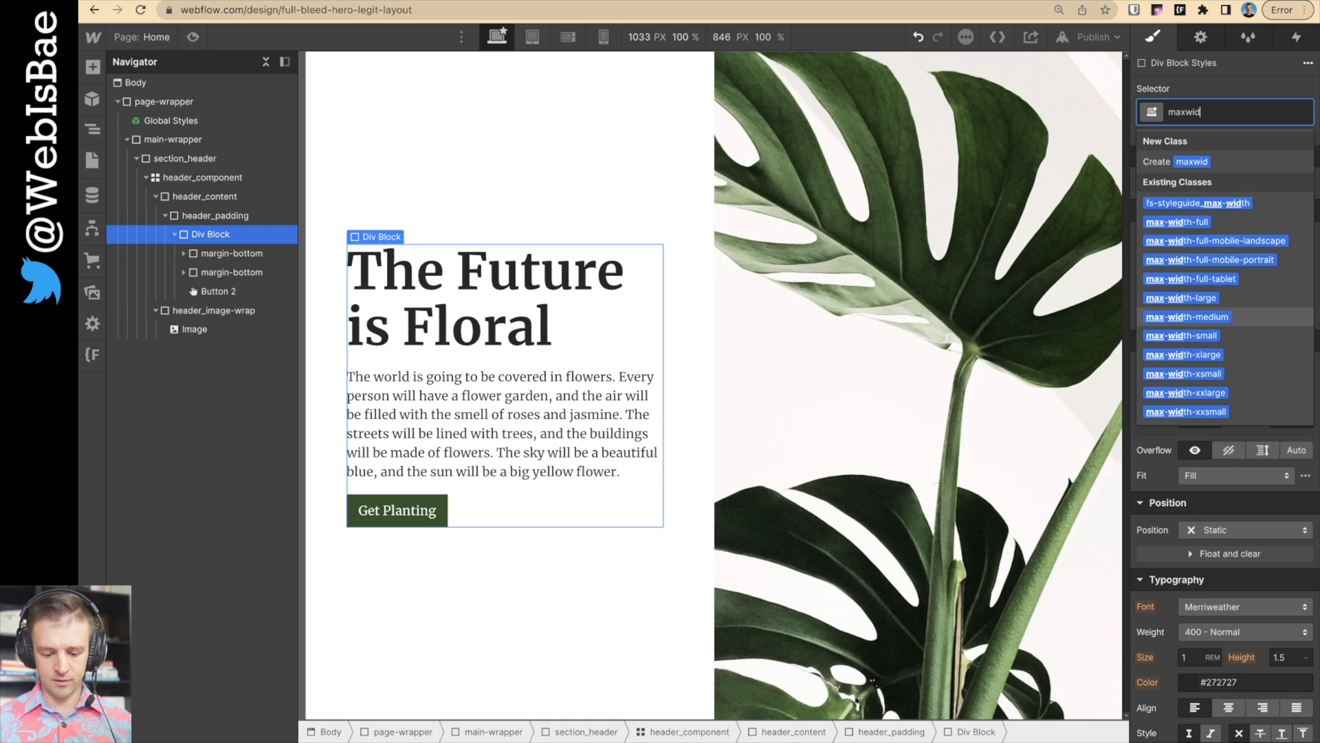
left_click(1186, 316)
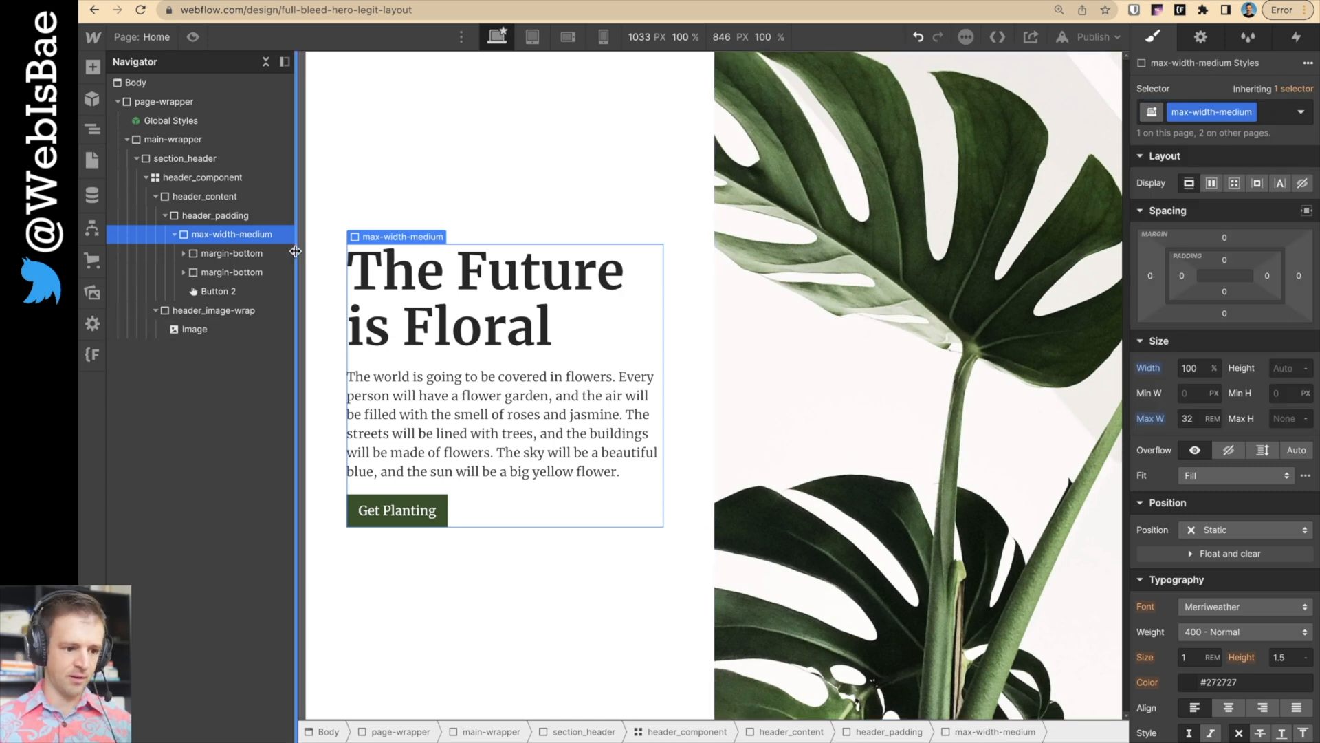
left_click(204, 196)
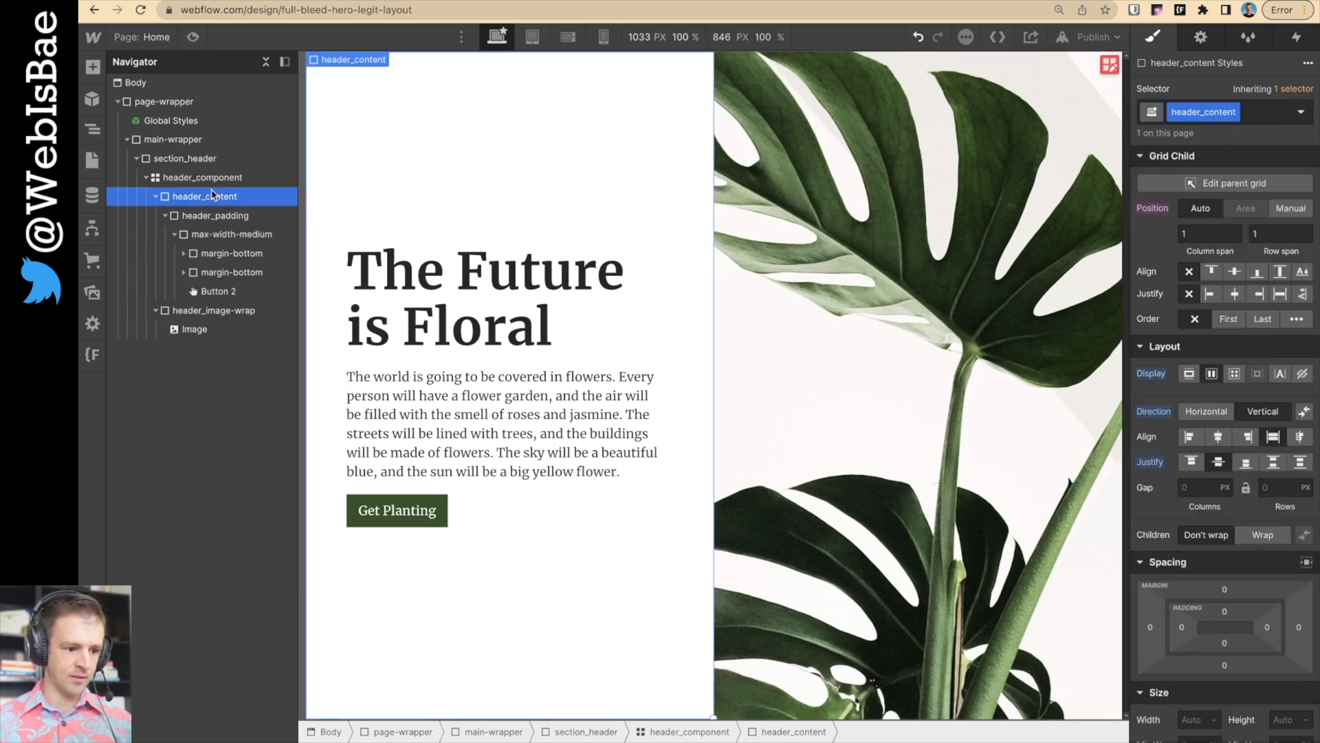
mouse_move(1181, 297)
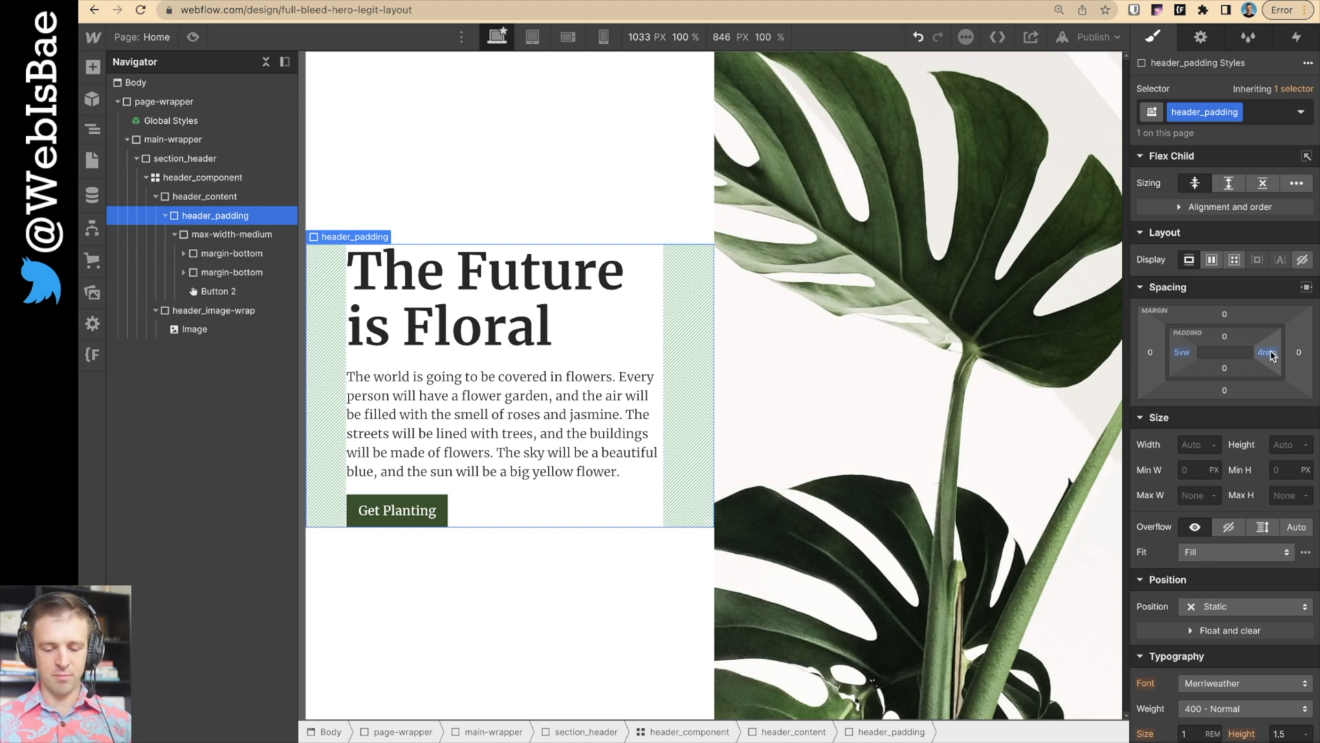
left_click(1089, 36)
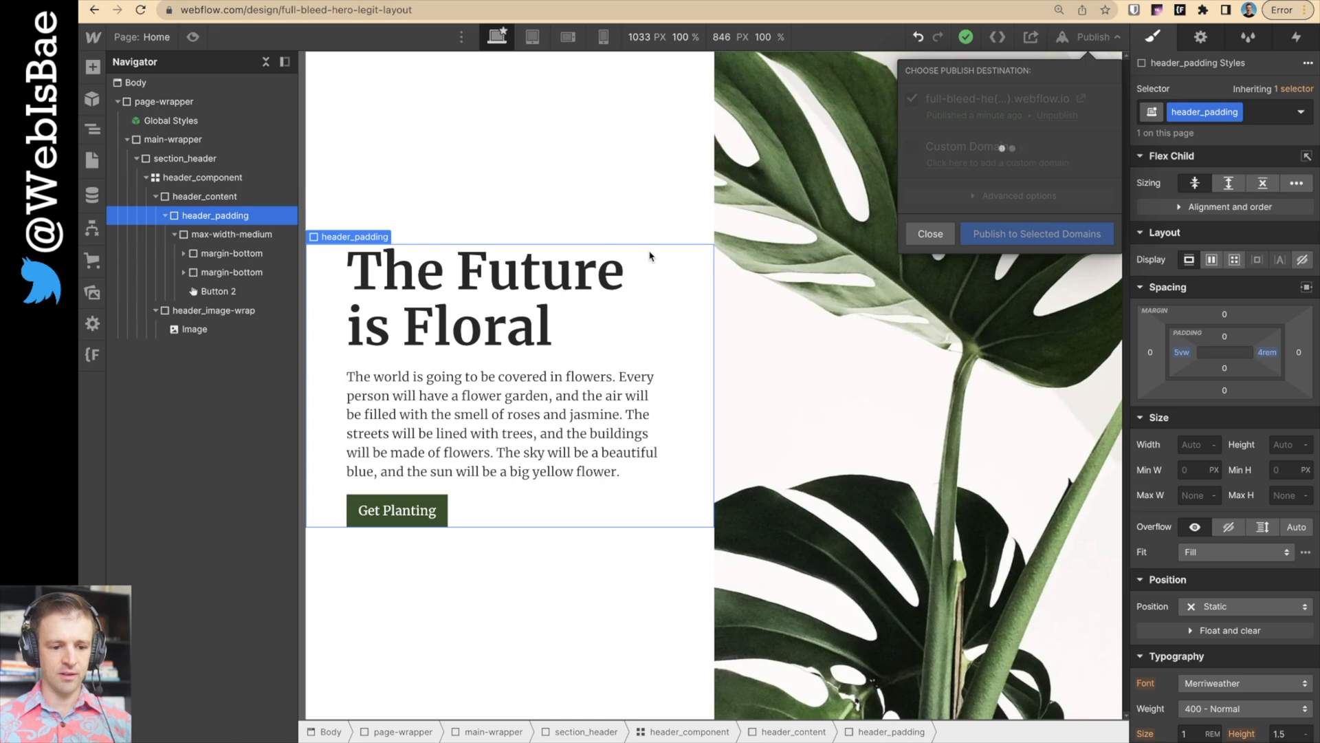
- Publish to webflow.io, apply max-width-large to the text block, and add a Div Block after section_header
left_click(204, 196)
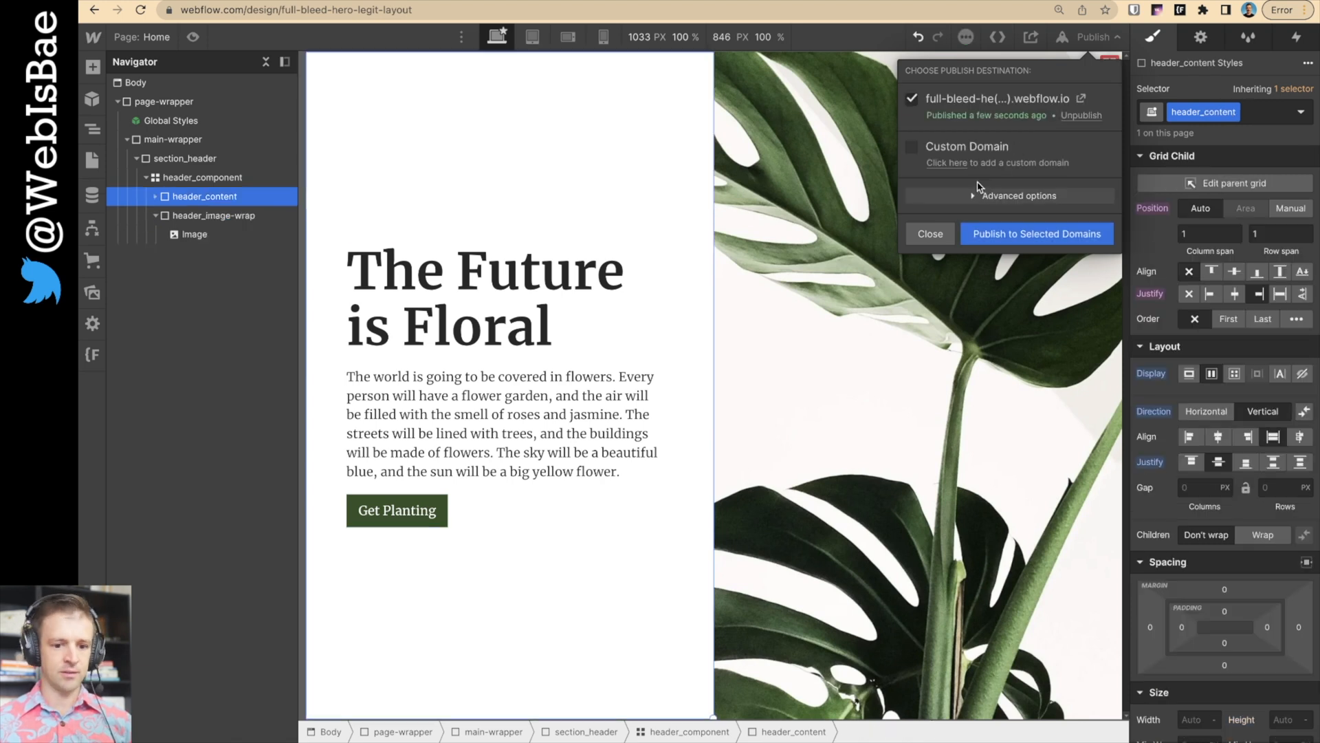
left_click(1080, 99)
type("max-w")
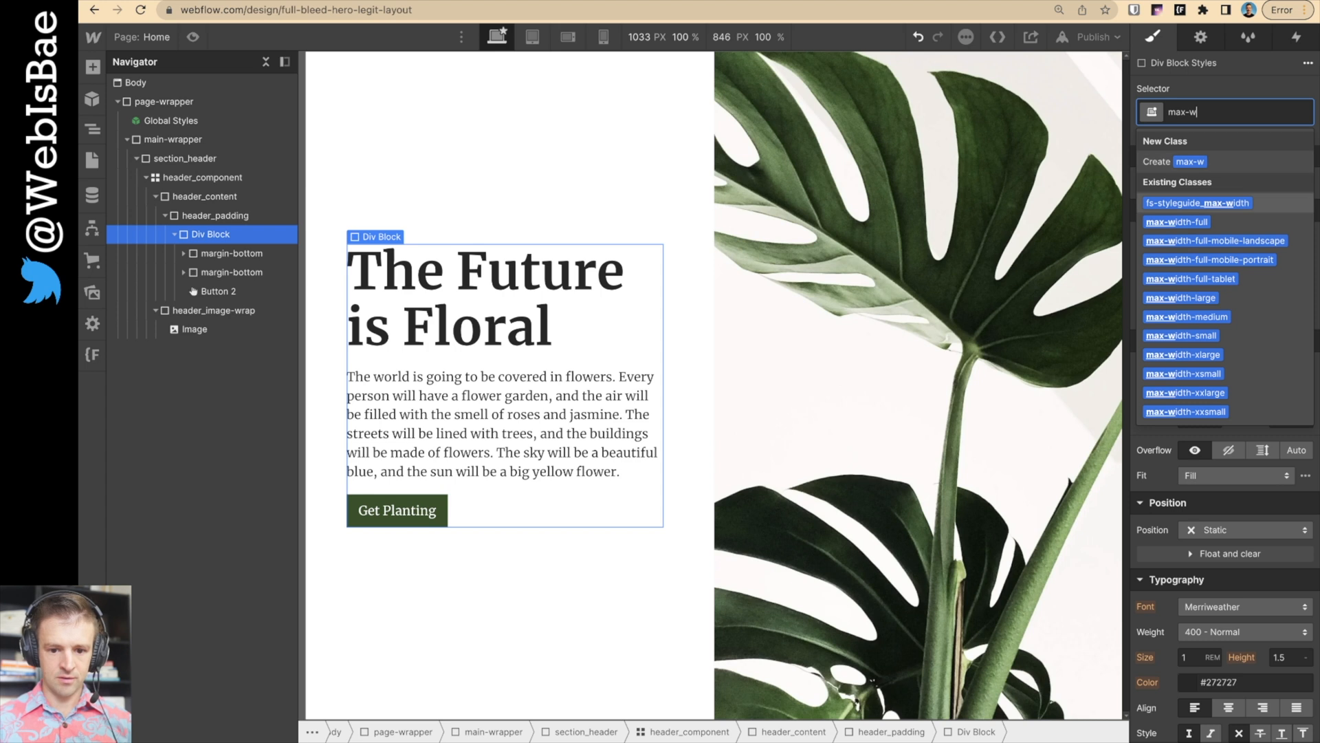
left_click(1179, 297)
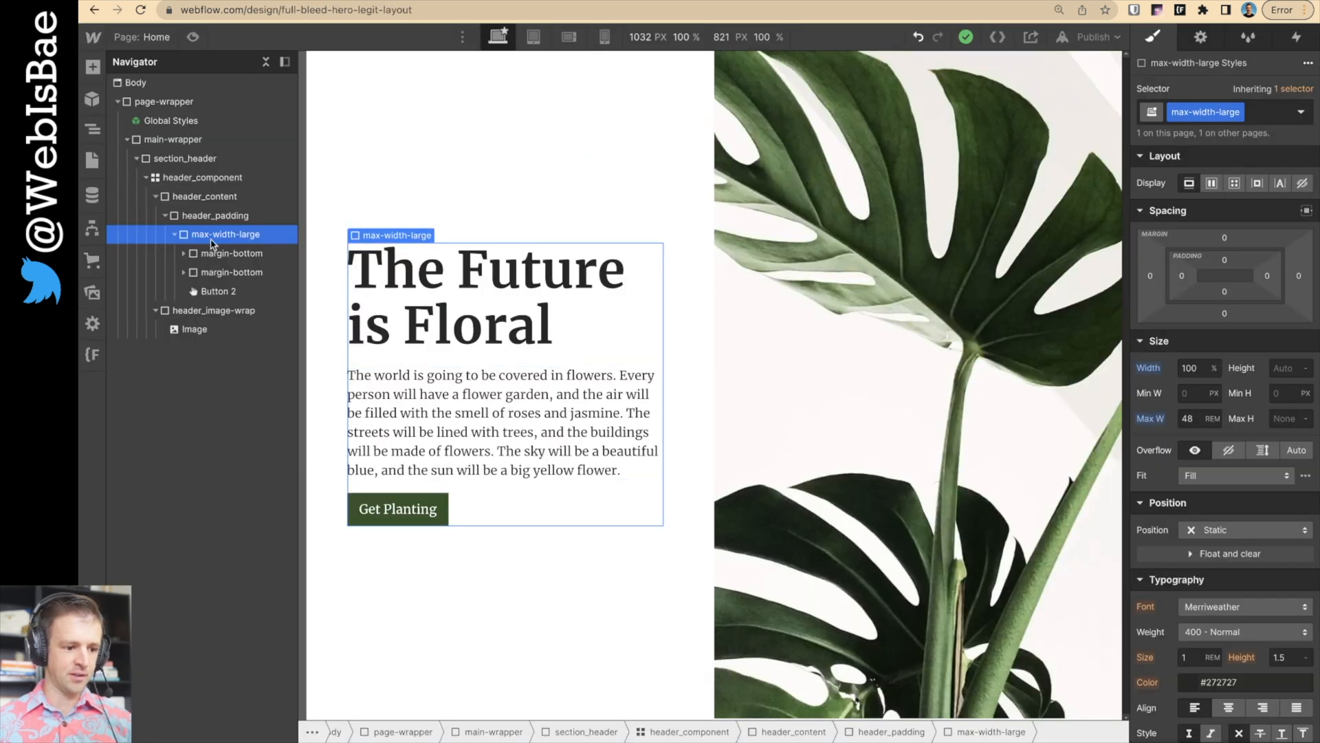
left_click(184, 158)
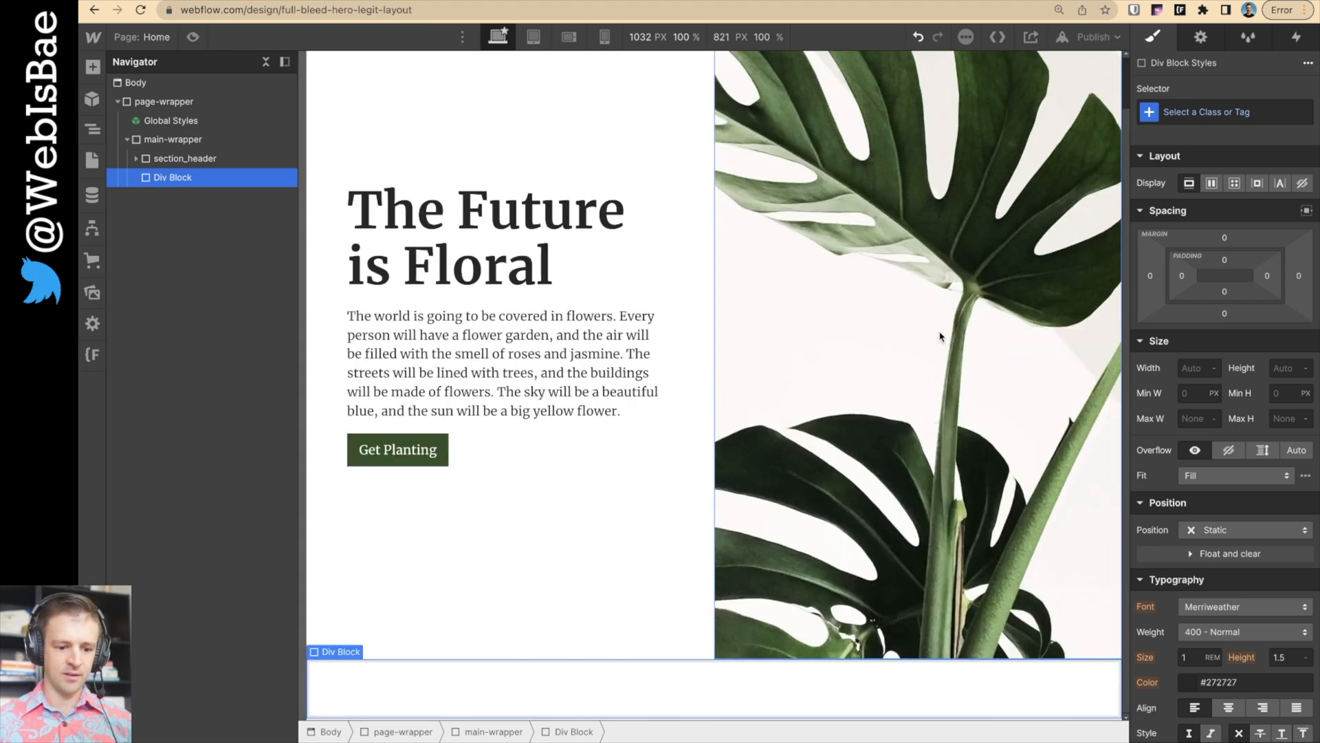
- Name the new block section_next and nest a padding-global block inside it
type("sectin")
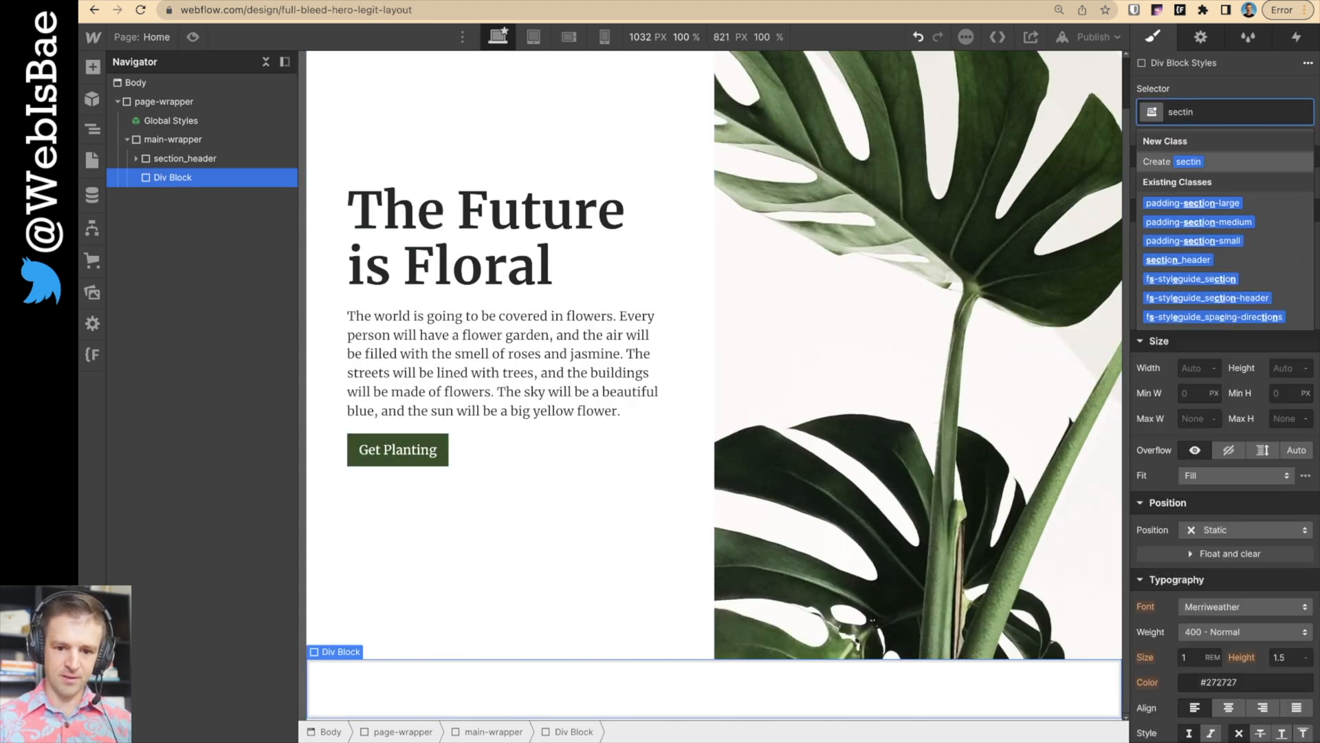
type("section_nex")
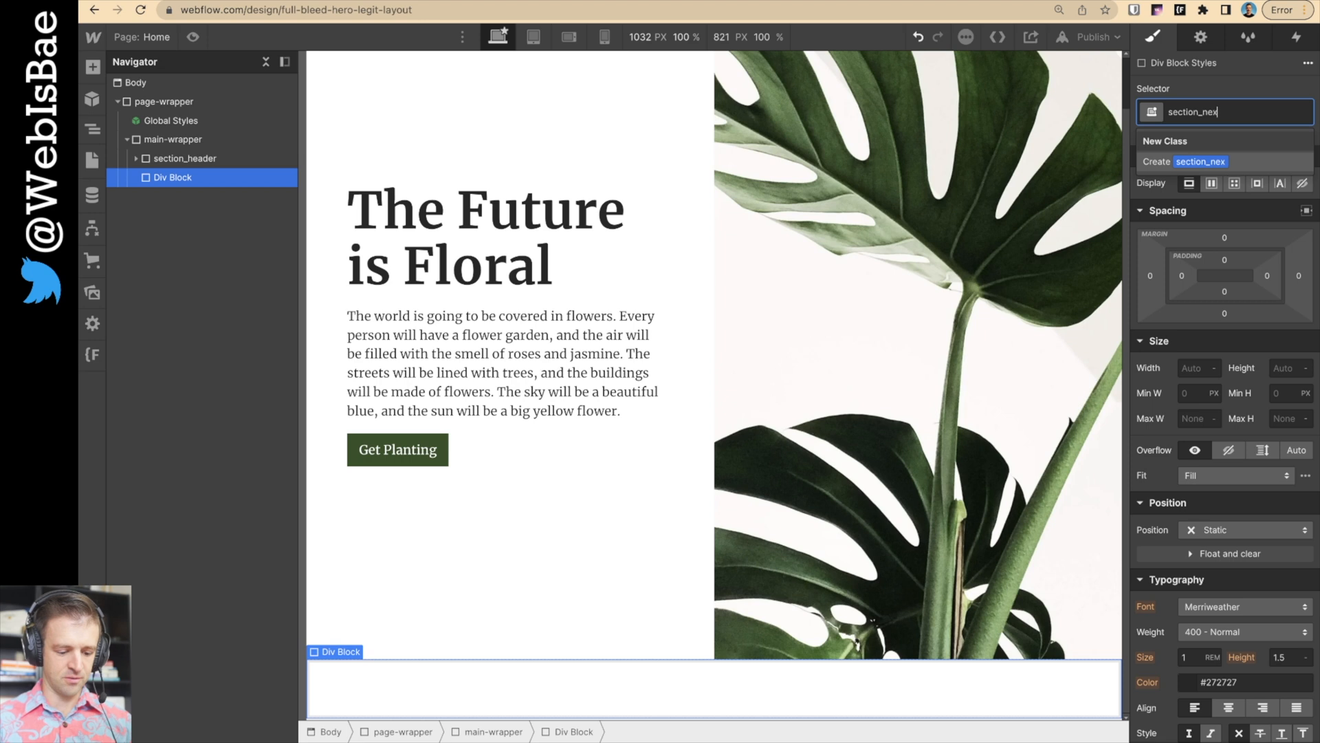
key("Return")
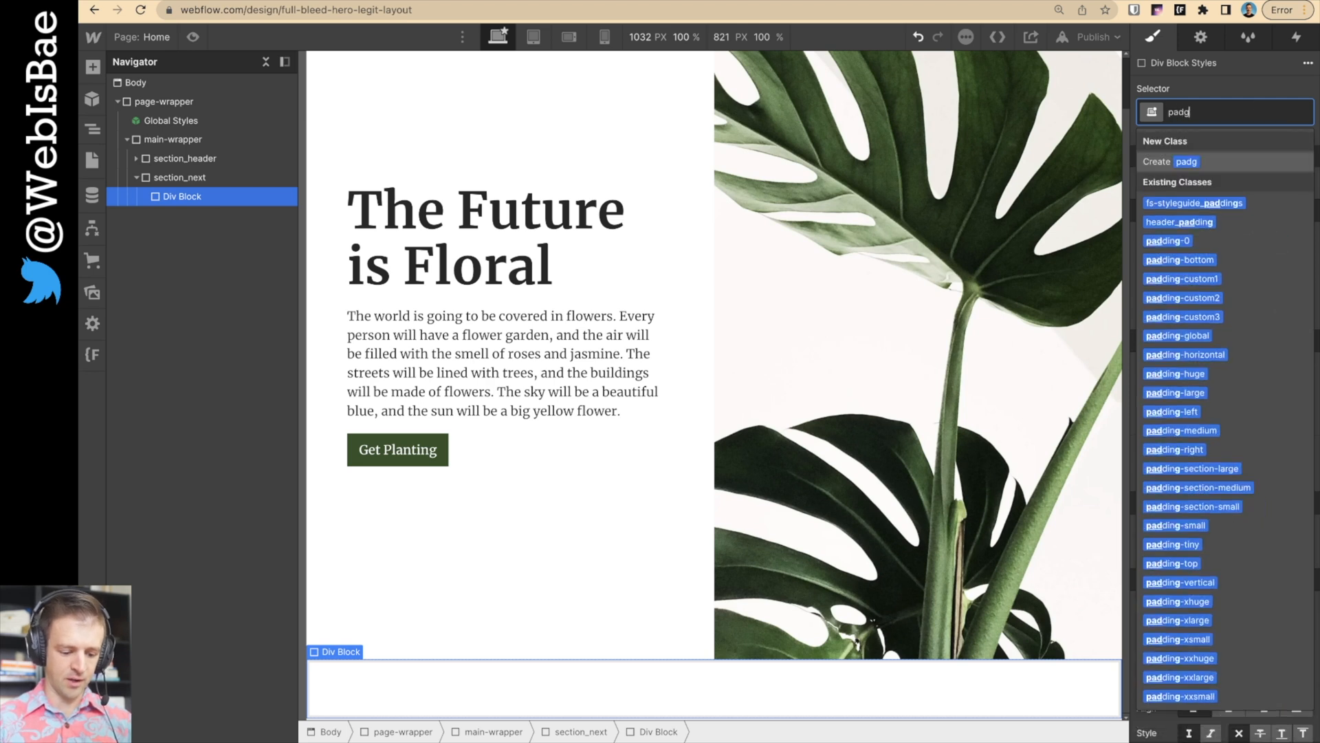
left_click(1177, 335)
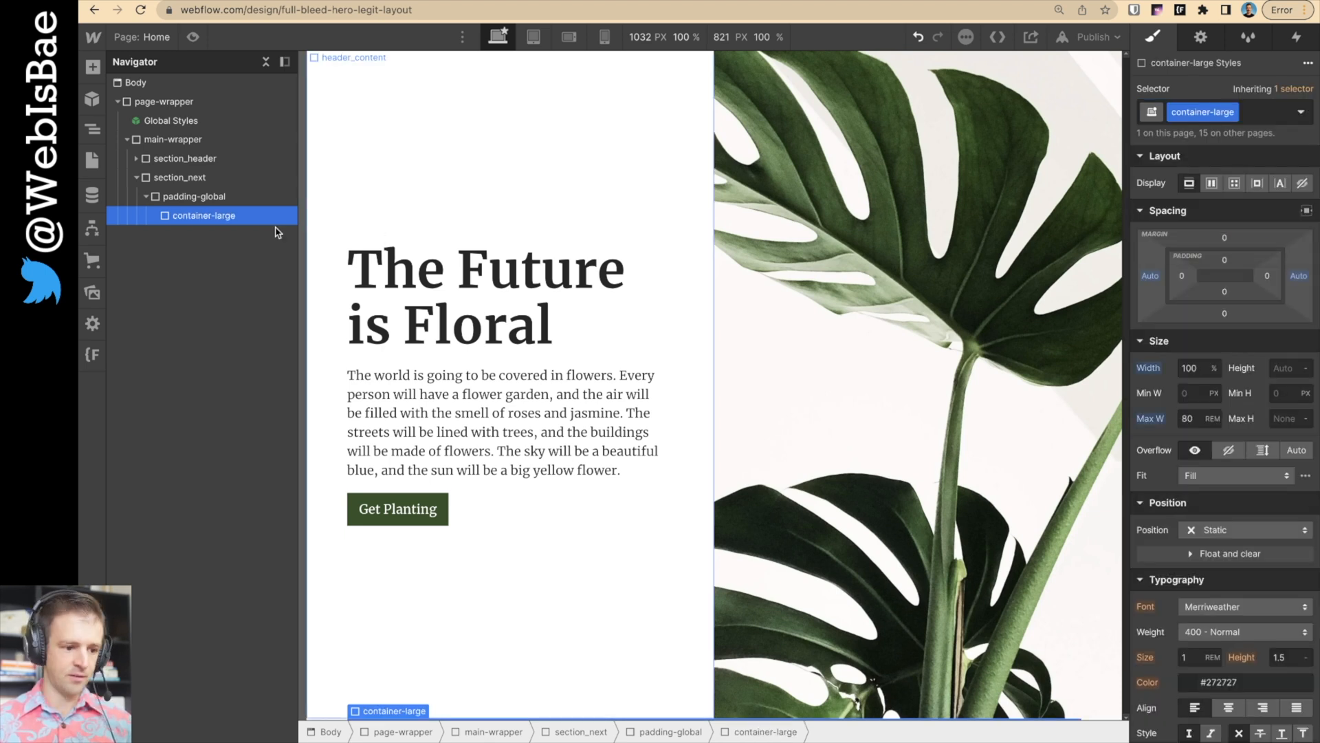
- Add a padding-vertical block inside container-large with the padding-huge combo class
left_click(203, 215)
type("pa")
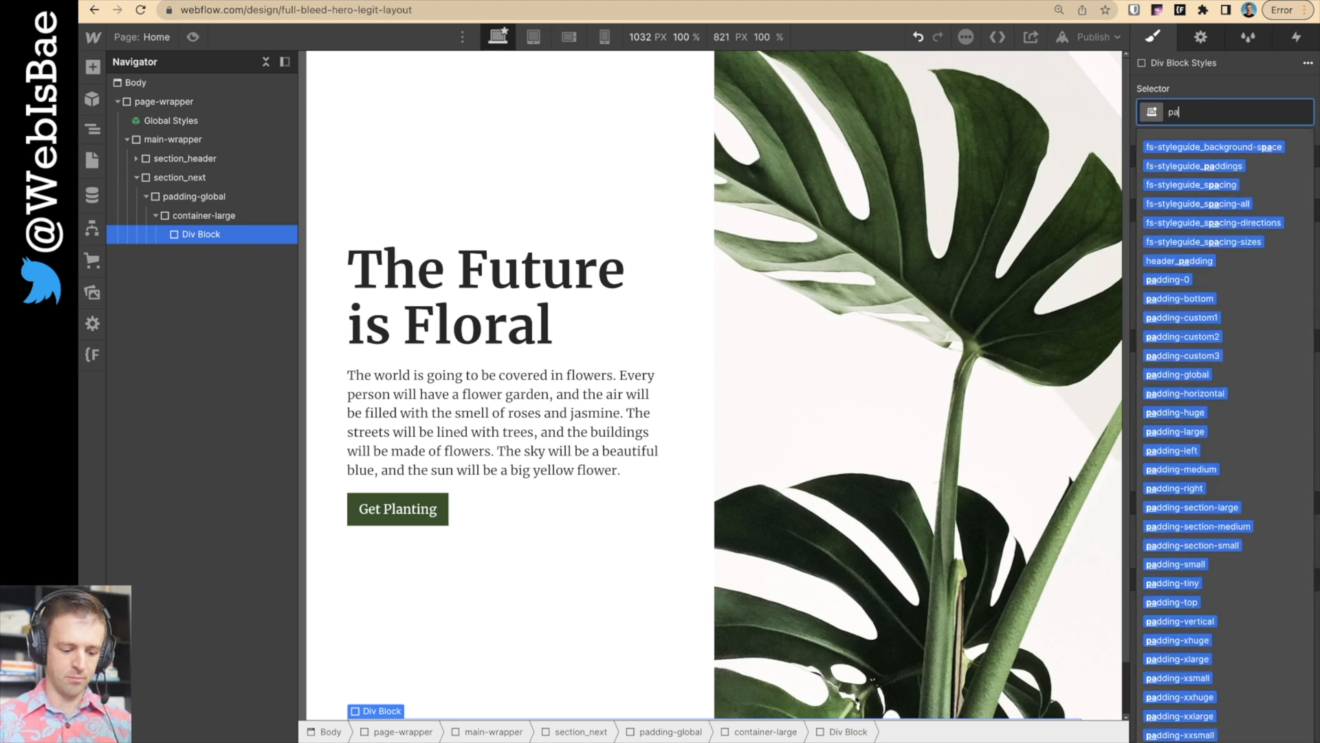
left_click(1180, 620)
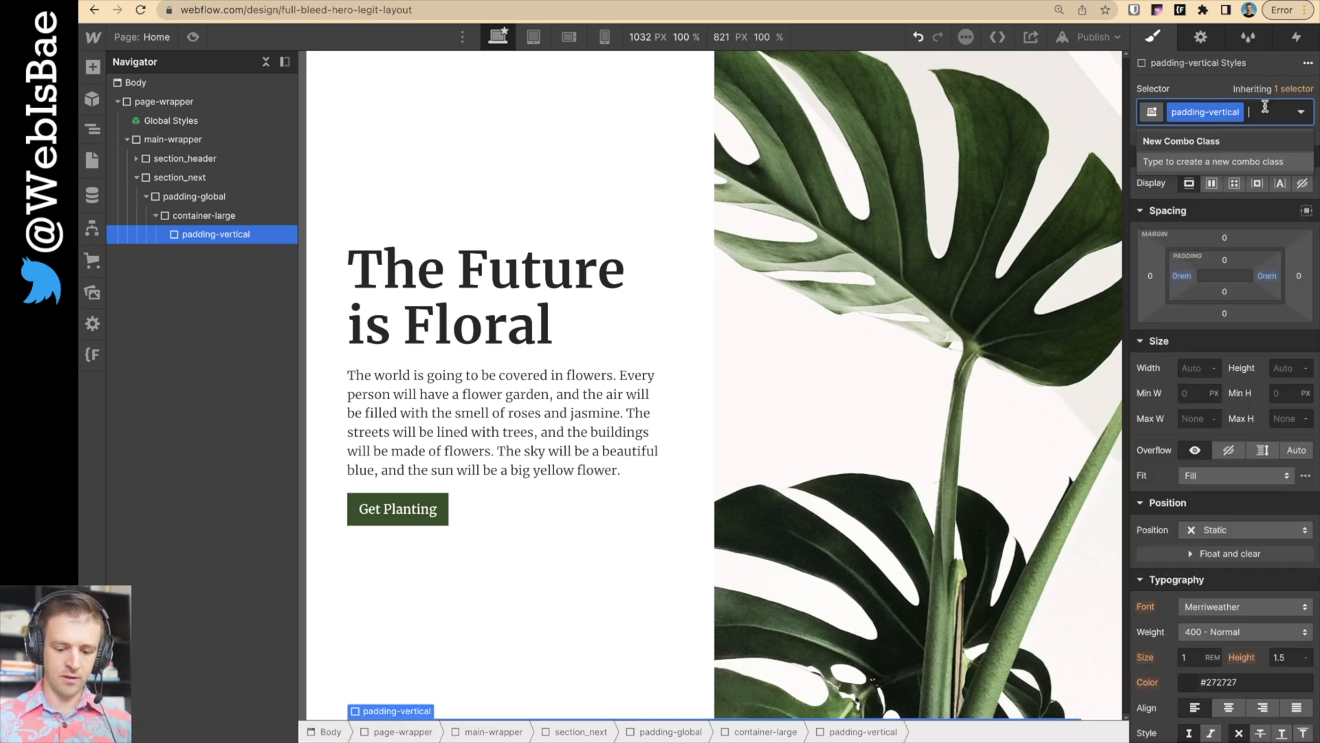
type("padhu")
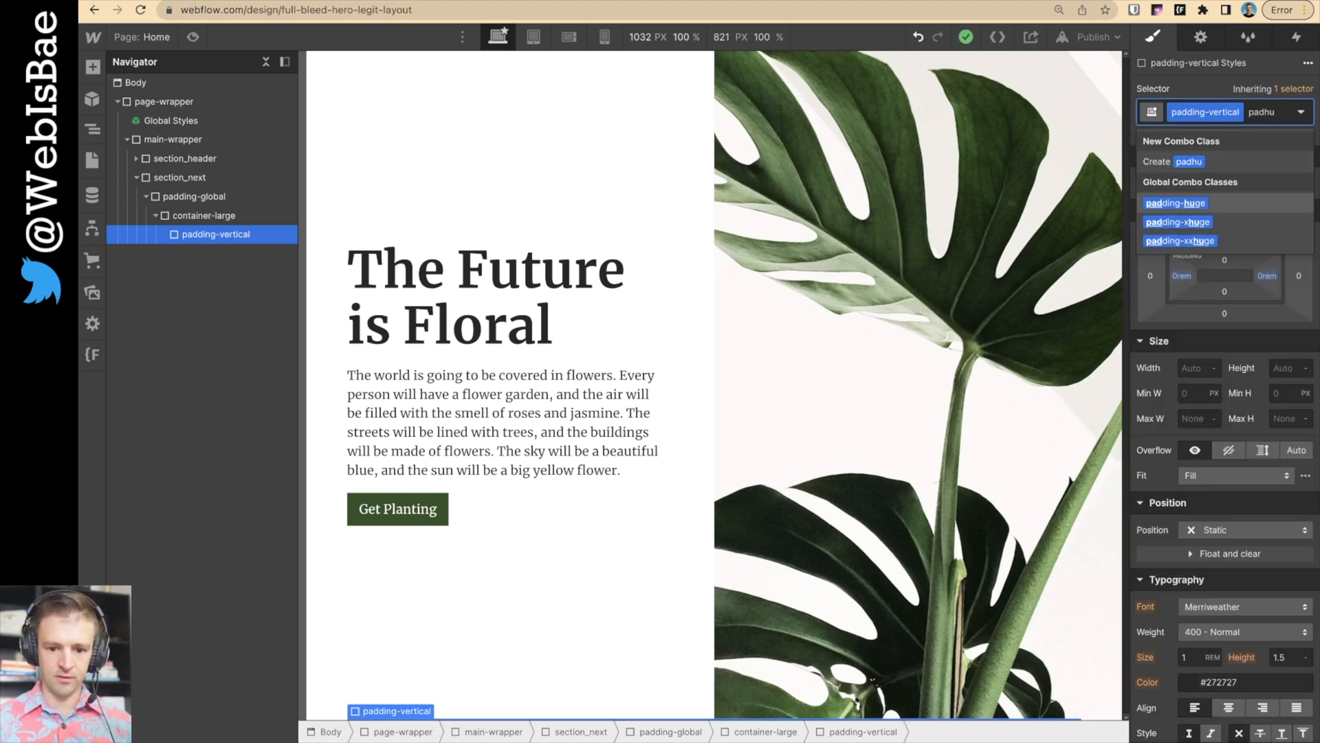
left_click(1173, 203)
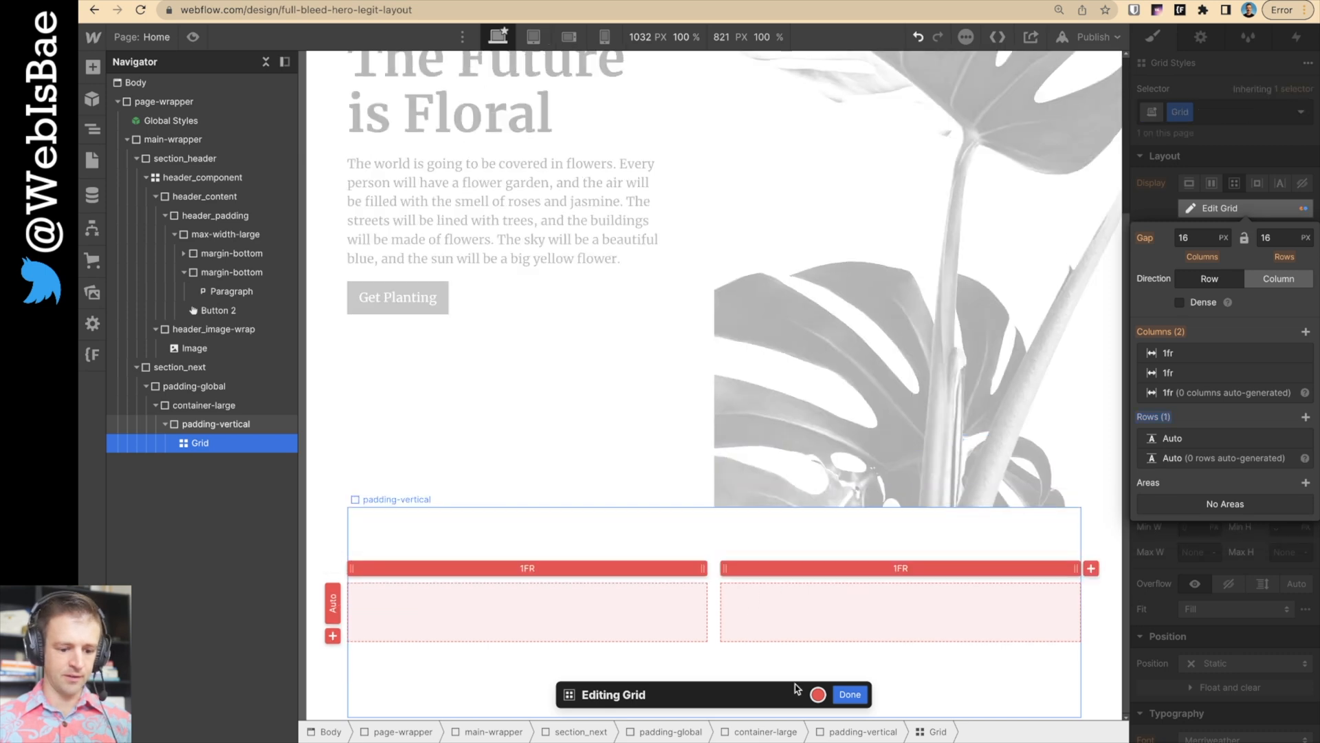
- Name the grid next_component and fill its cells with next_image-wrap and next_content-wrap blocks
left_click(848, 693)
type("next_component")
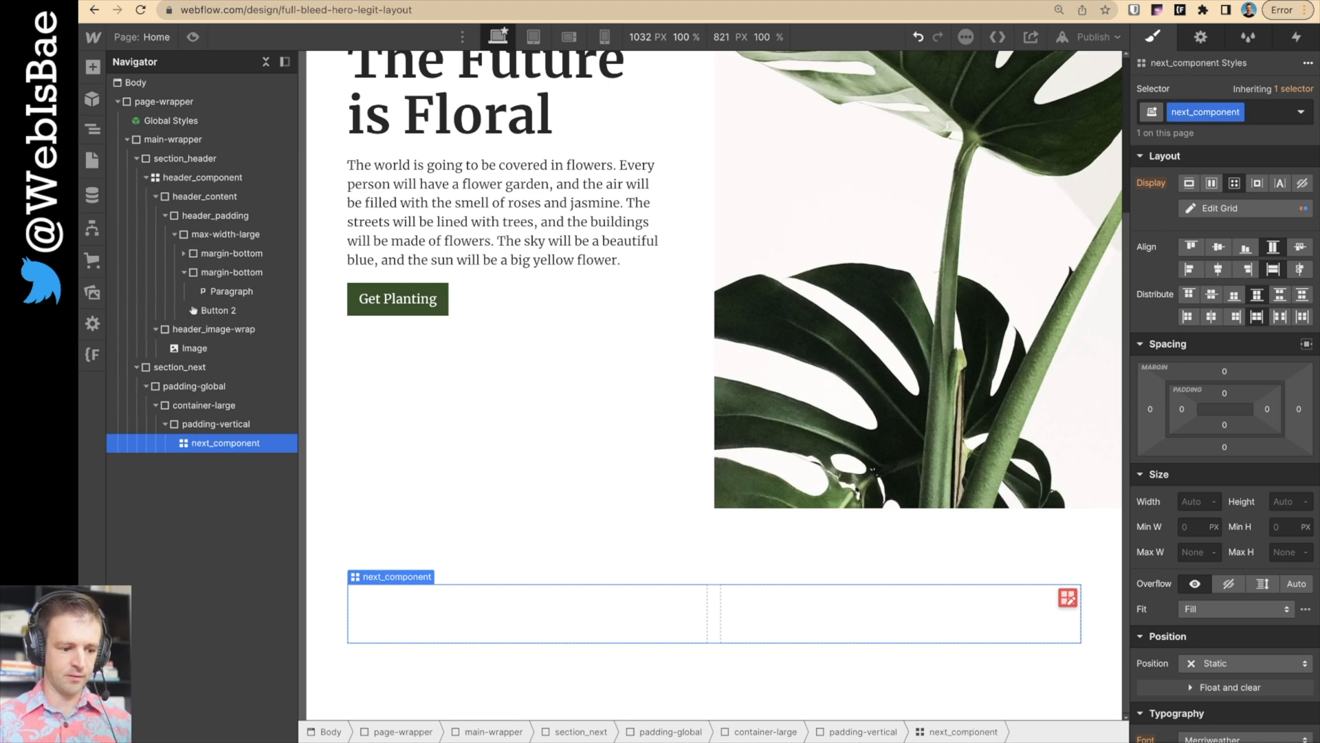
left_click(203, 196)
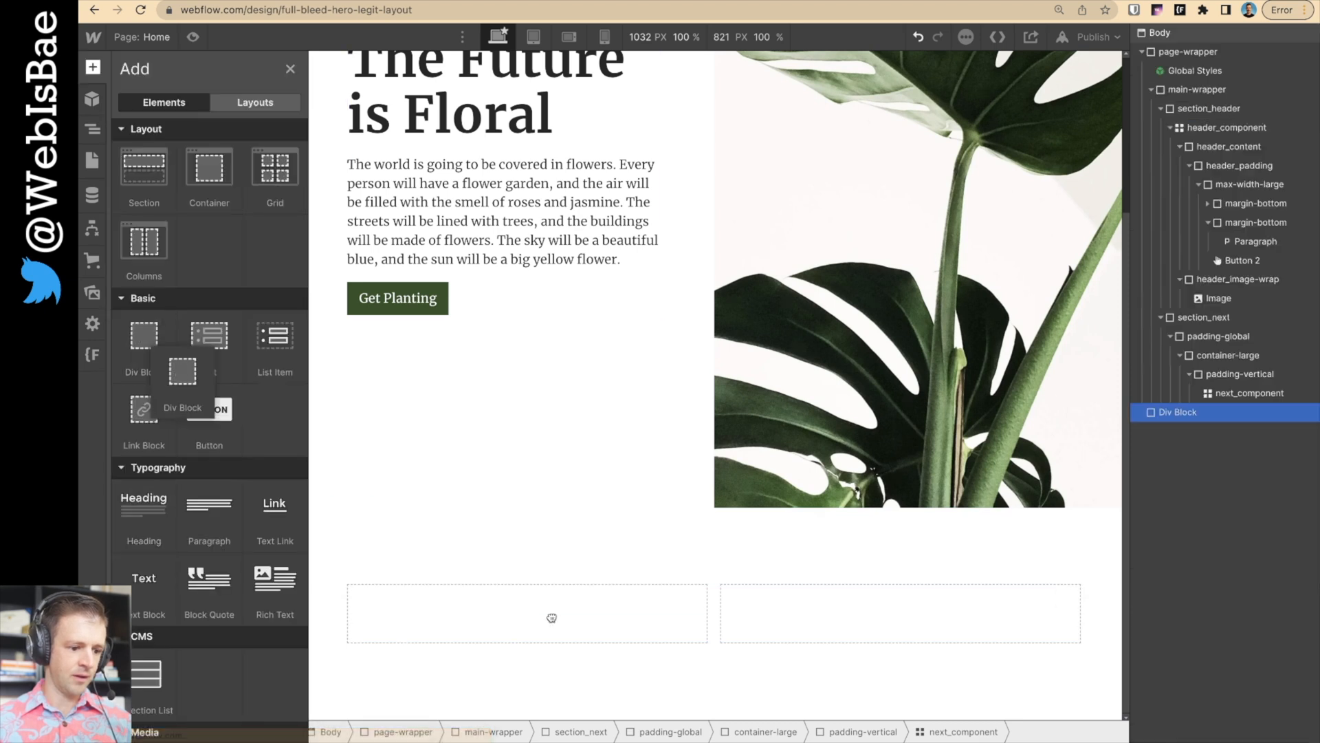
left_click(526, 612)
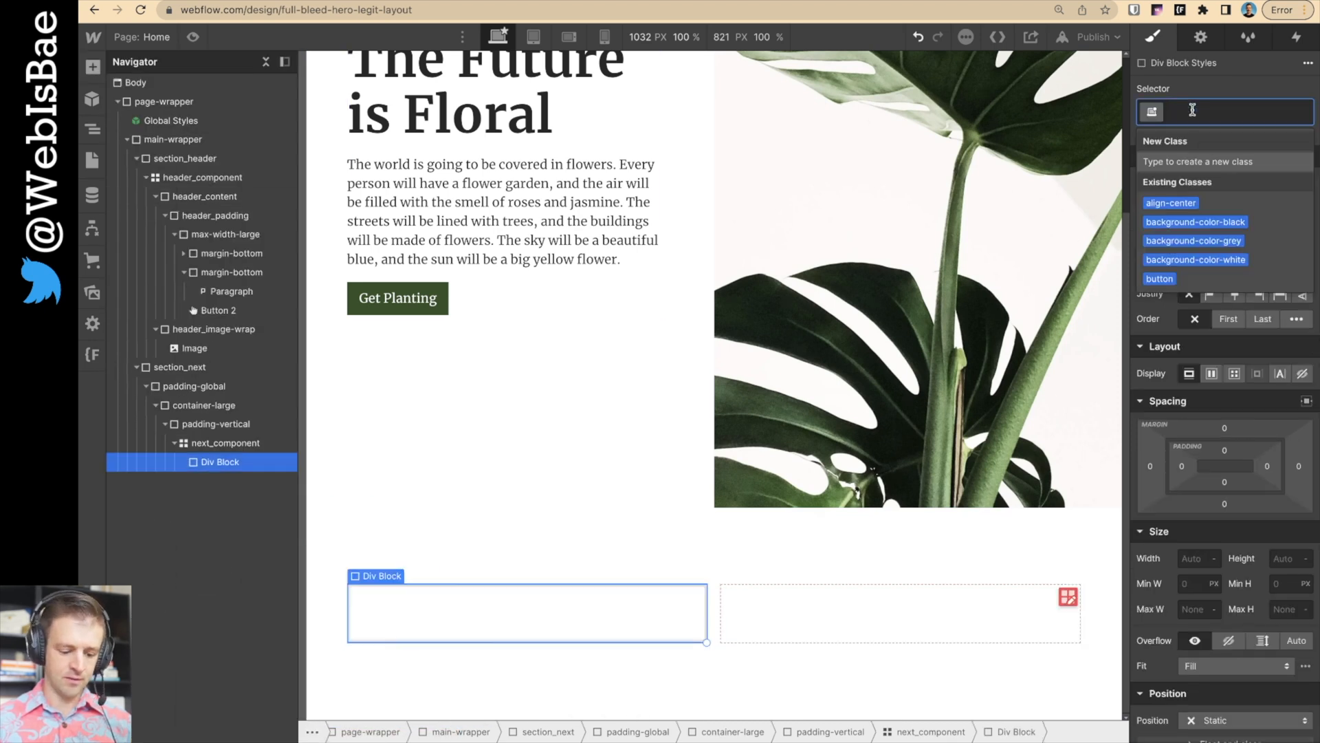
type("next_image-wrap")
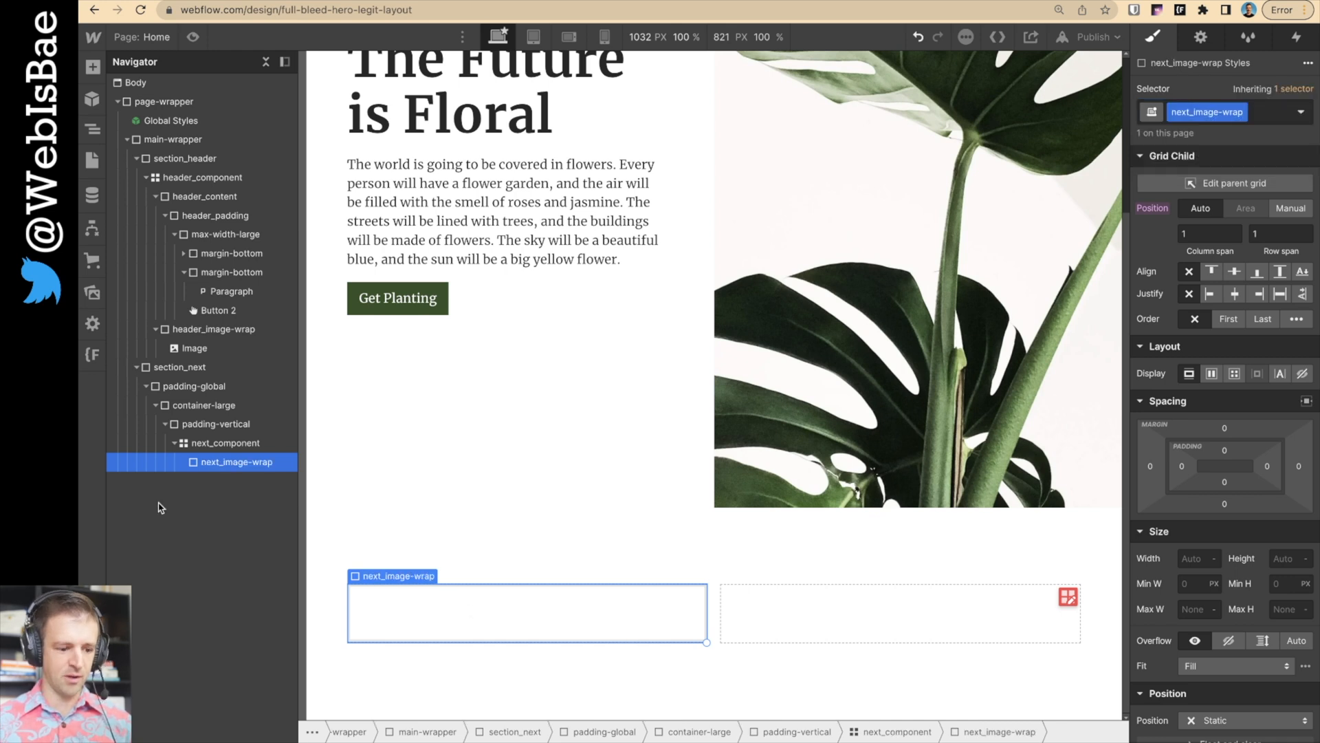
left_click(899, 613)
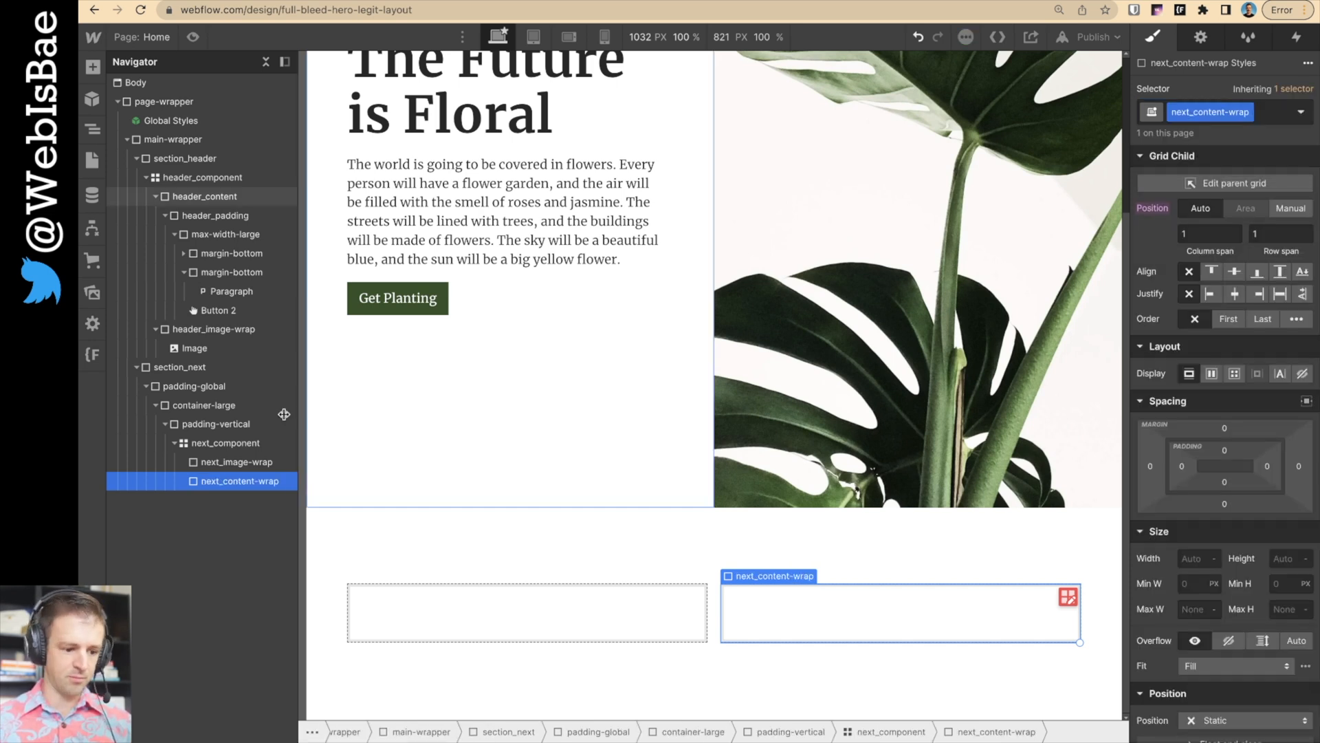
left_click(92, 67)
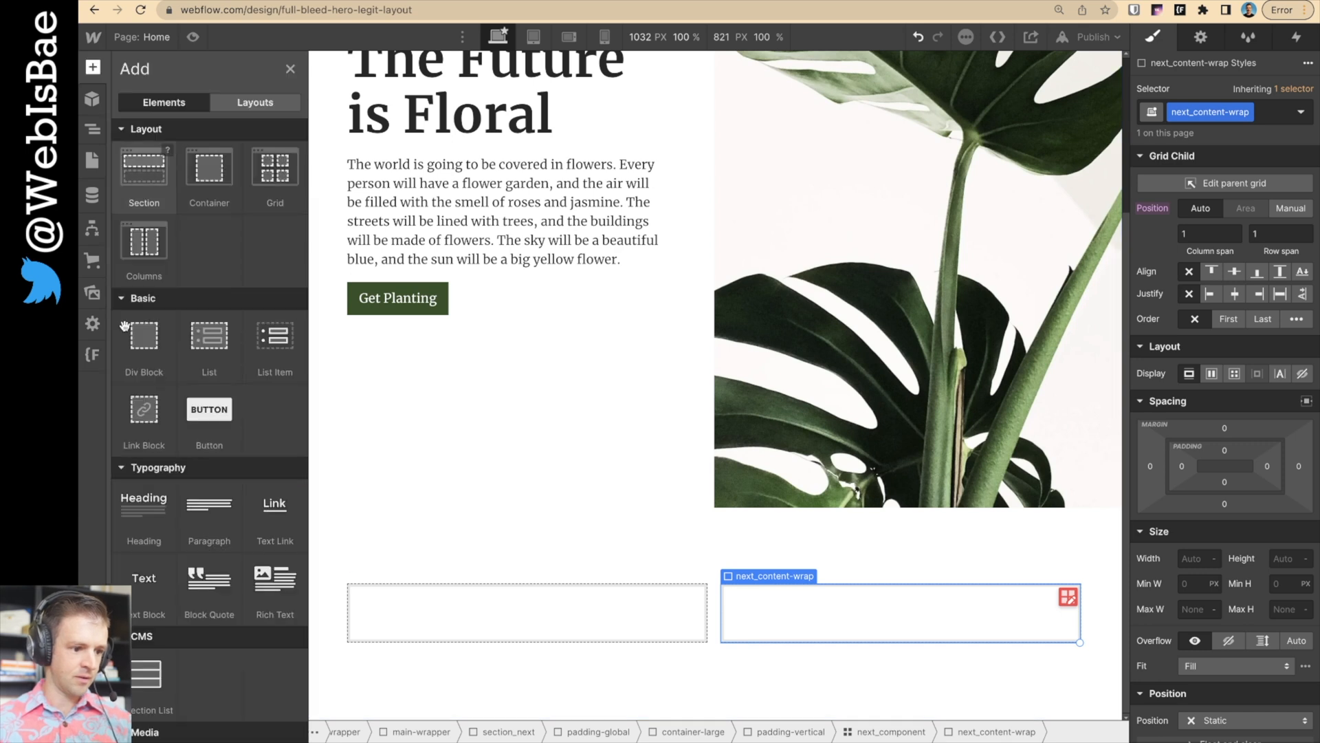
left_click(91, 128)
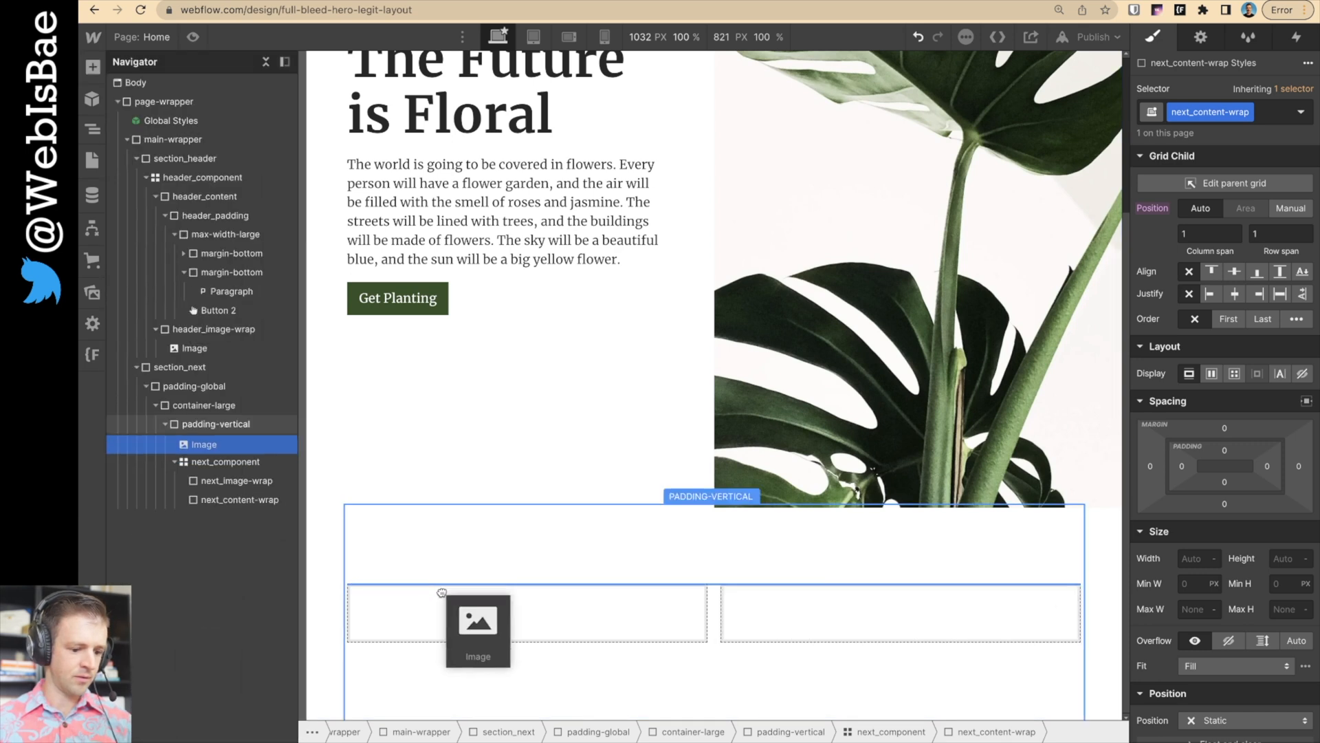
- Insert an image into next_image-wrap and swap in the long green leaf photo
left_click(225, 480)
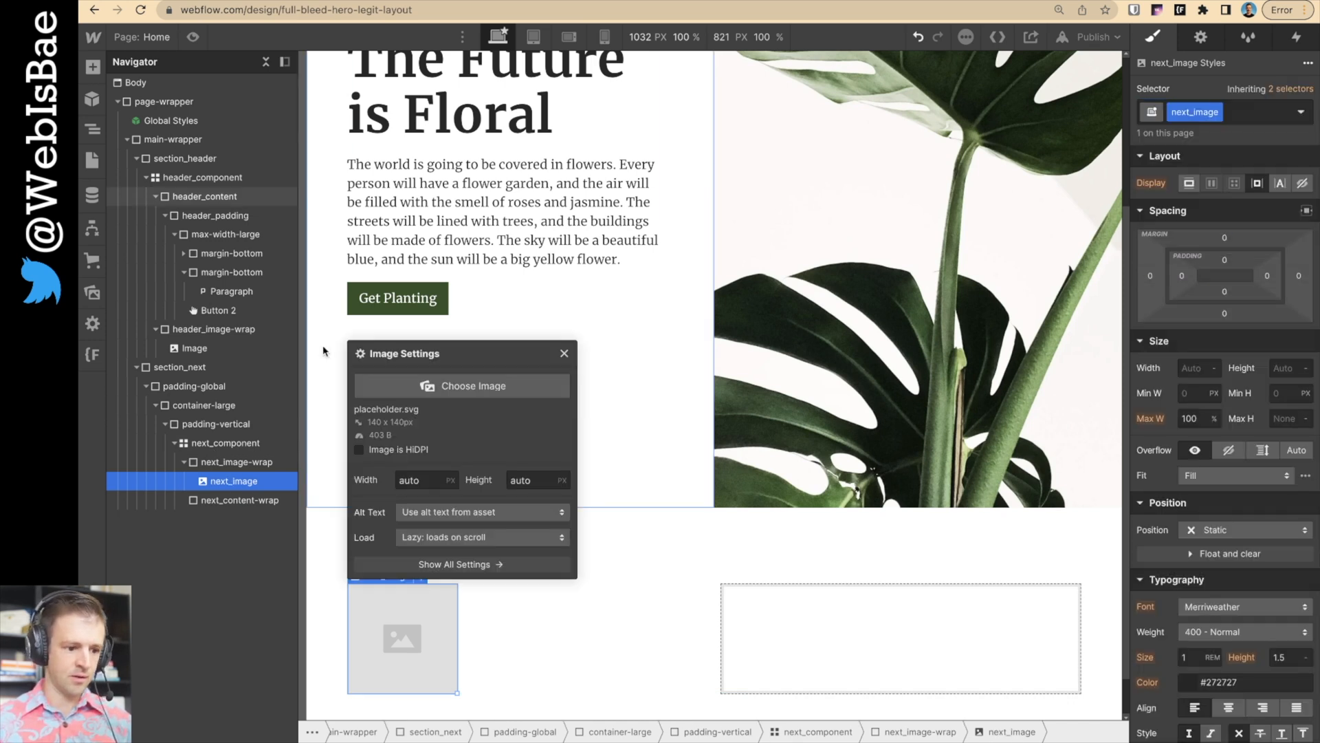
left_click(461, 386)
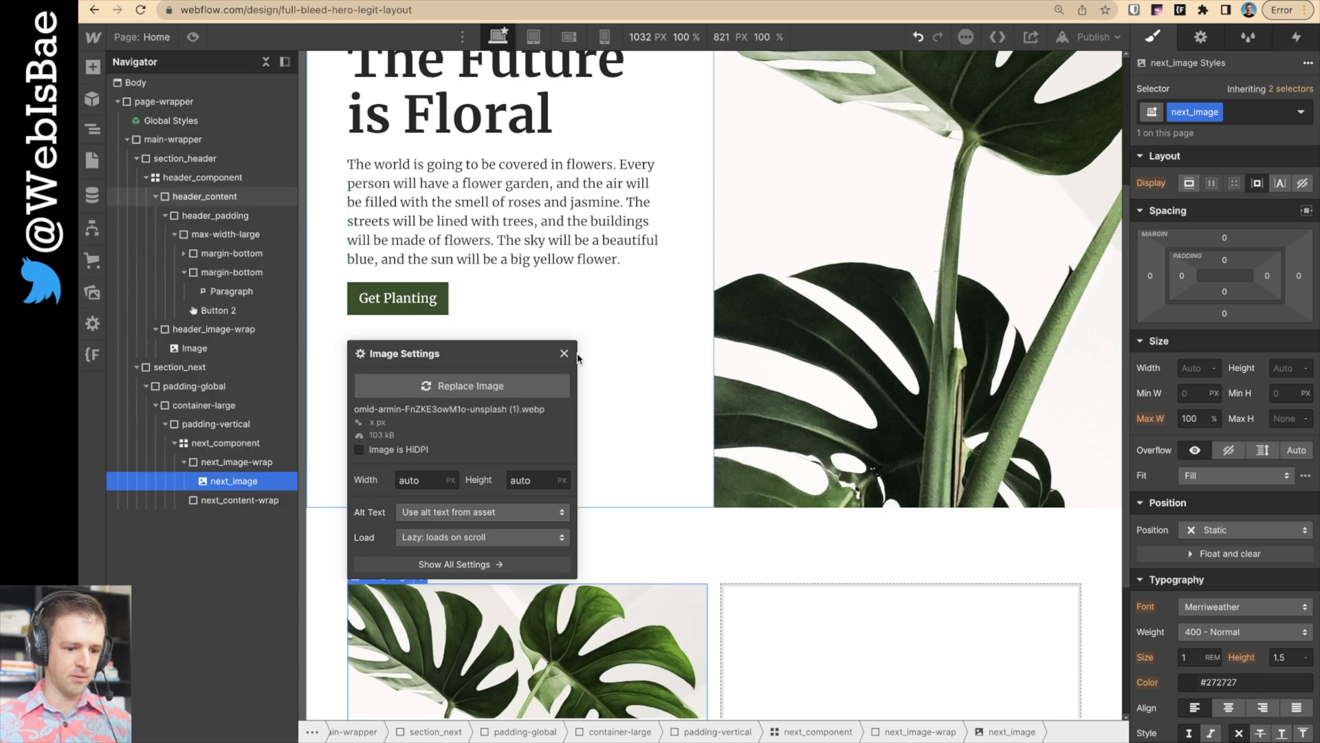
left_click(564, 352)
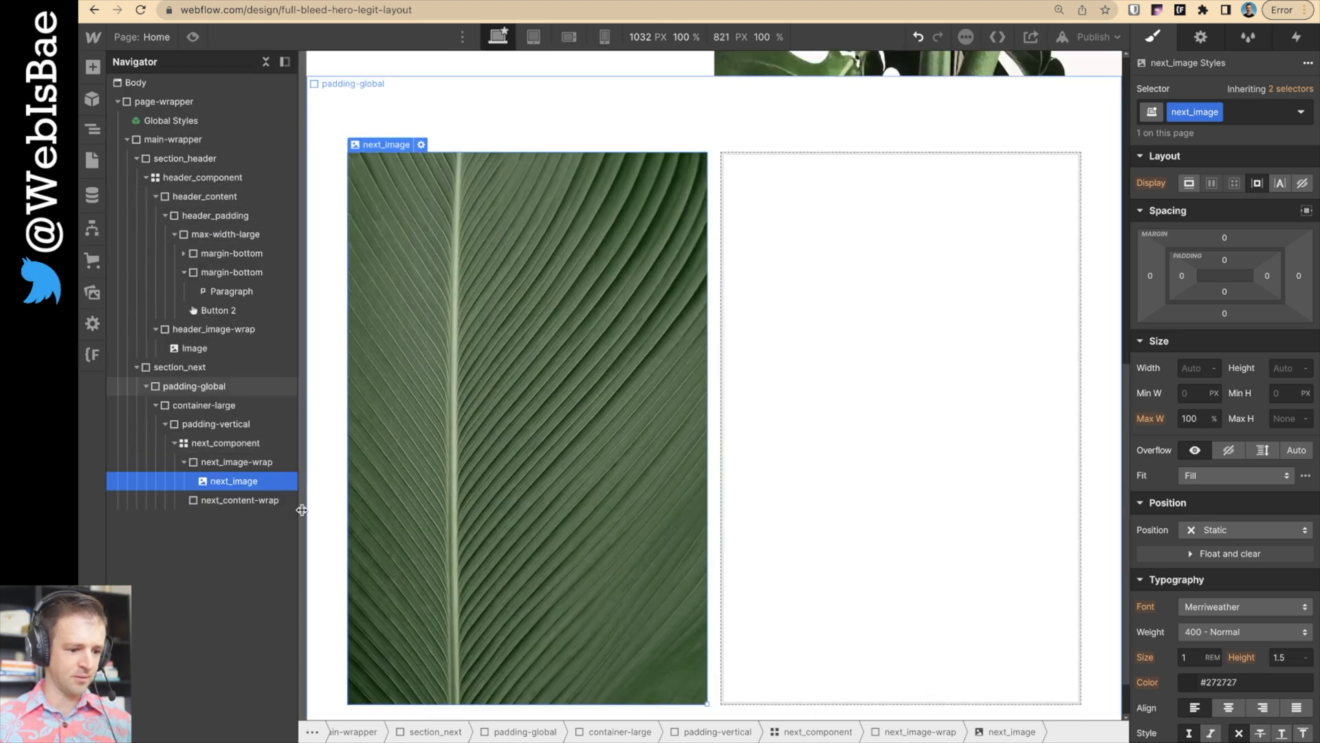
- Add a 'Next Heading' heading and placeholder paragraph, centred with Flex vertical display
left_click(92, 67)
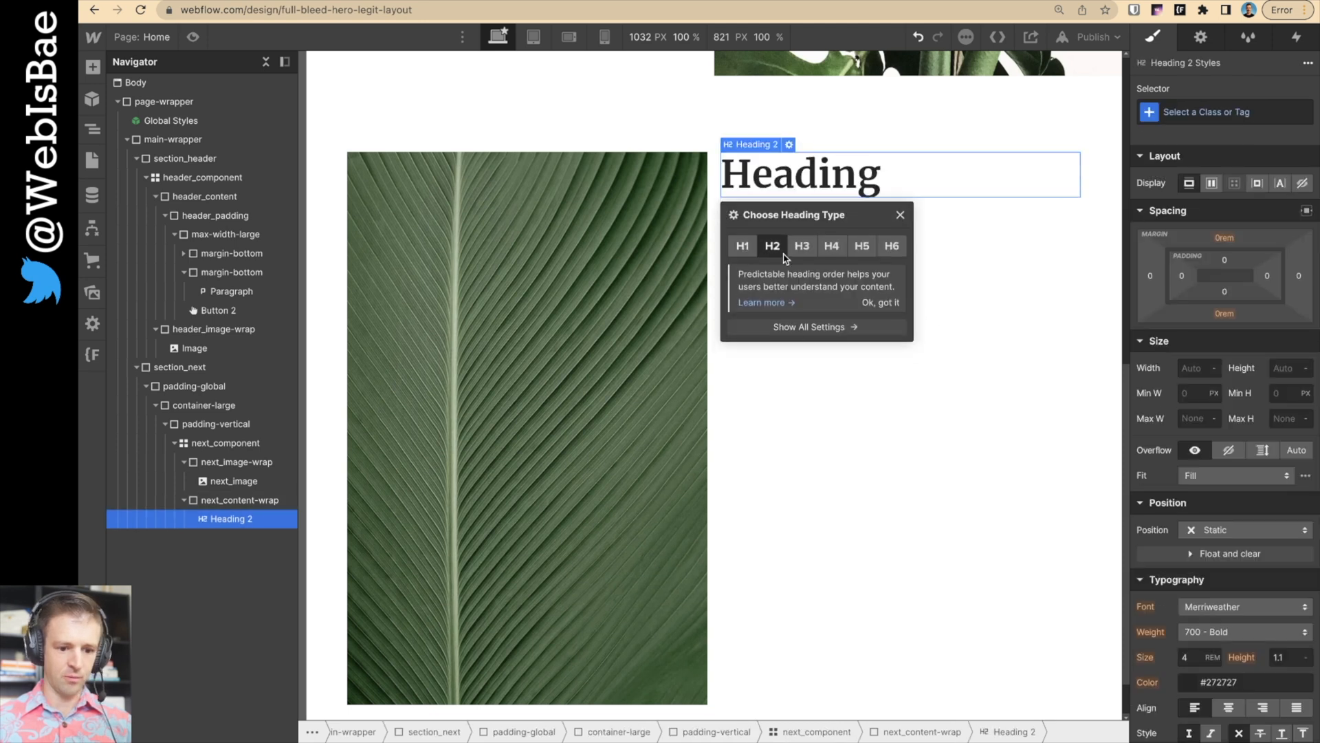
type("Next")
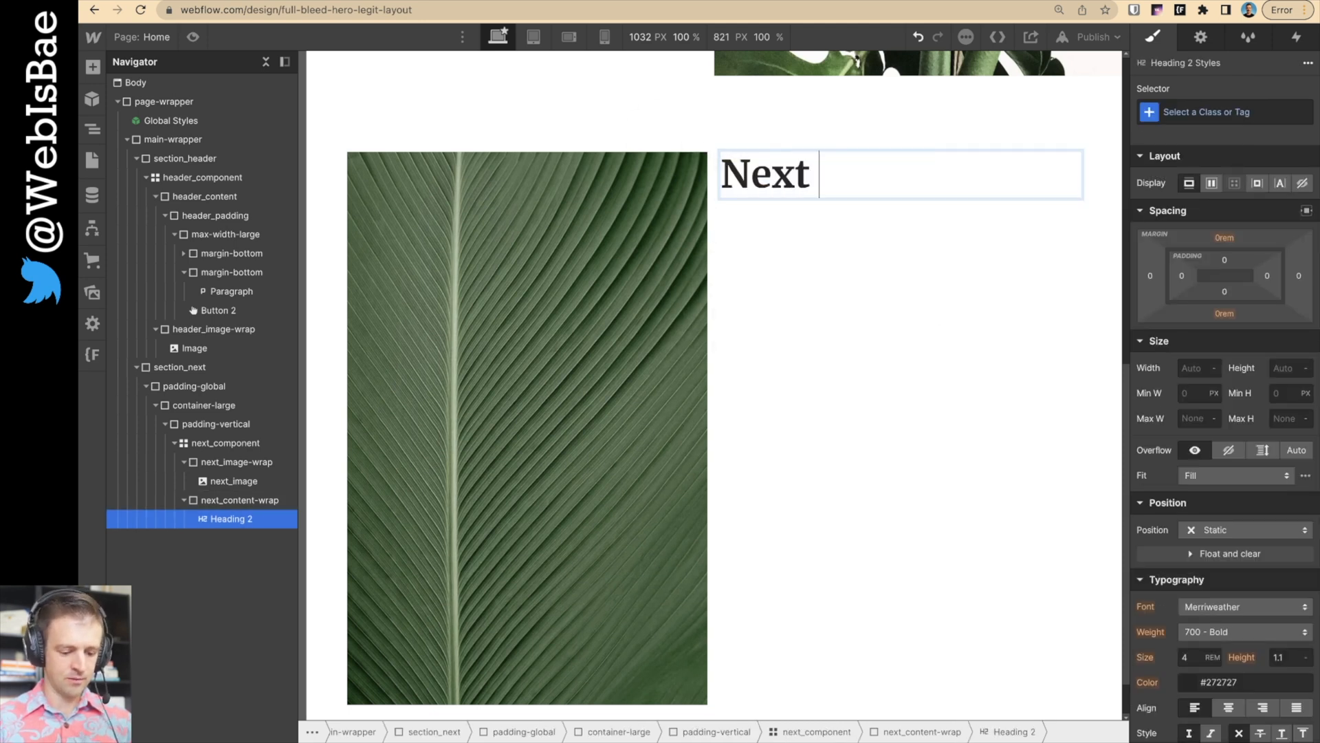
type("Heading")
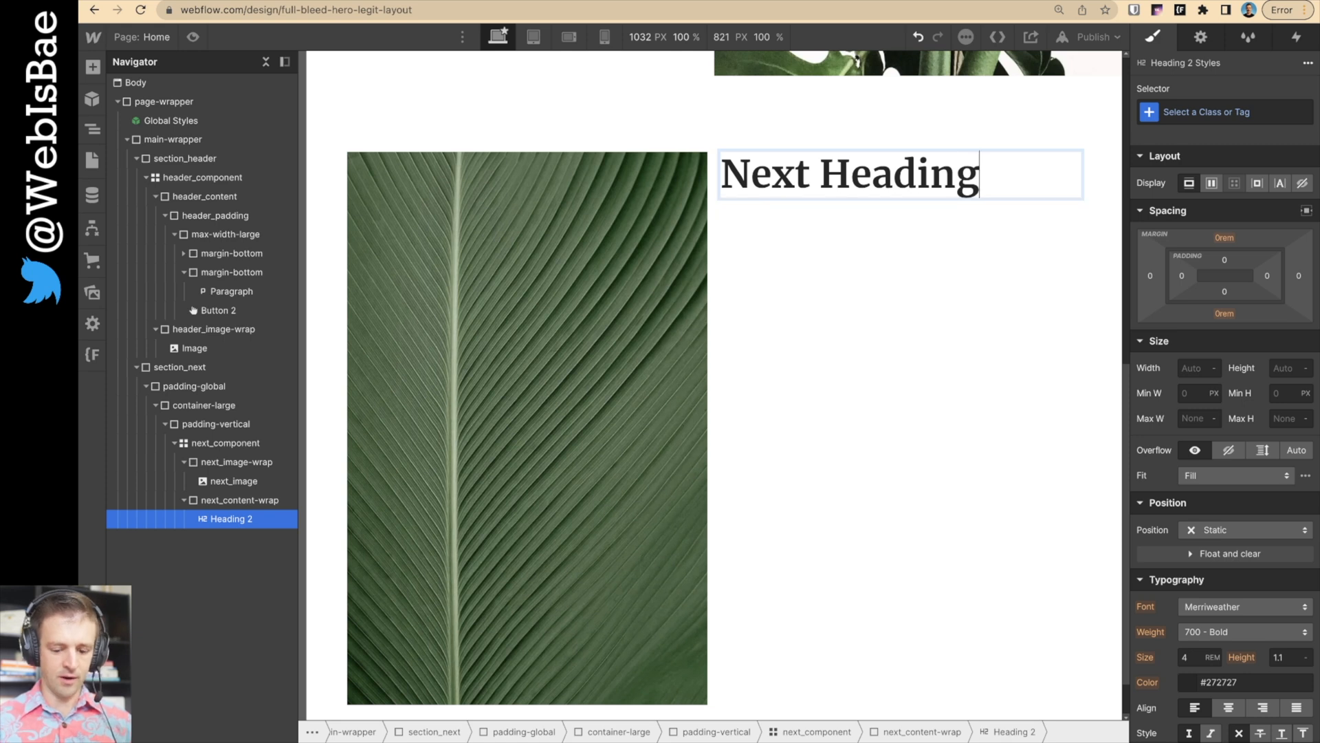
left_click(93, 67)
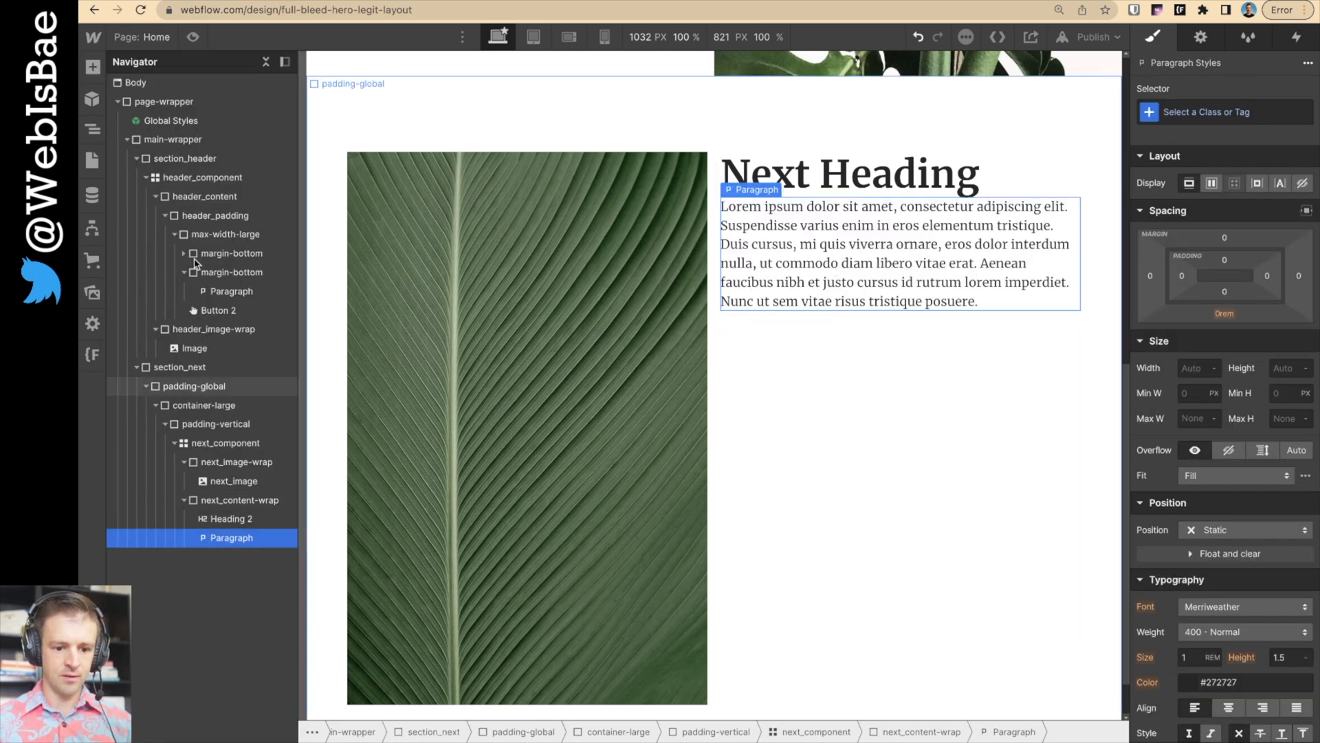
left_click(243, 500)
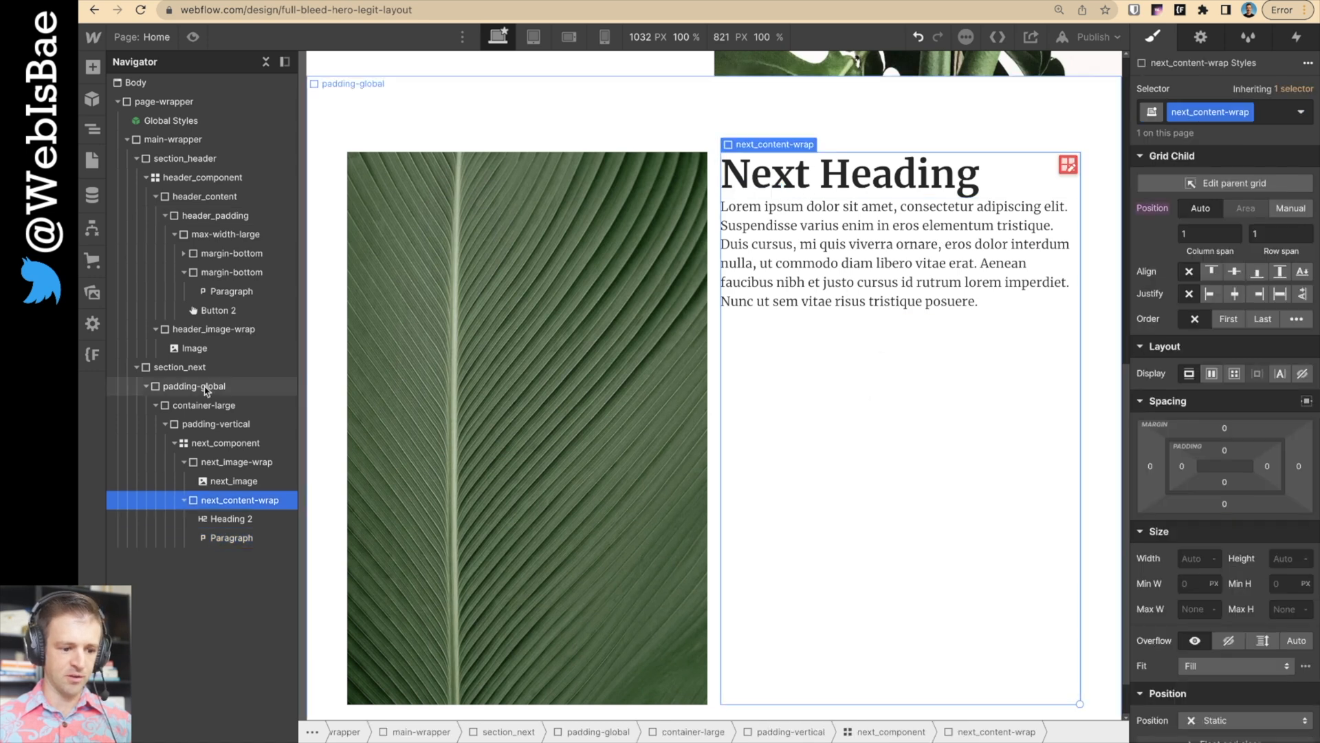
left_click(1211, 373)
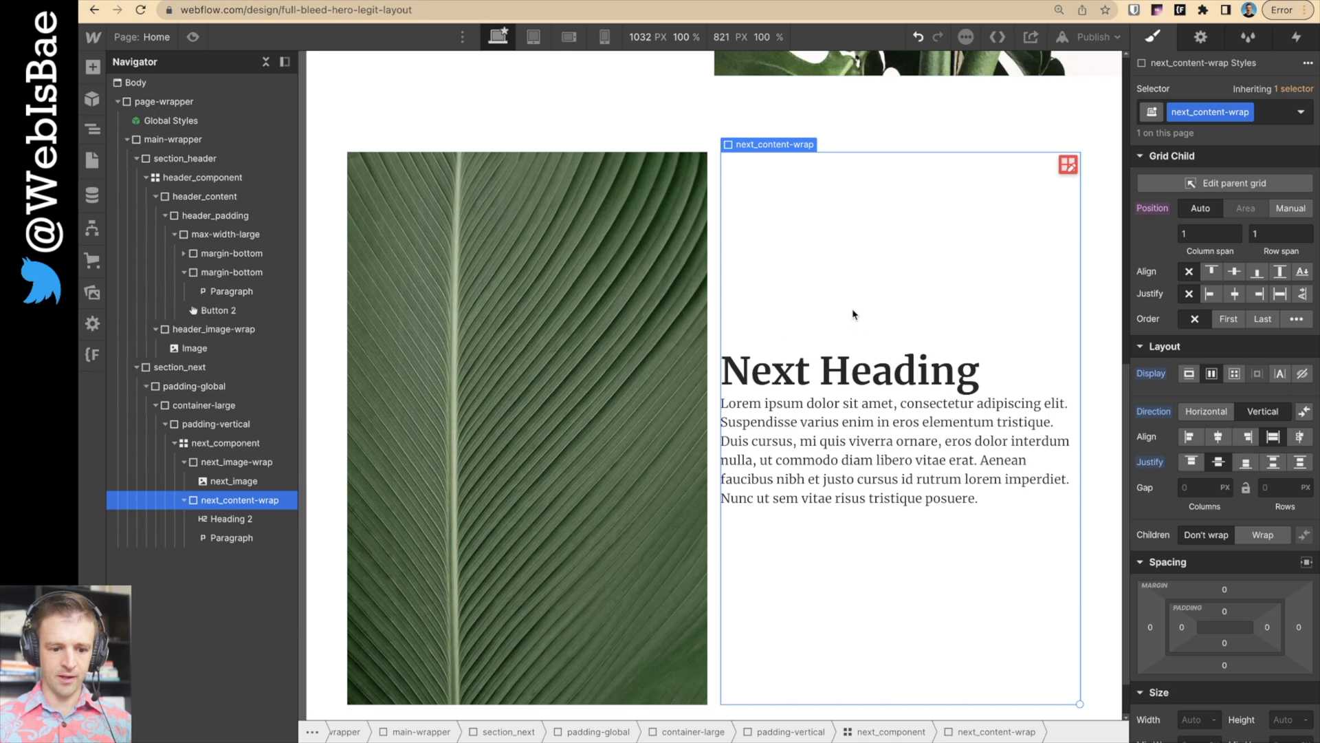
left_click(239, 480)
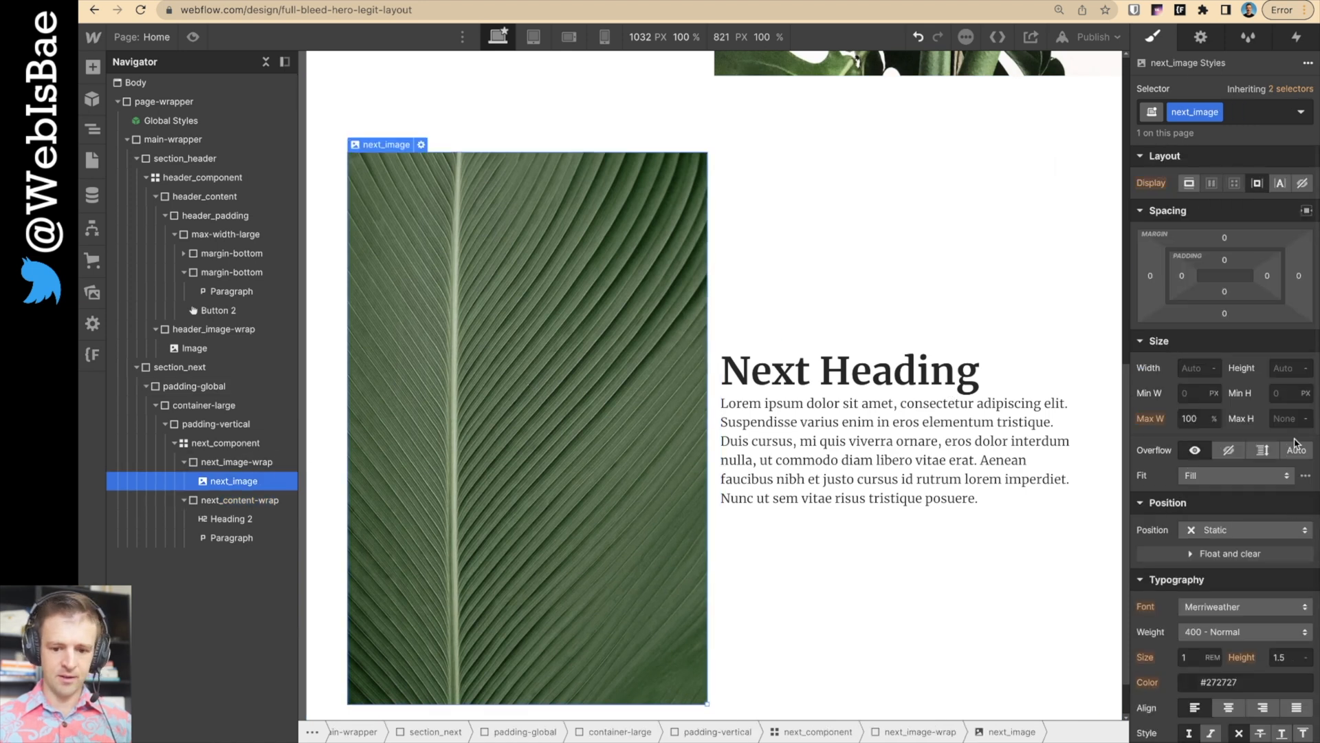
- Set the leaf image to 80vh height, 32rem max height, and 100% width
left_click(1288, 418)
type("1")
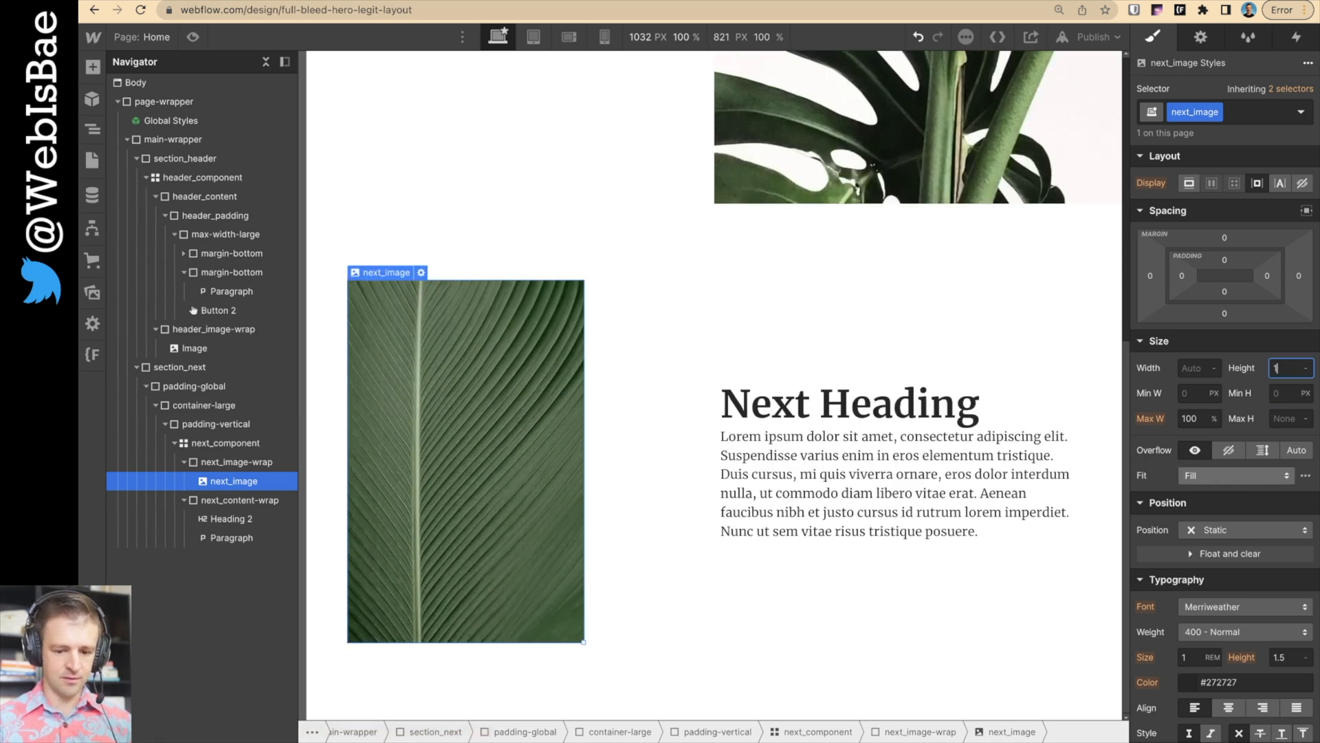
type("80")
left_click(1291, 418)
type("50")
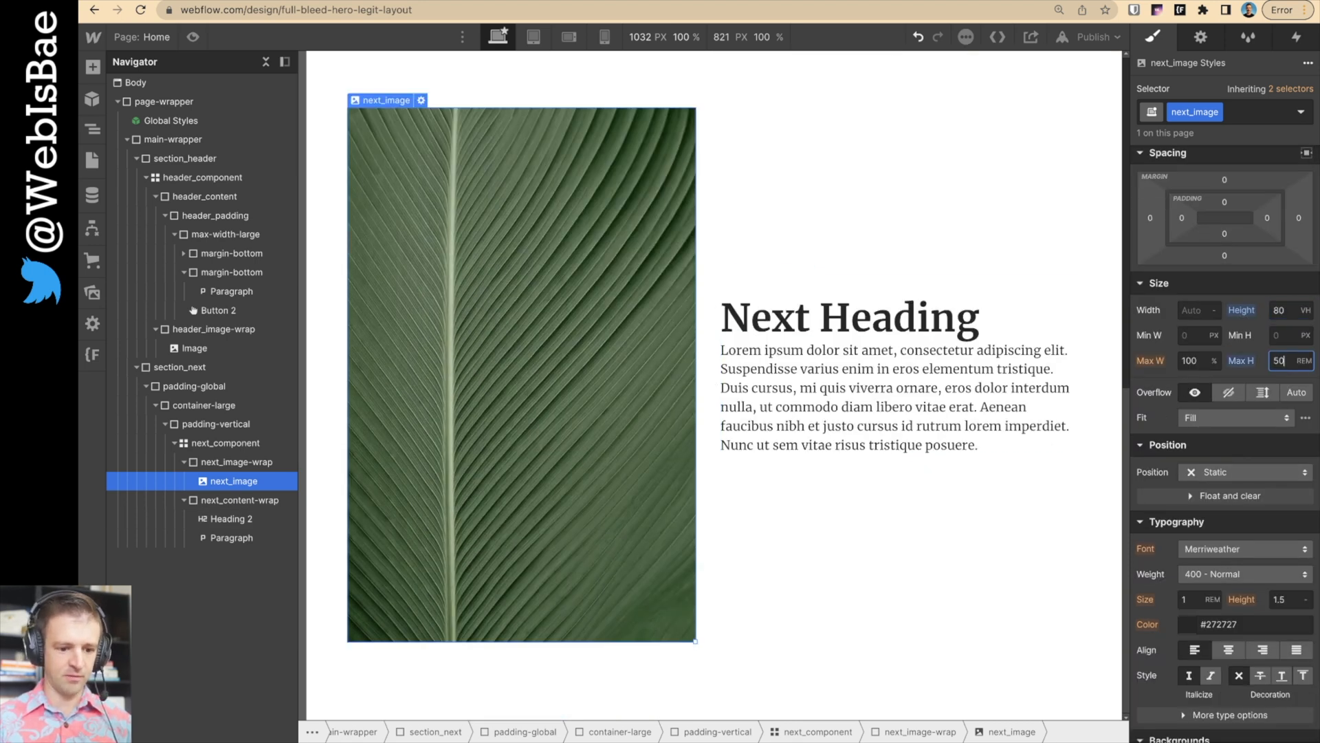
type("39")
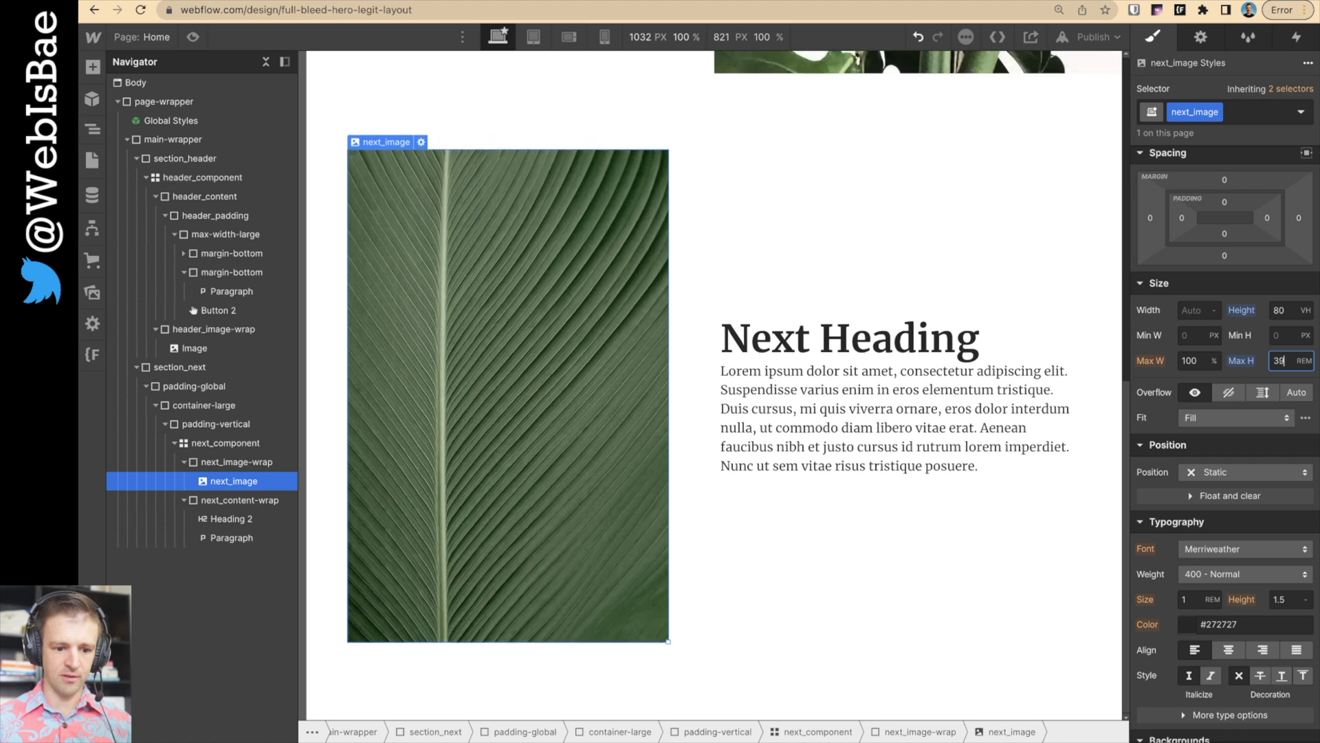
type("32")
left_click(1200, 310)
type("100")
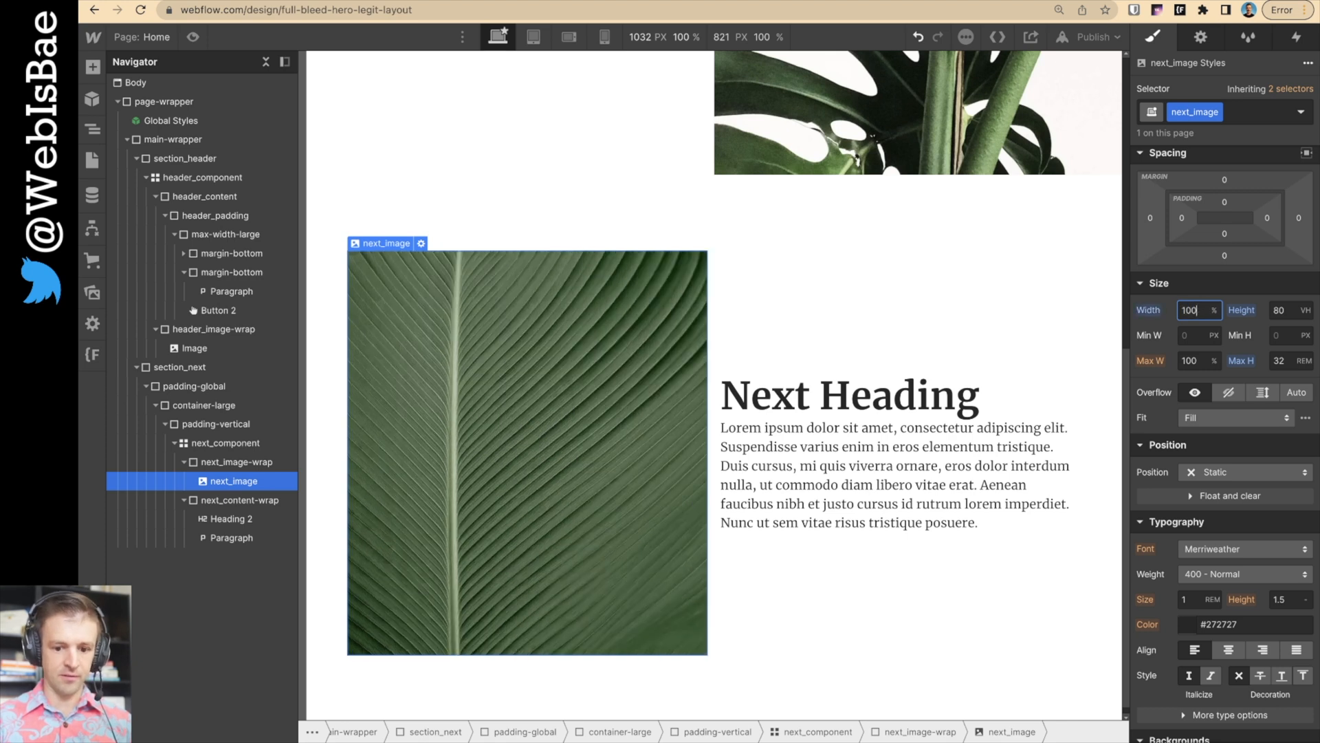
left_click(230, 442)
type("4")
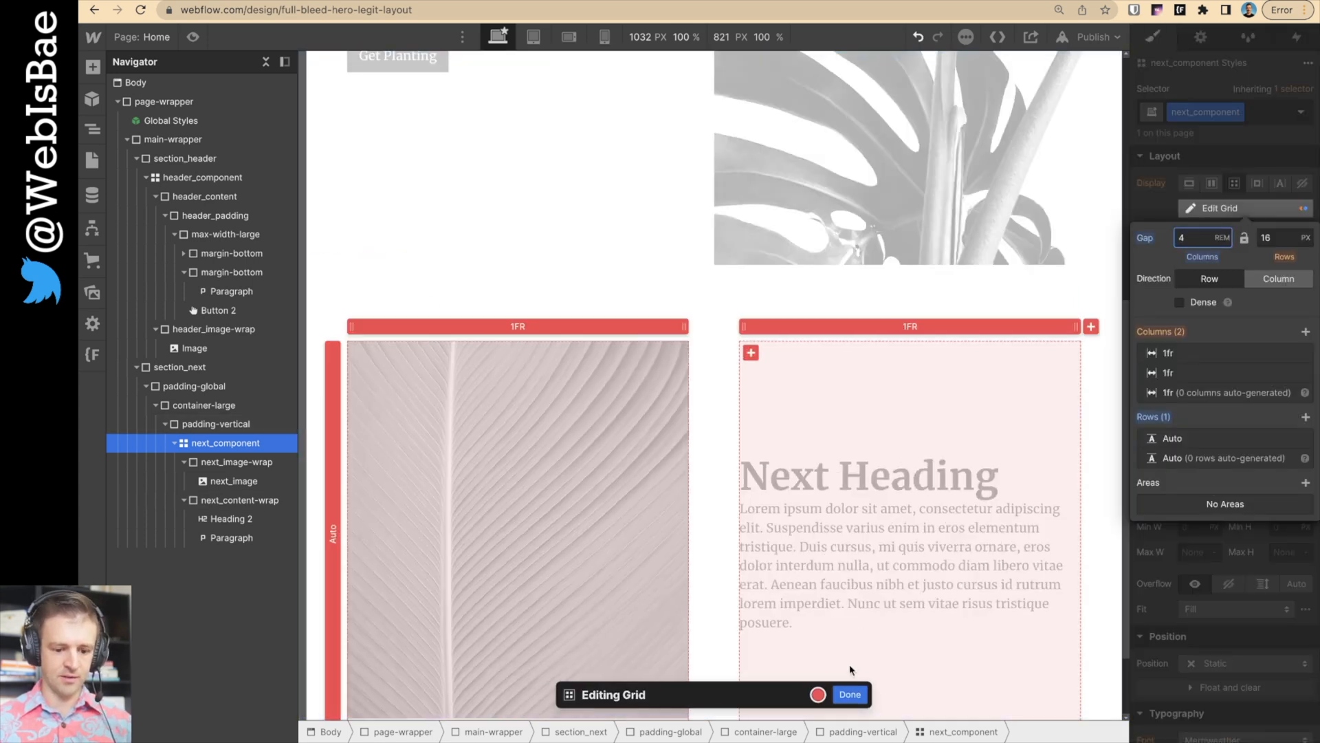
- Close the grid editor and inspect the leaf image and both column wrappers
left_click(850, 694)
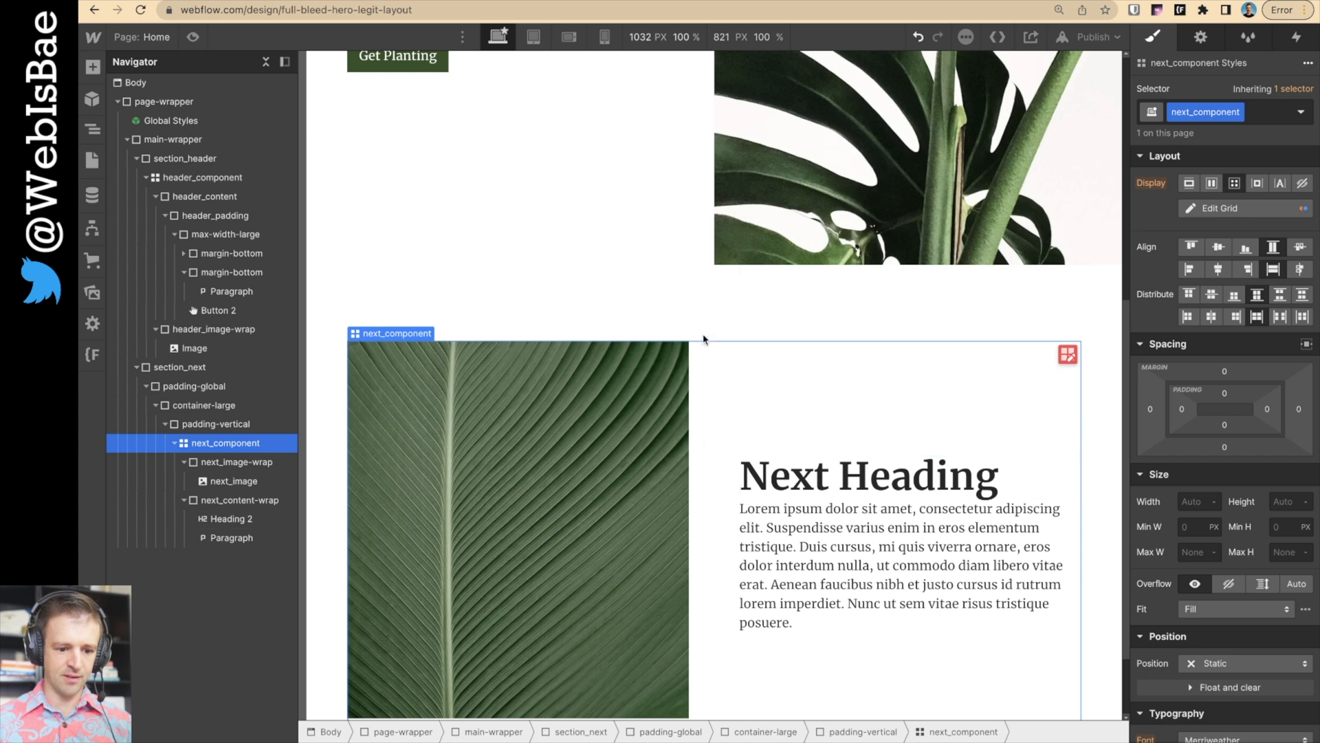
left_click(1217, 208)
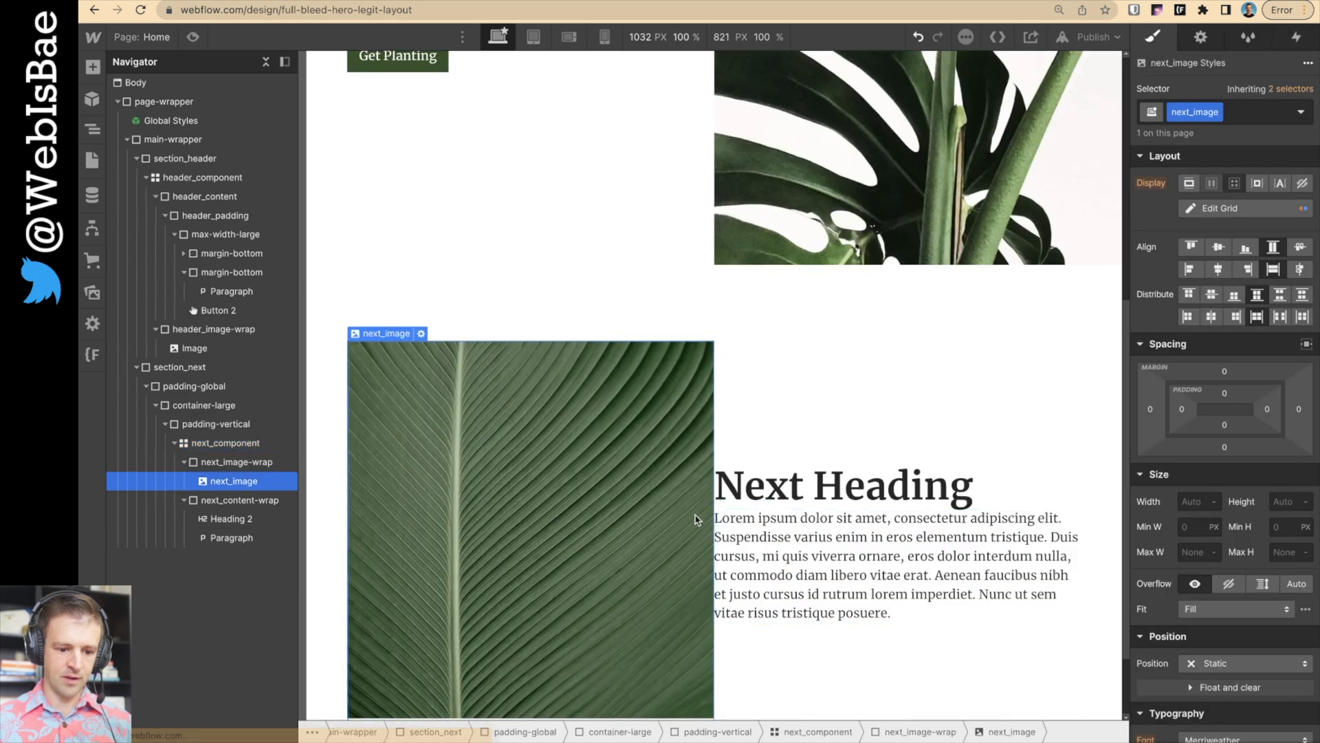
left_click(239, 462)
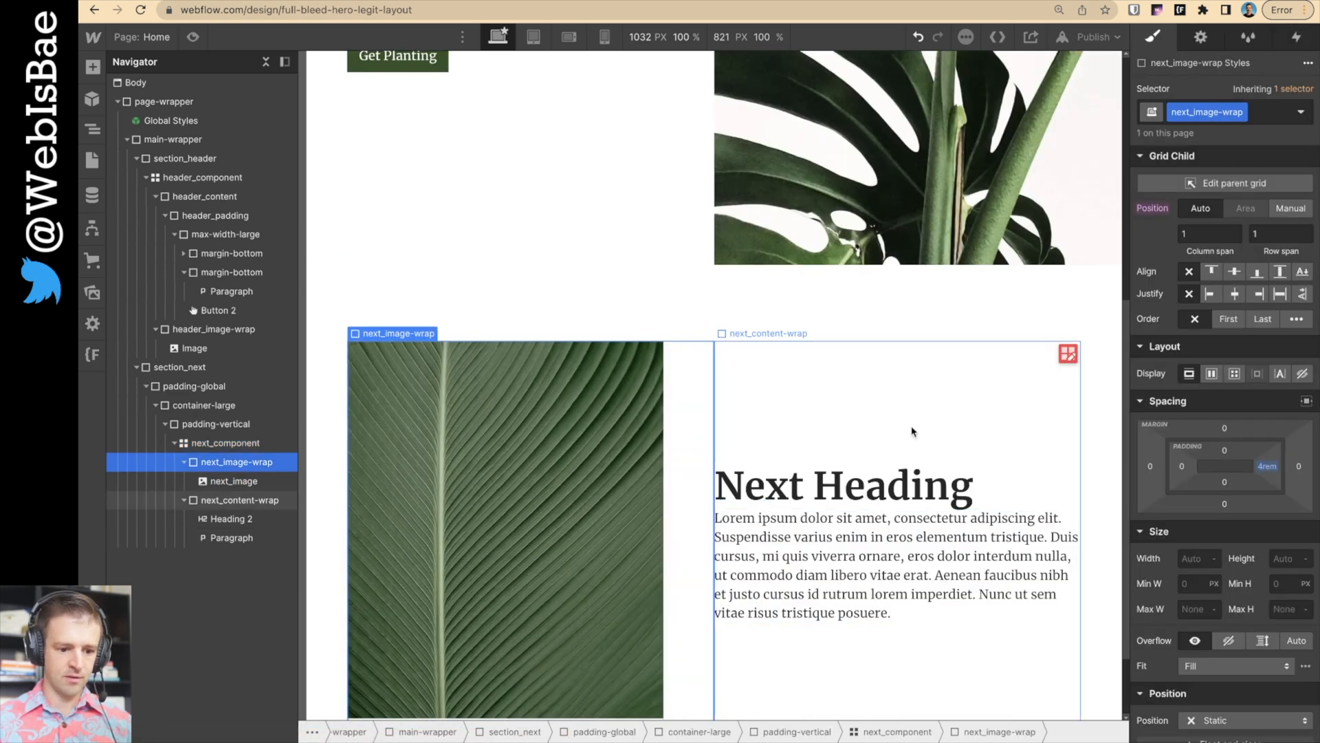
left_click(239, 499)
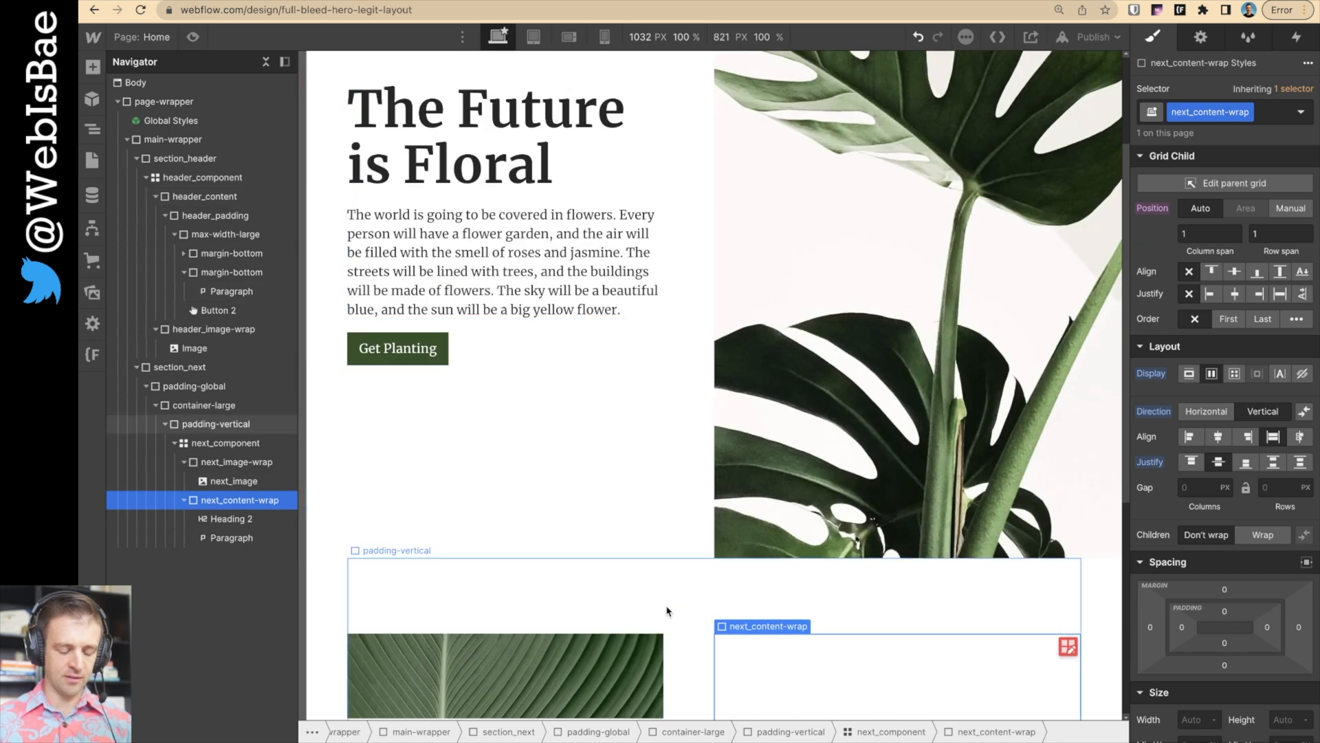
scroll("down", 3)
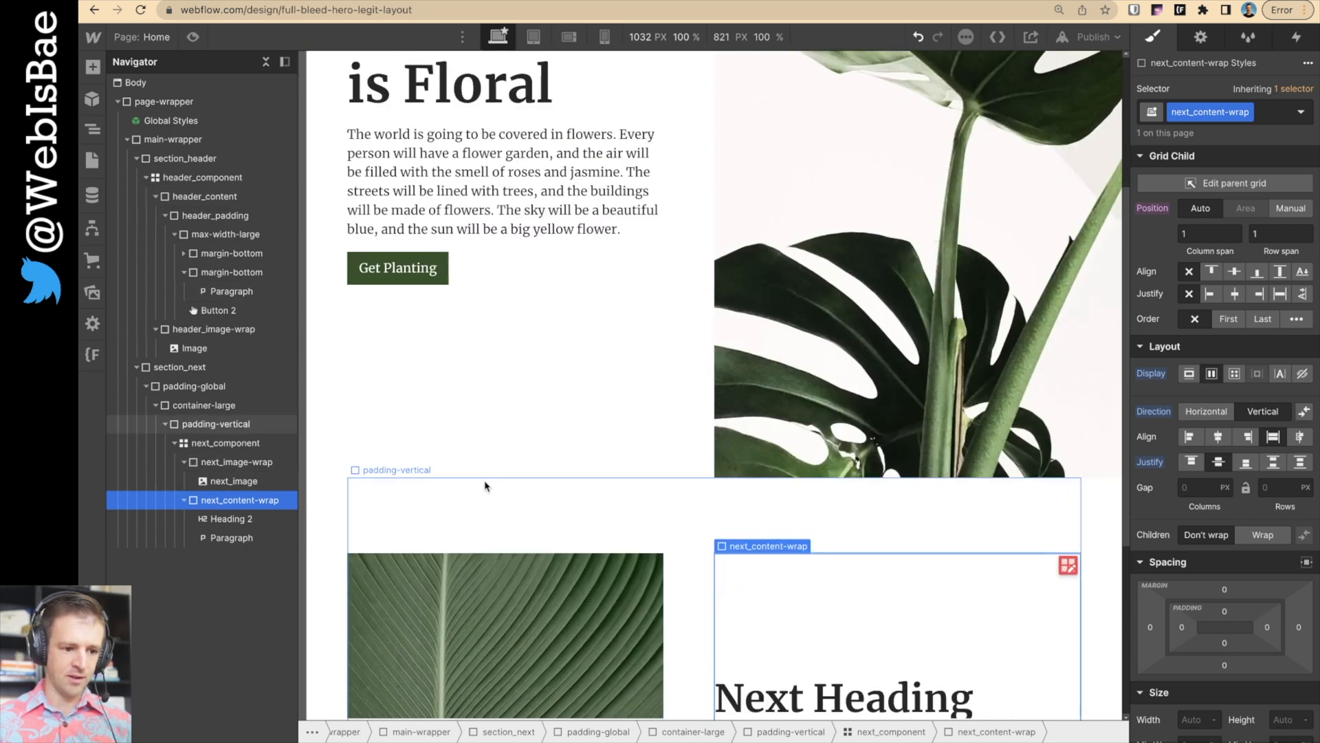
scroll("down", 3)
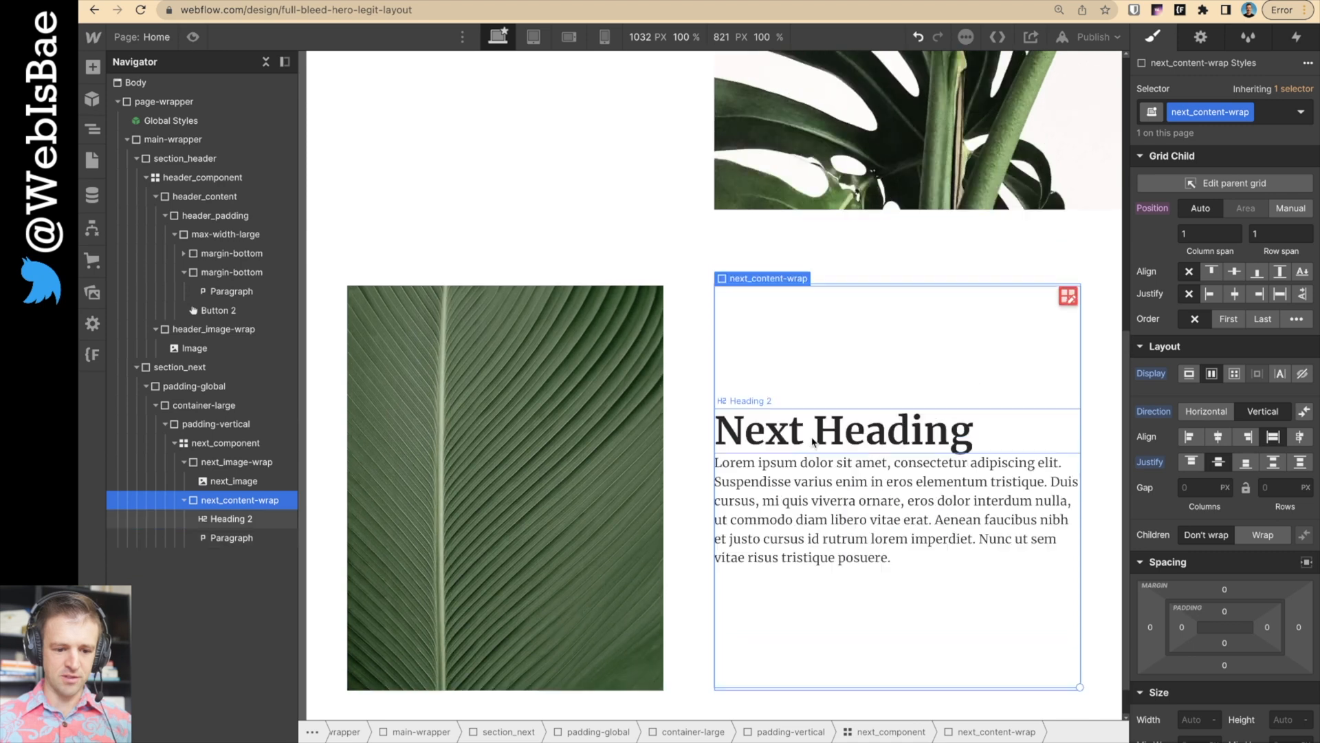
- Give next_content-wrap a 2rem left padding and preview the page
left_click(237, 462)
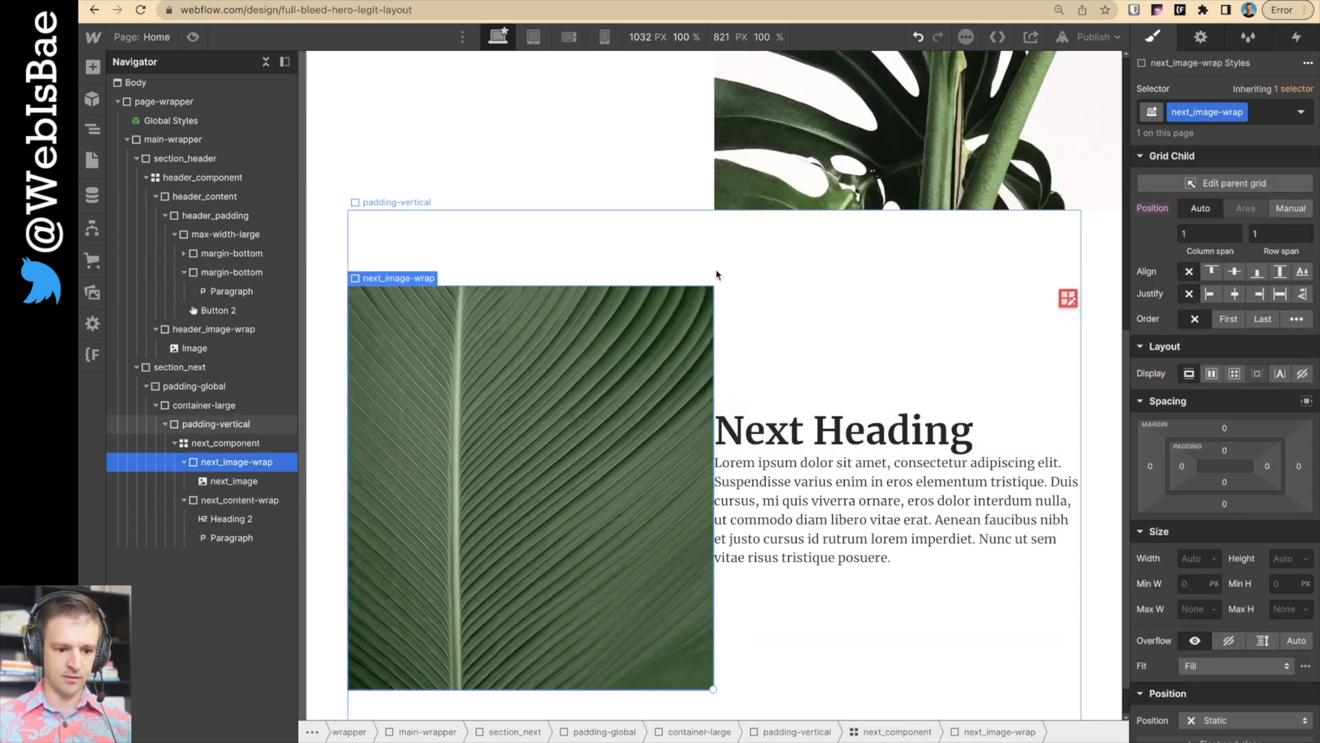
left_click(239, 499)
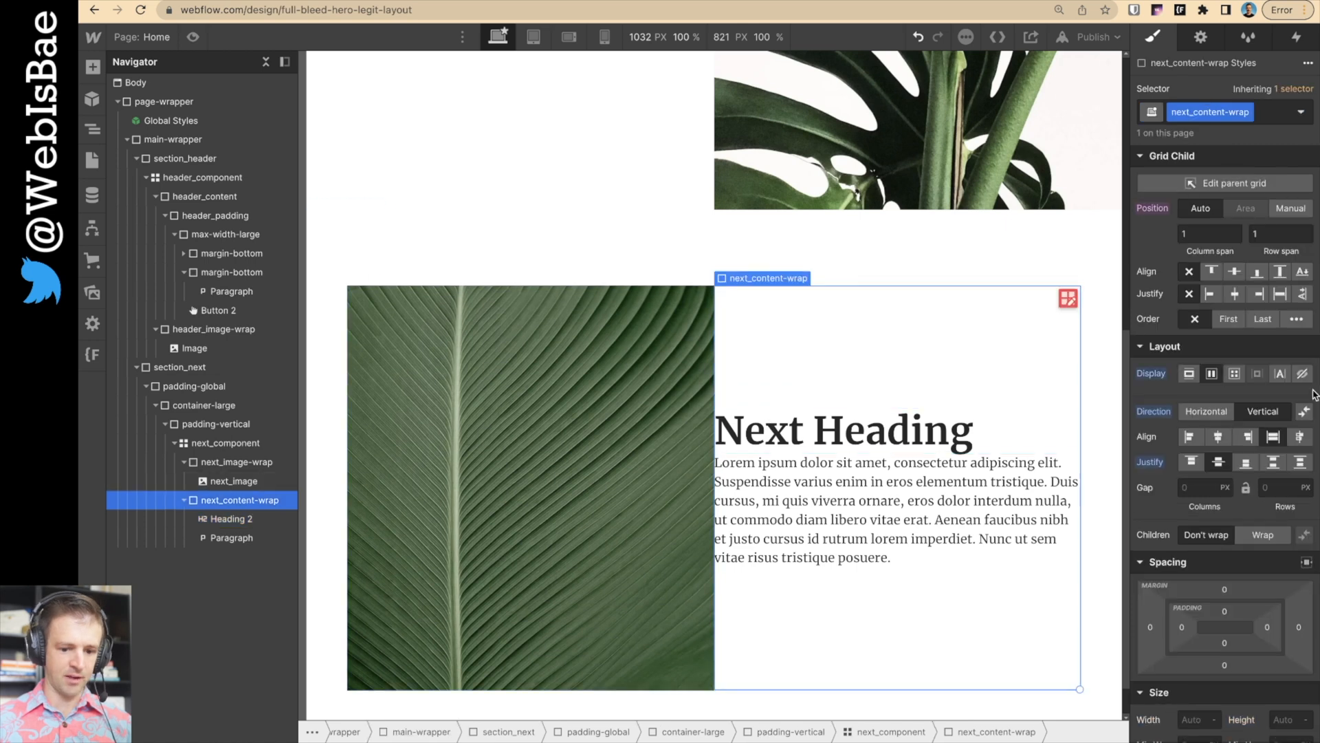
left_click(1224, 626)
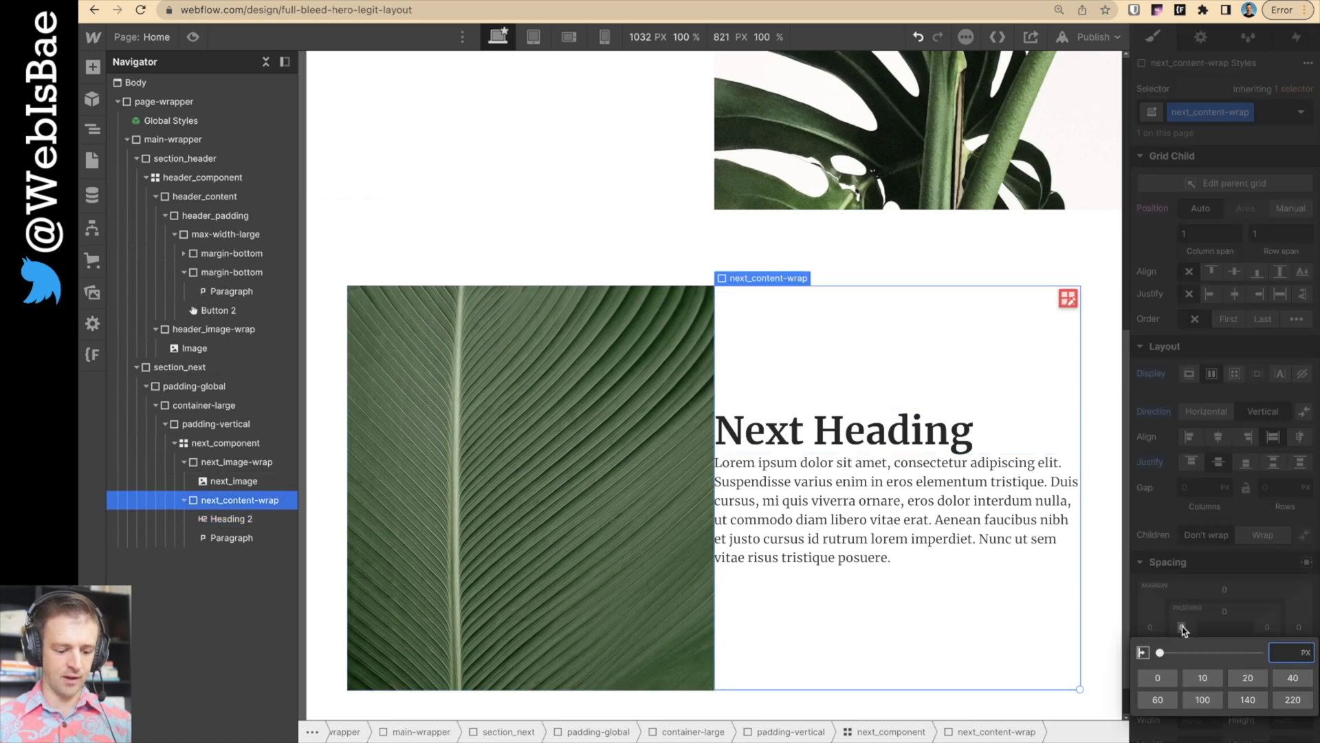
left_click(1182, 627)
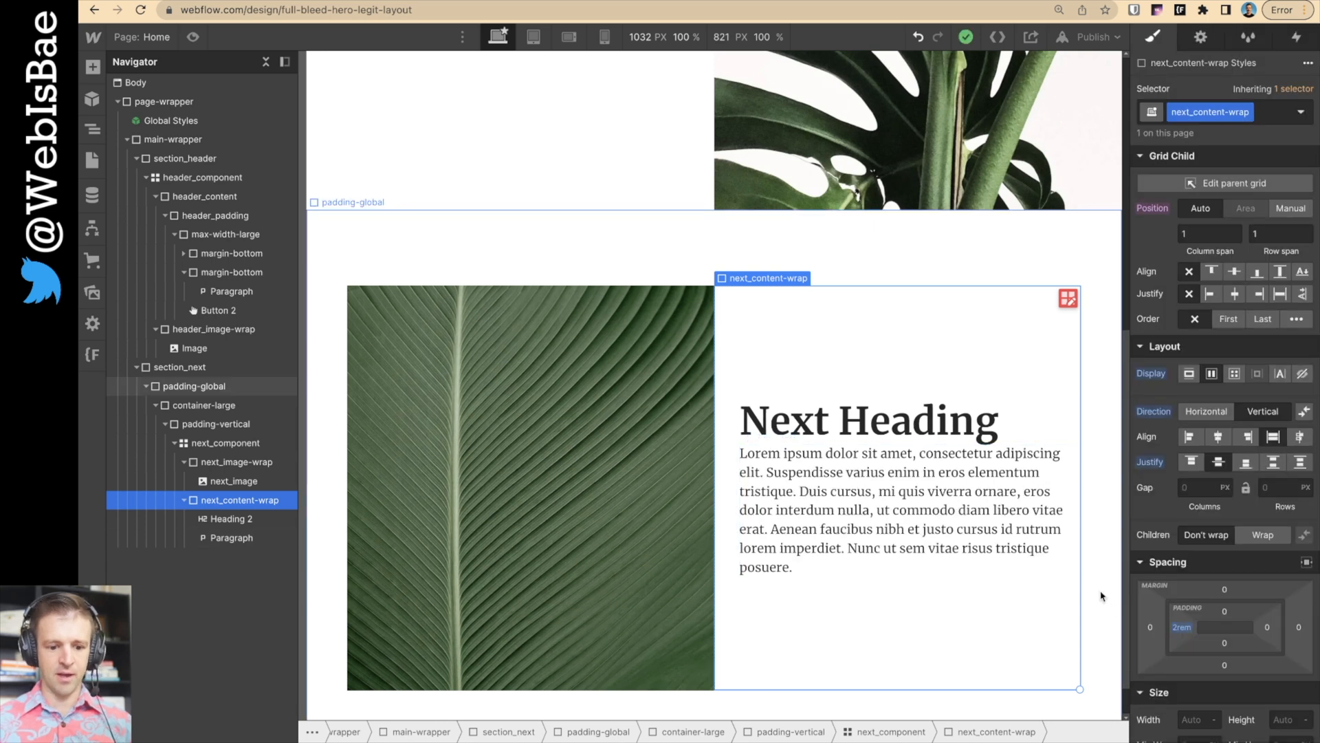
left_click(226, 518)
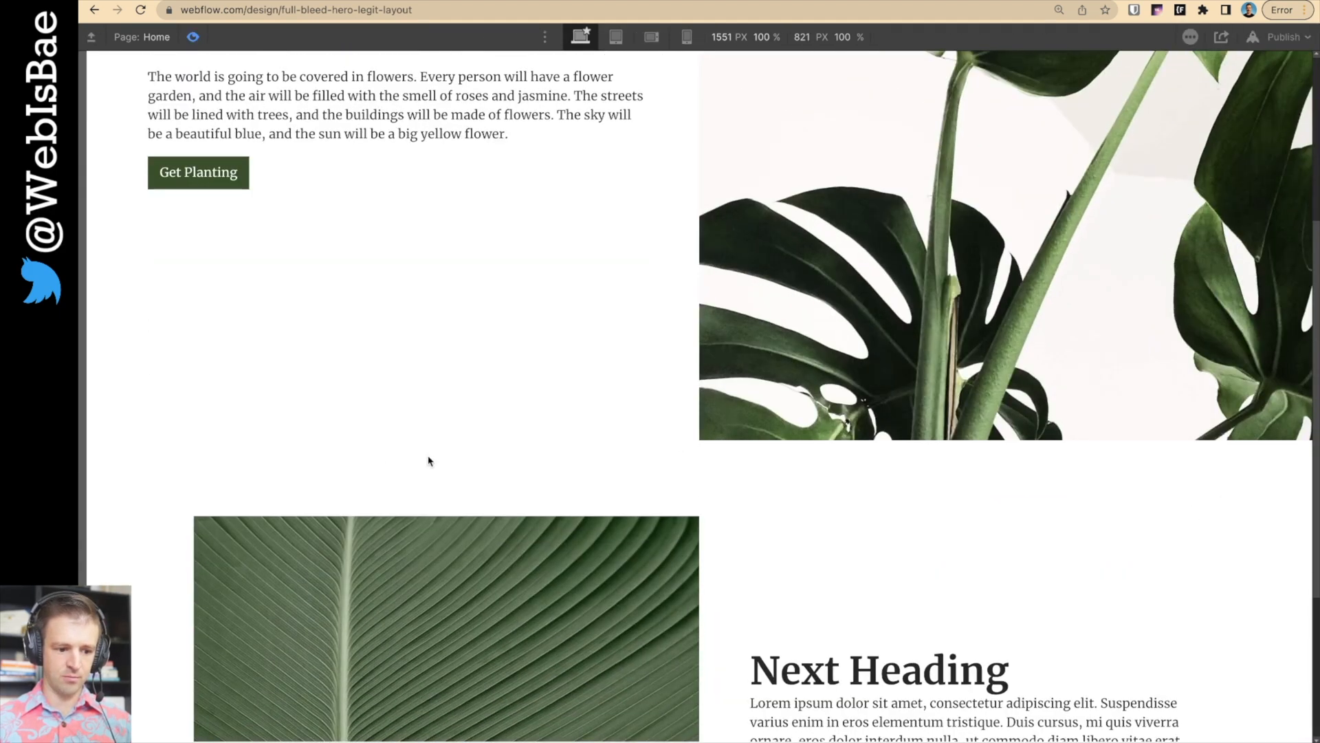
- Scroll through the 1127px-wide preview to check the hero and leaf-image sections
scroll("up", 3)
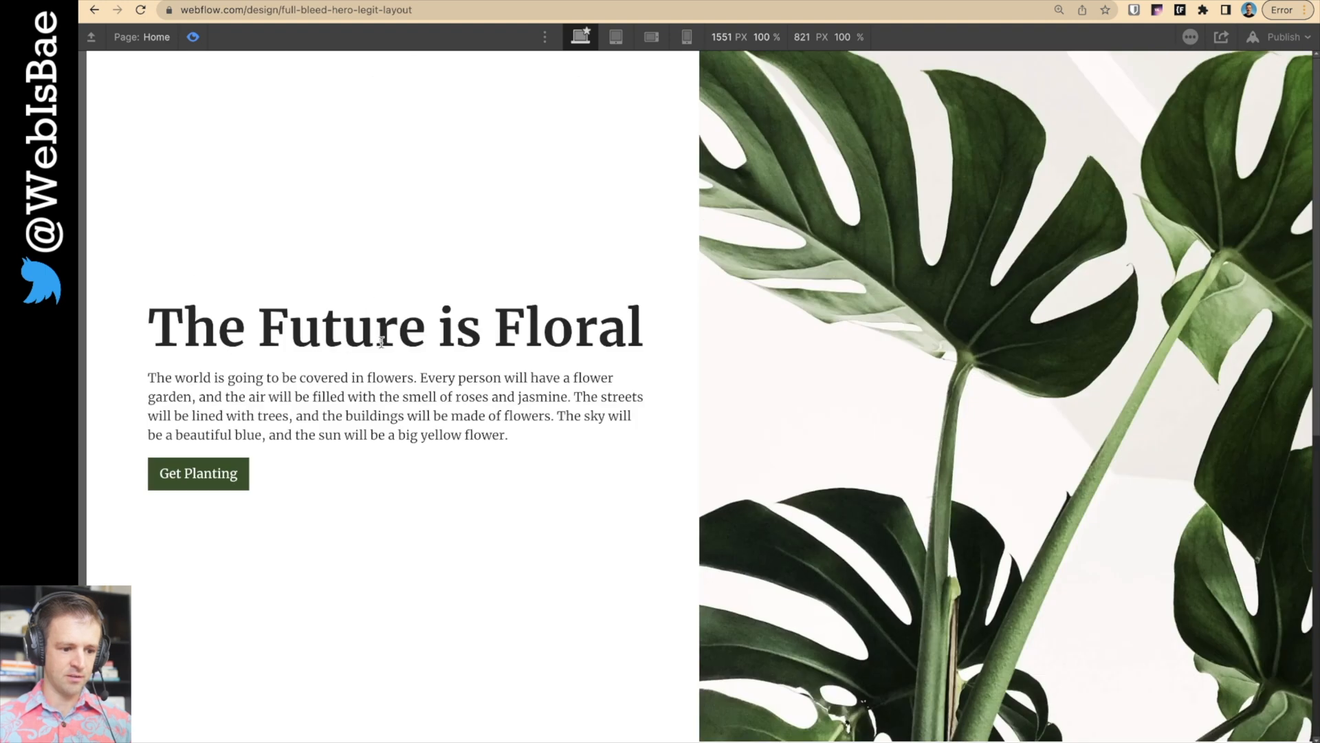
scroll("down", 3)
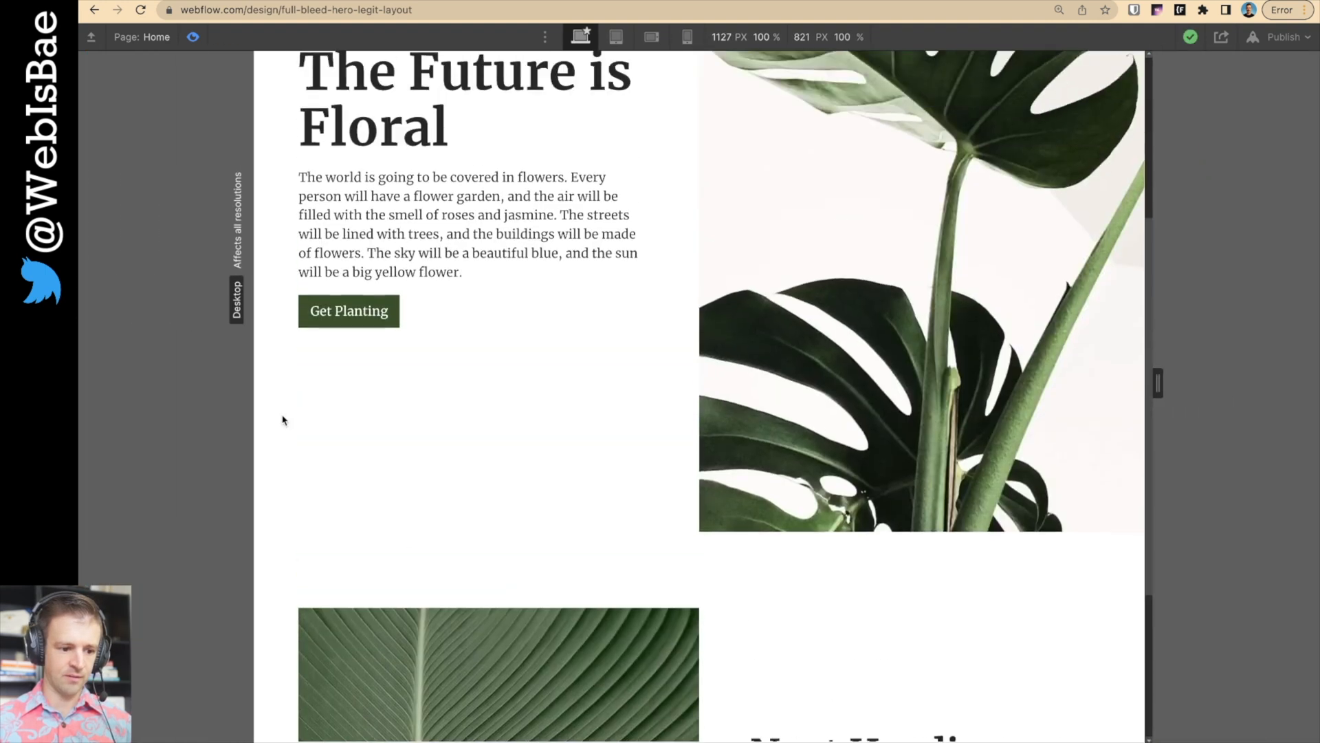
scroll("down", 3)
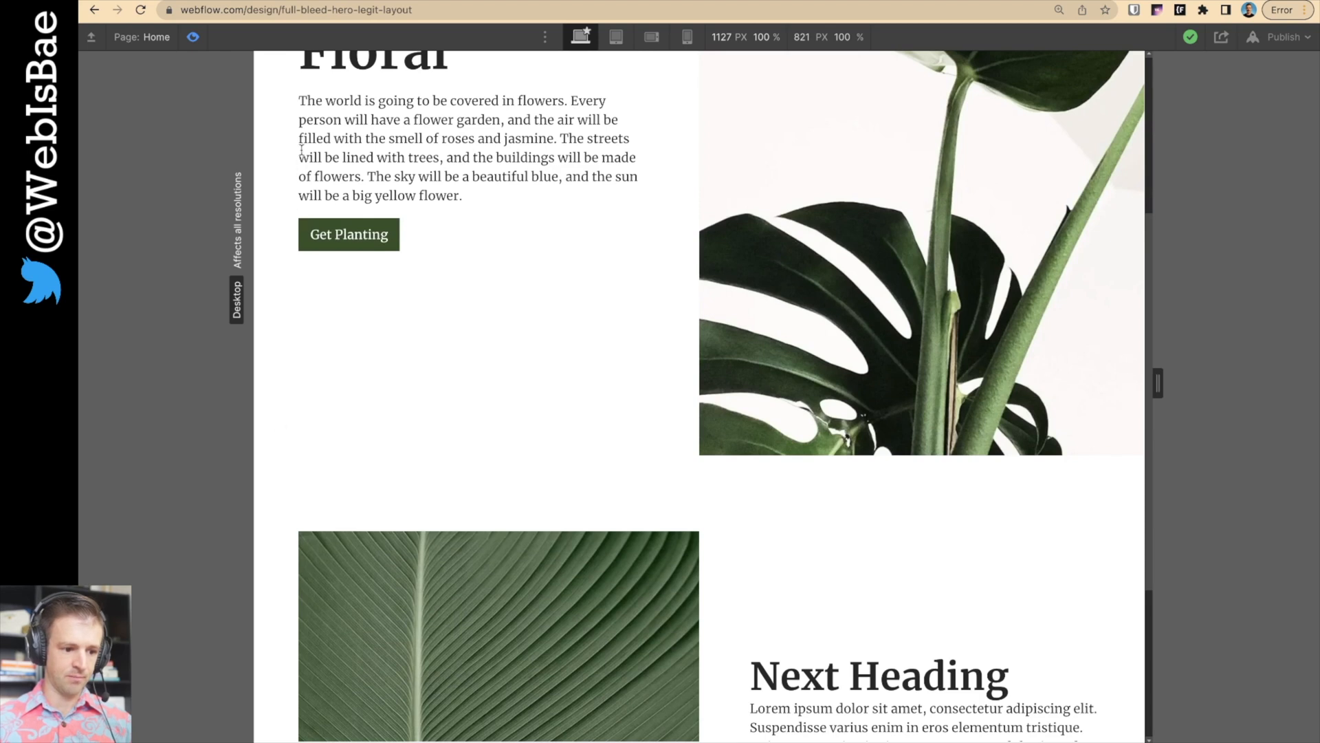
- Exit preview, set the leaf image's fit to Cover, and publish to webflow.io
left_click(878, 675)
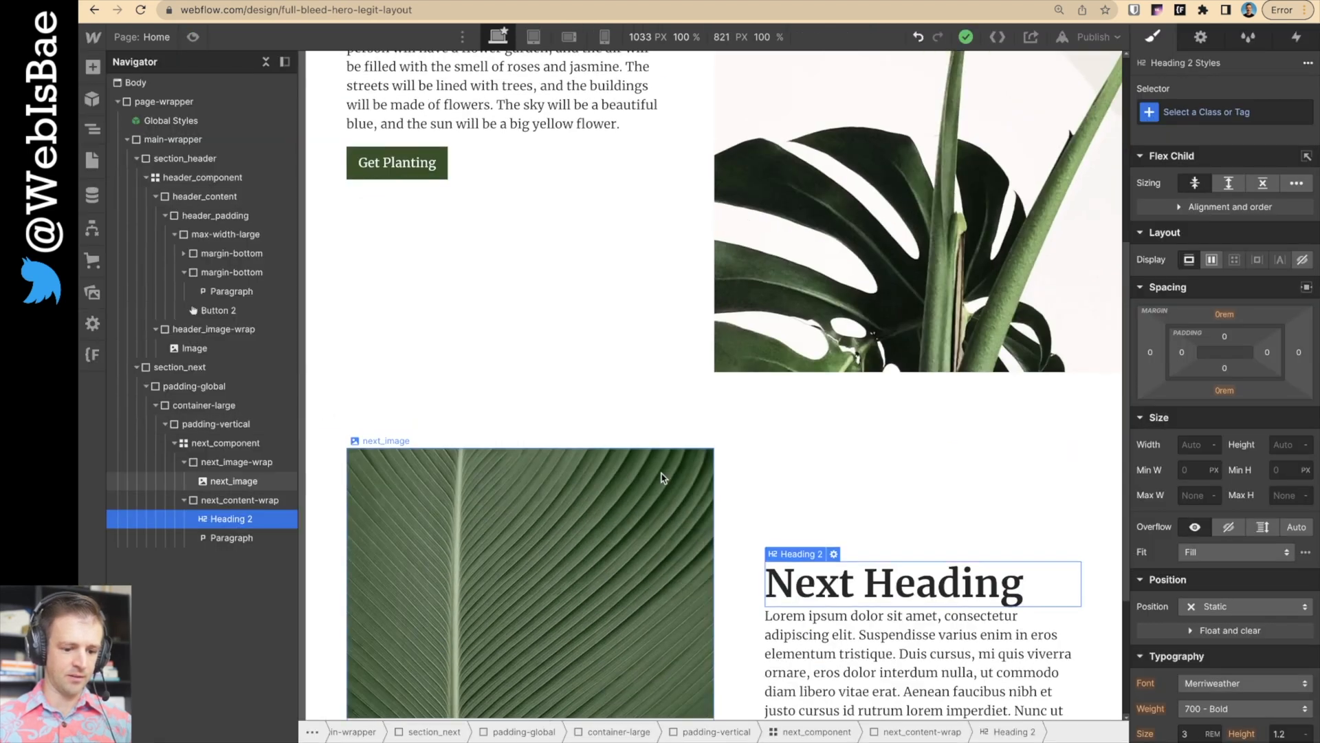
left_click(233, 481)
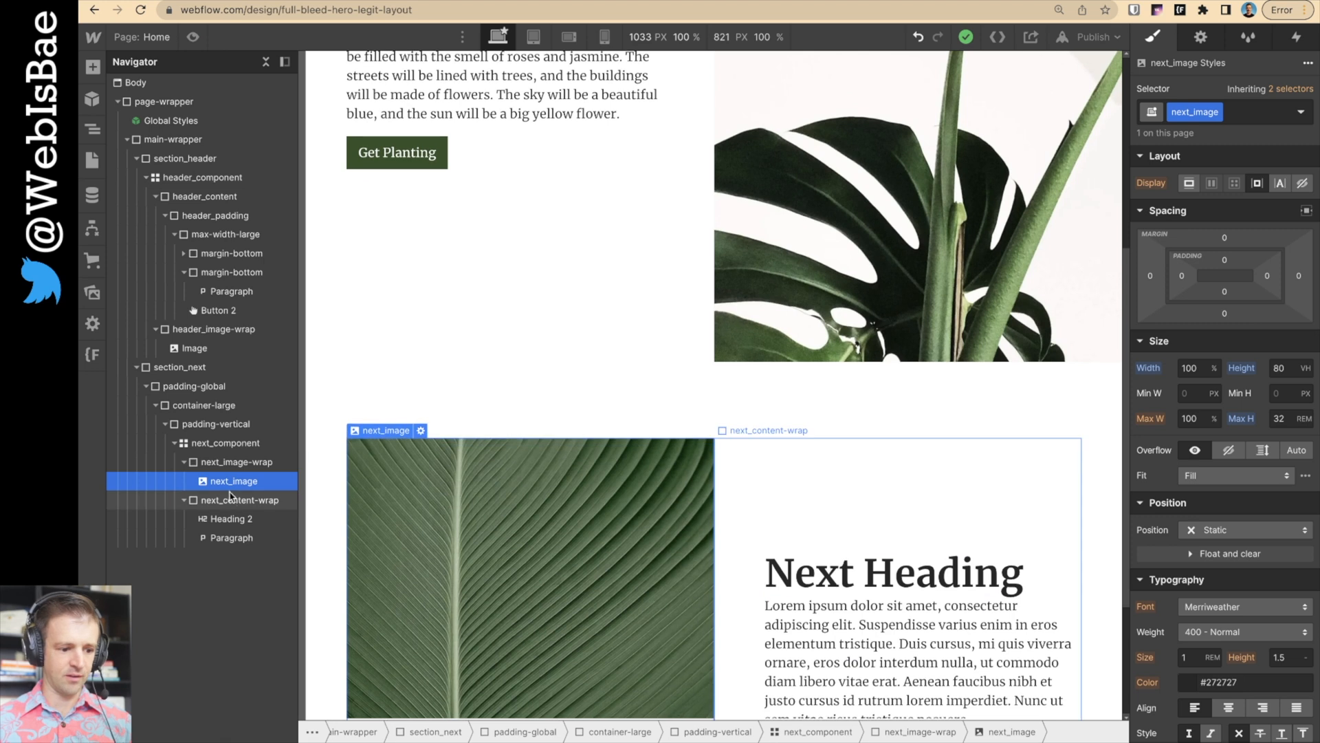
left_click(1234, 475)
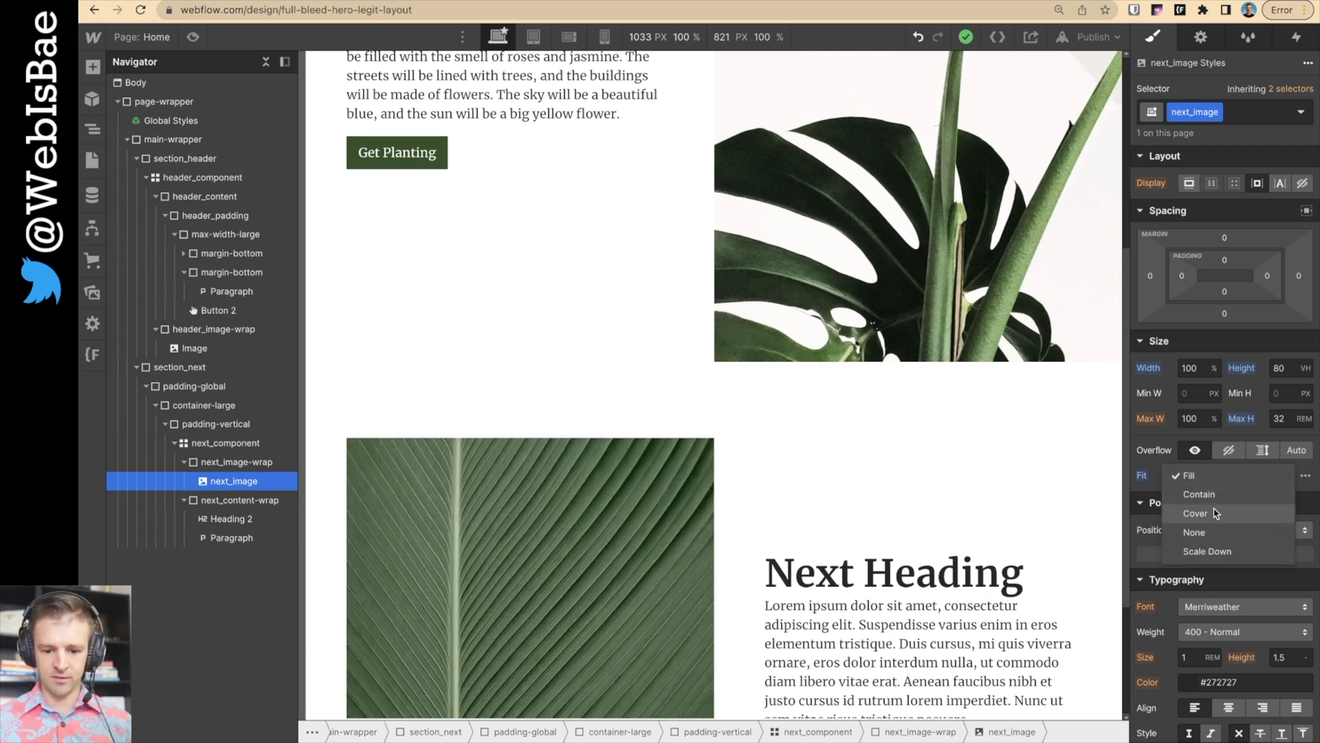
left_click(1195, 513)
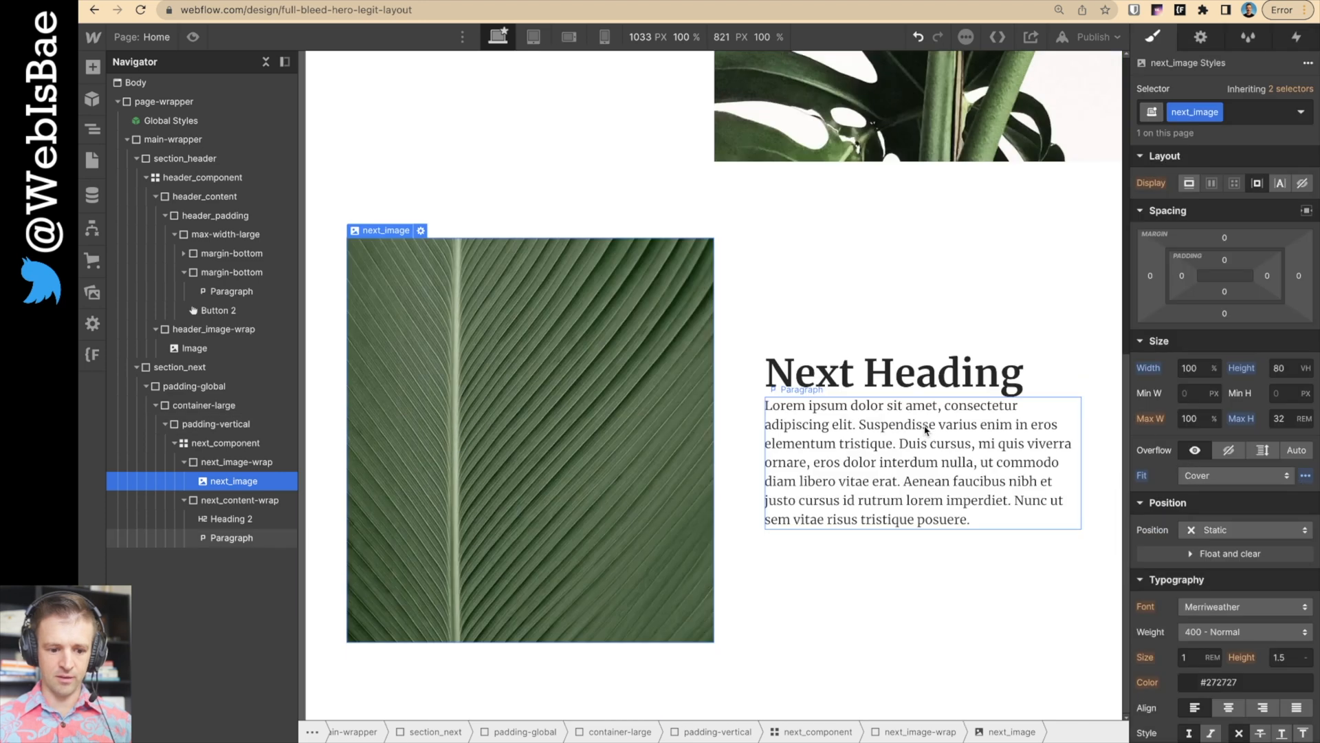
left_click(1089, 36)
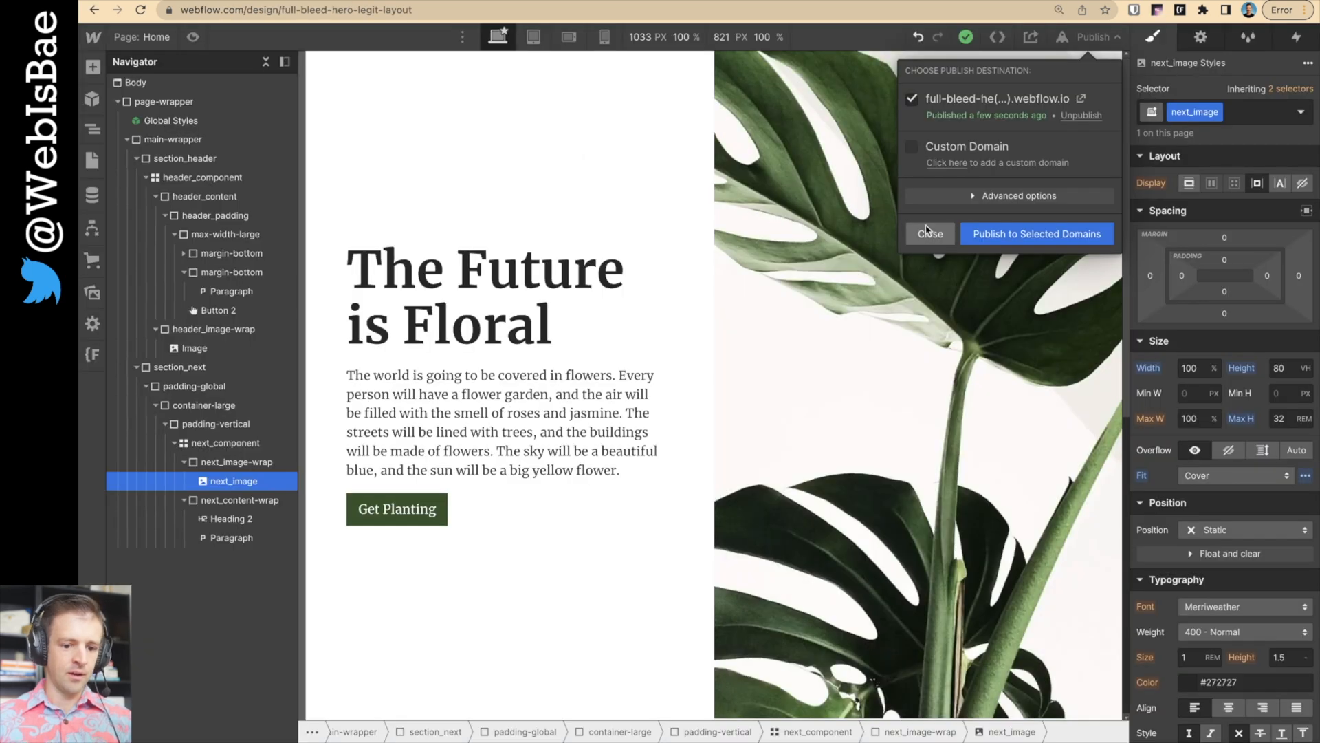
- Switch header_component's grid to one 1fr column with a 2rem row gap on tablet
left_click(536, 36)
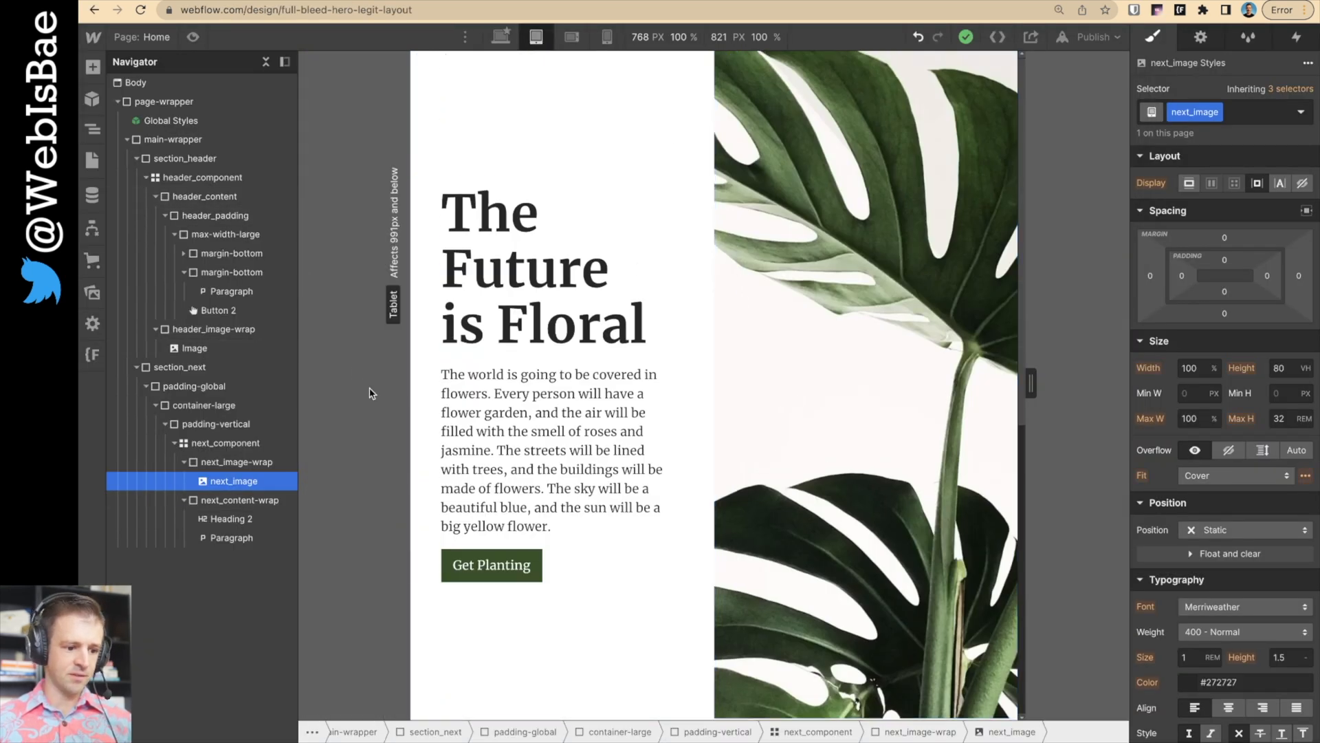
left_click(203, 178)
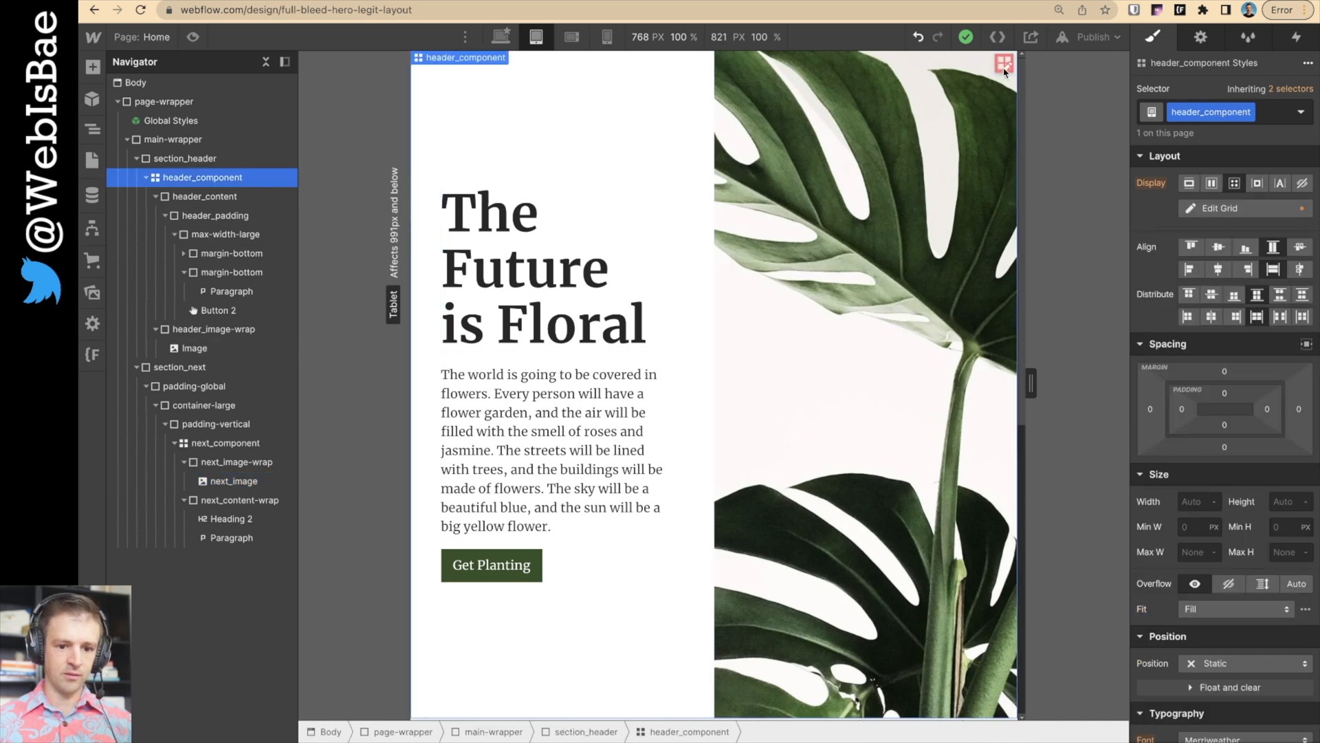
left_click(1217, 207)
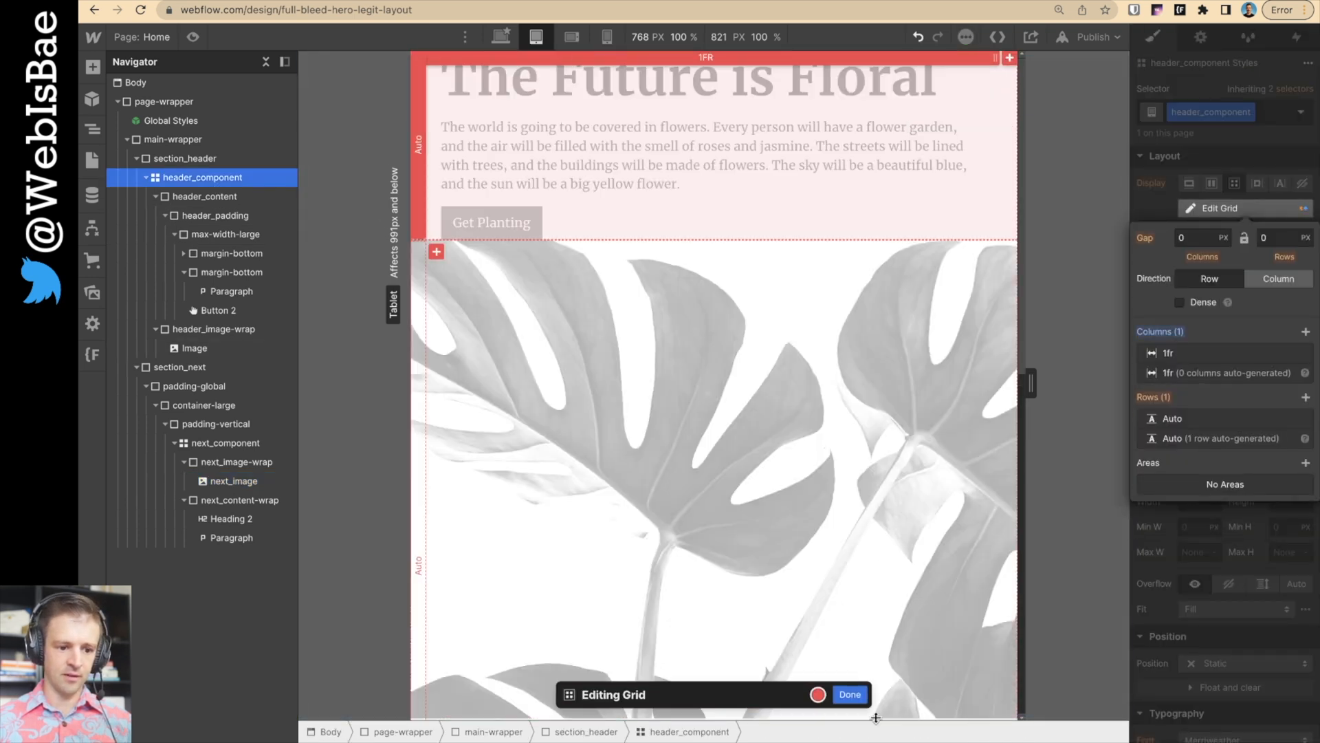
left_click(848, 694)
type("2")
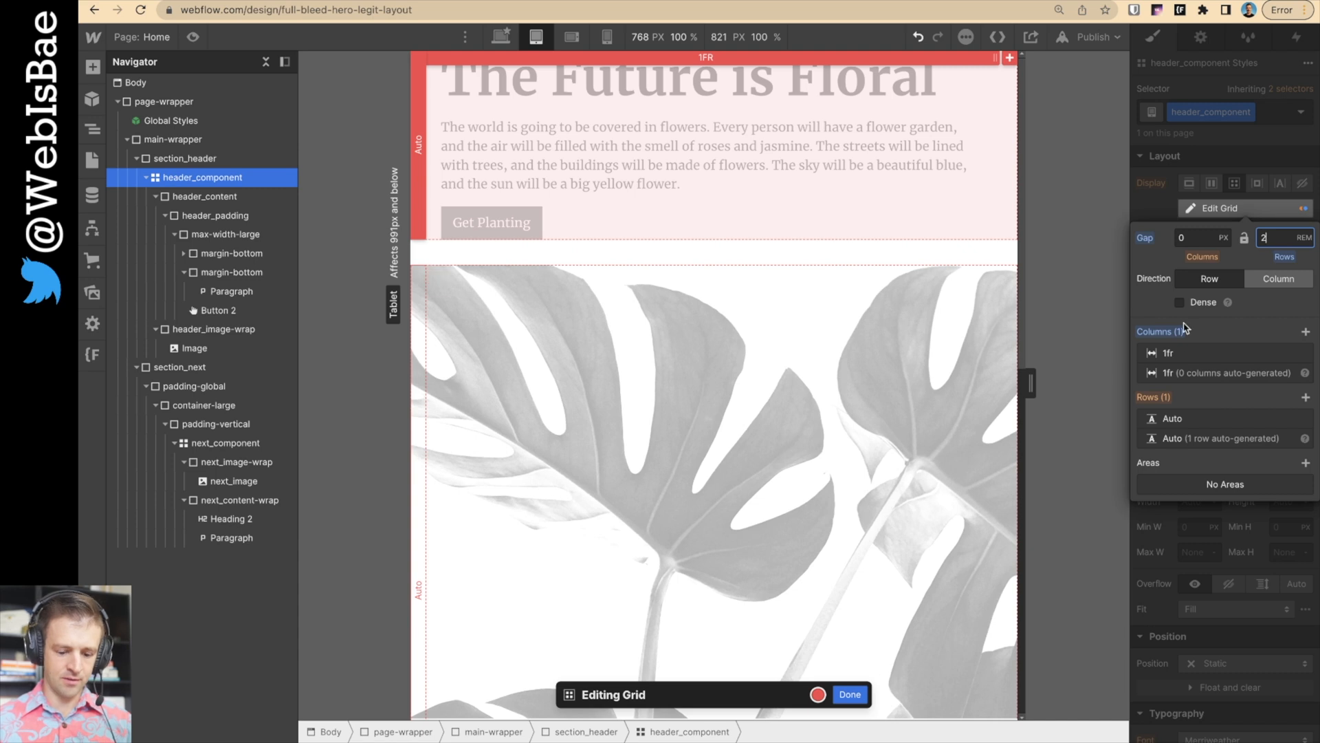
left_click(849, 693)
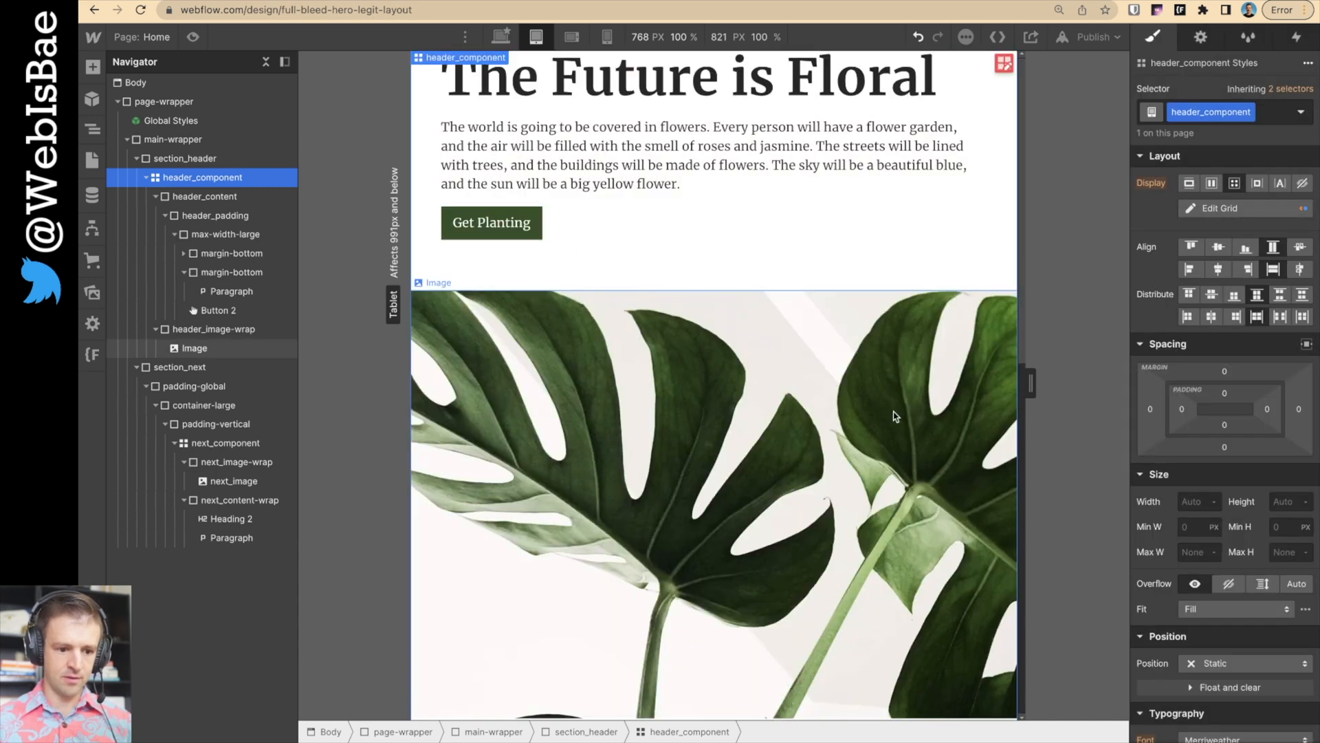
left_click(226, 233)
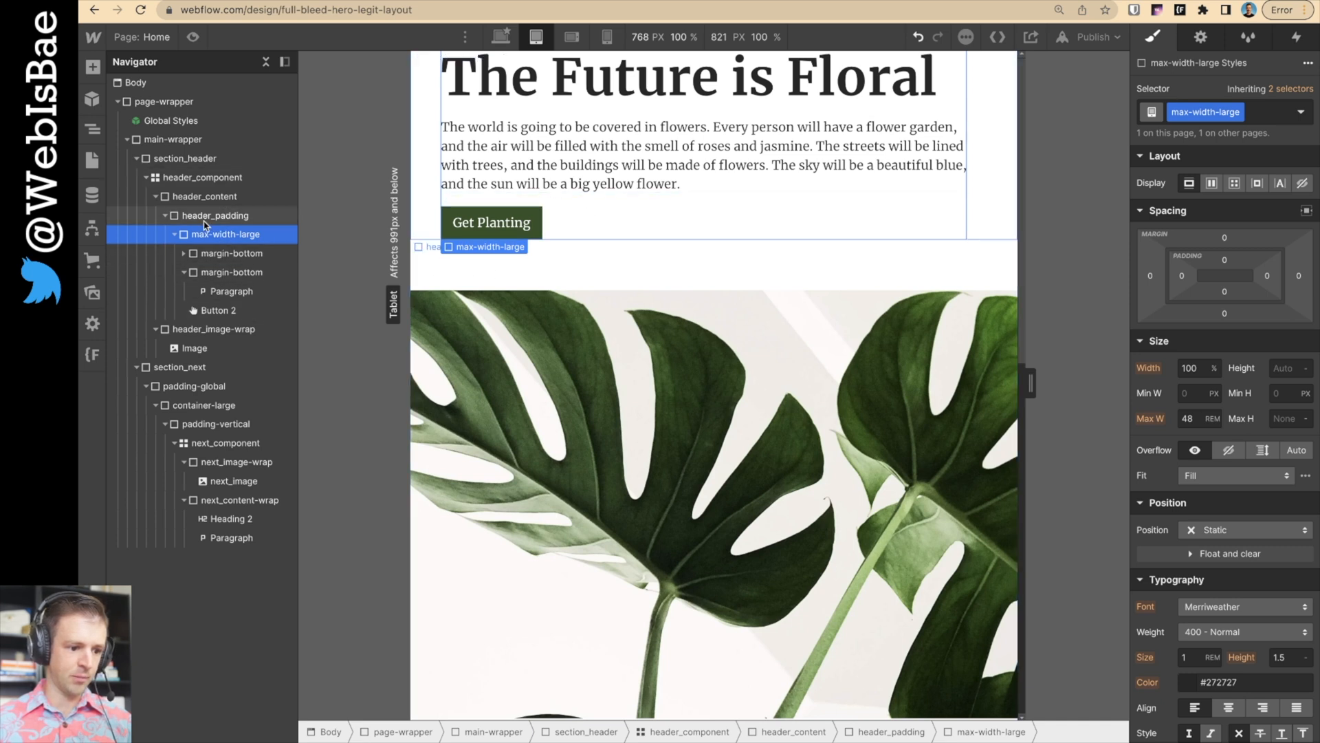
- Select the monstera hero image and set its Max H to 22rem in Size
left_click(204, 196)
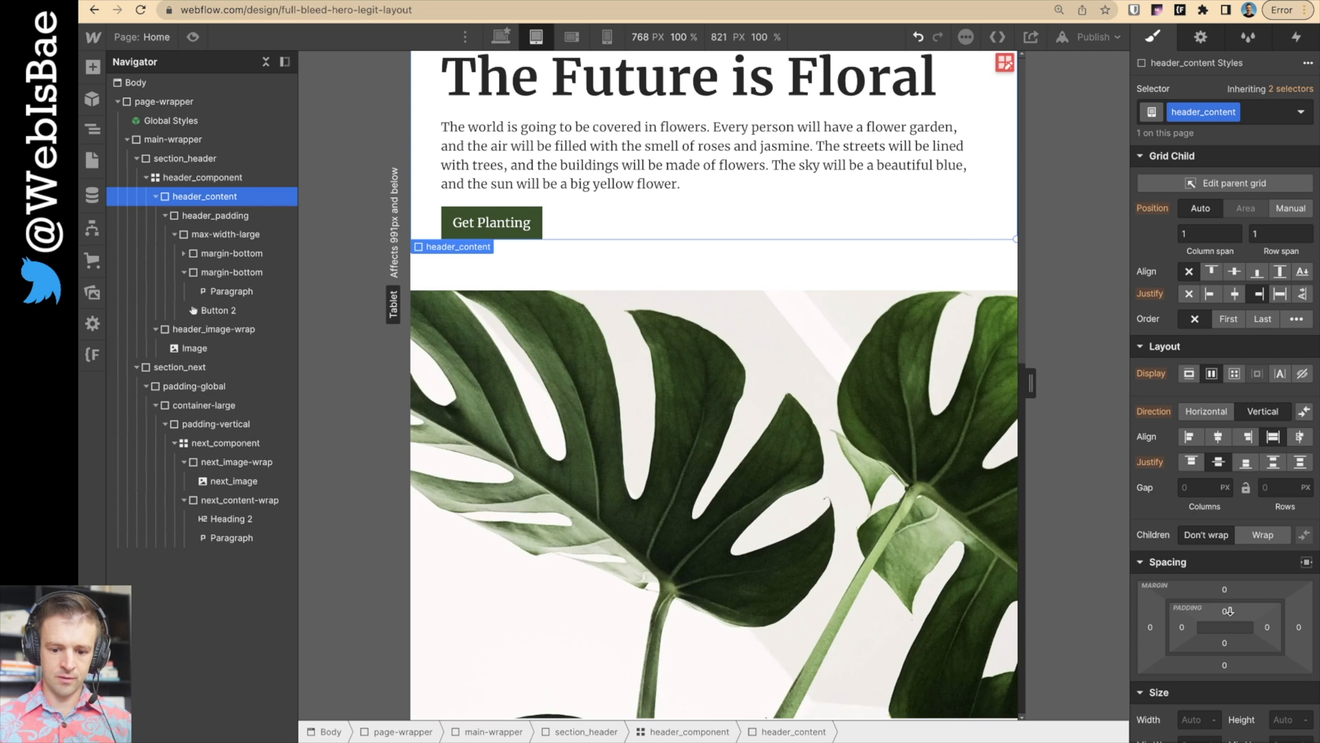
left_click(194, 348)
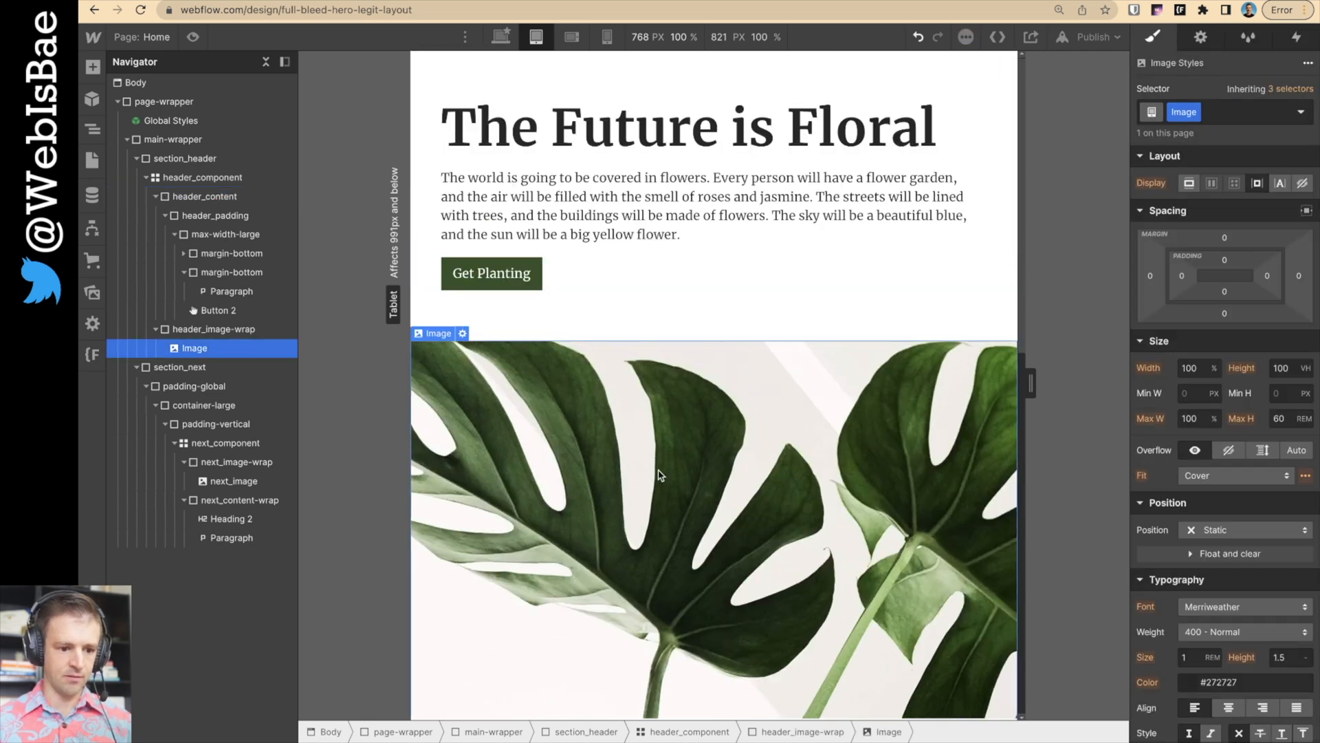
scroll("down", 3)
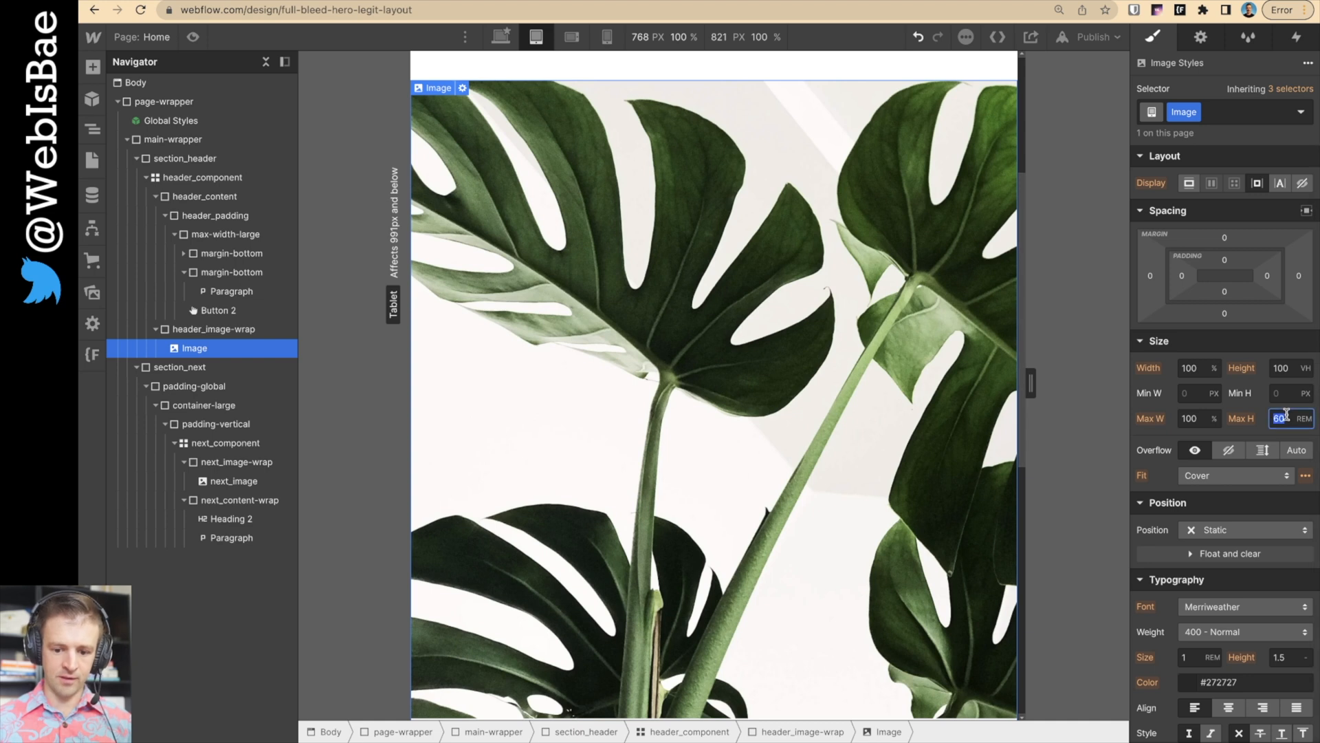
type("44")
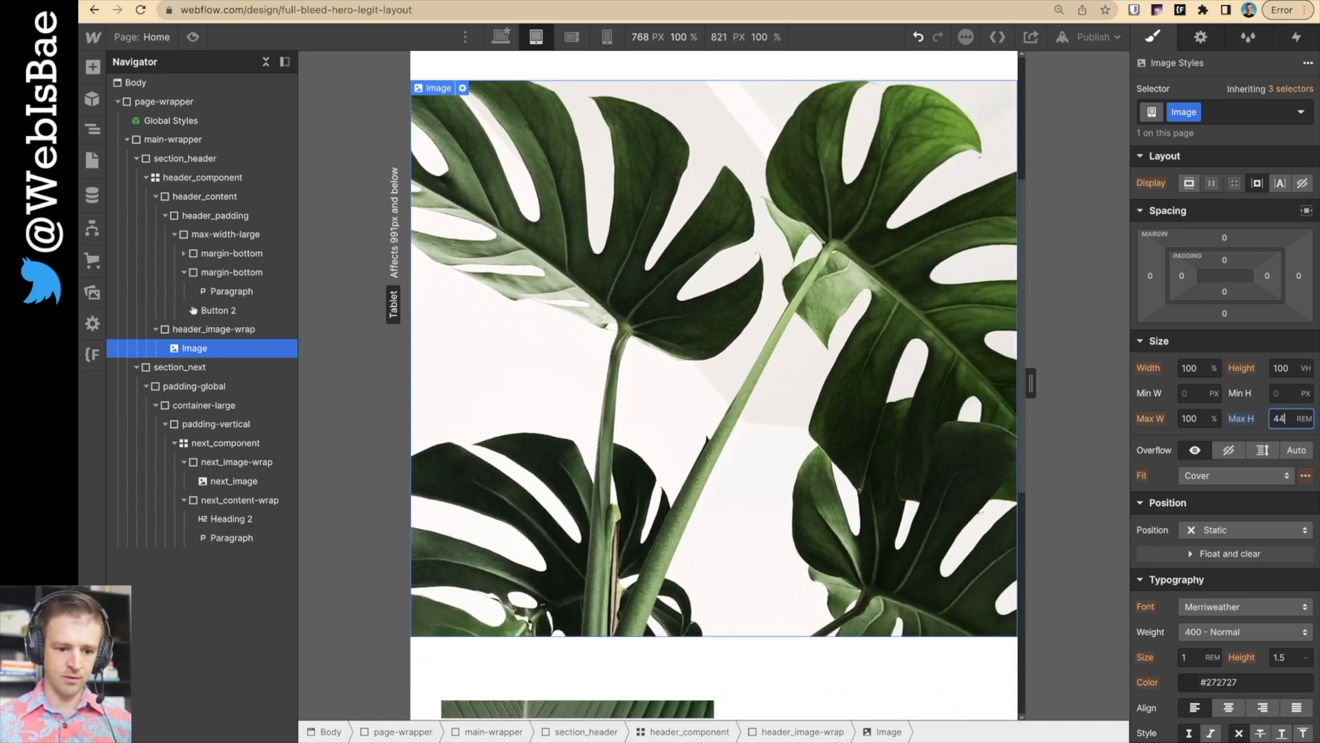
type("27")
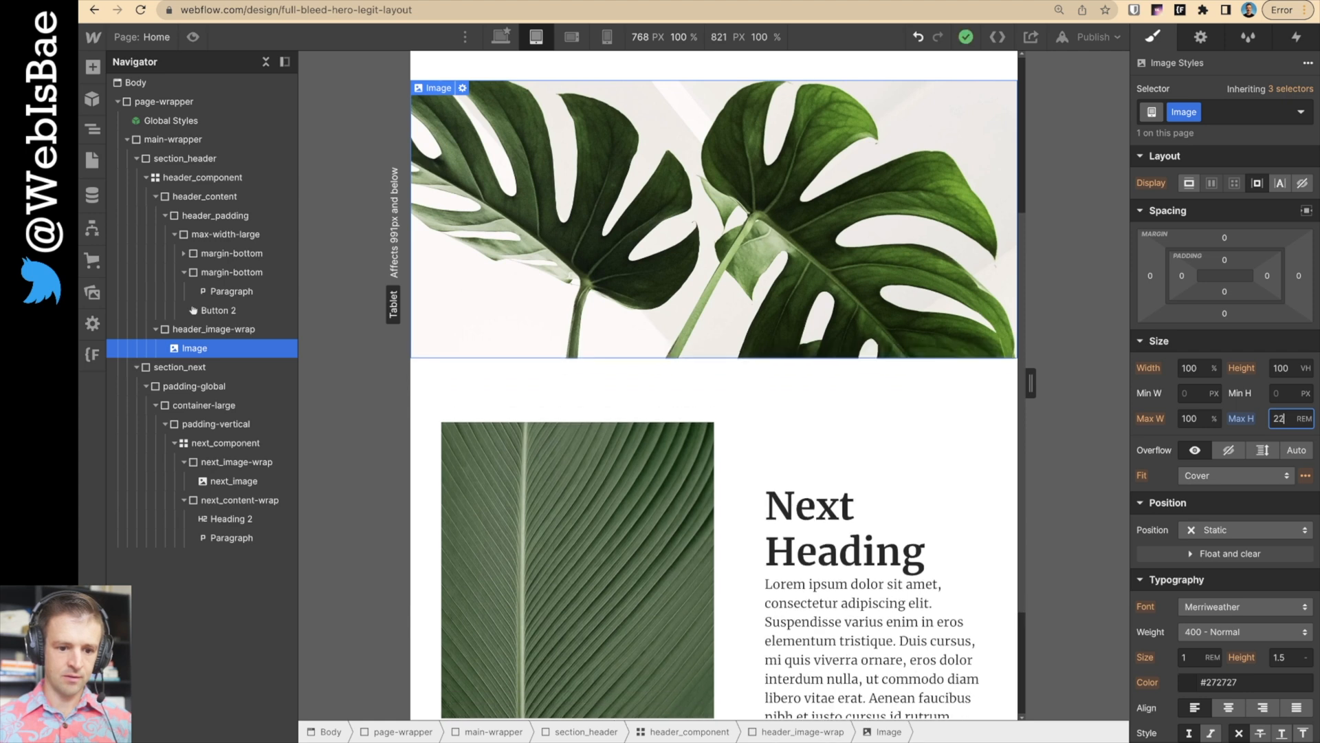
scroll("down", 3)
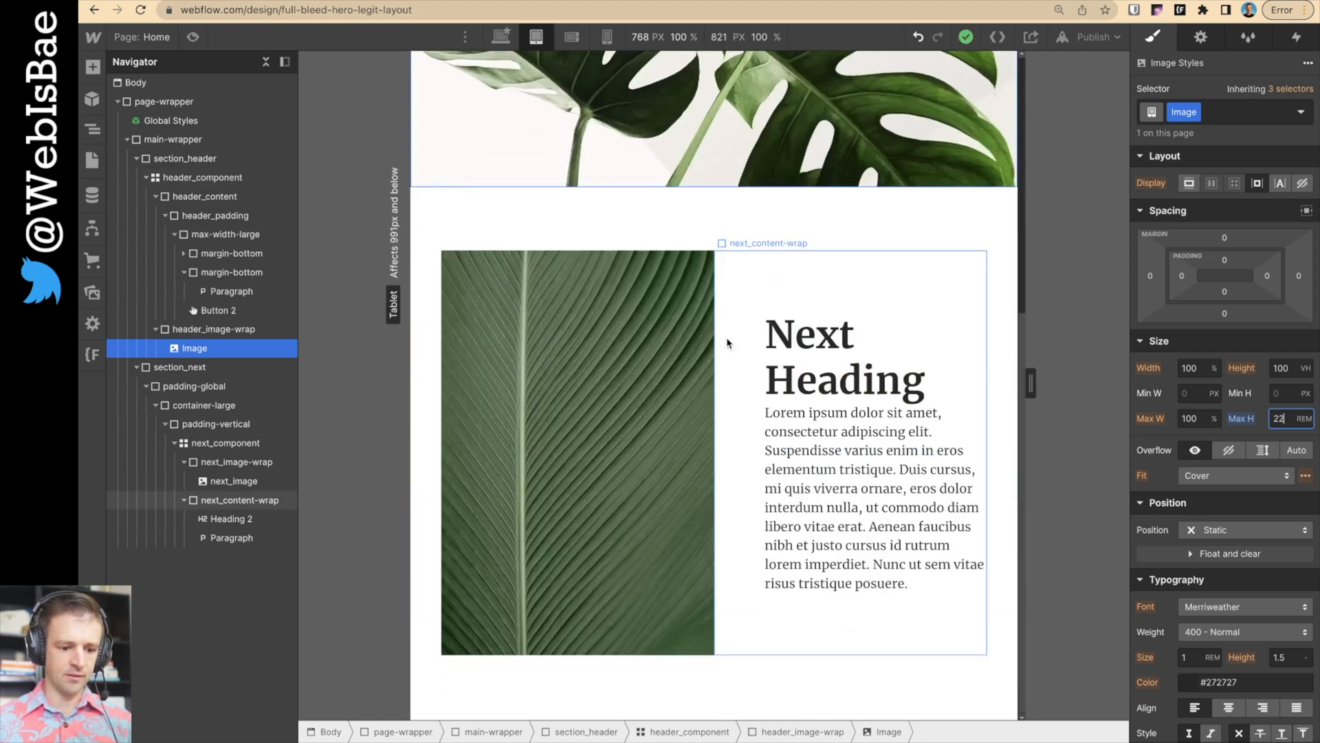
- Set next_component's grid to one column with a 2rem row gap, removing the text indent
left_click(240, 500)
type("2")
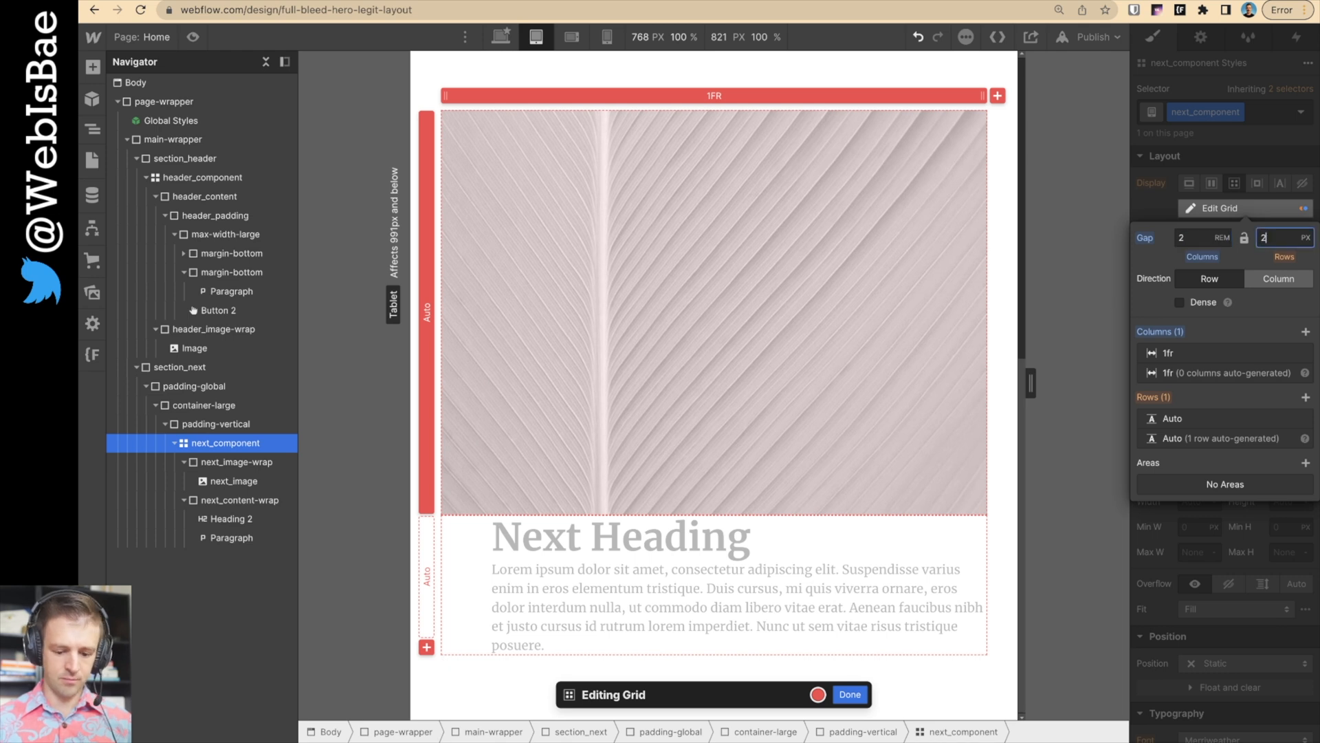
left_click(1304, 236)
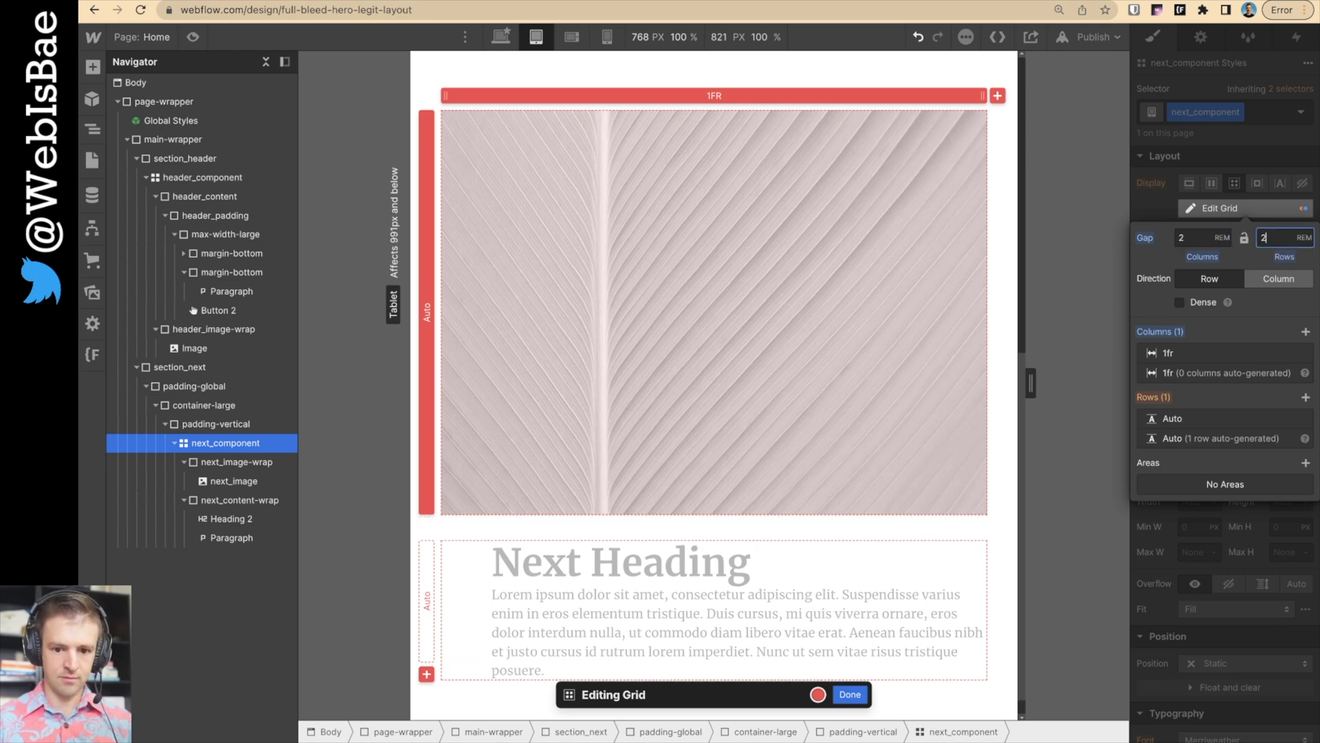
left_click(849, 694)
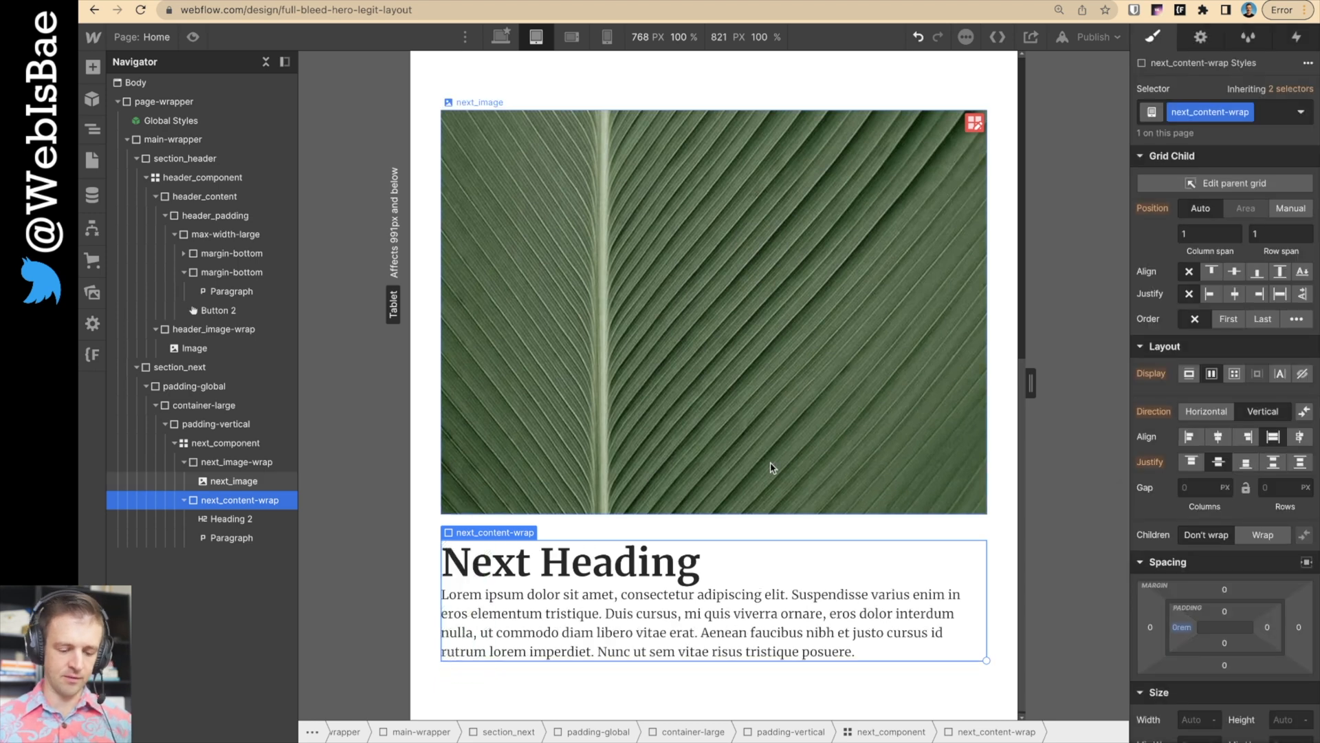
left_click(231, 442)
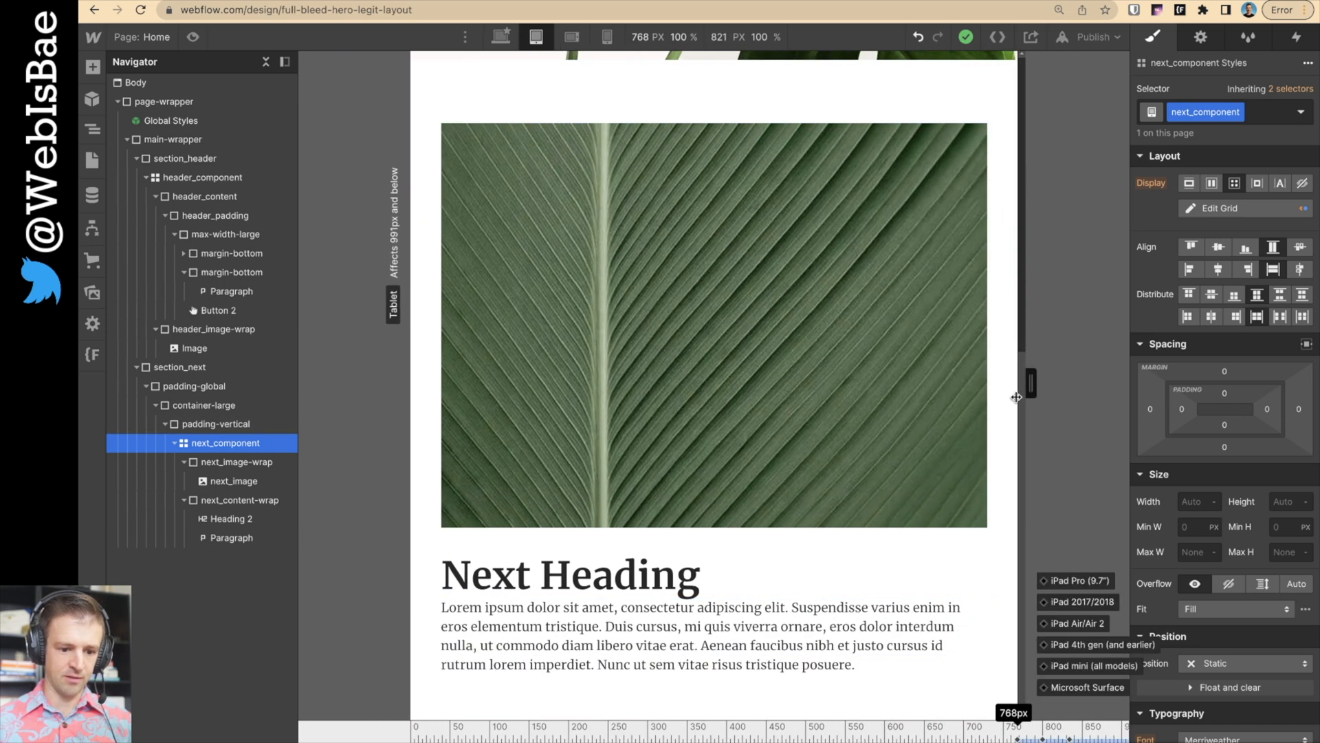
- Set next_content-wrap's Grid Child Order to First, then bring up the publishing options
scroll("up", 3)
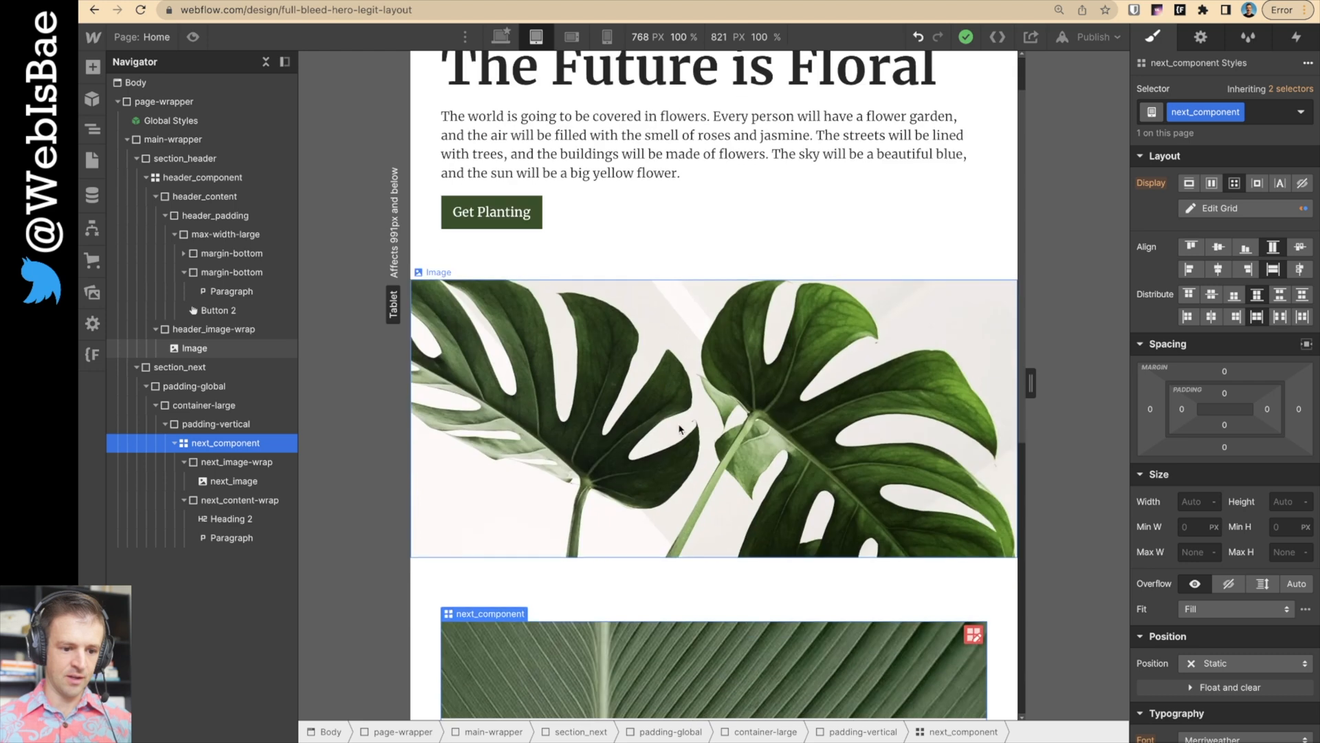
scroll("down", 3)
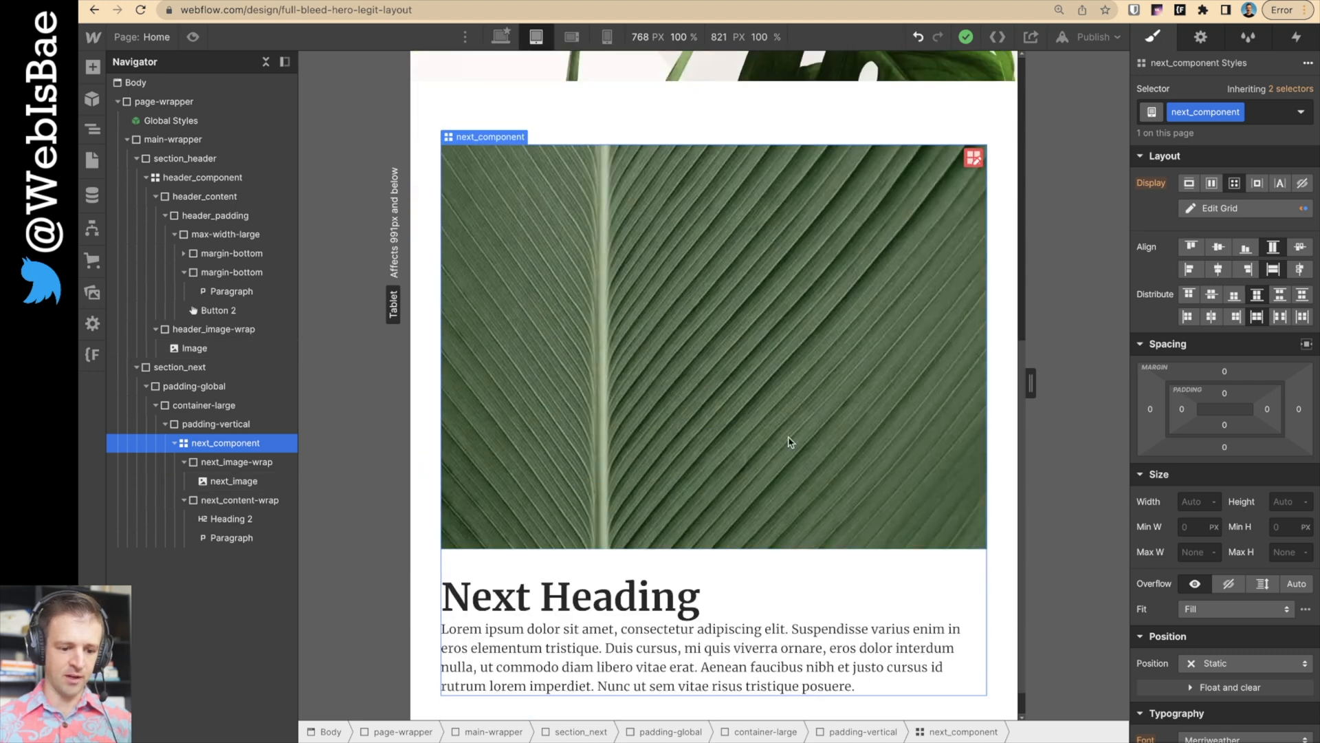
scroll("down", 3)
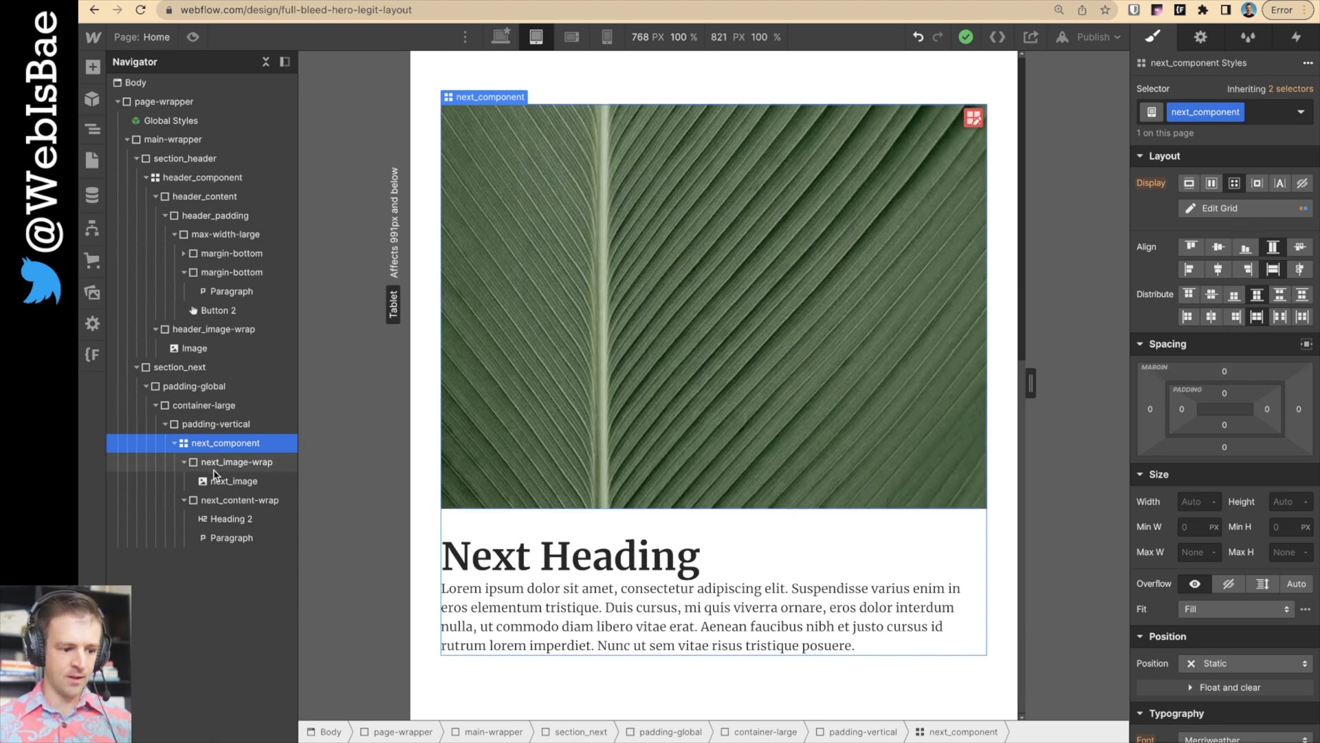
left_click(237, 461)
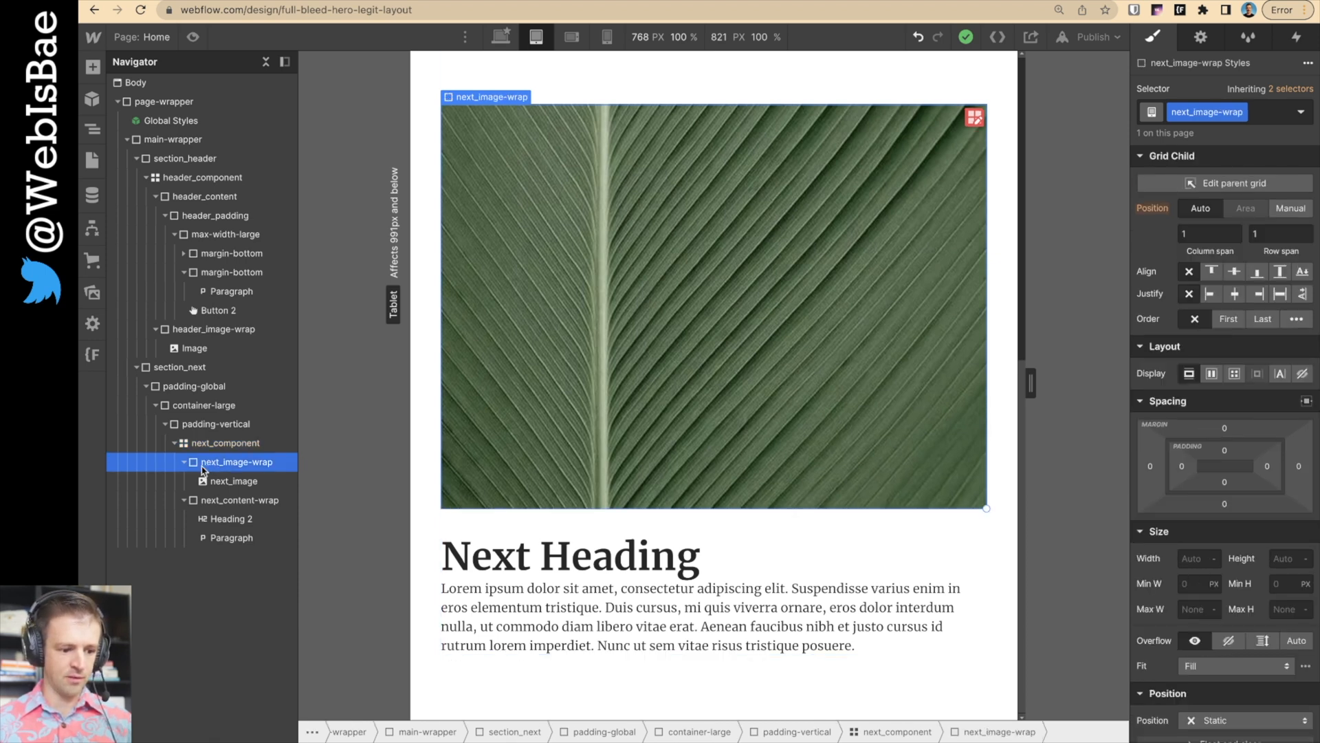
left_click(240, 499)
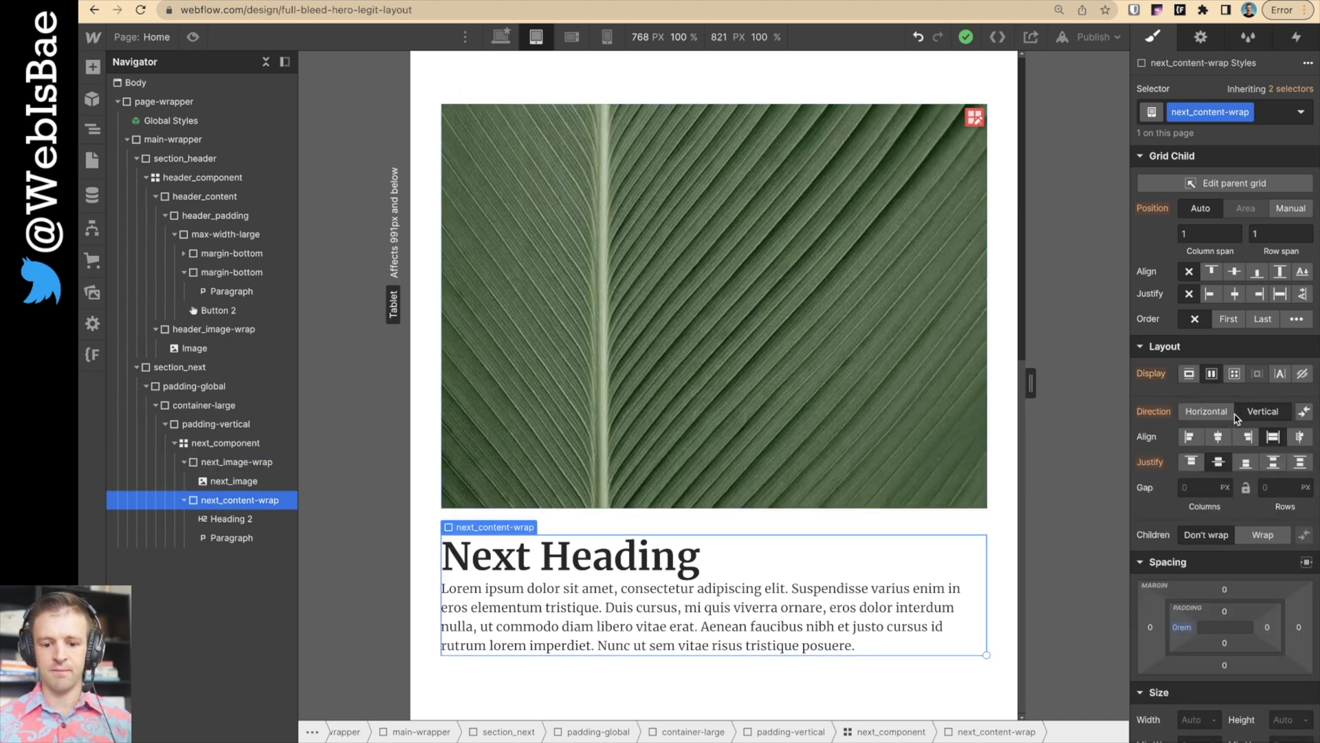
left_click(1262, 318)
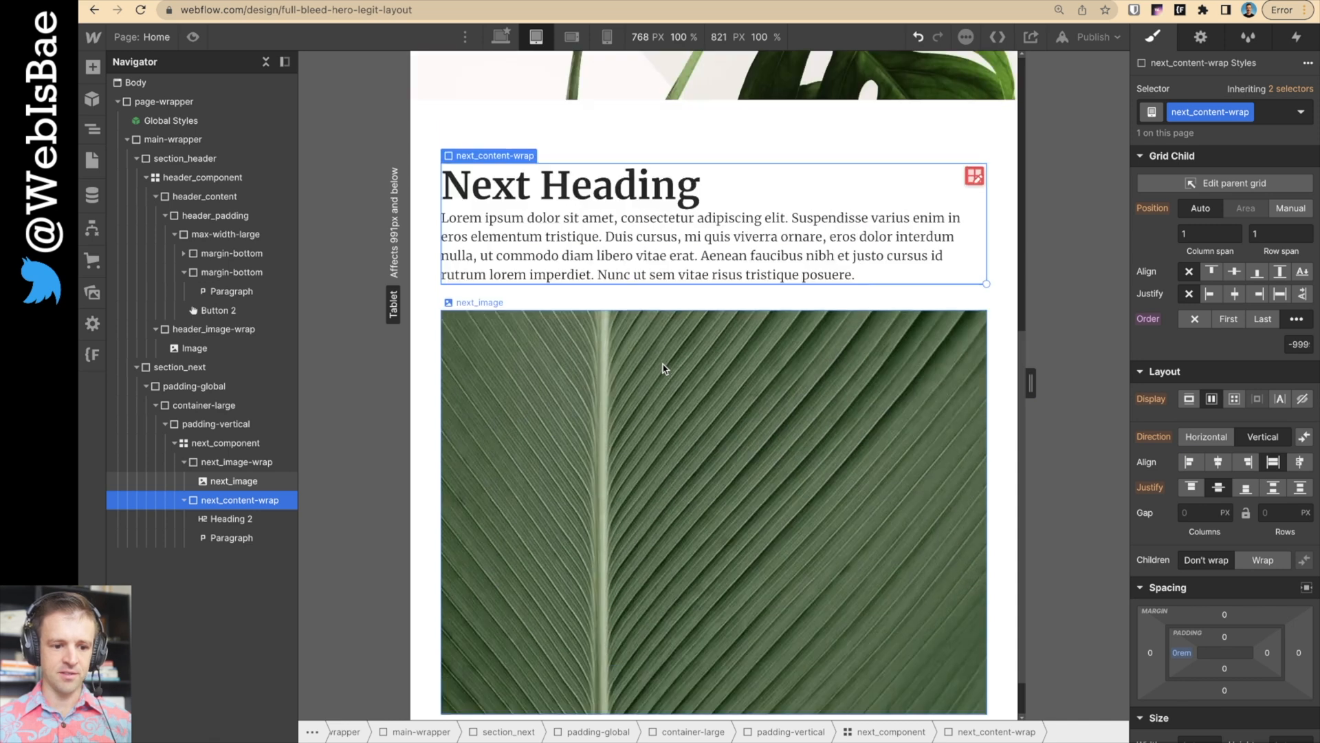
left_click(194, 348)
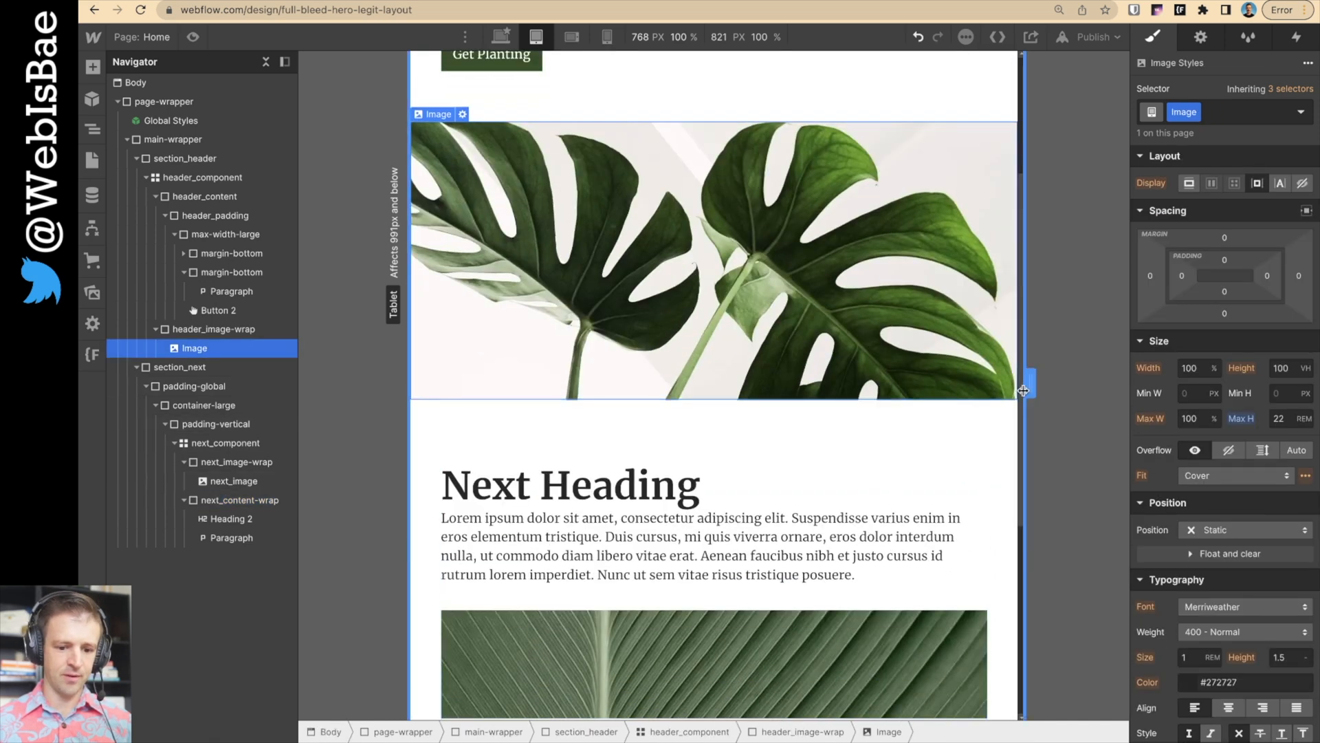
left_click(1091, 36)
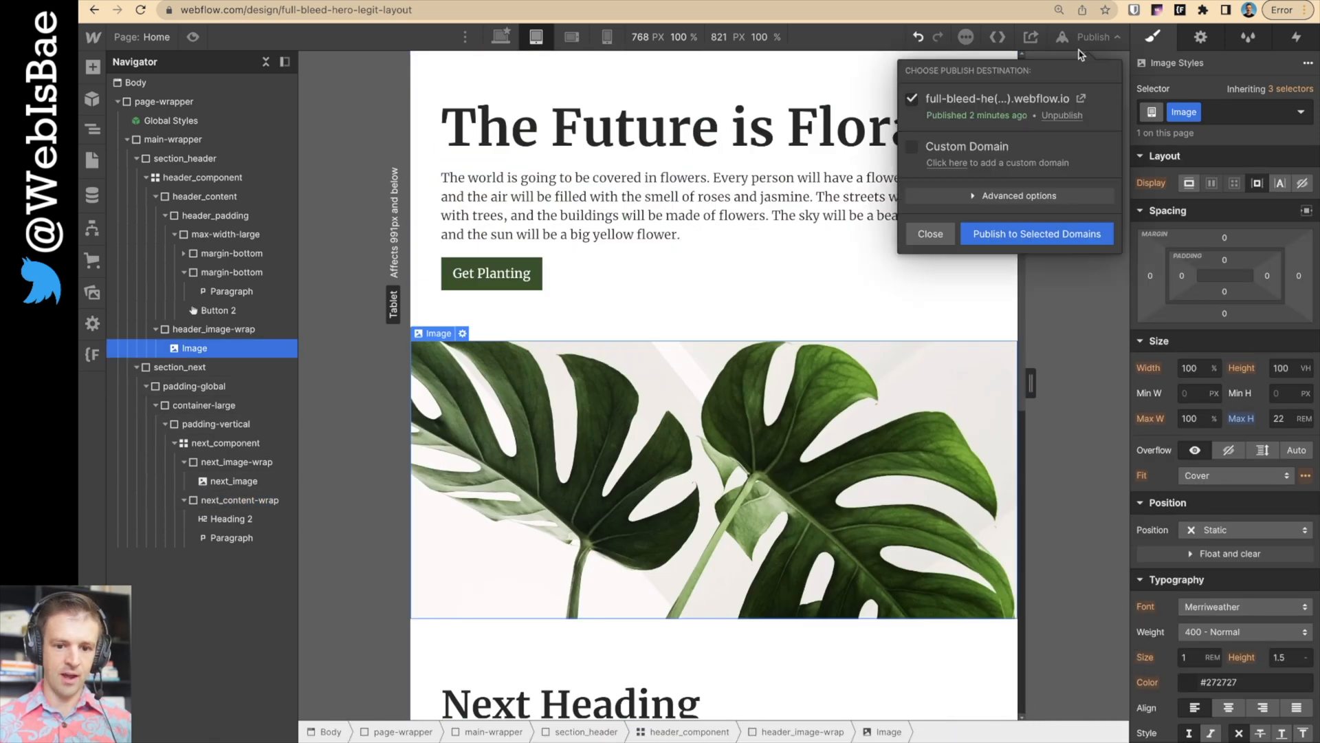
- Publish the tablet layout to the webflow.io domain and close the publish panel
left_click(1036, 233)
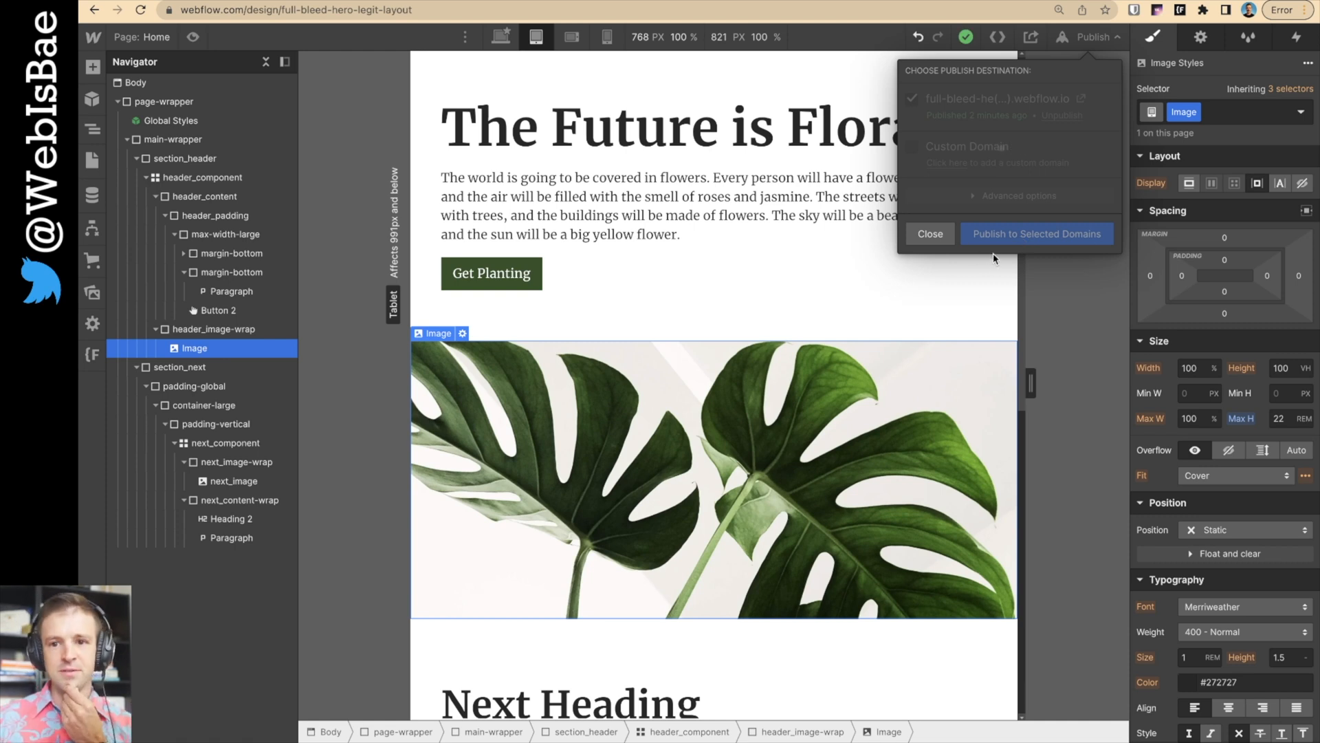
left_click(1036, 233)
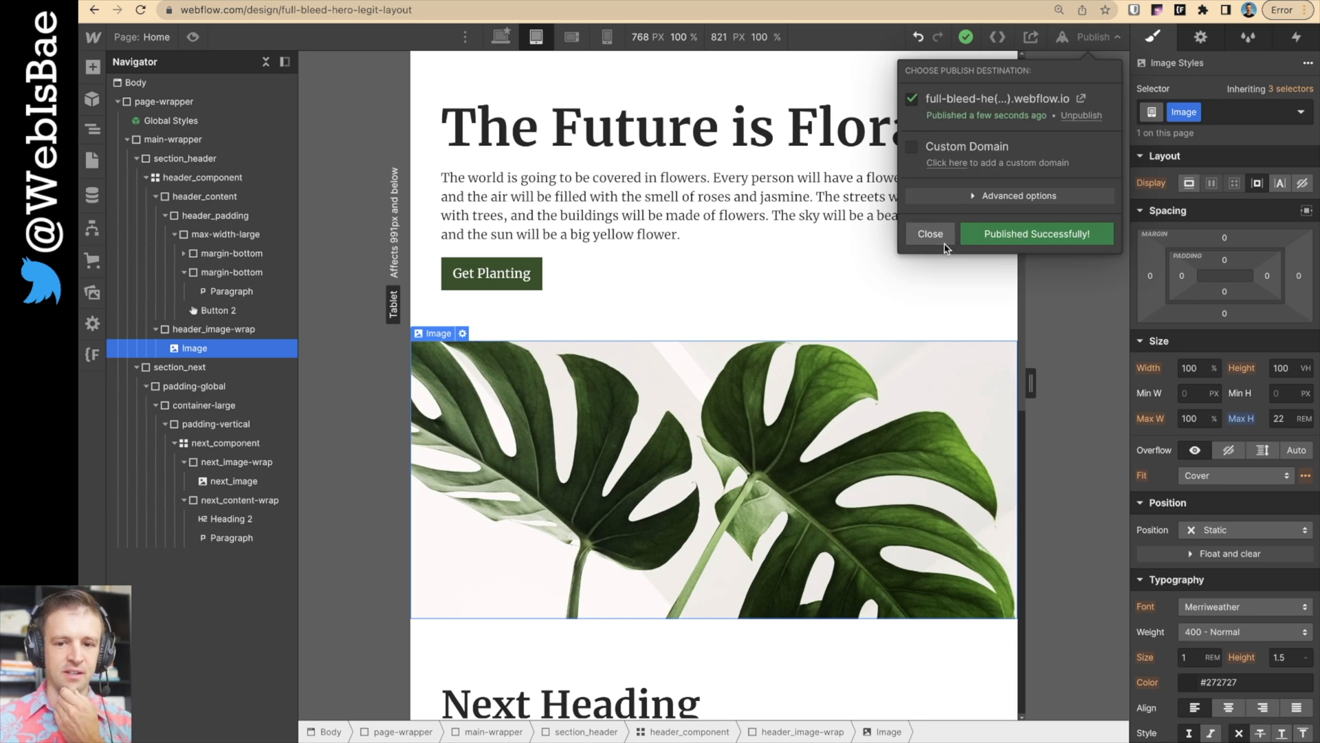
left_click(931, 233)
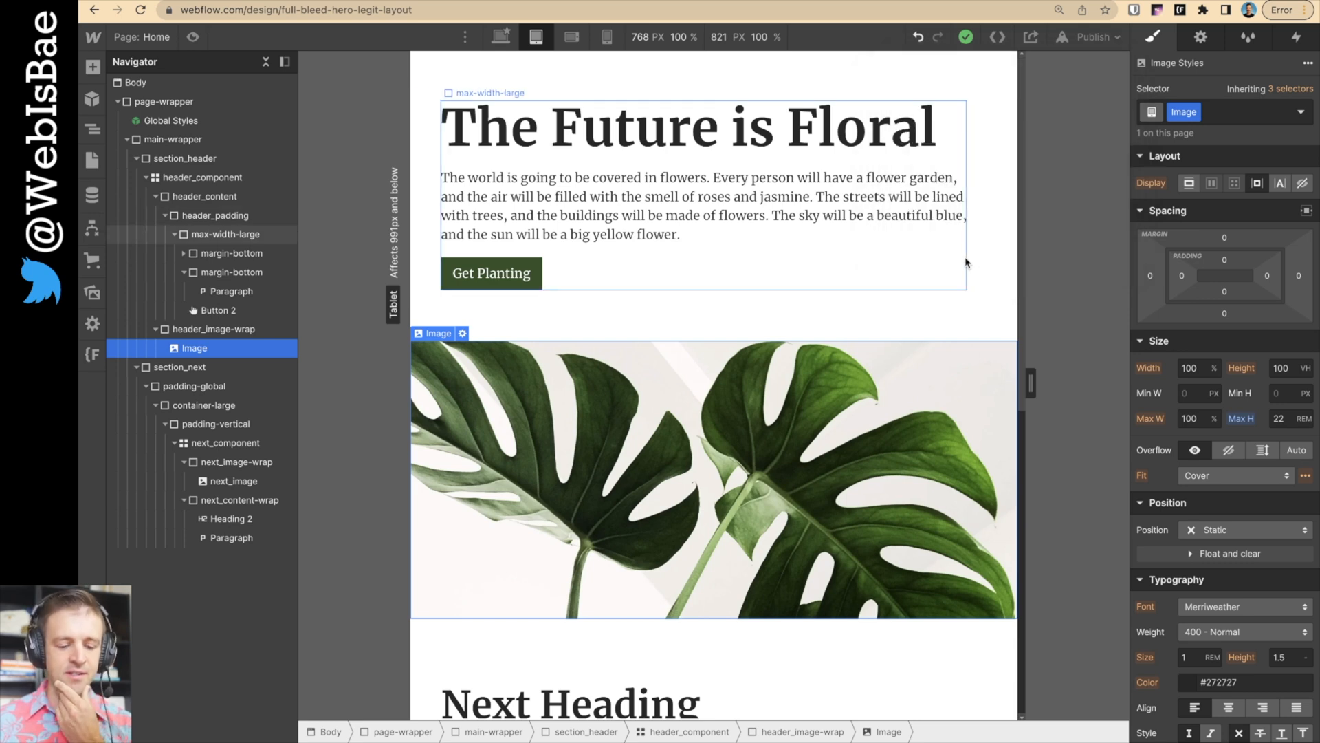